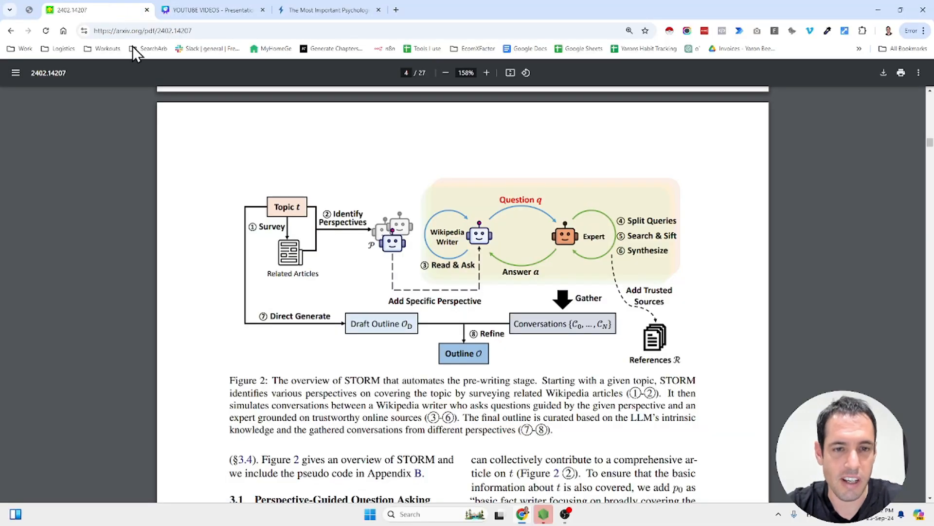
- Scroll the arXiv PDF from page 4 through the experiments section and Table 2
scroll(up, 3)
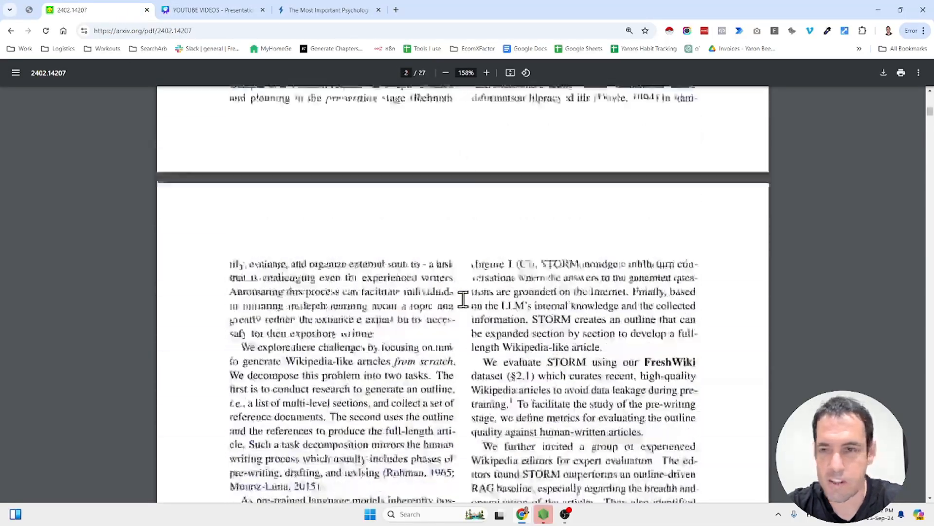
scroll(up, 3)
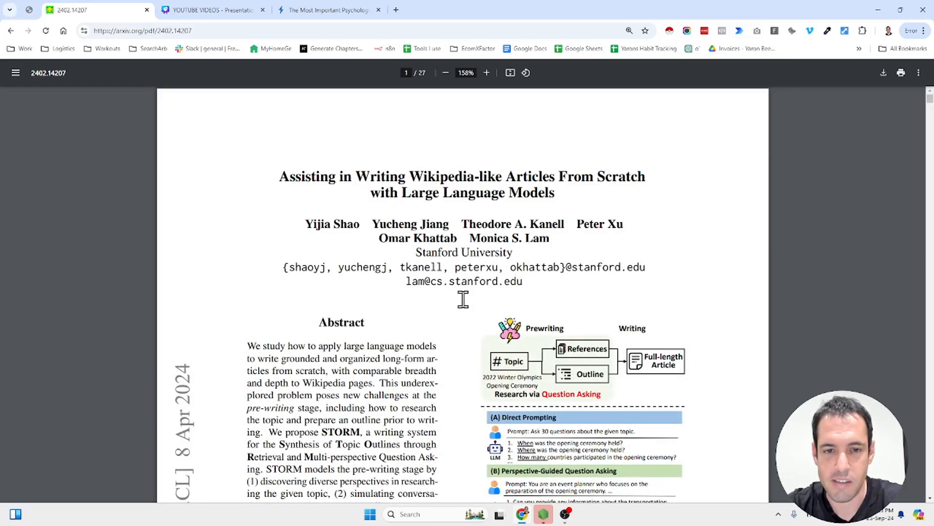
scroll(down, 3)
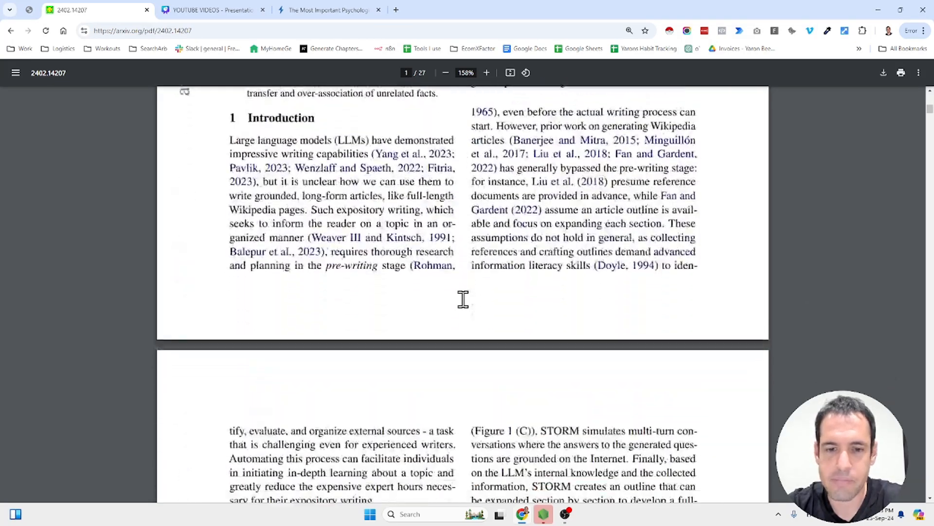
scroll(down, 3)
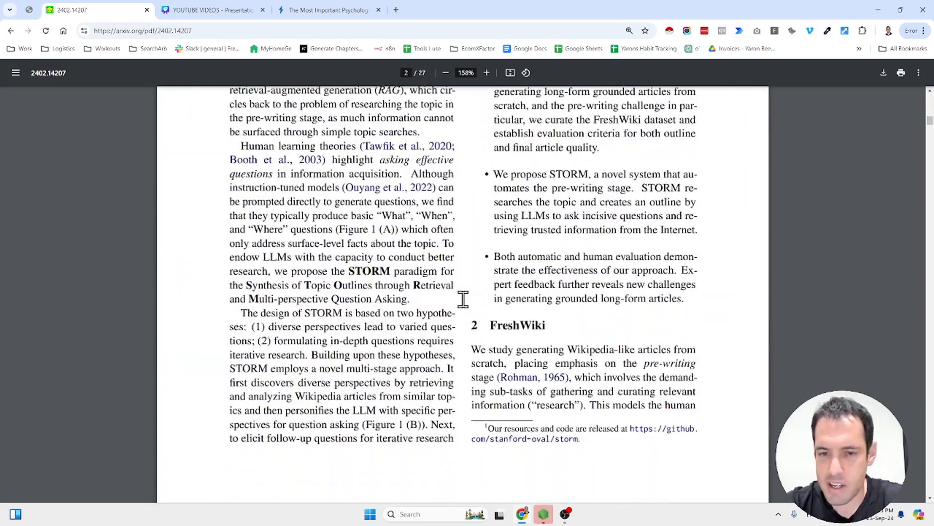
scroll(down, 3)
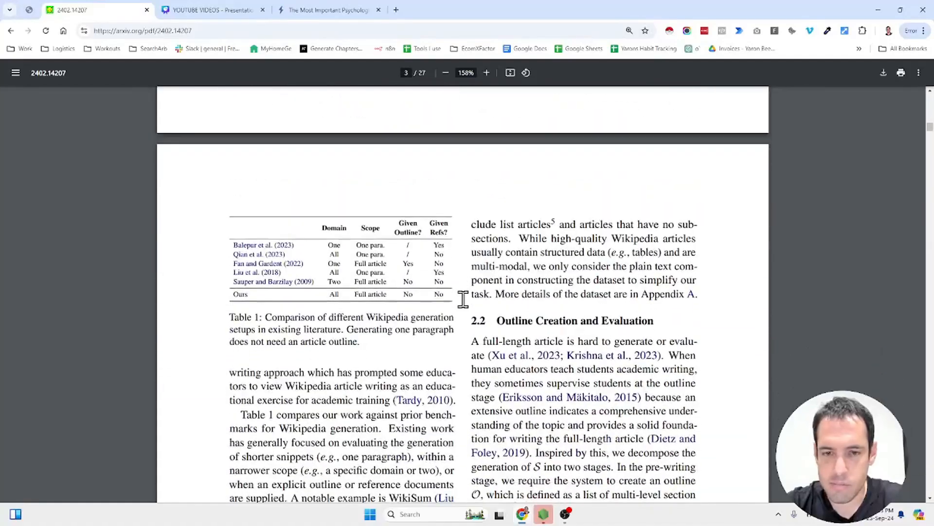
scroll(down, 3)
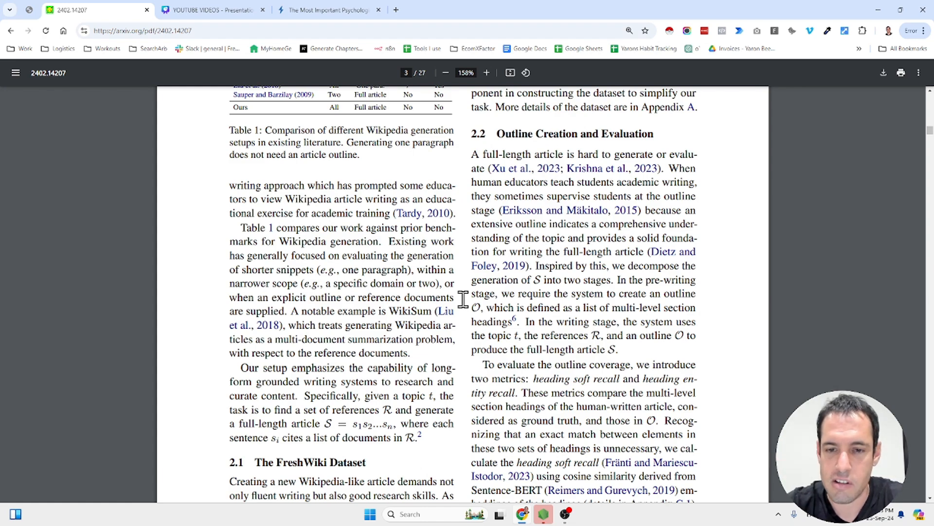
scroll(down, 3)
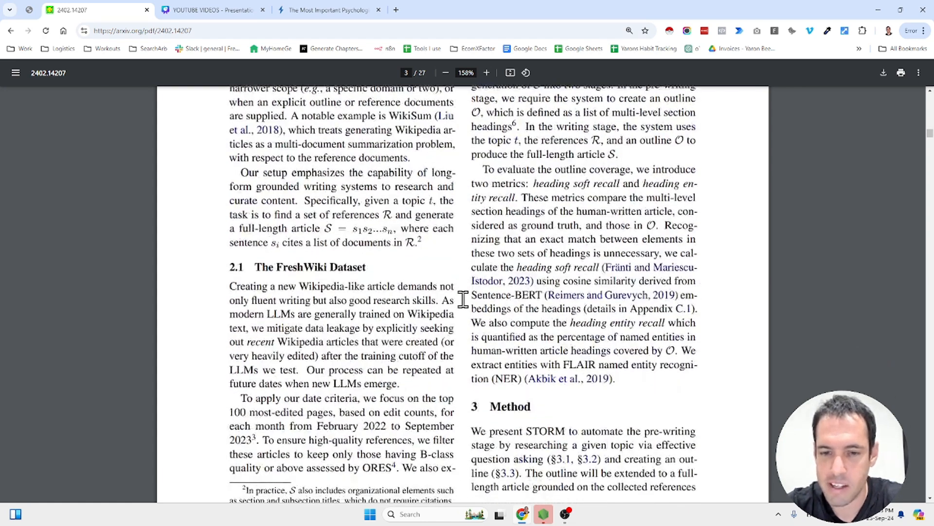
scroll(down, 3)
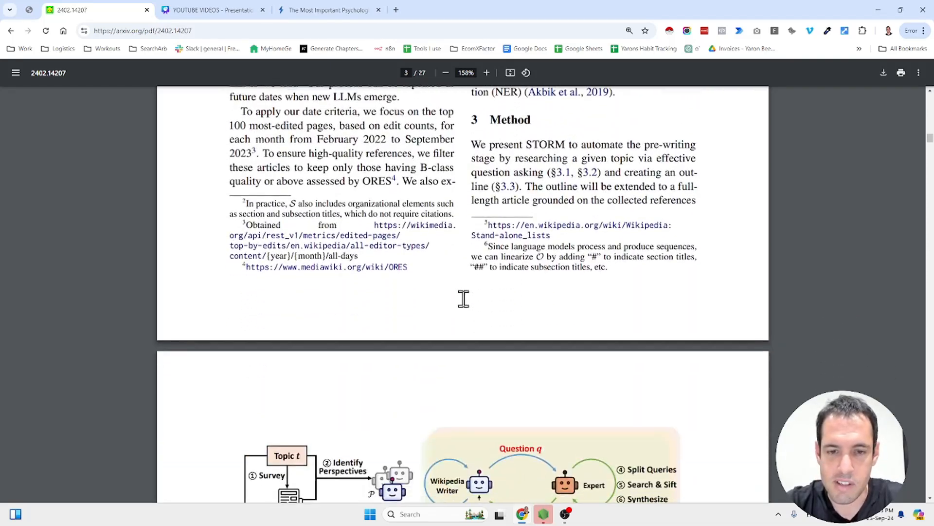
scroll(down, 3)
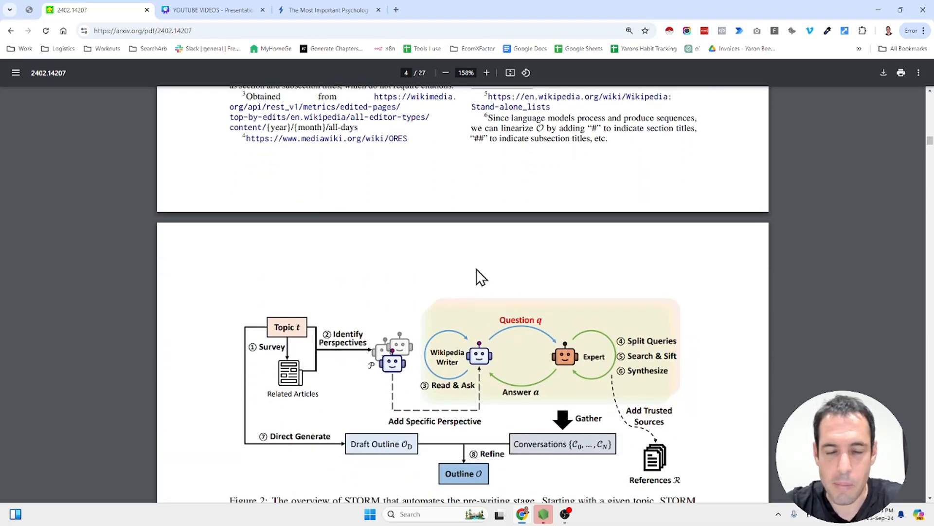
scroll(down, 3)
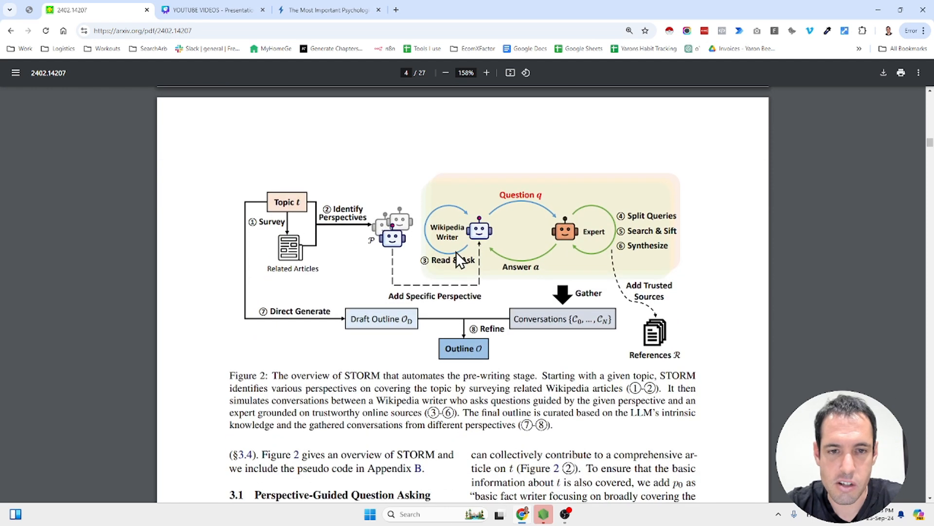
mouse_move(366, 246)
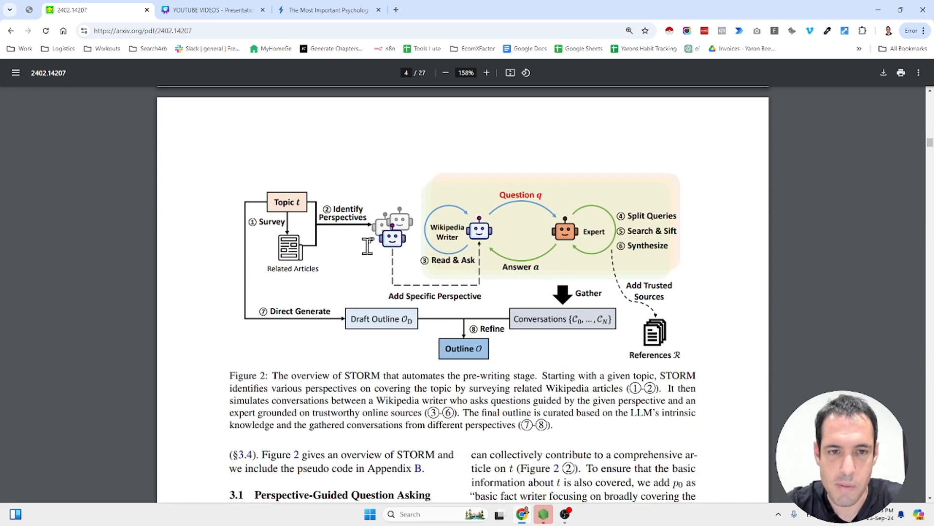
mouse_move(301, 232)
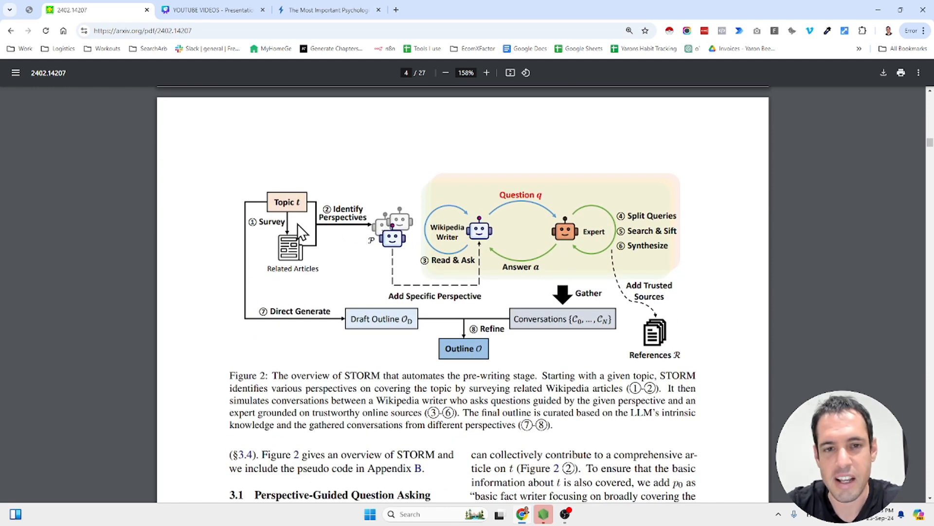
mouse_move(321, 223)
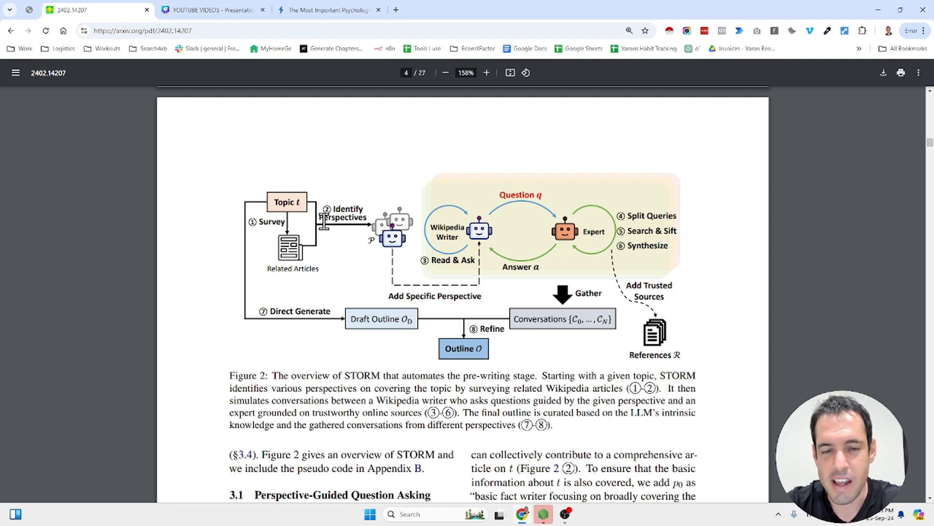
mouse_move(334, 222)
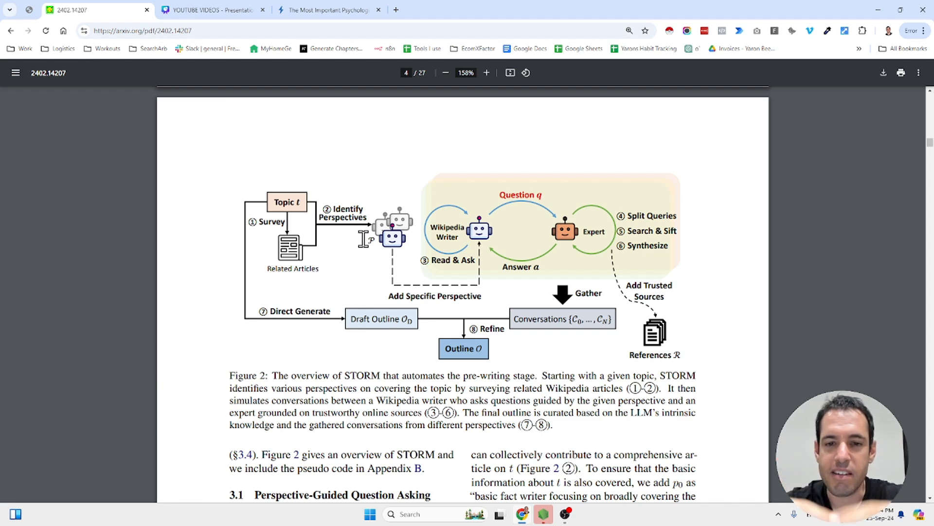
mouse_move(444, 234)
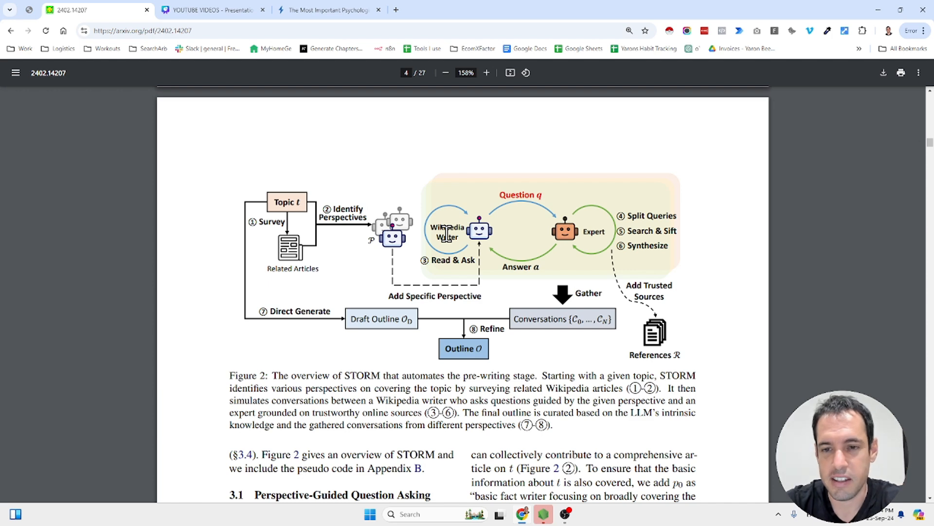
mouse_move(406, 250)
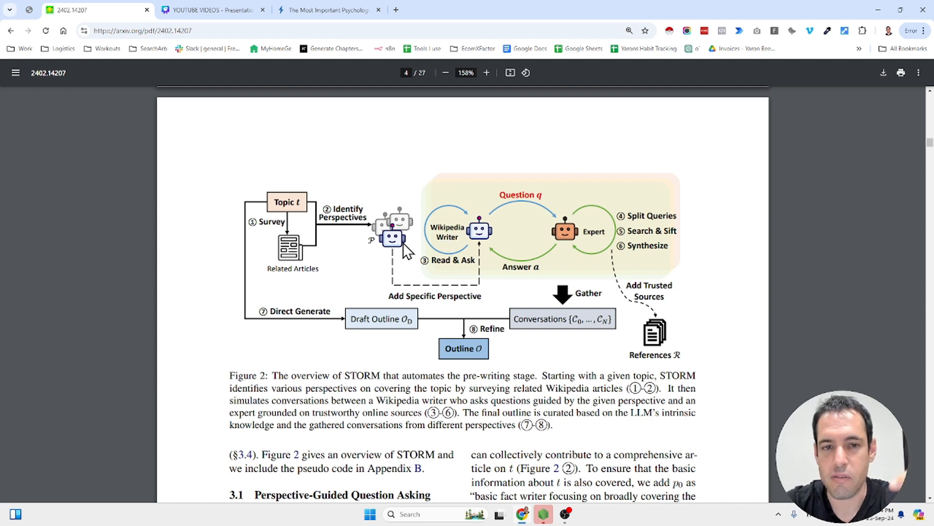
mouse_move(369, 236)
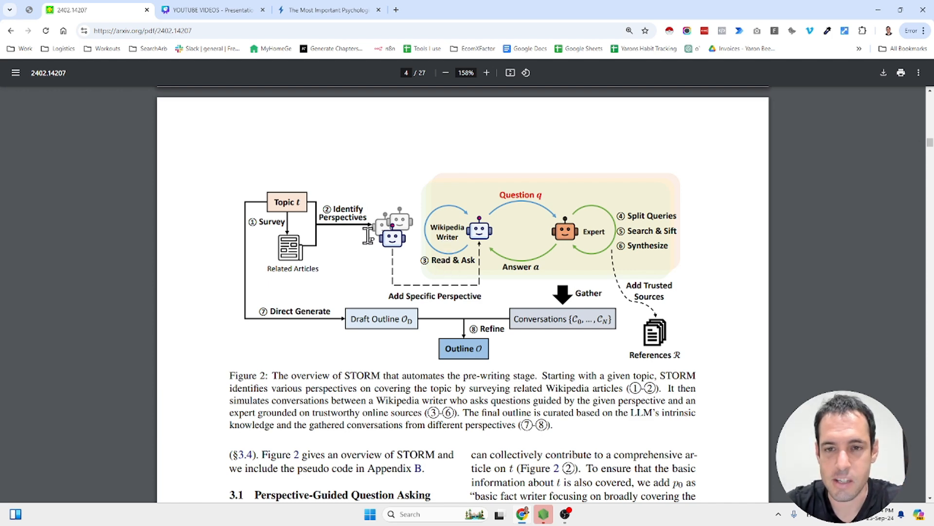
mouse_move(660, 338)
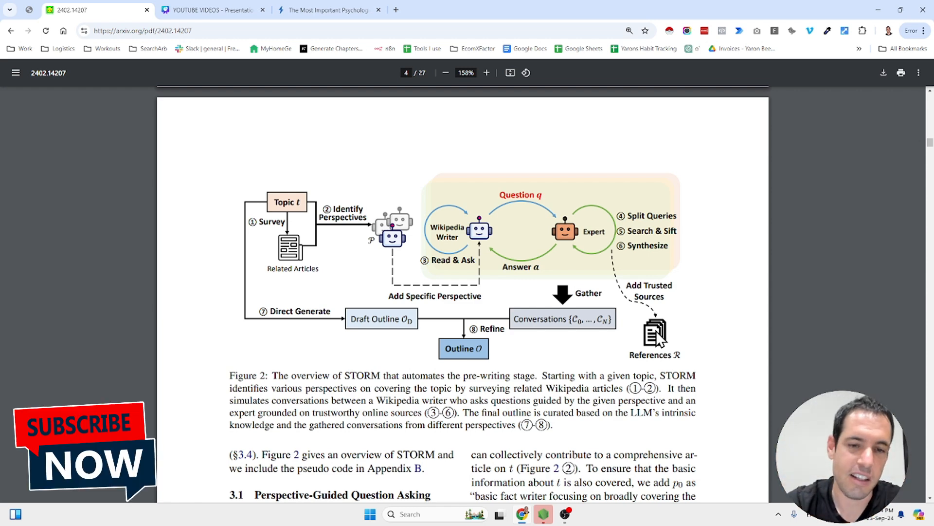
mouse_move(346, 250)
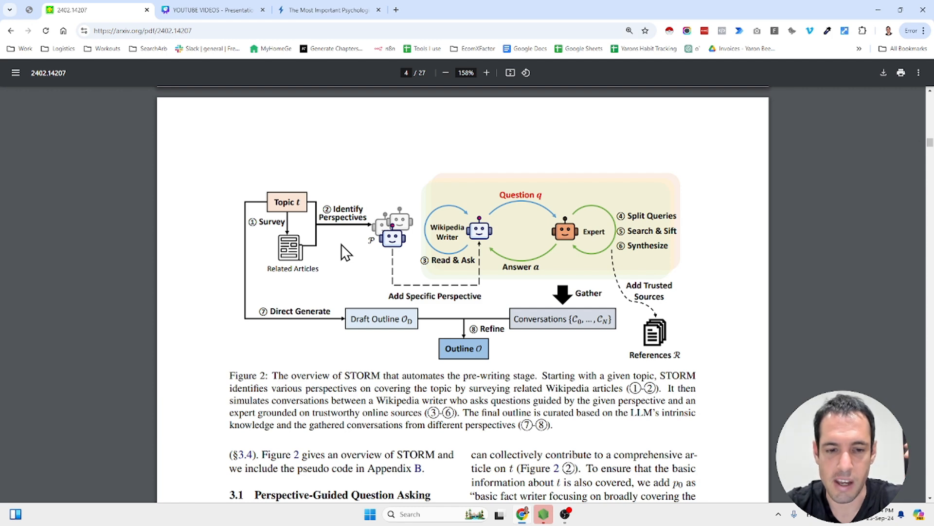
- Continue to page 7, showing Tables 4–6 on citation quality and human evaluation
scroll(down, 3)
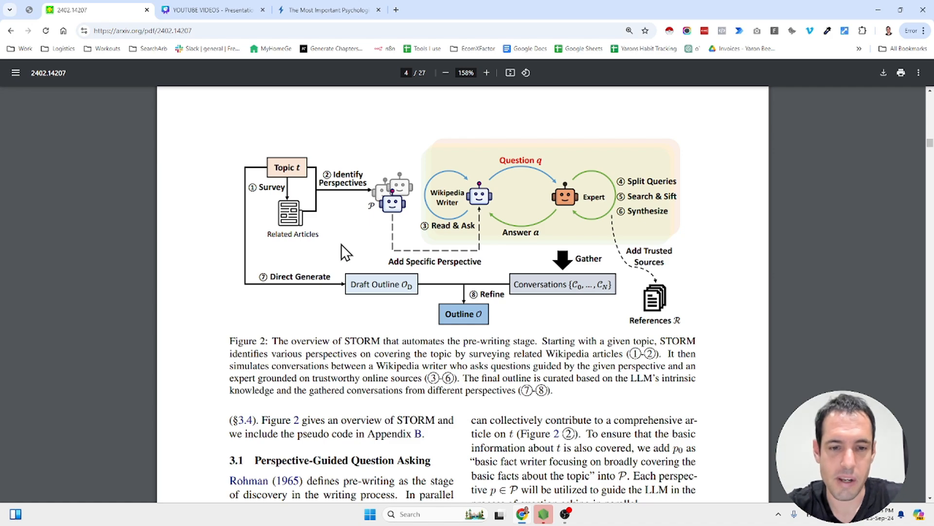
scroll(down, 3)
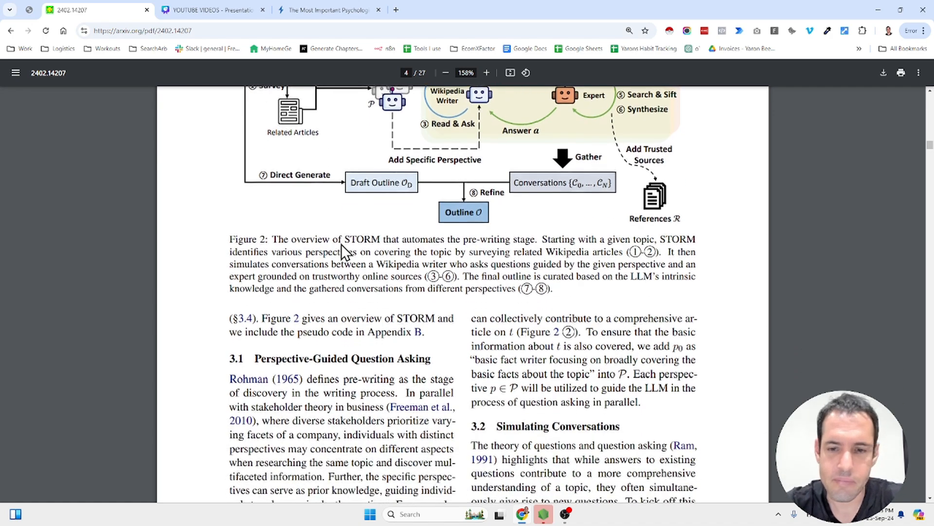
scroll(down, 3)
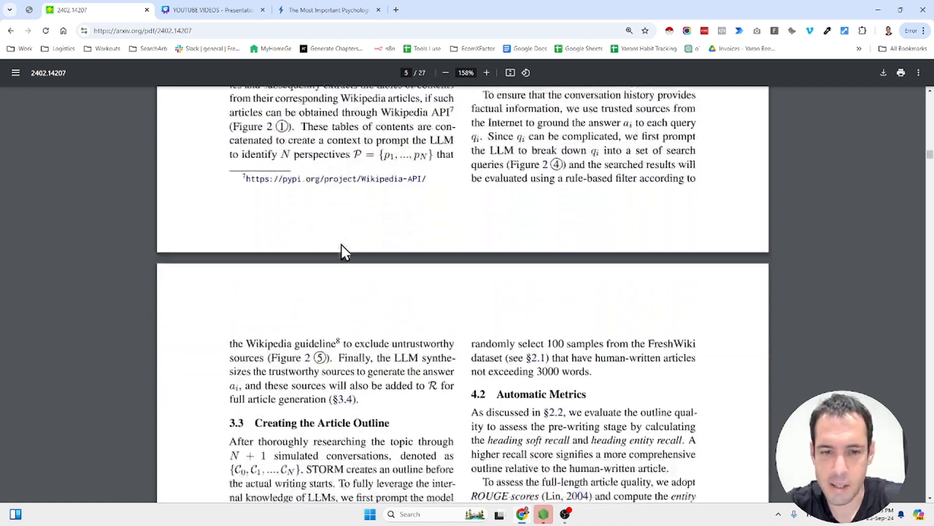
scroll(down, 3)
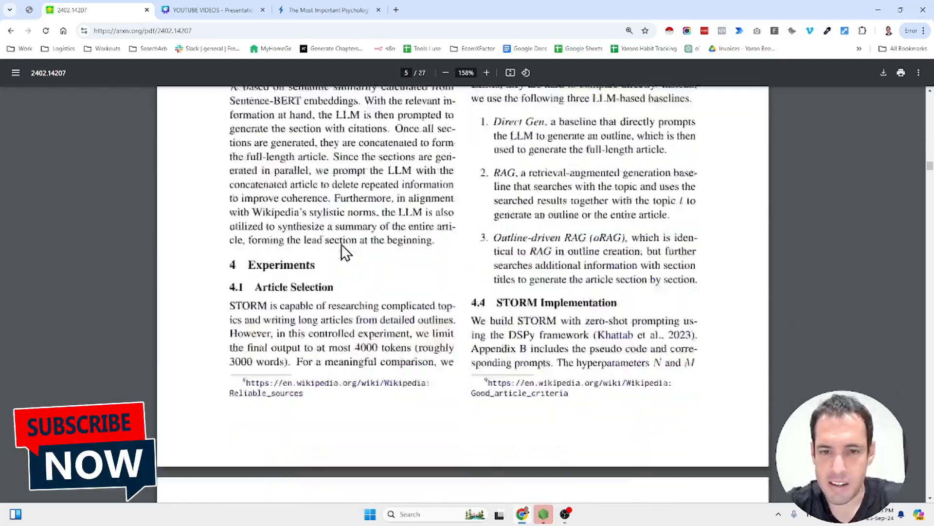
scroll(down, 3)
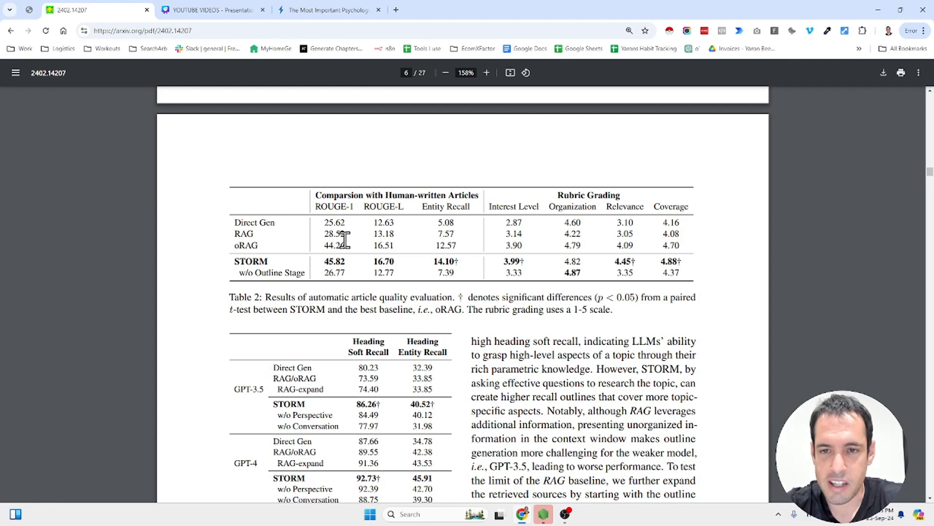
mouse_move(344, 238)
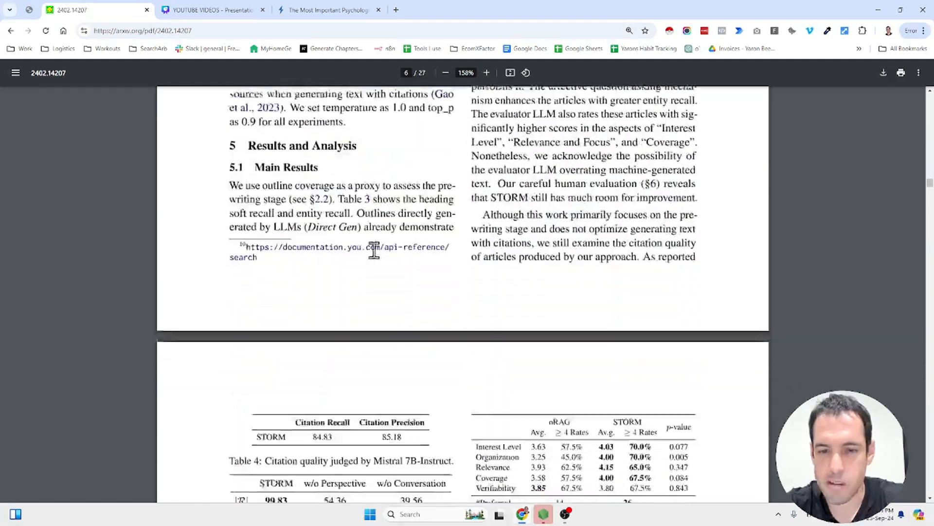
scroll(down, 3)
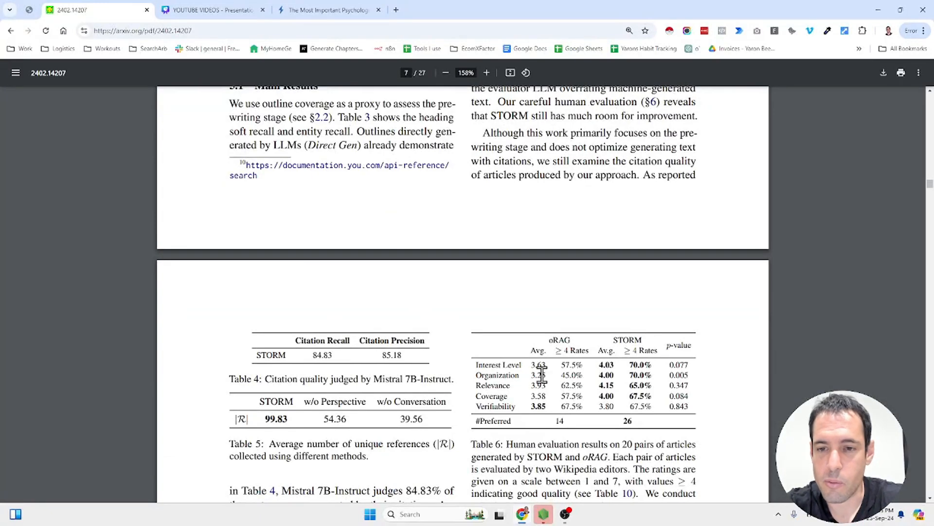
scroll(down, 3)
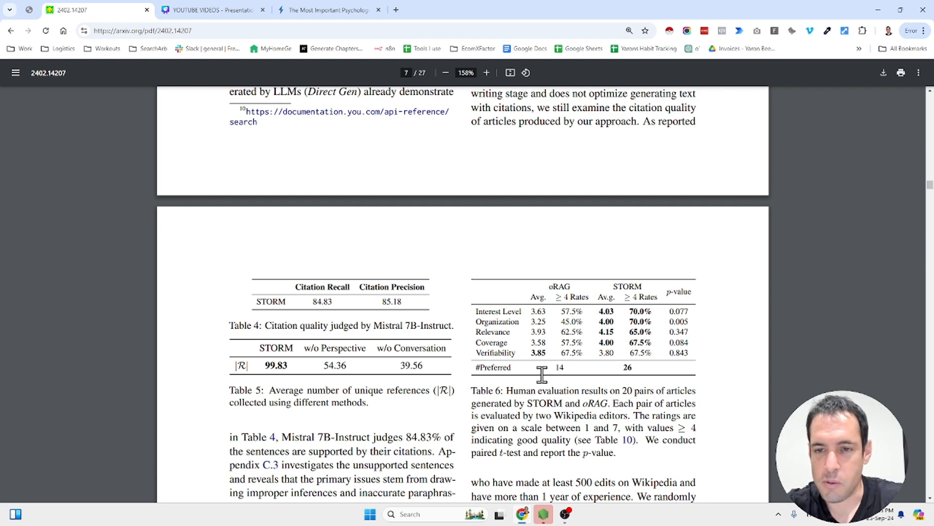
mouse_move(631, 286)
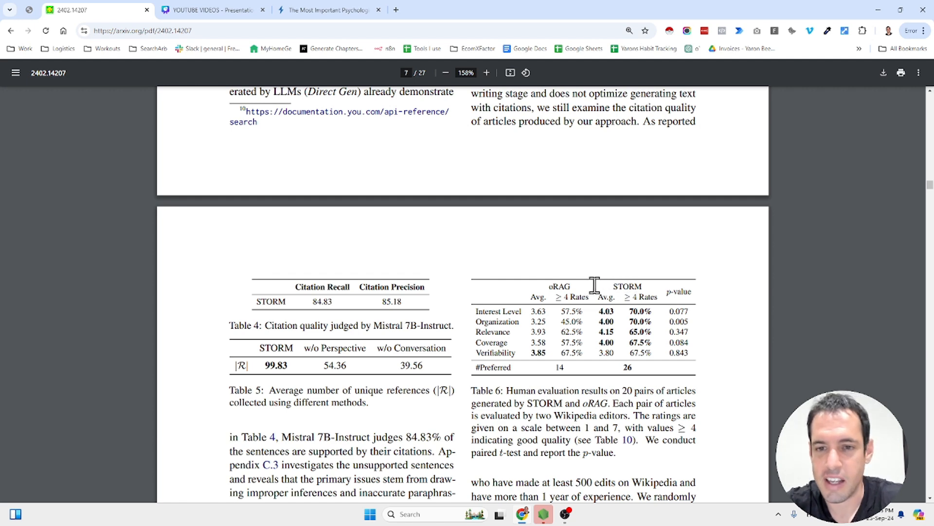
mouse_move(528, 339)
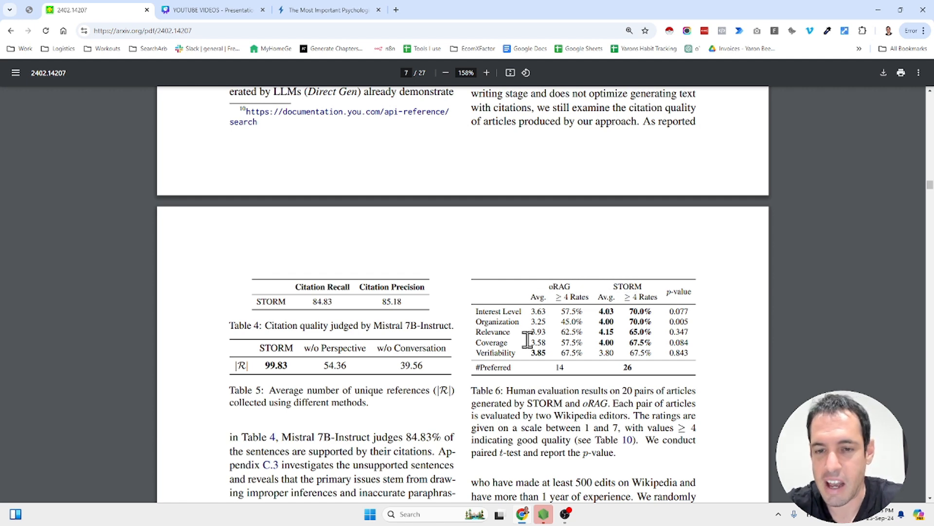
scroll(down, 3)
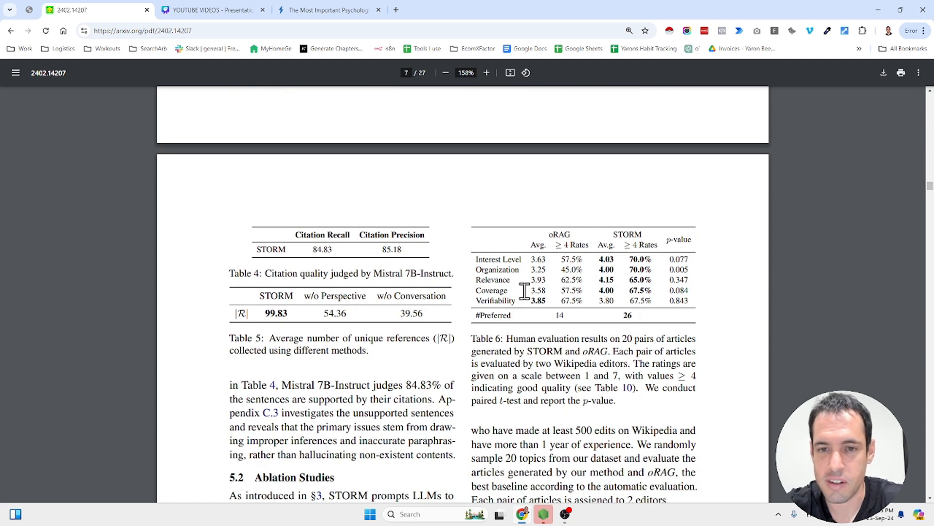
click(486, 72)
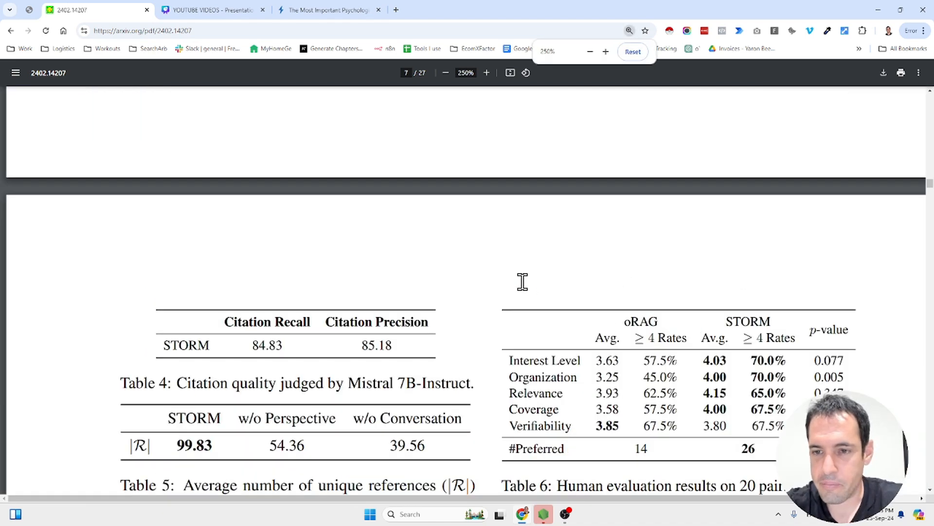
scroll(down, 3)
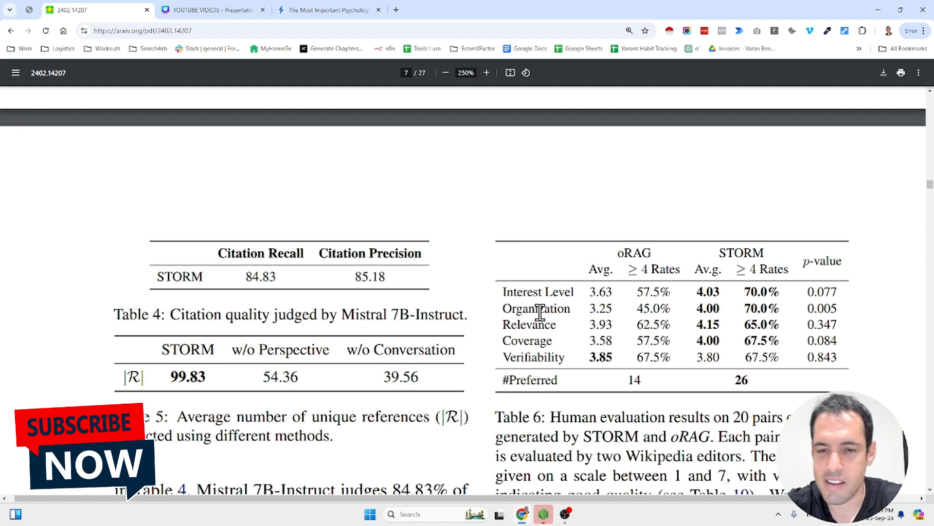
mouse_move(564, 364)
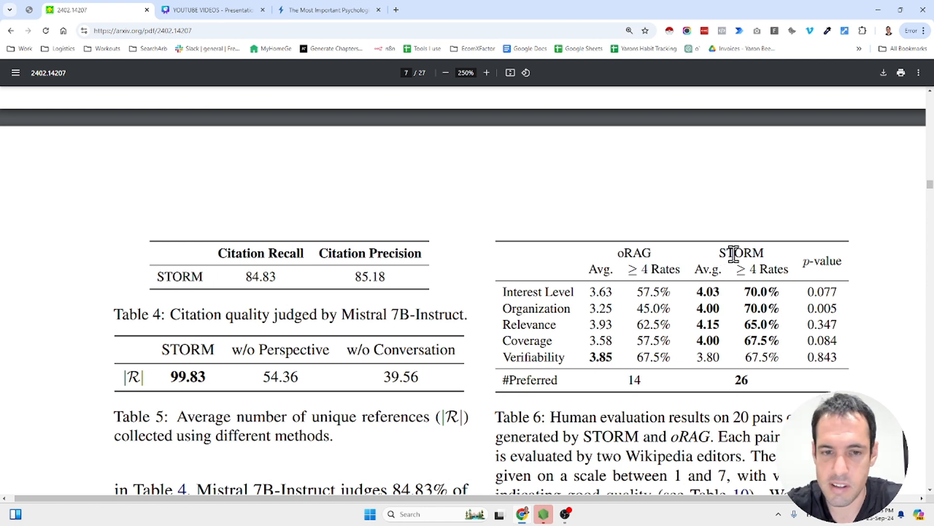
mouse_move(285, 375)
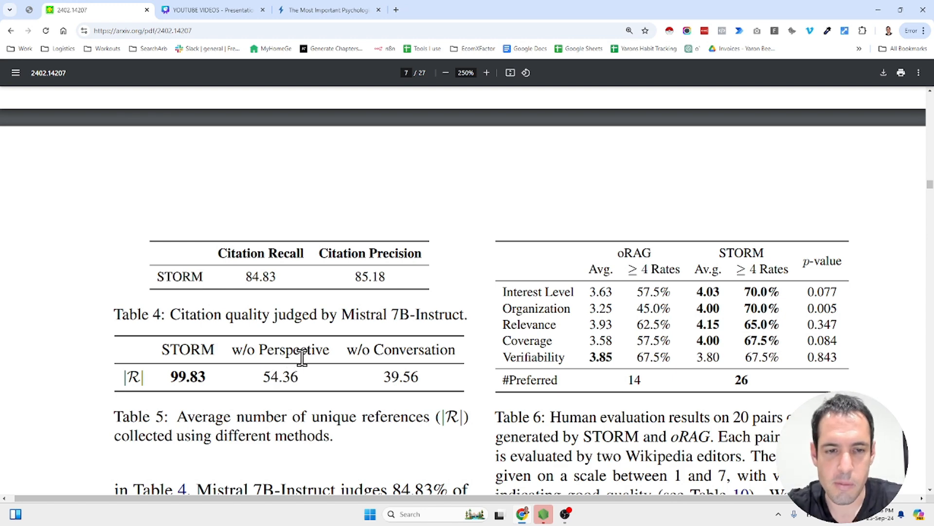
mouse_move(323, 239)
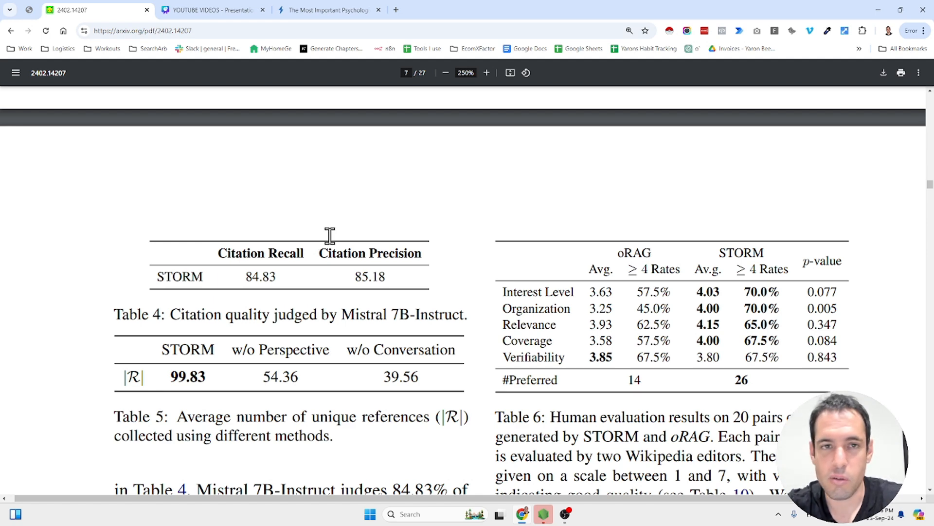
- Return to STORM and open 'Importance Of Food Density in diet for bodybuilders' from My Library
click(327, 10)
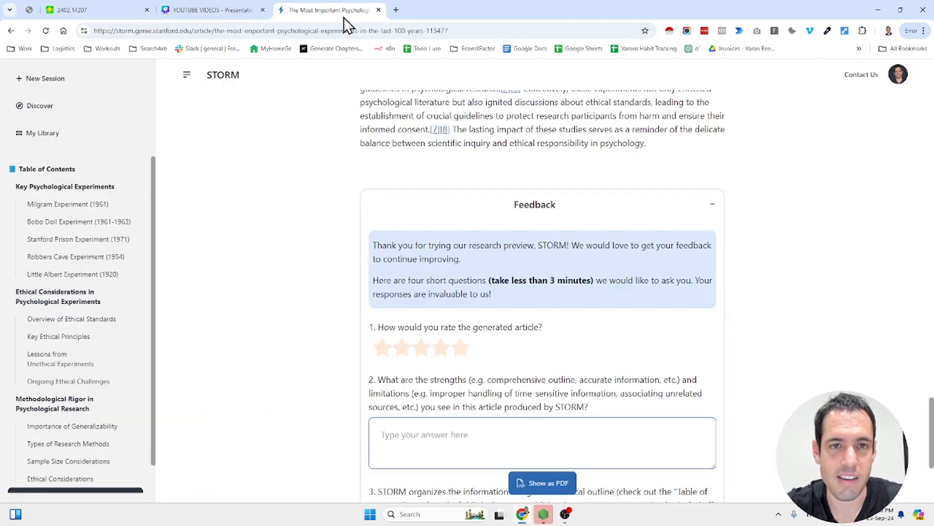
mouse_move(42, 133)
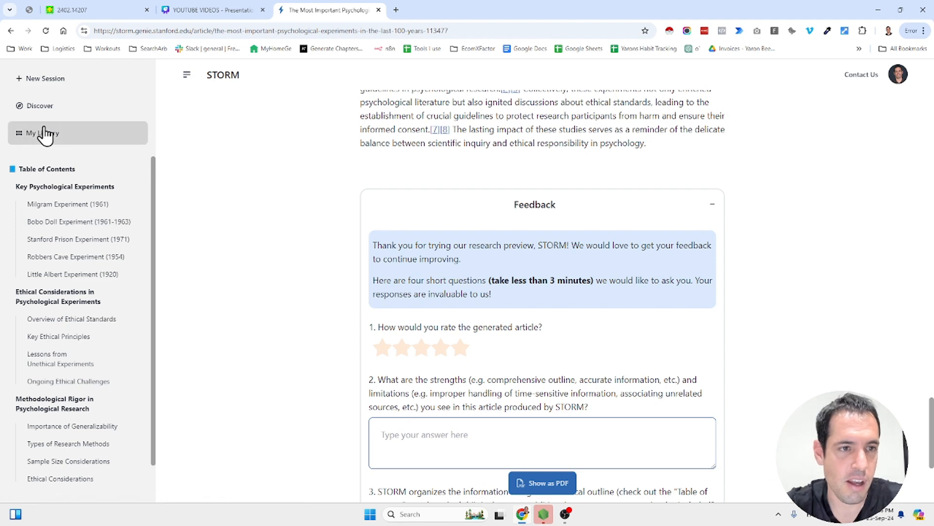
click(42, 132)
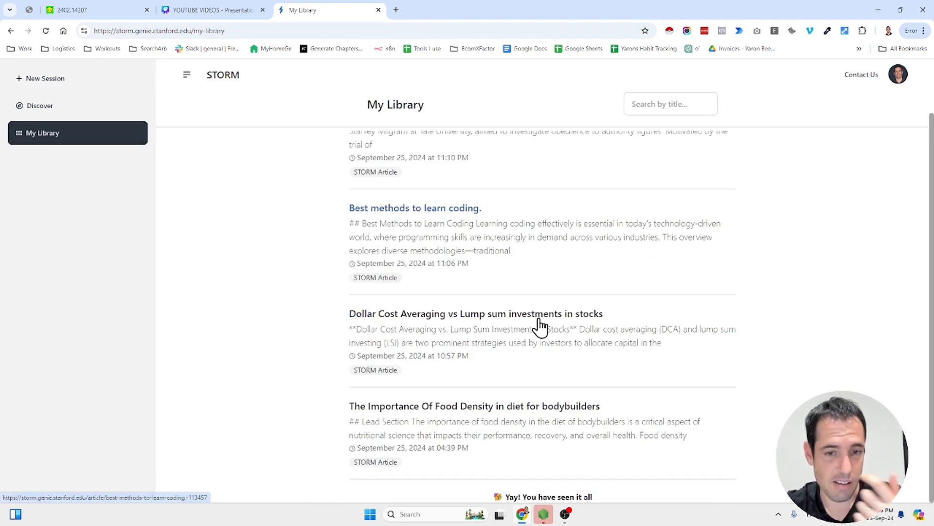
mouse_move(523, 414)
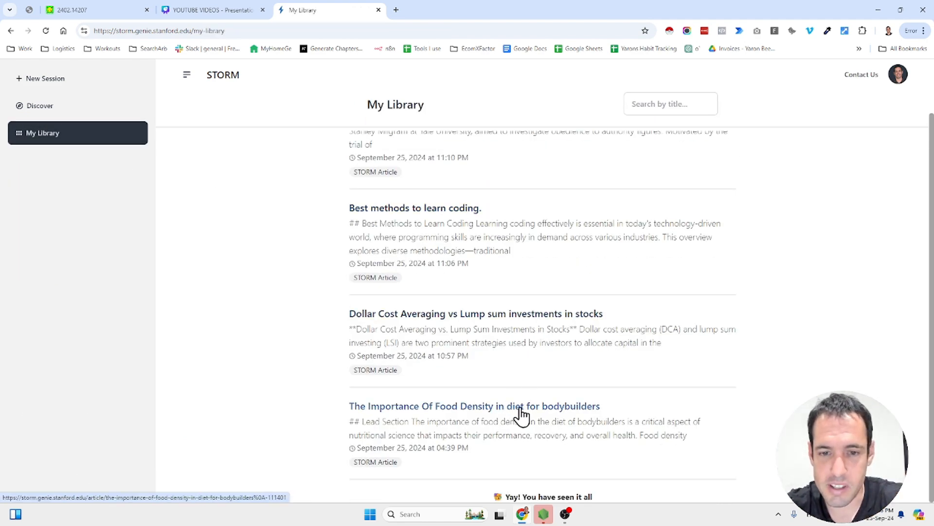
click(475, 405)
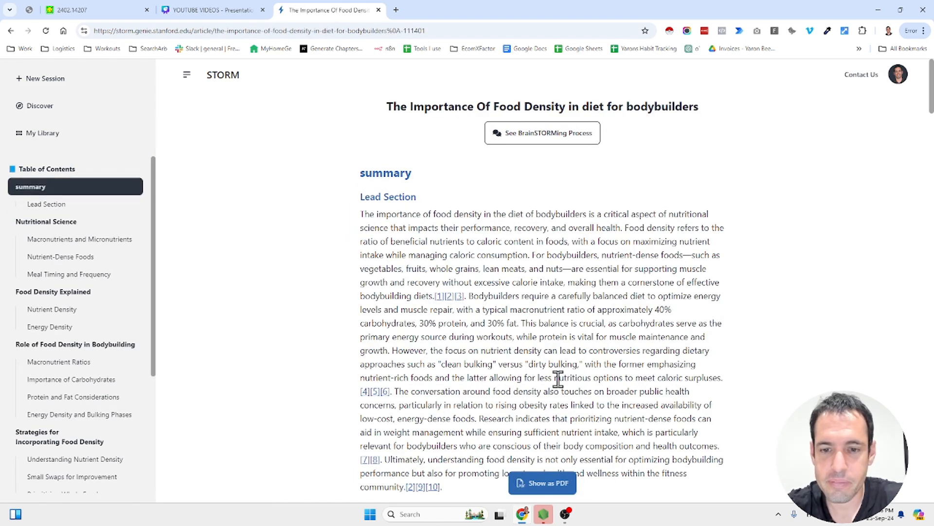
click(542, 483)
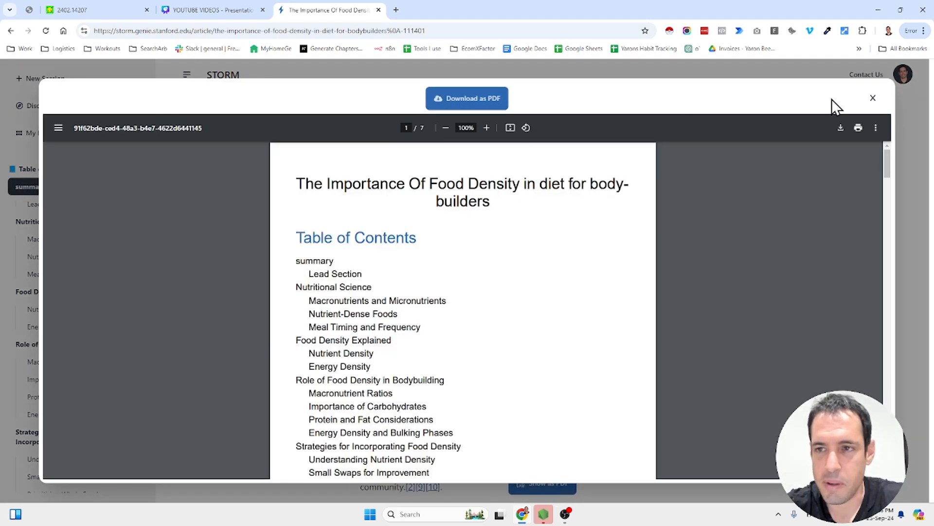
click(872, 98)
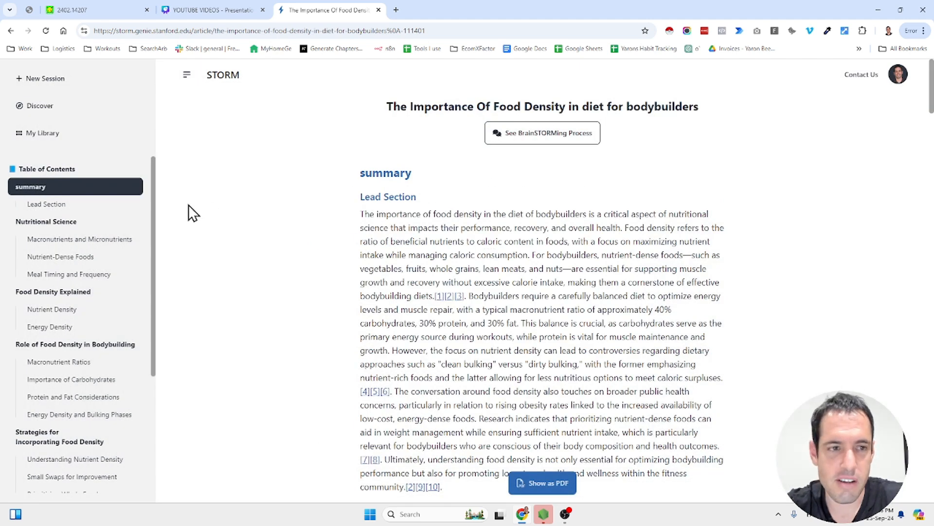
mouse_move(185, 189)
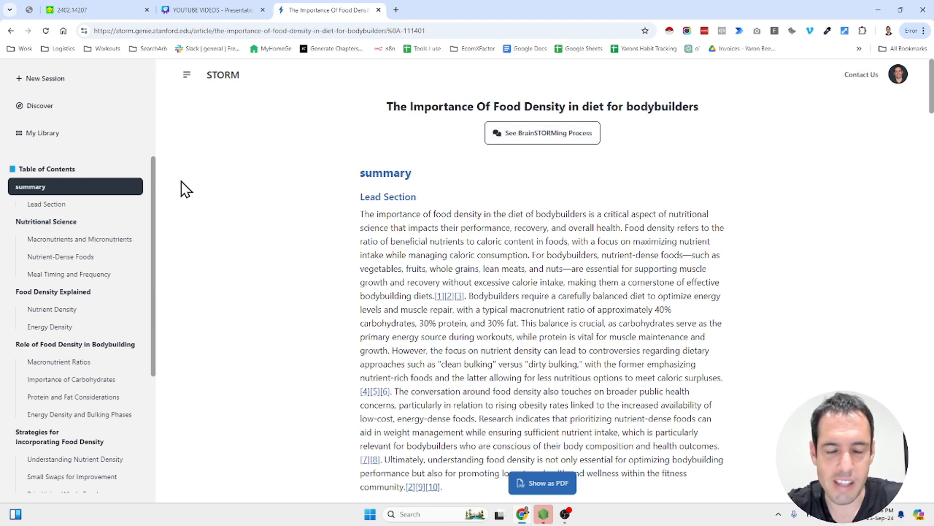
mouse_move(125, 190)
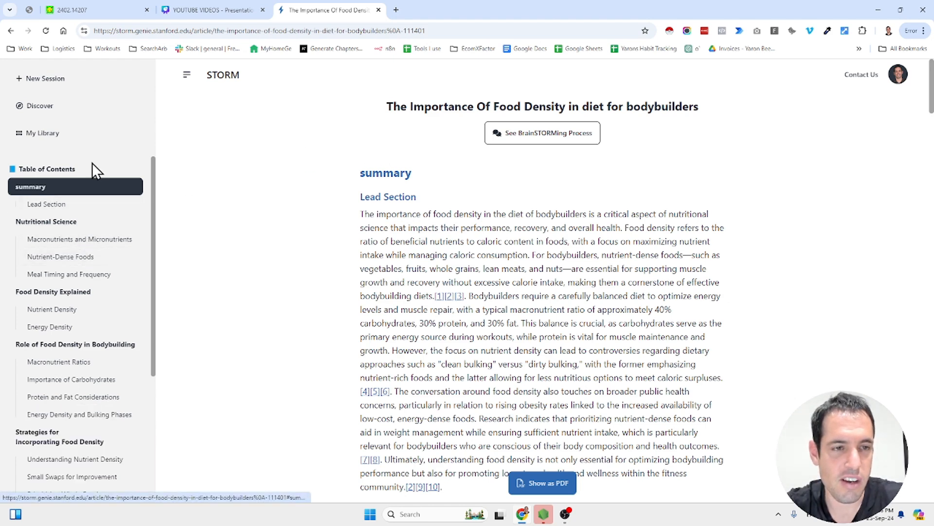
mouse_move(90, 201)
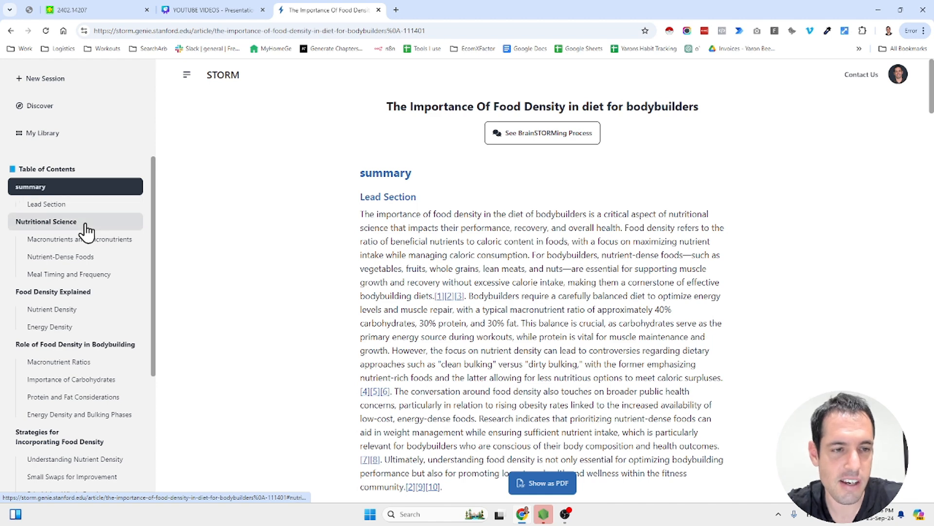
mouse_move(83, 292)
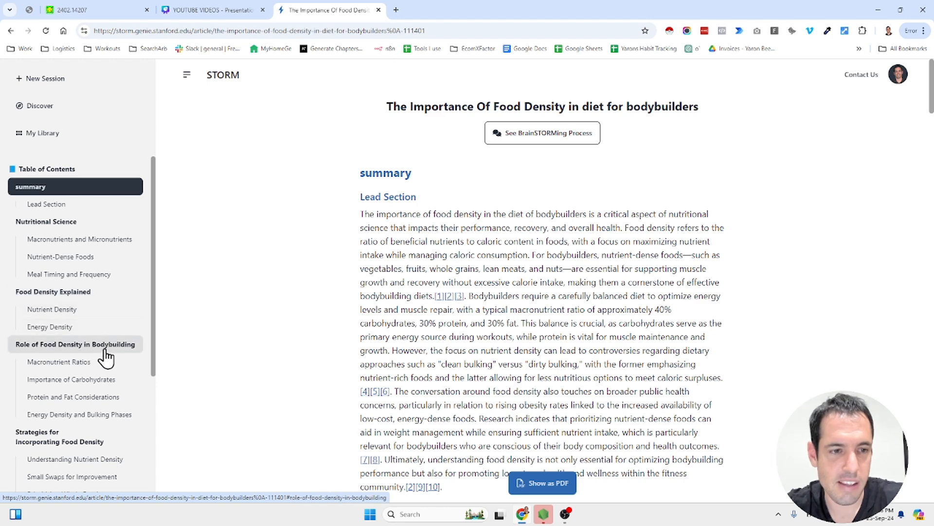
scroll(down, 3)
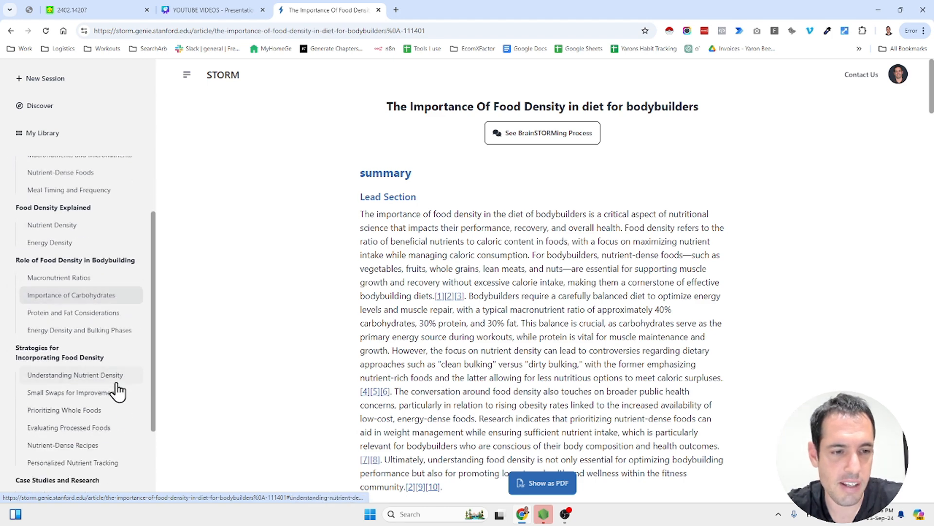
mouse_move(106, 366)
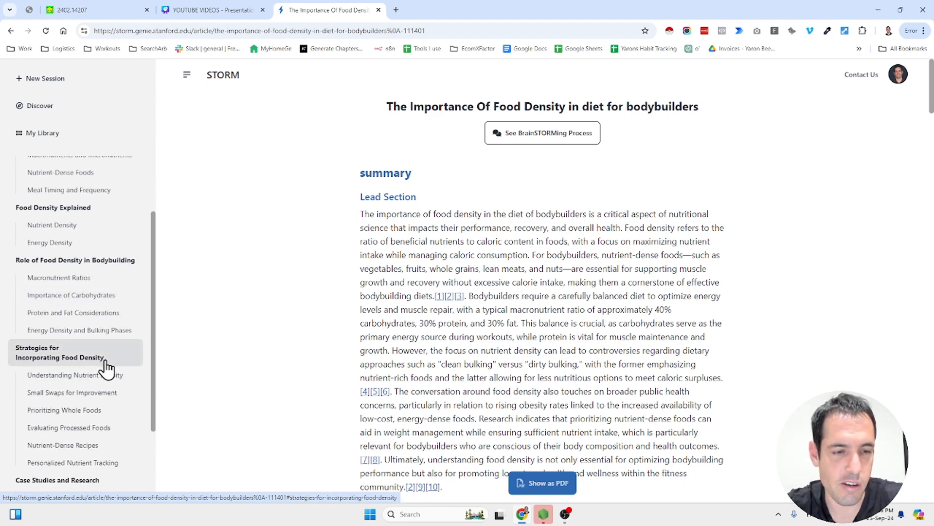
scroll(down, 3)
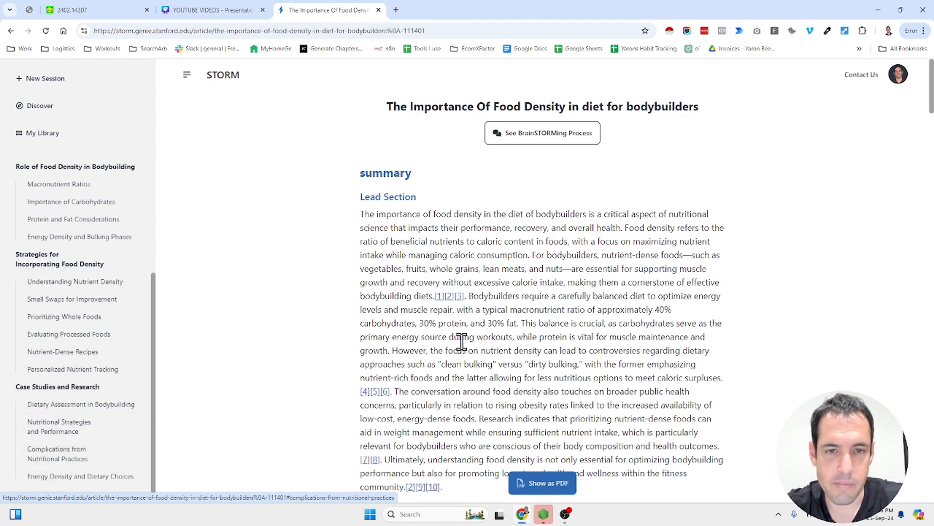
scroll(down, 3)
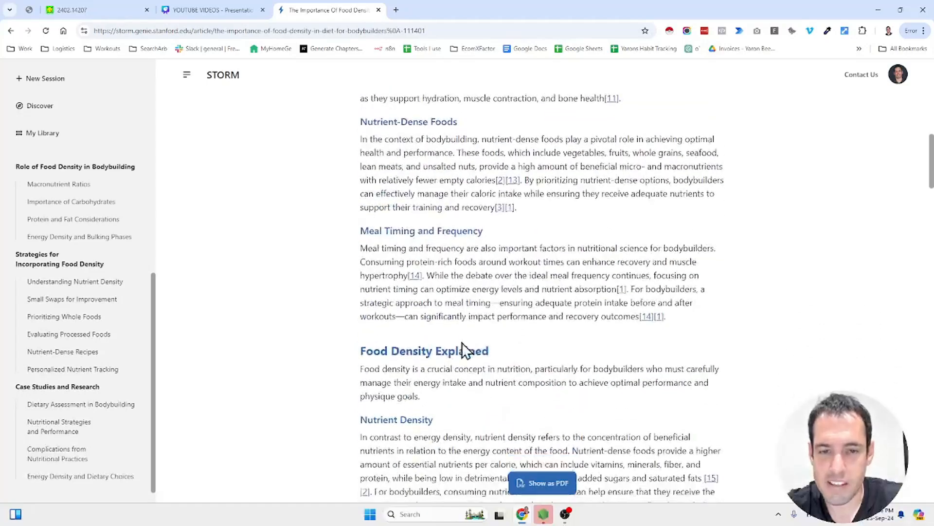
scroll(down, 3)
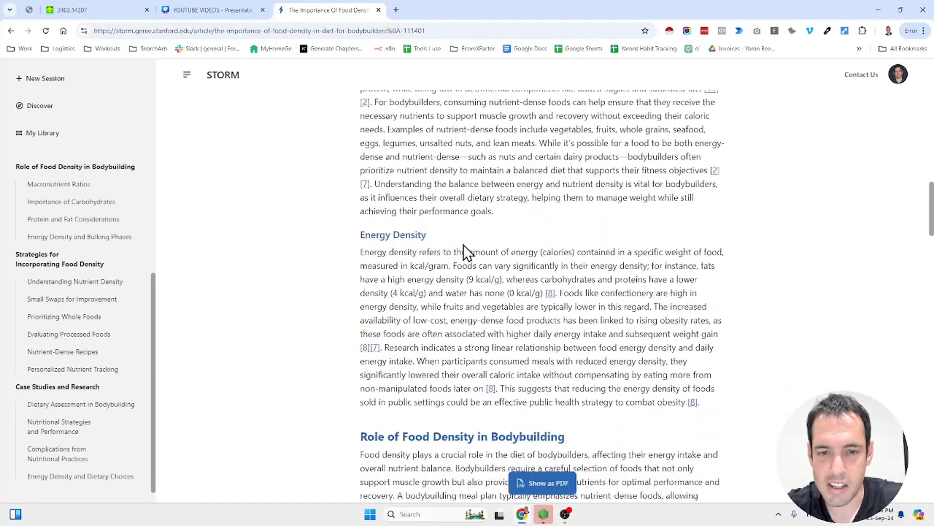
scroll(down, 3)
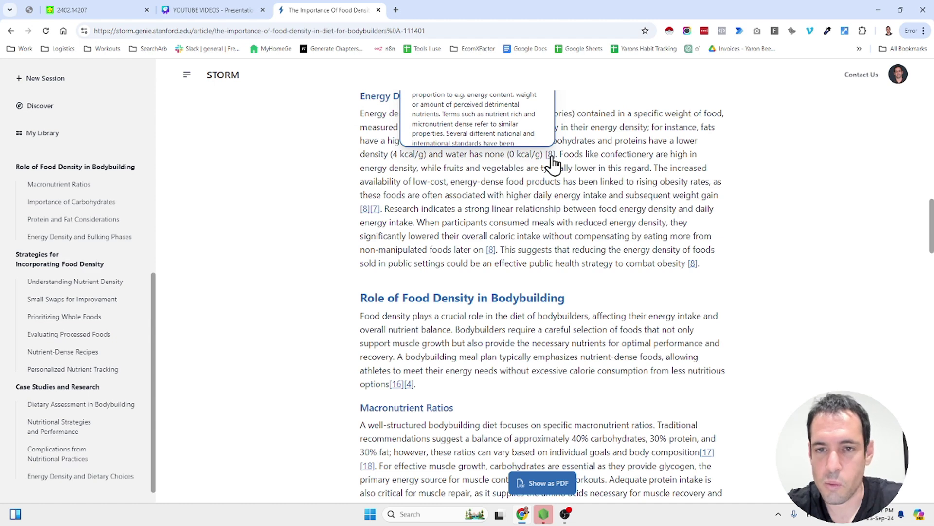
scroll(up, 3)
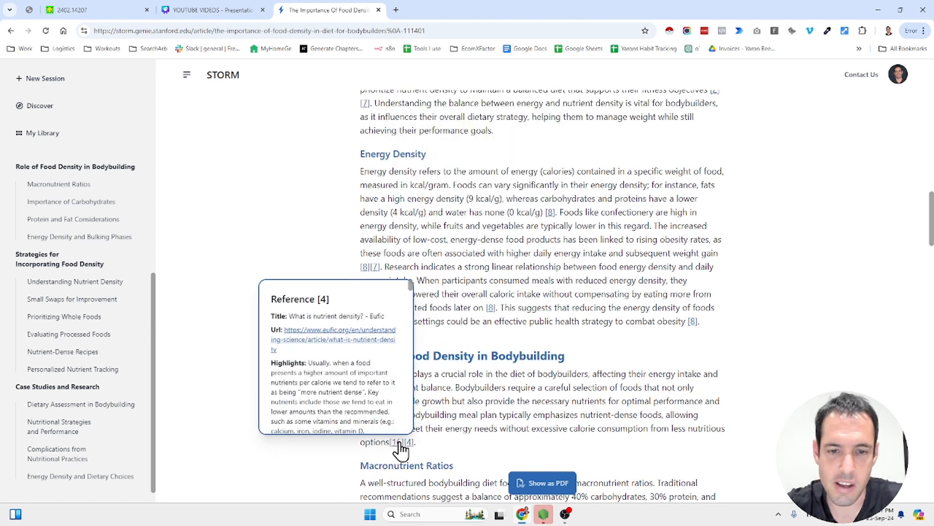
scroll(down, 3)
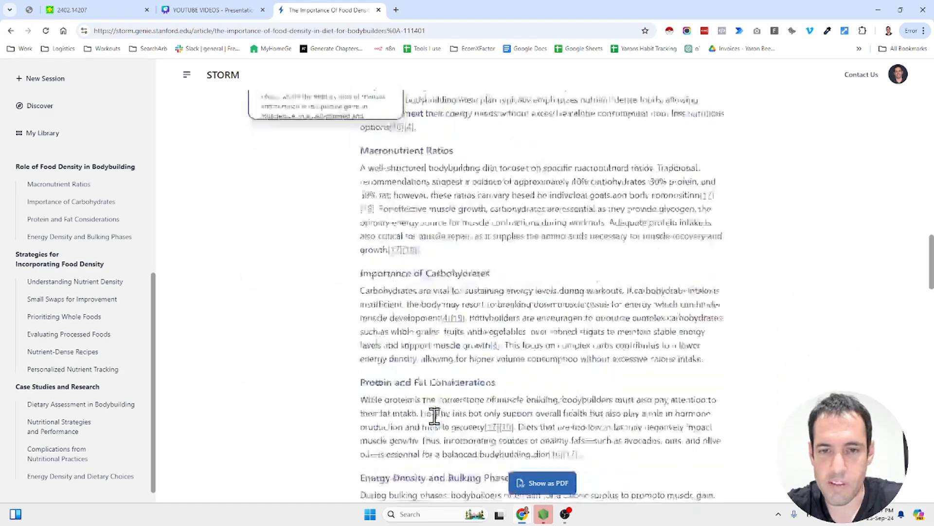
scroll(up, 3)
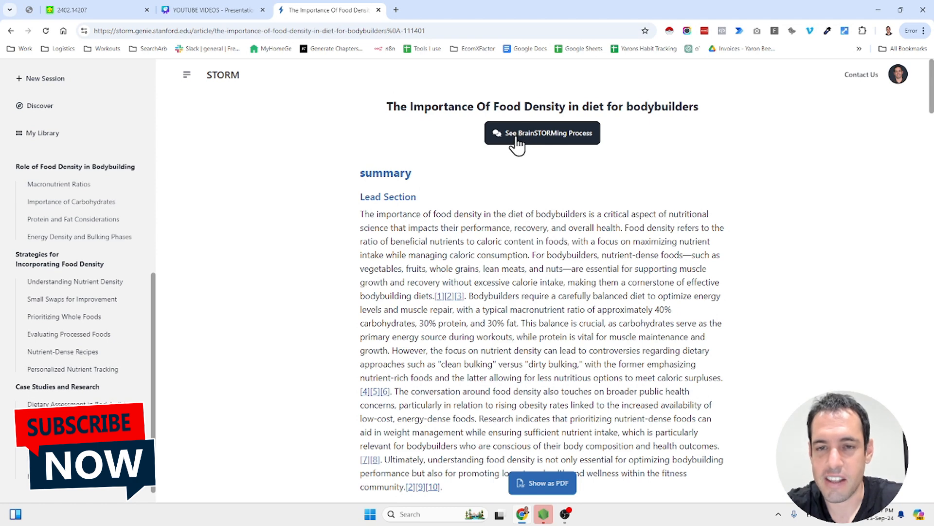
click(542, 132)
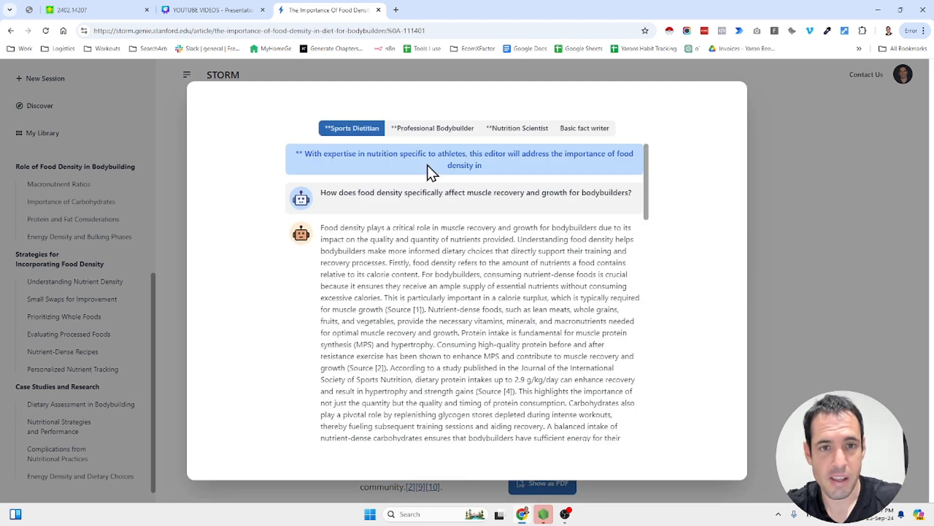
mouse_move(432, 128)
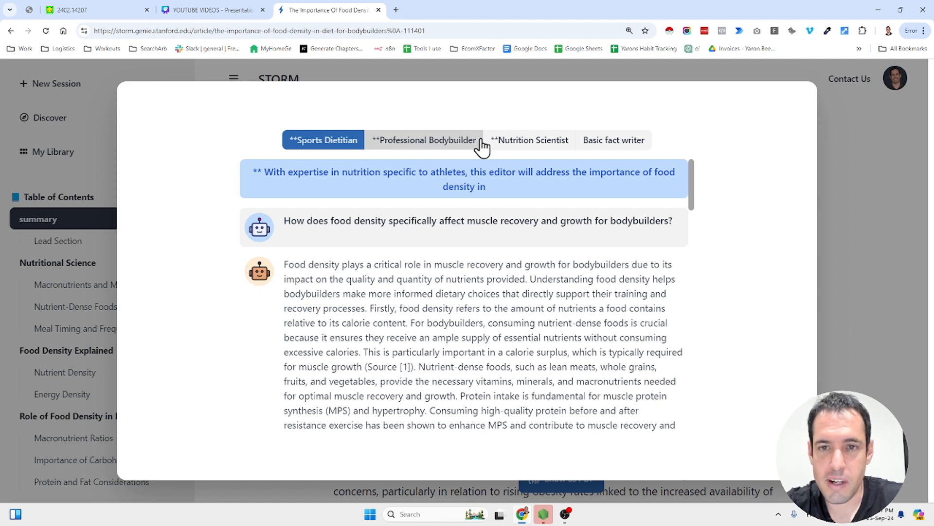
mouse_move(613, 139)
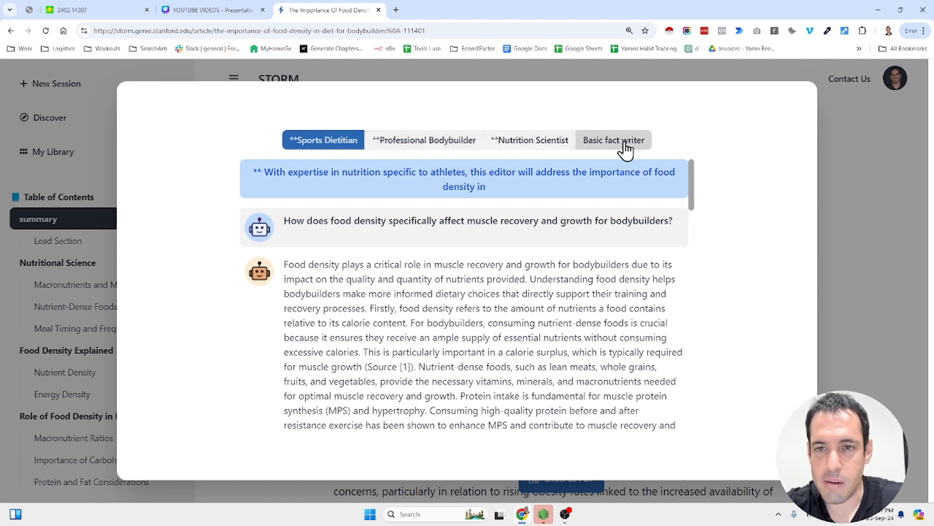
mouse_move(288, 220)
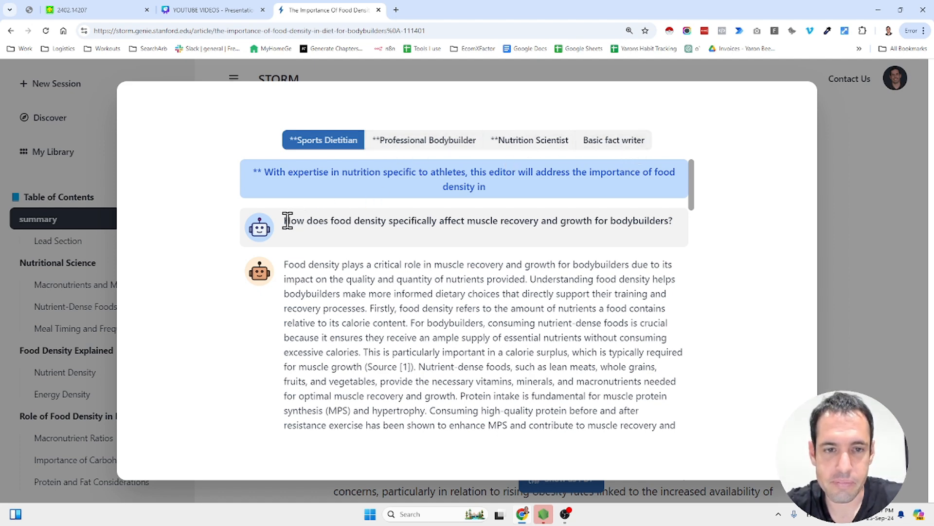
mouse_move(283, 235)
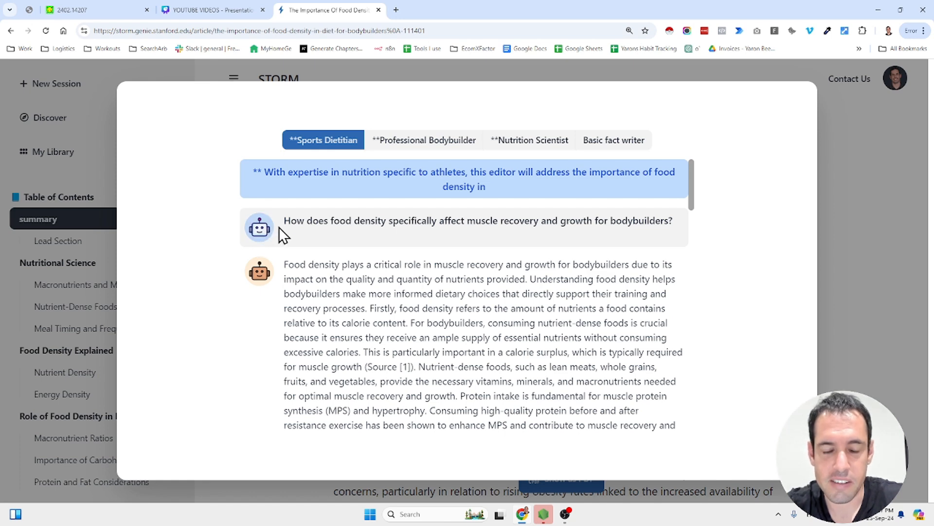
mouse_move(309, 236)
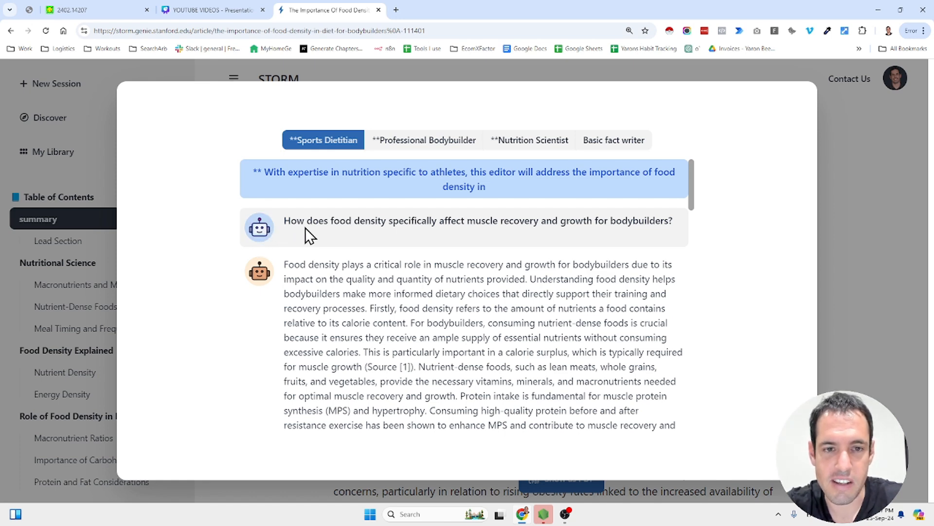
mouse_move(318, 235)
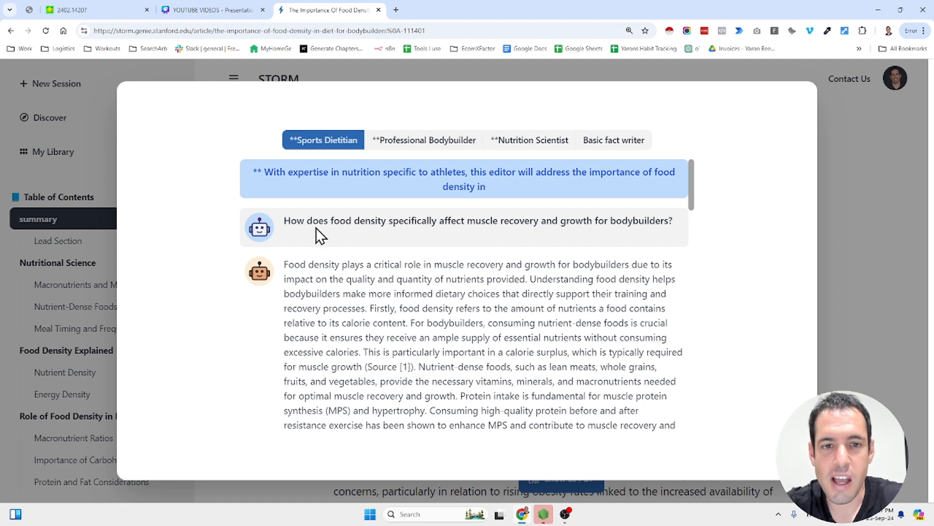
mouse_move(443, 228)
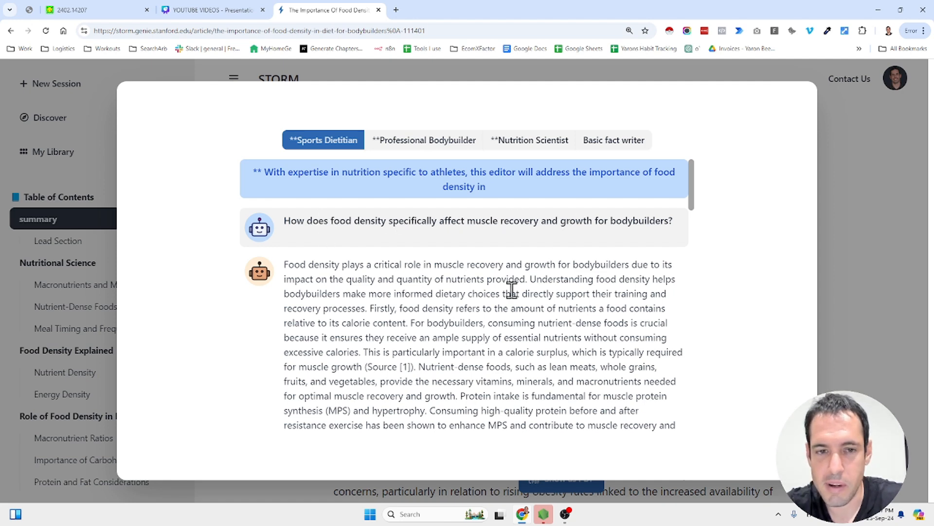
scroll(down, 3)
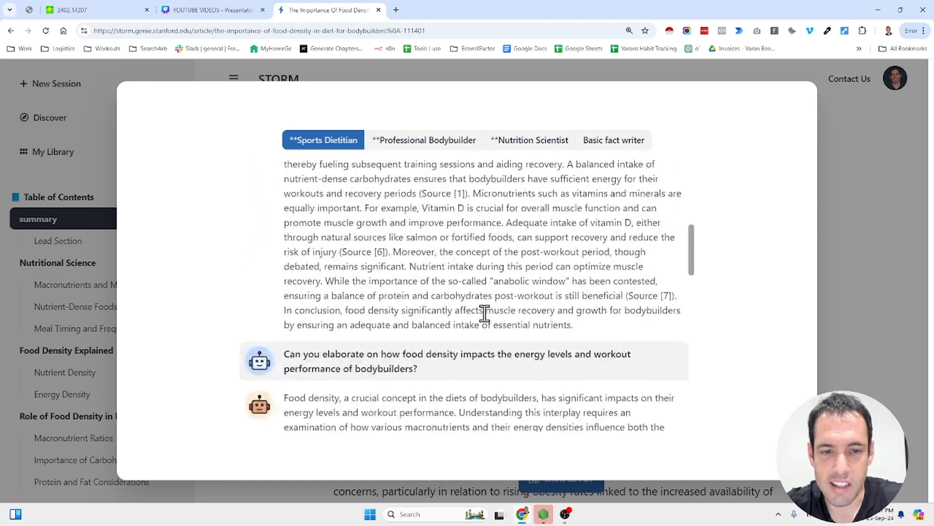
scroll(down, 3)
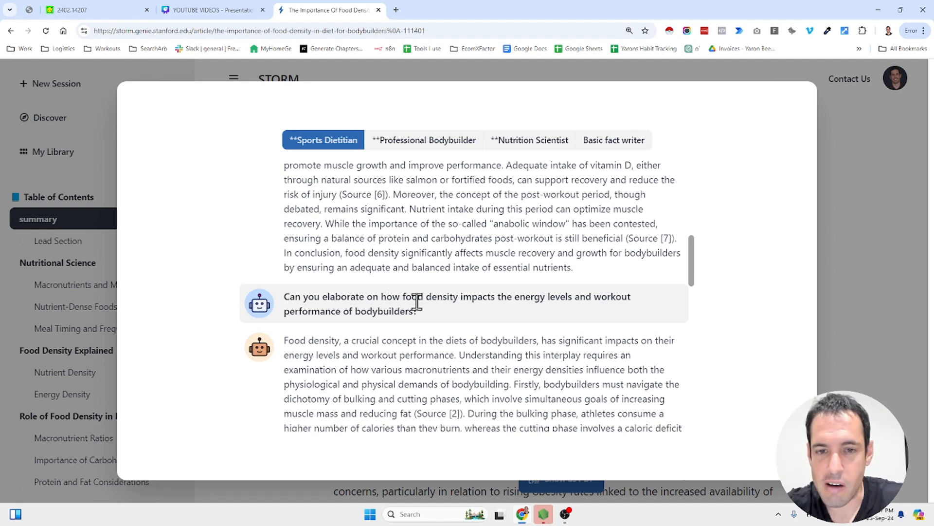
mouse_move(456, 317)
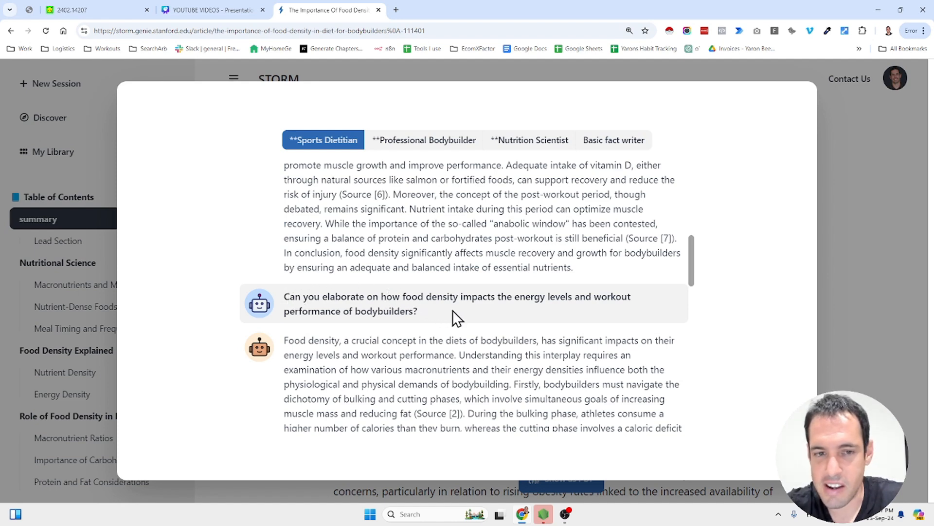
scroll(down, 3)
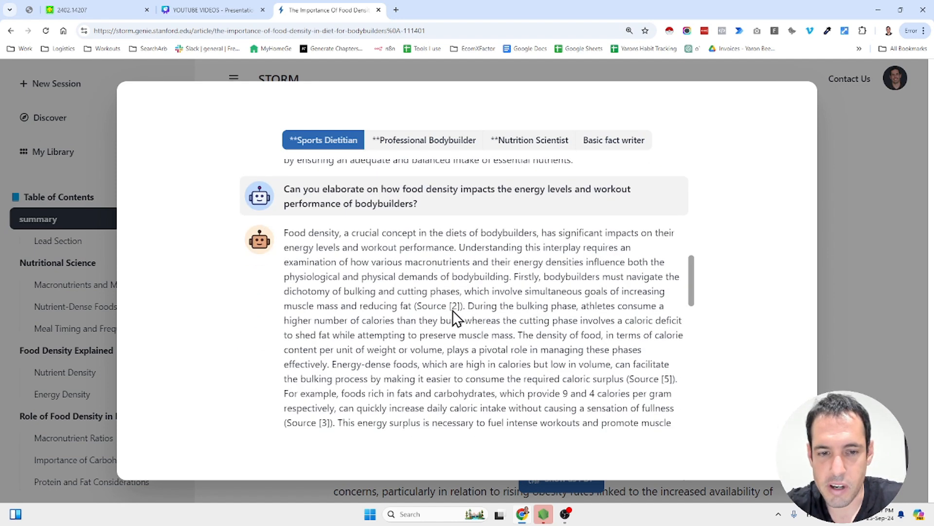
scroll(down, 3)
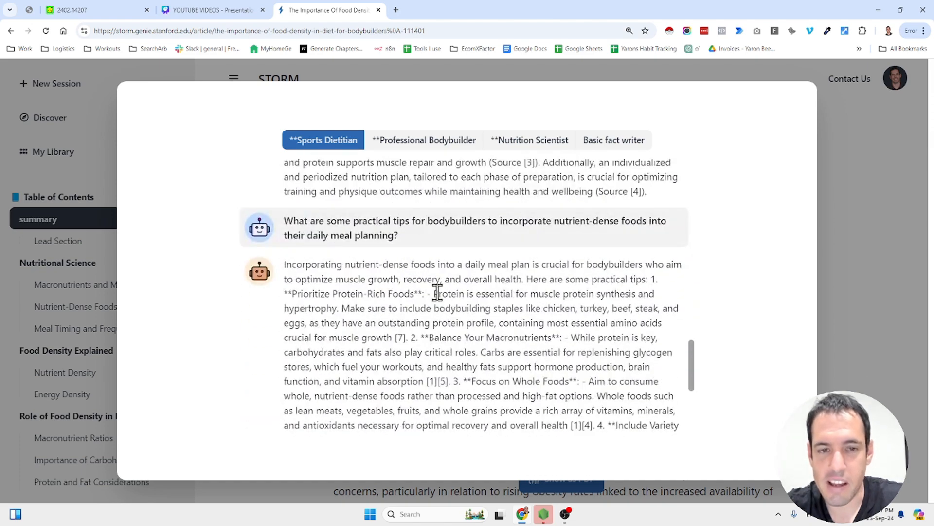
mouse_move(340, 250)
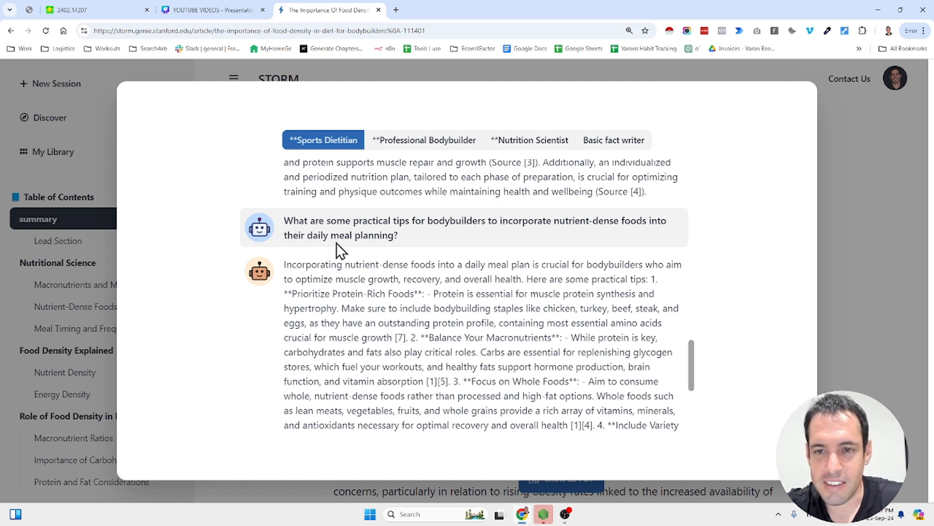
mouse_move(424, 140)
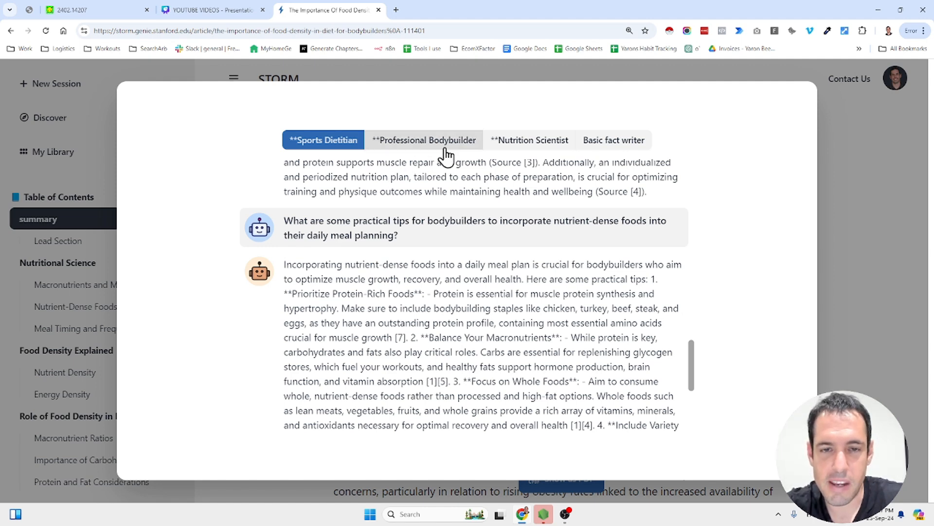
- Read the Professional Bodybuilder editor's conversation, then return to My Library
click(425, 139)
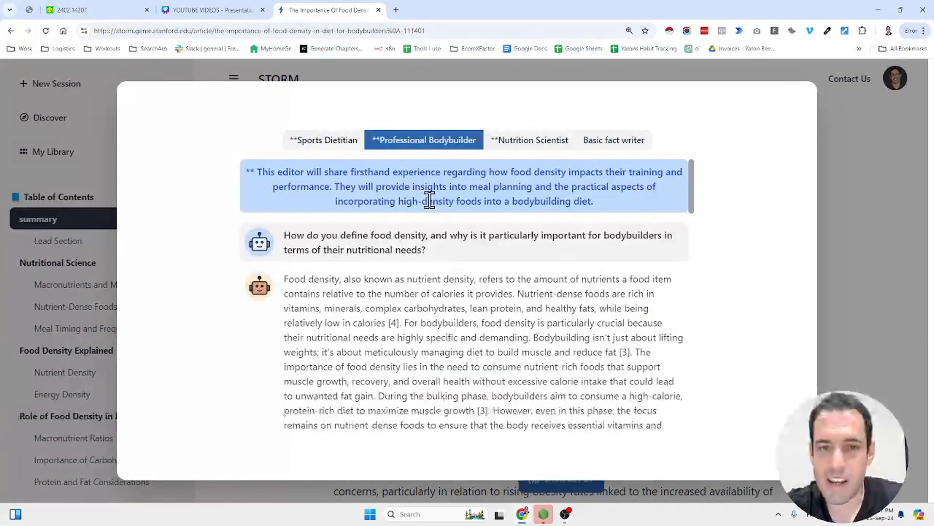
mouse_move(381, 232)
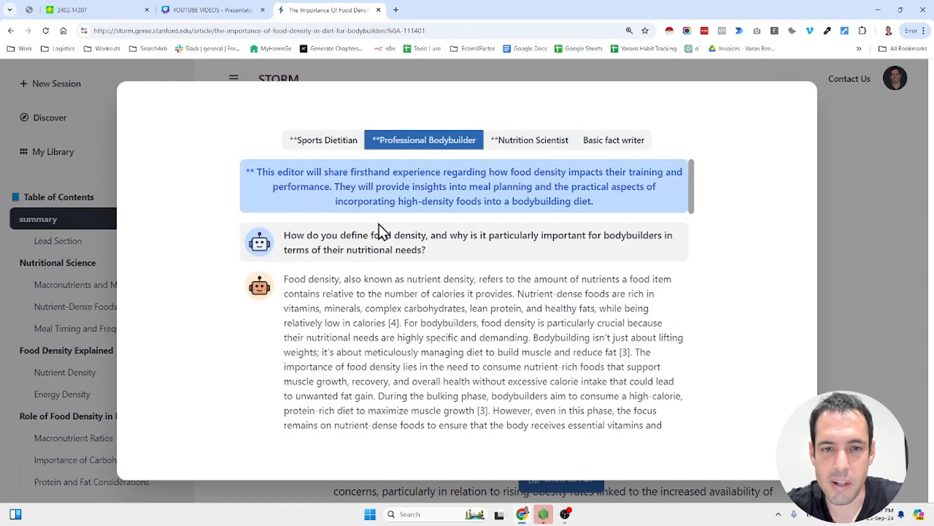
mouse_move(384, 226)
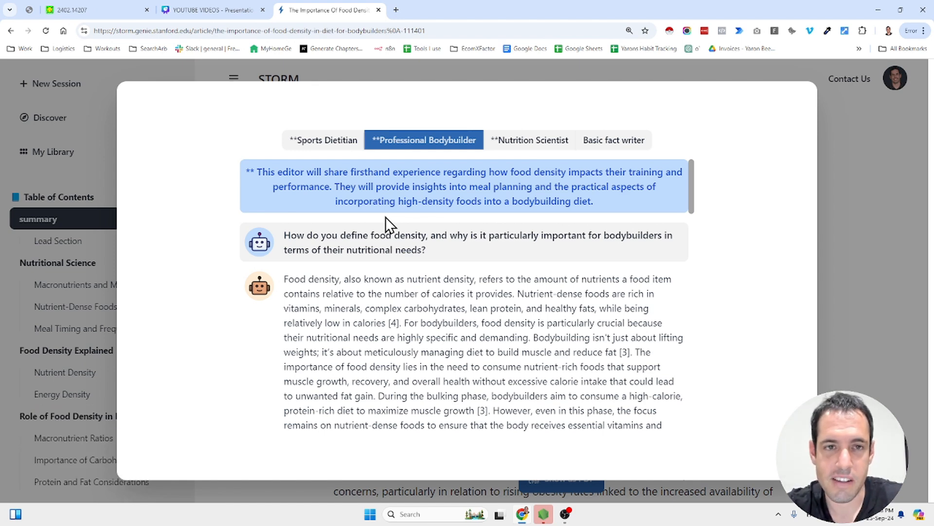
mouse_move(375, 236)
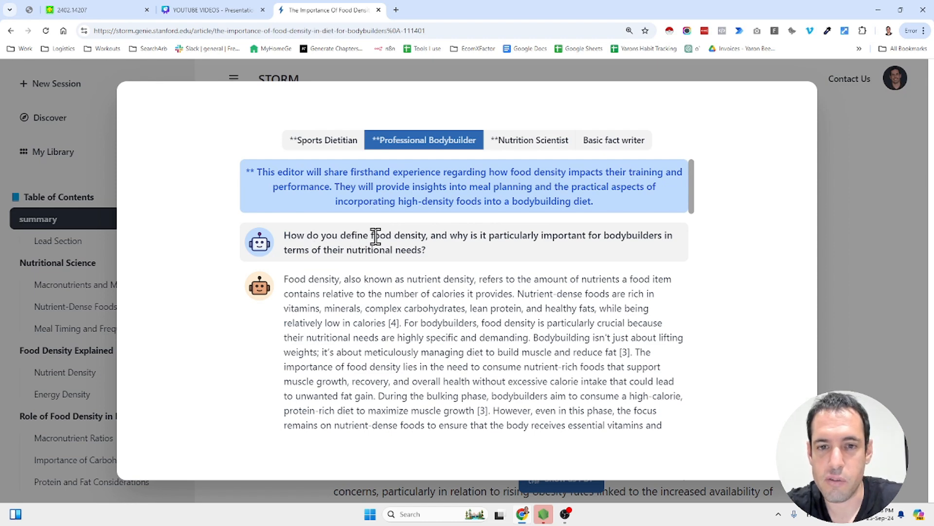
mouse_move(497, 260)
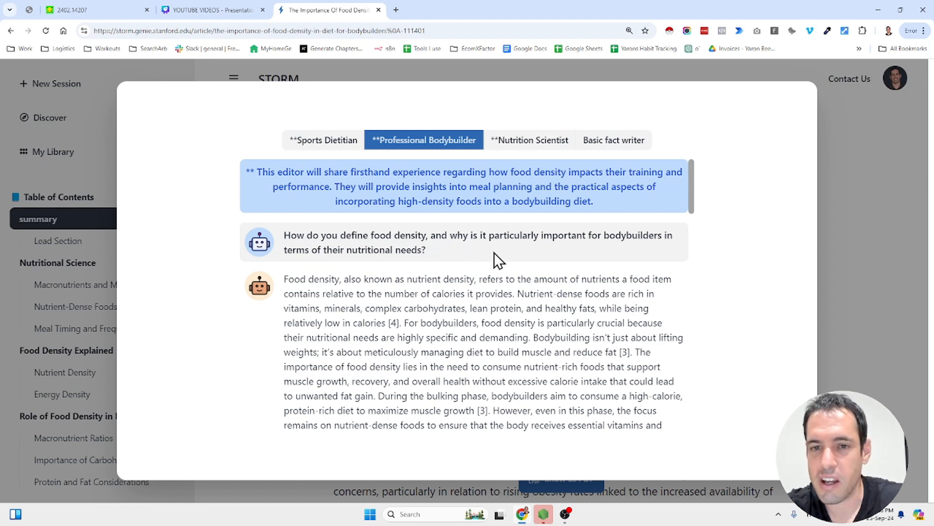
mouse_move(523, 261)
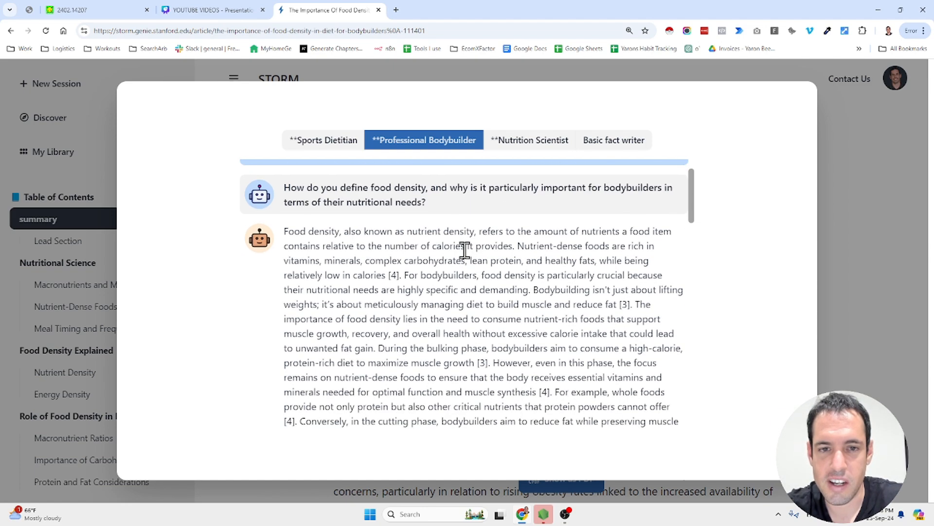
scroll(down, 3)
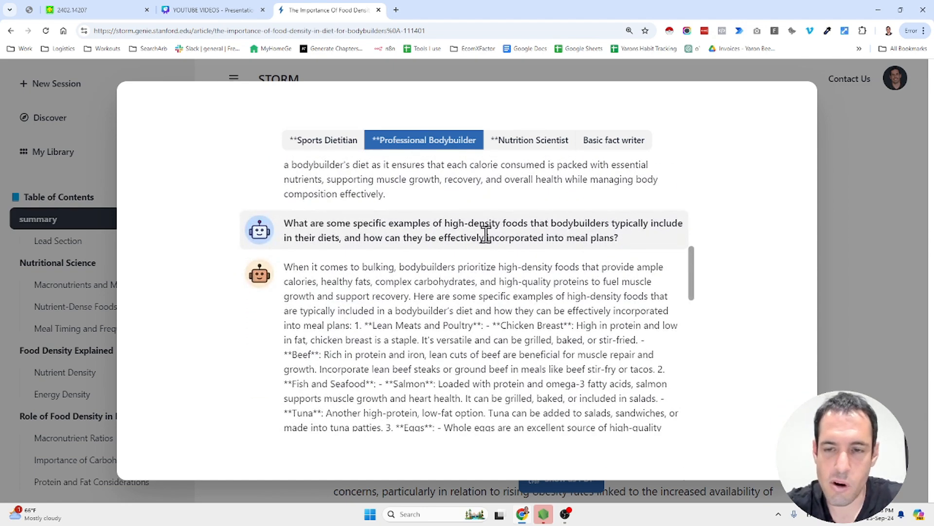
scroll(down, 3)
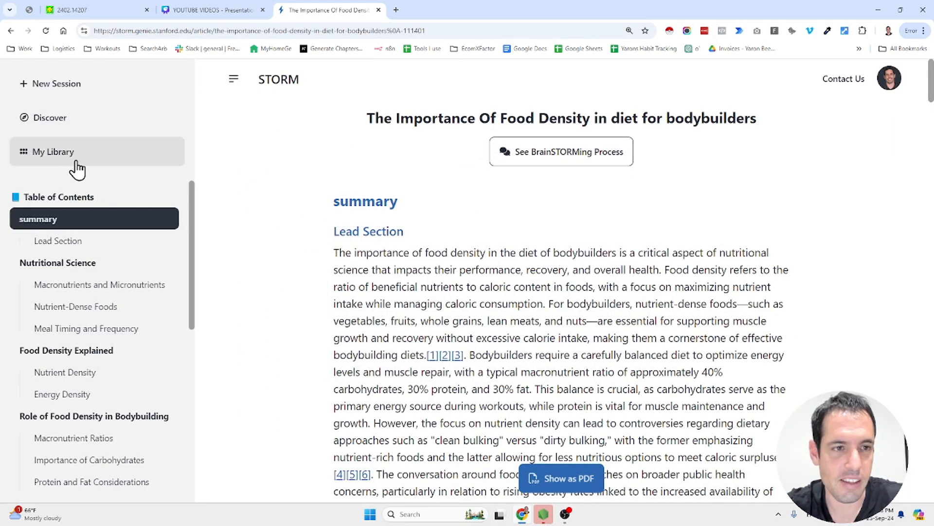
click(52, 151)
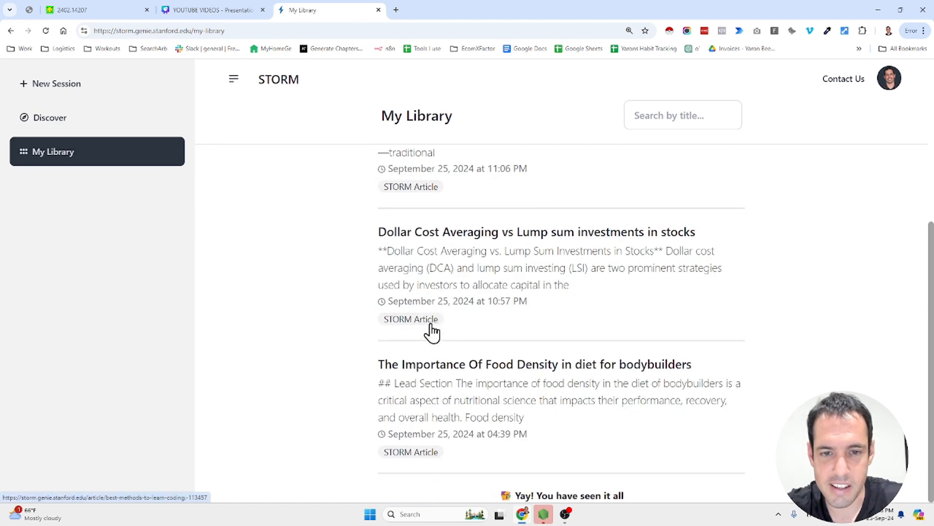
mouse_move(534, 231)
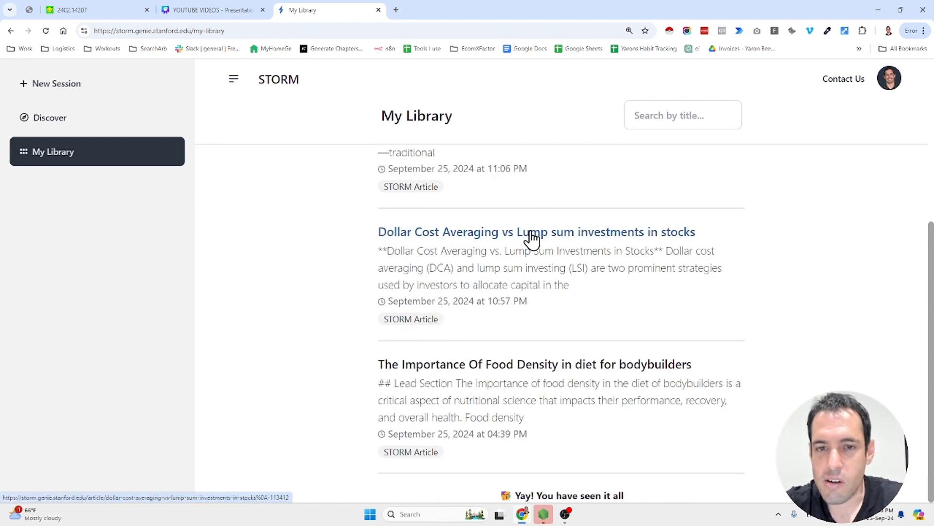
mouse_move(524, 241)
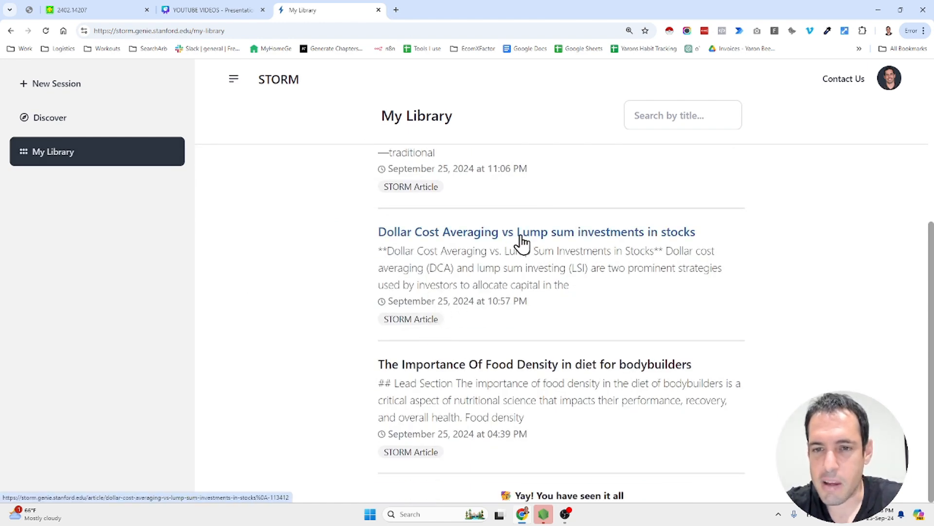
- Open the Dollar Cost Averaging vs Lump Sum article and read Mechanism, Advantages and Limitations
click(536, 232)
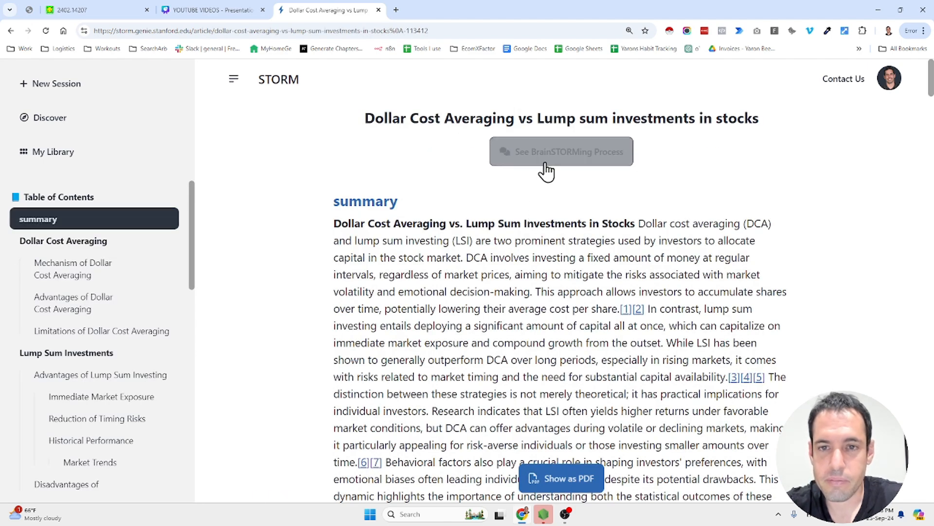
mouse_move(521, 183)
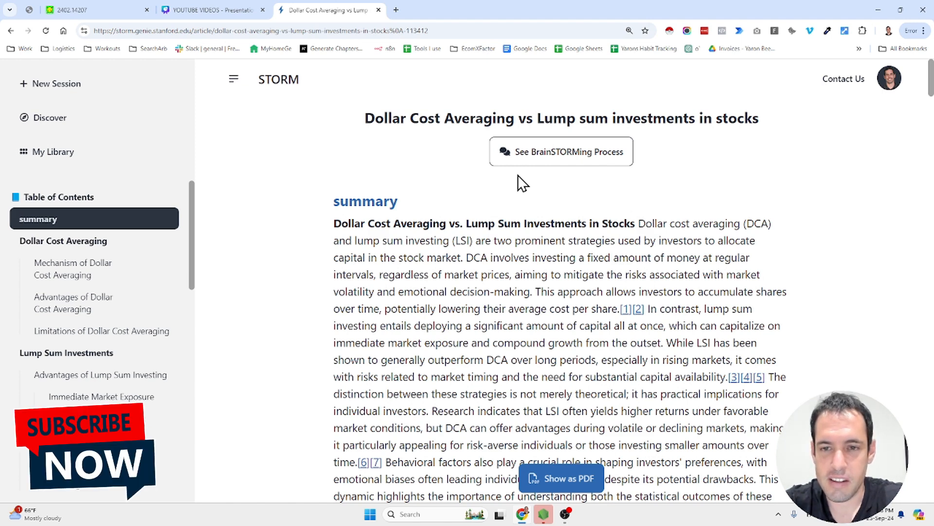
scroll(down, 3)
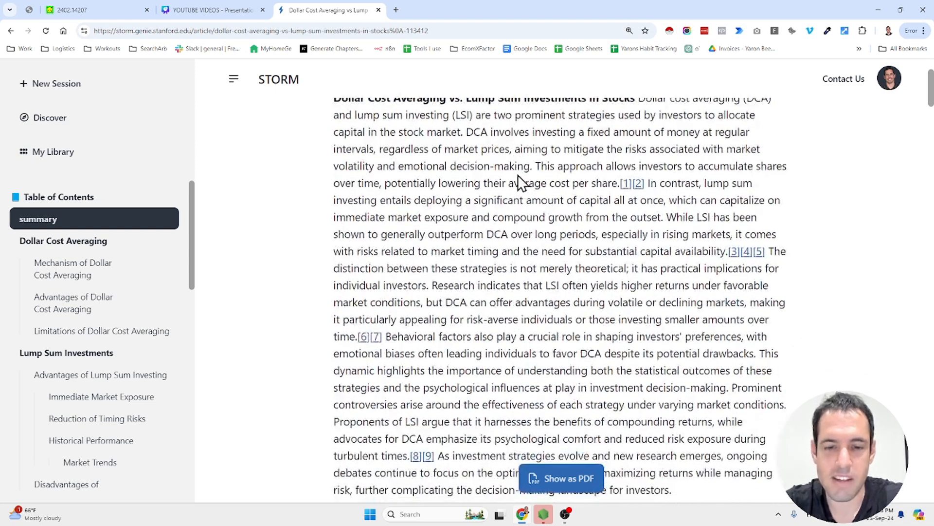
scroll(up, 3)
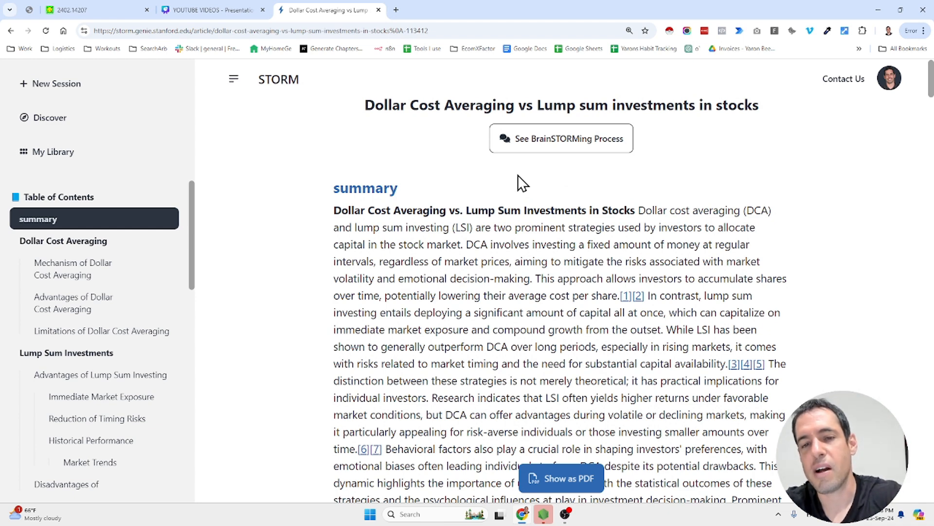
mouse_move(464, 209)
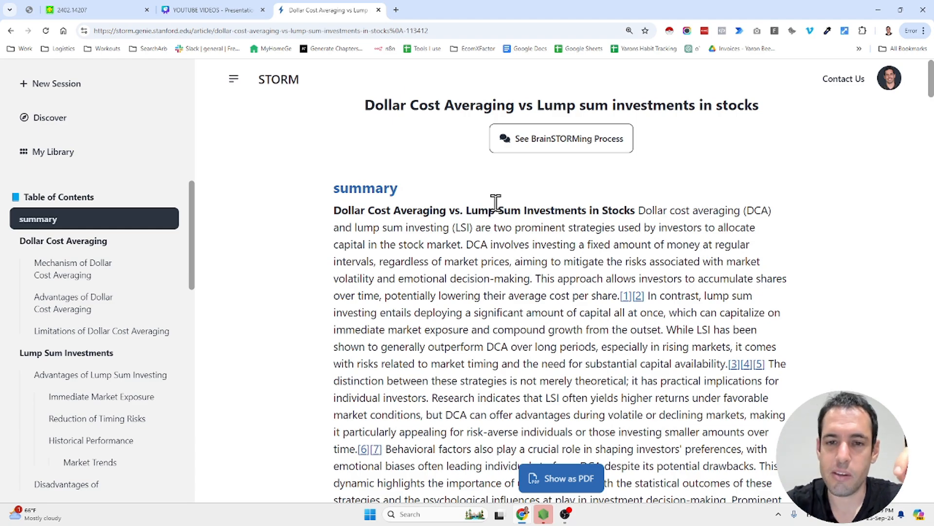
scroll(down, 3)
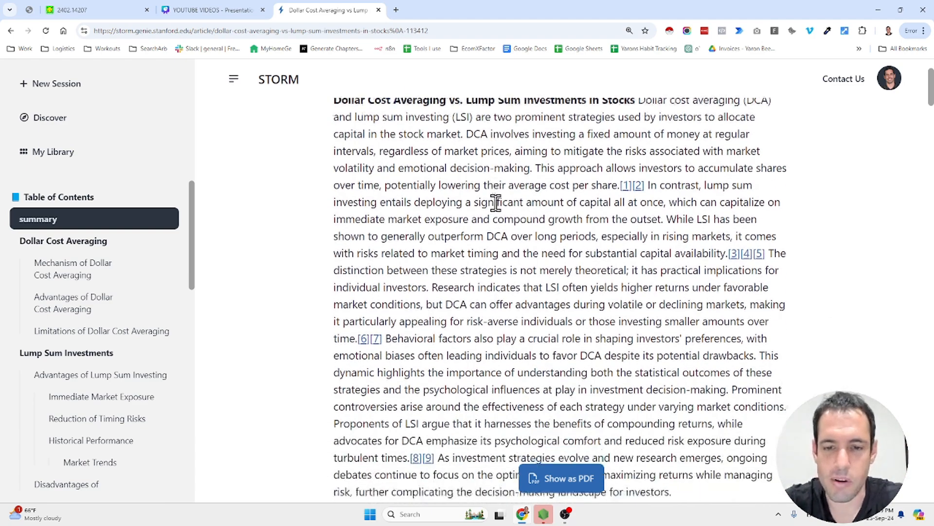
scroll(down, 3)
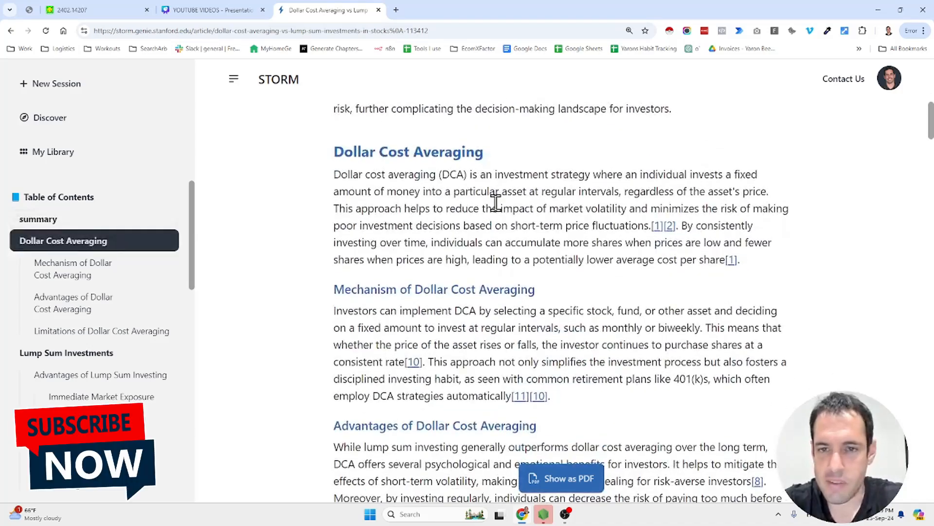
mouse_move(427, 197)
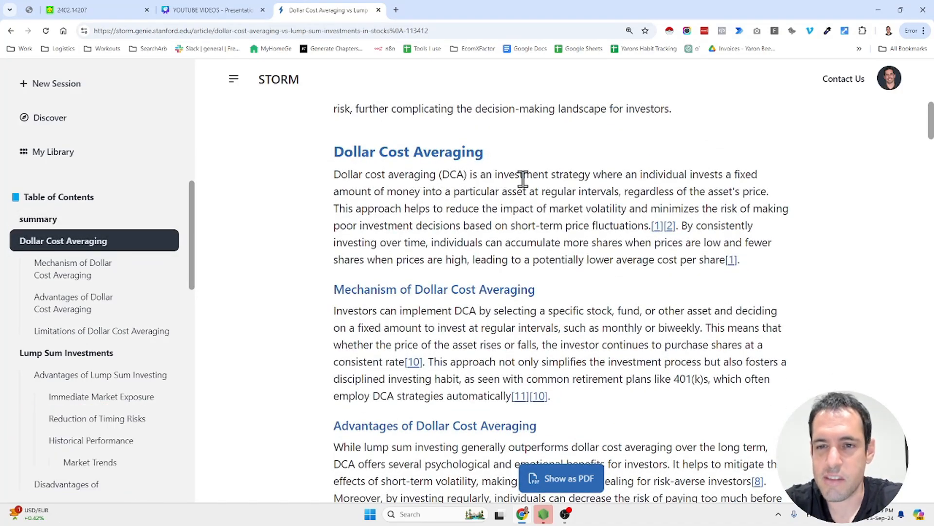
mouse_move(698, 176)
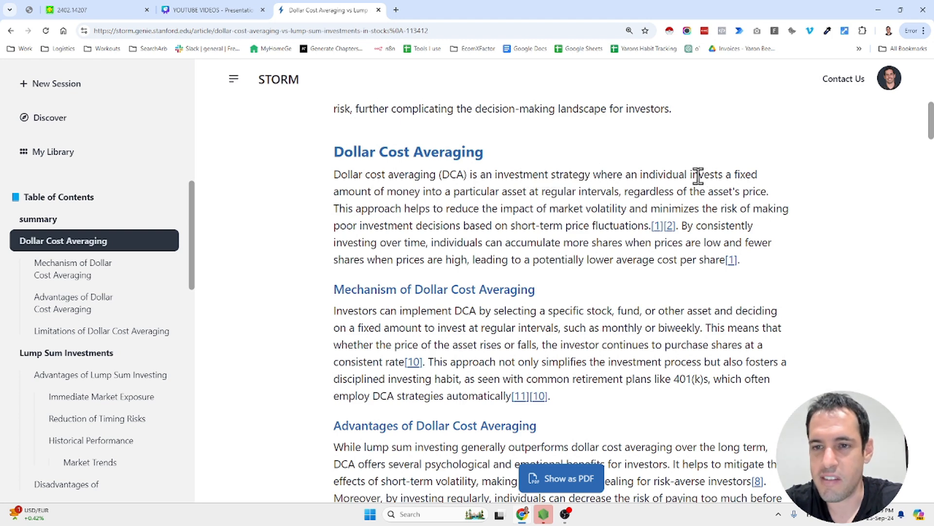
mouse_move(477, 191)
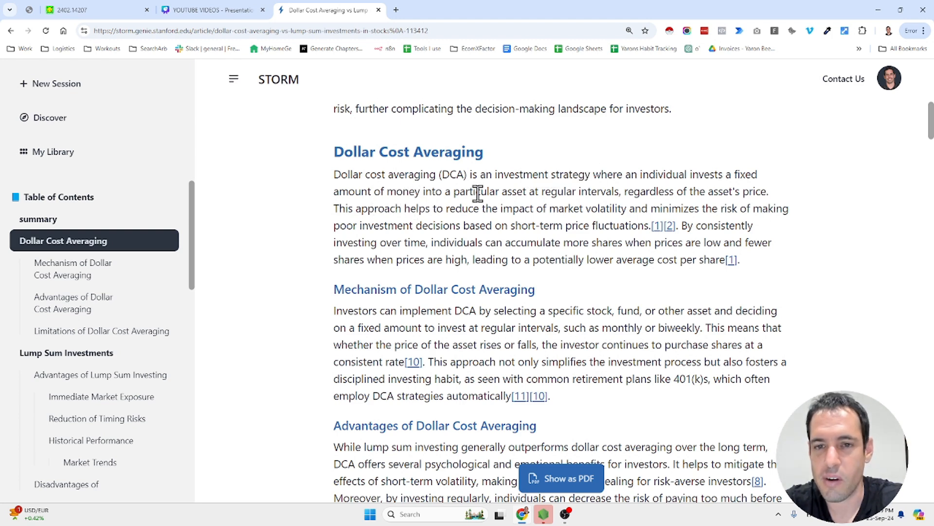
mouse_move(578, 187)
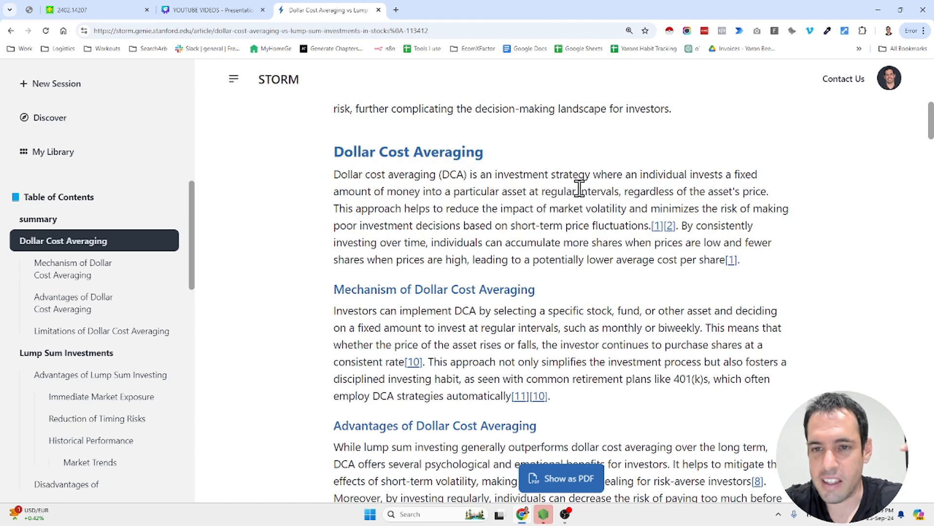
mouse_move(754, 190)
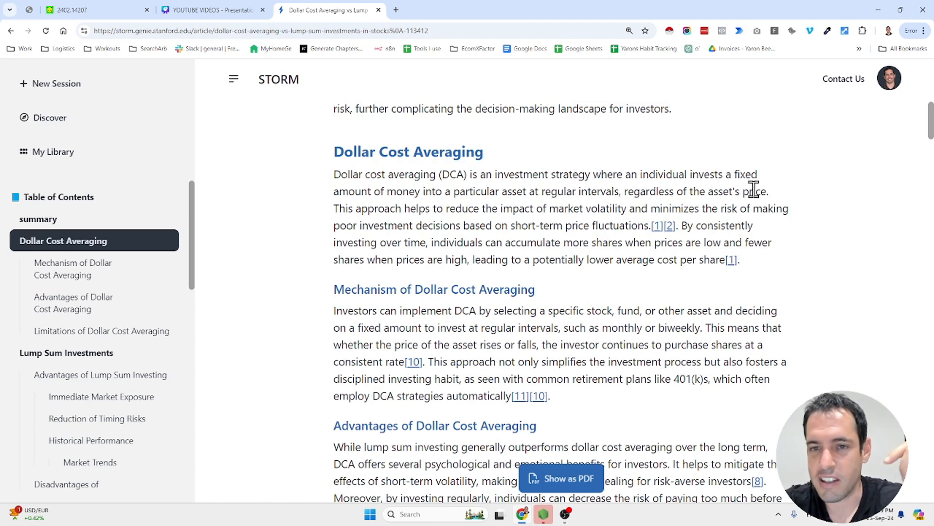
mouse_move(341, 210)
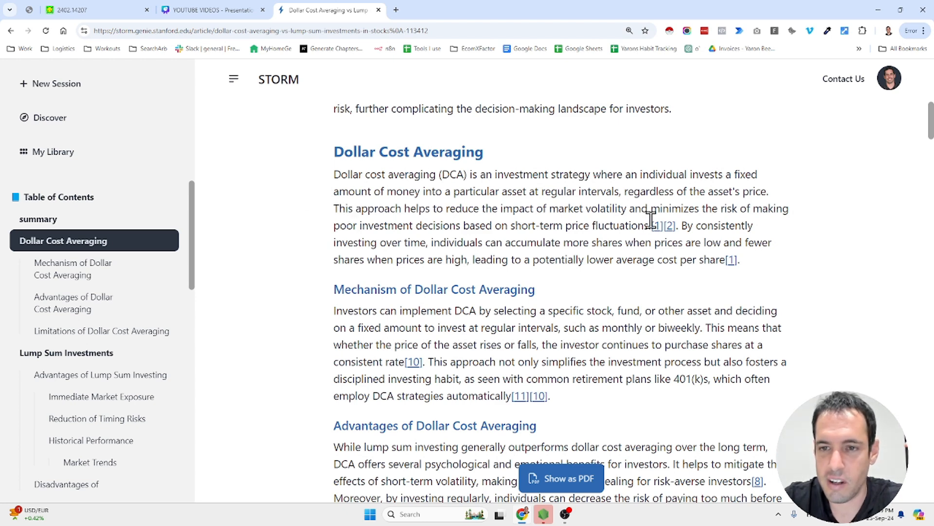
mouse_move(560, 211)
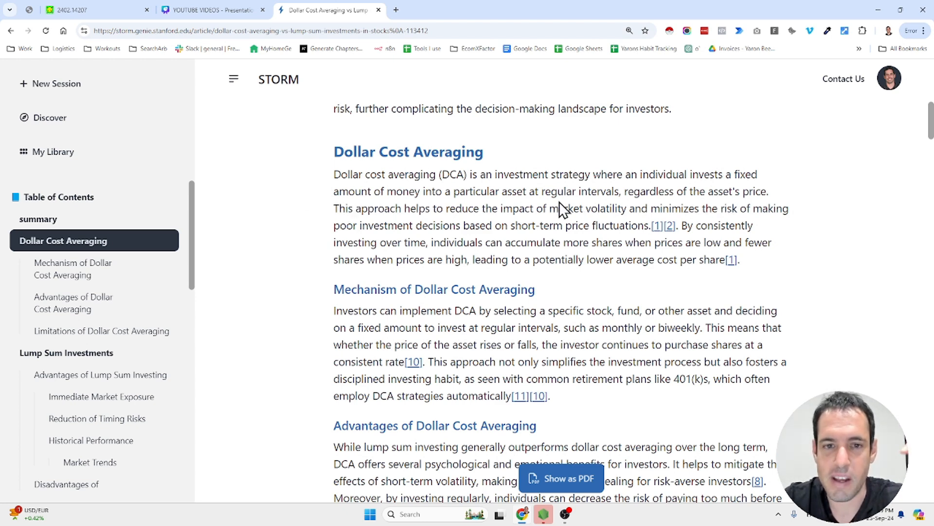
mouse_move(500, 218)
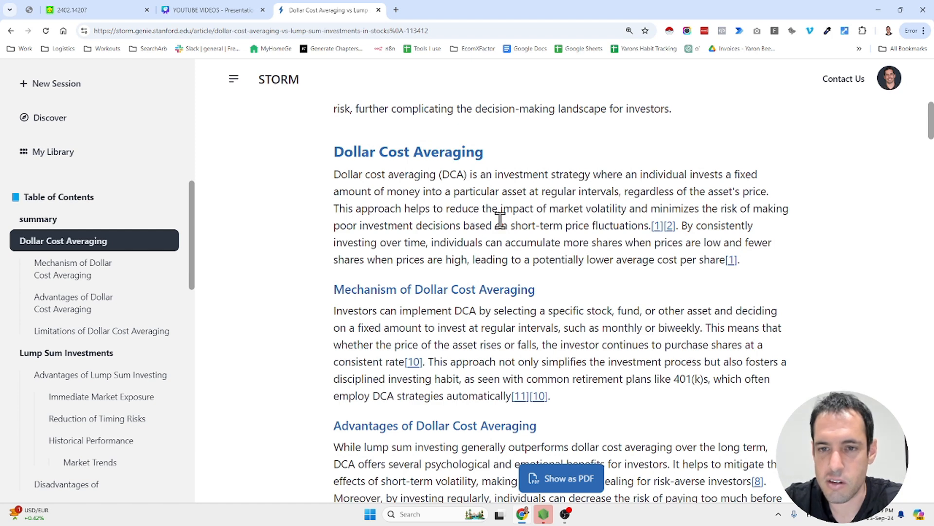
mouse_move(918, 156)
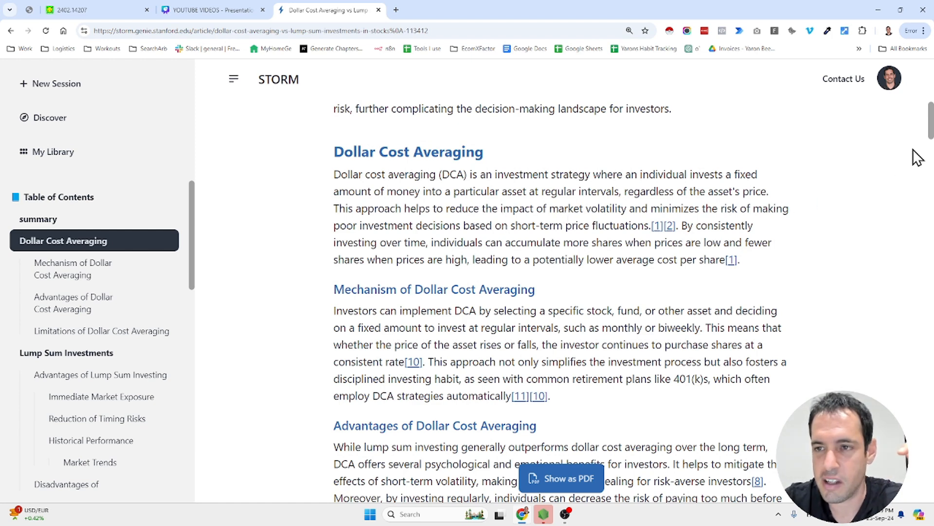
scroll(down, 3)
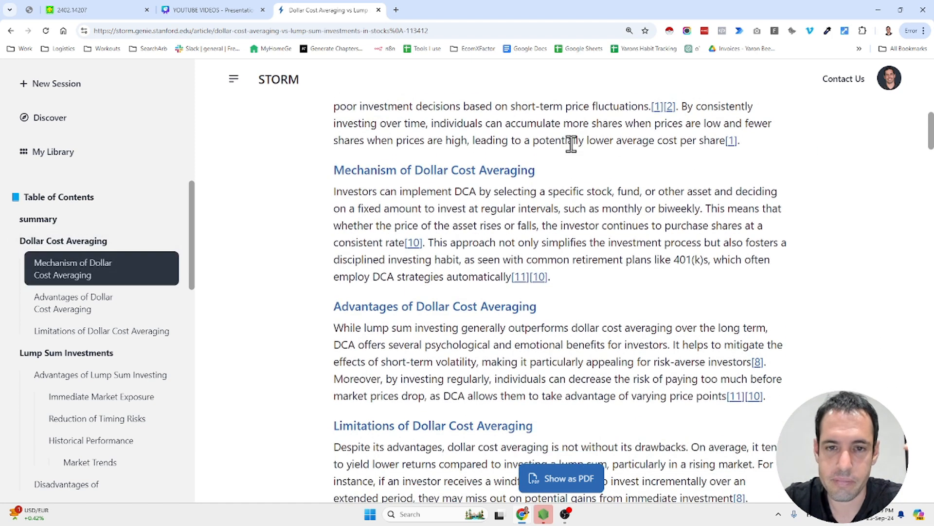
mouse_move(447, 179)
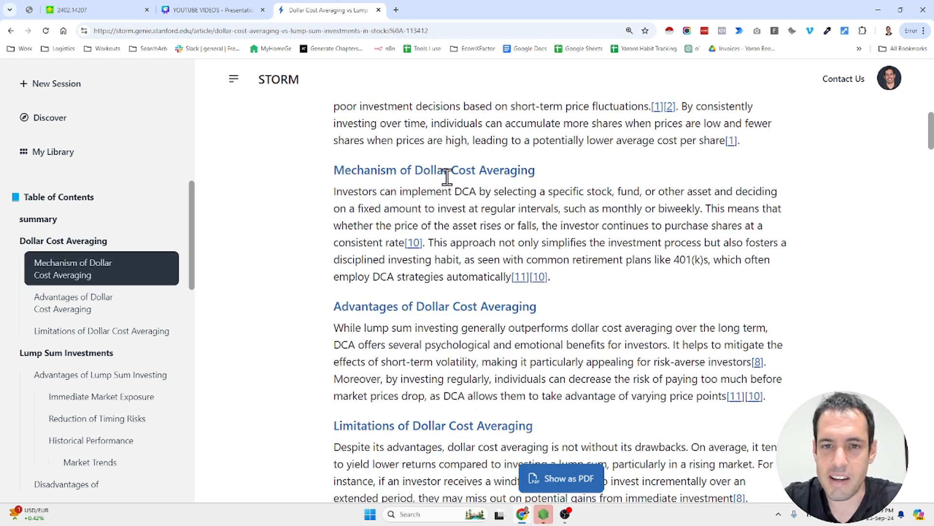
mouse_move(442, 323)
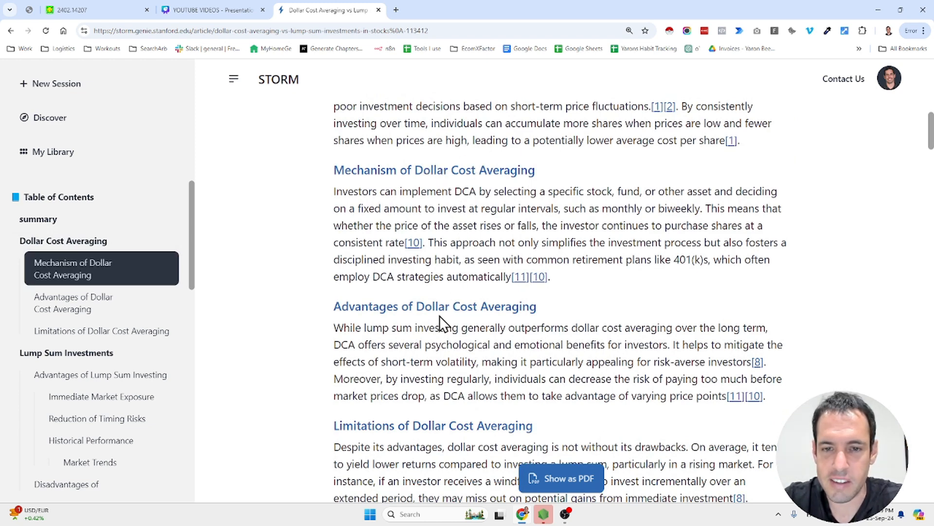
scroll(down, 3)
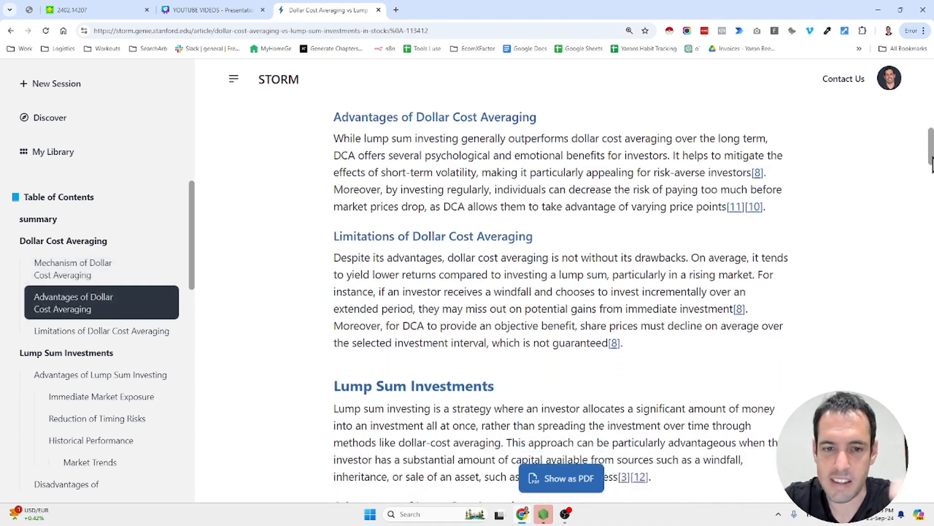
- Scroll to the Lump Sum Investments section and its Immediate Market Exposure subsection
scroll(down, 3)
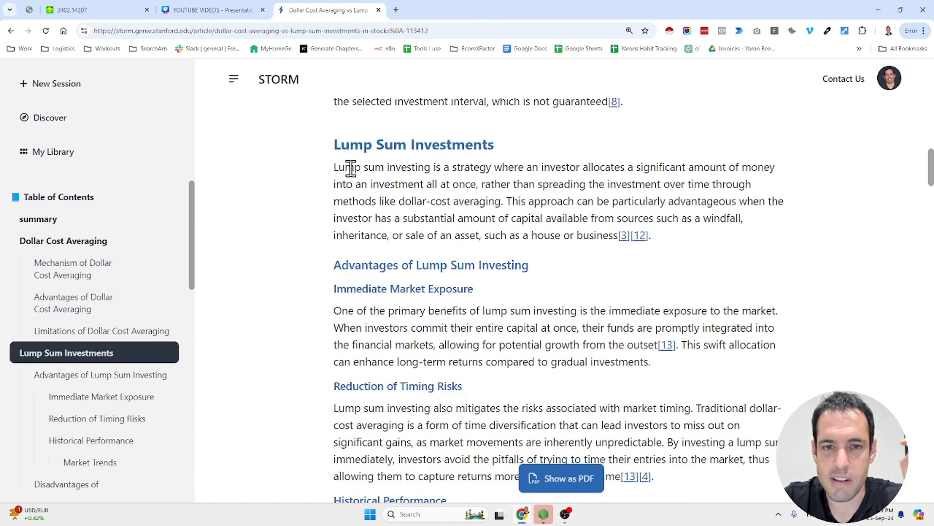
mouse_move(538, 172)
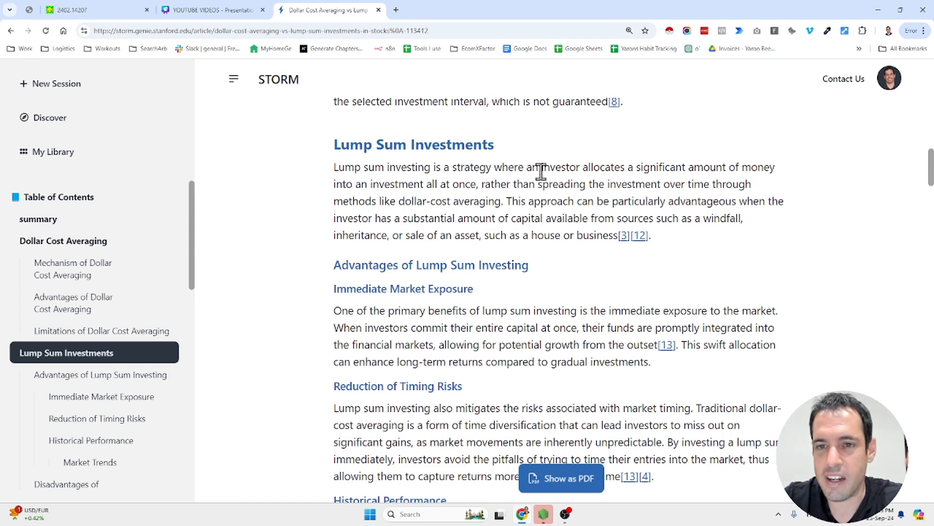
mouse_move(517, 171)
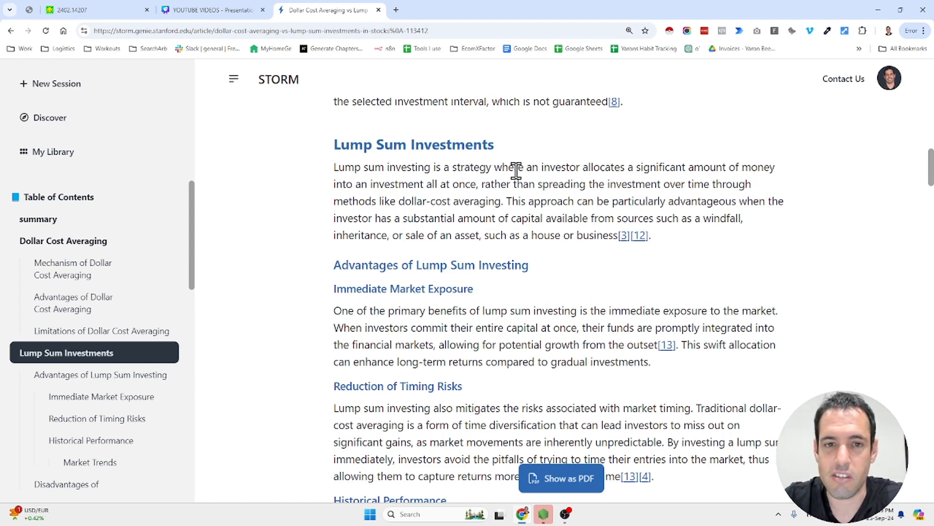
mouse_move(445, 184)
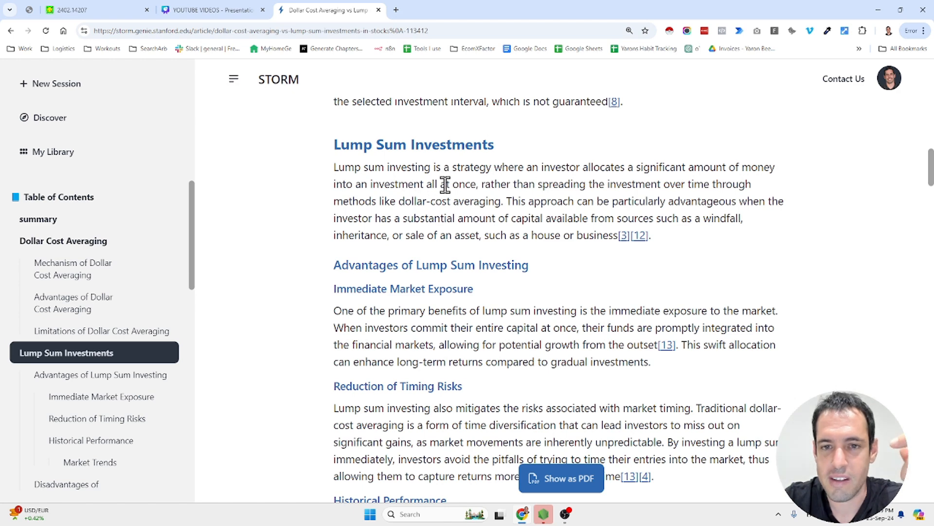
mouse_move(582, 184)
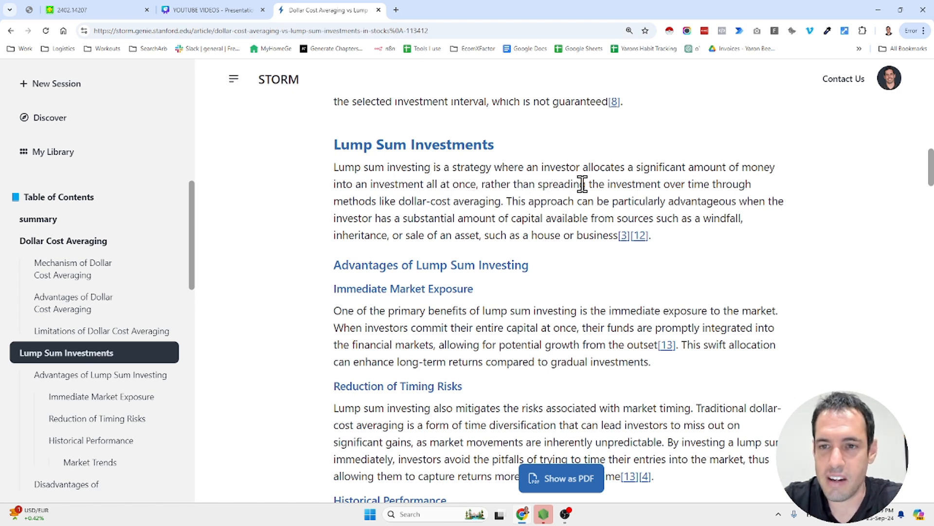
mouse_move(418, 201)
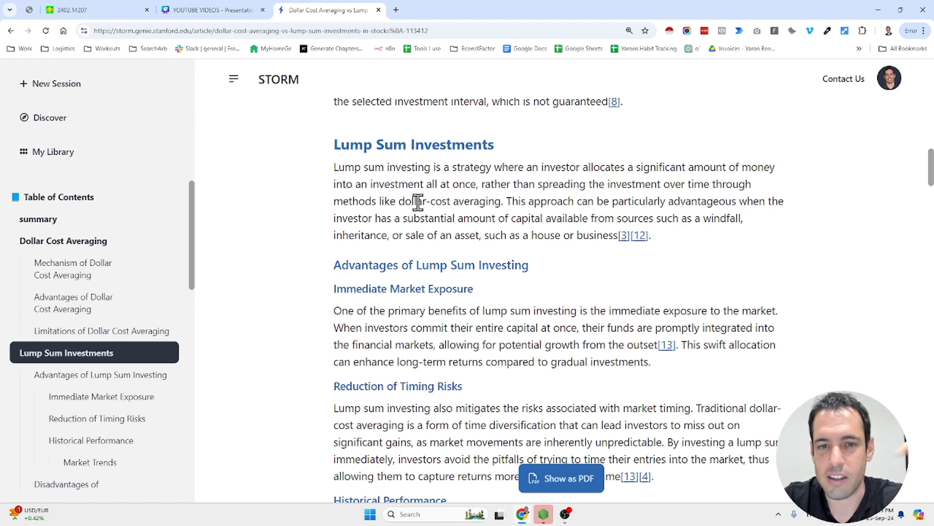
mouse_move(554, 206)
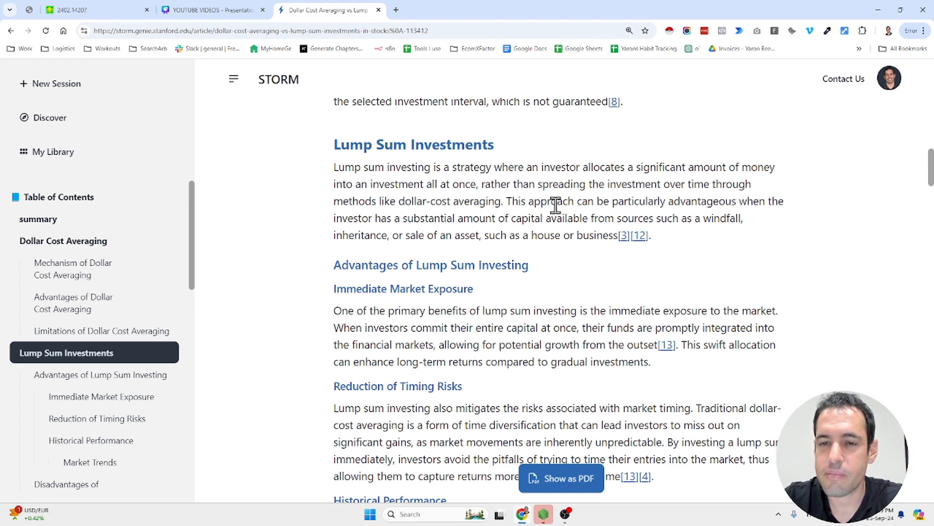
mouse_move(636, 201)
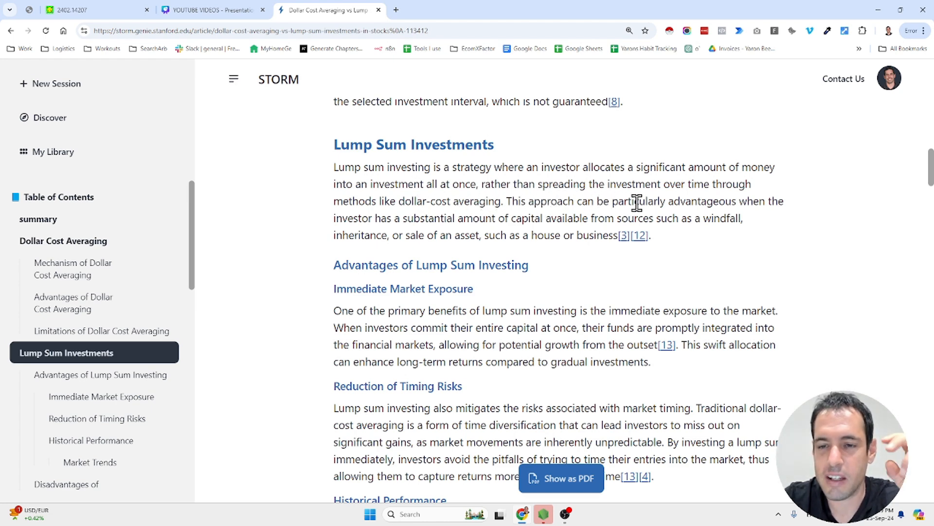
mouse_move(709, 217)
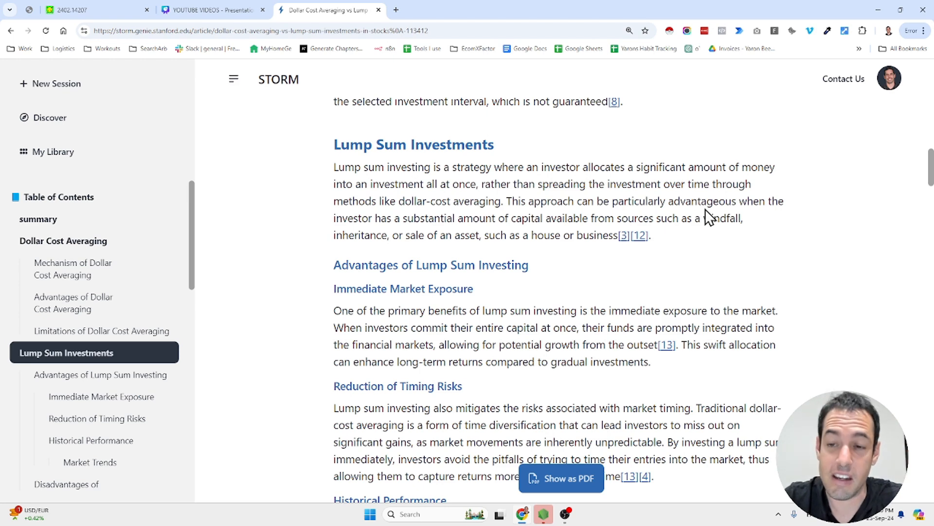
mouse_move(457, 215)
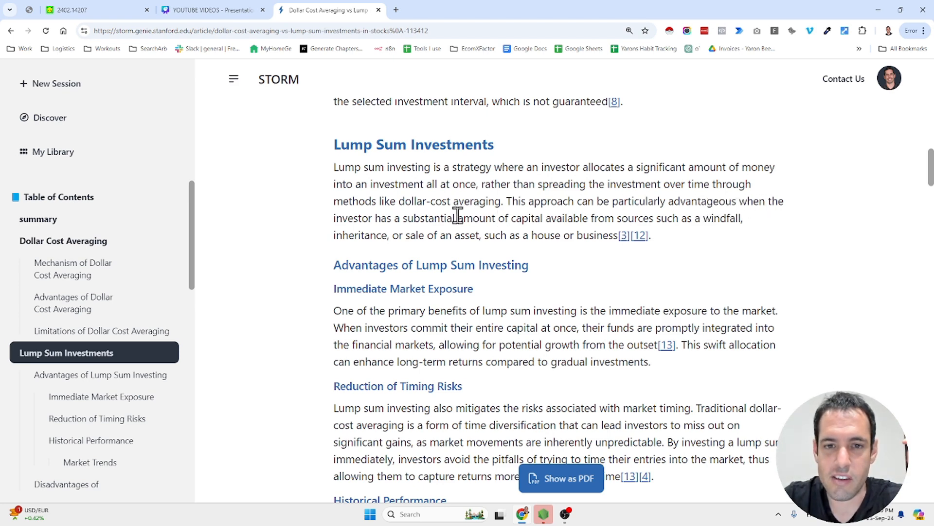
mouse_move(486, 218)
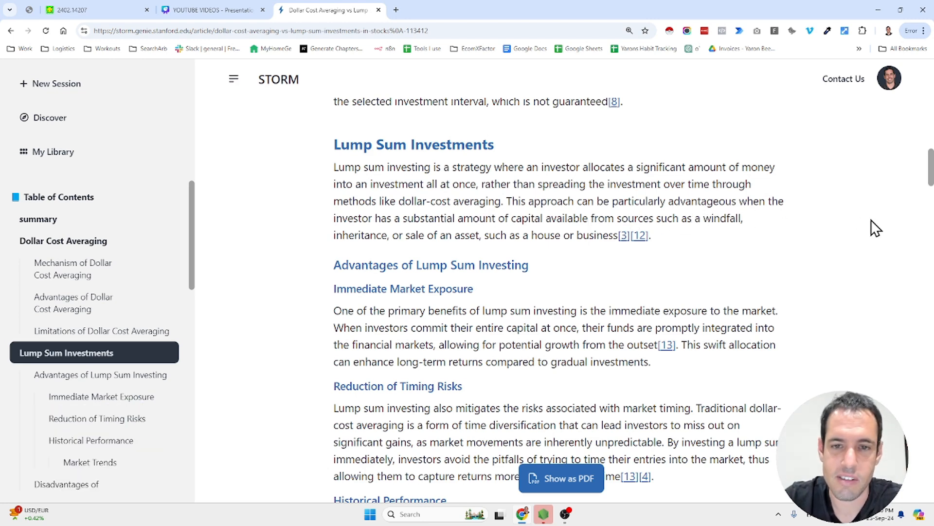
scroll(down, 3)
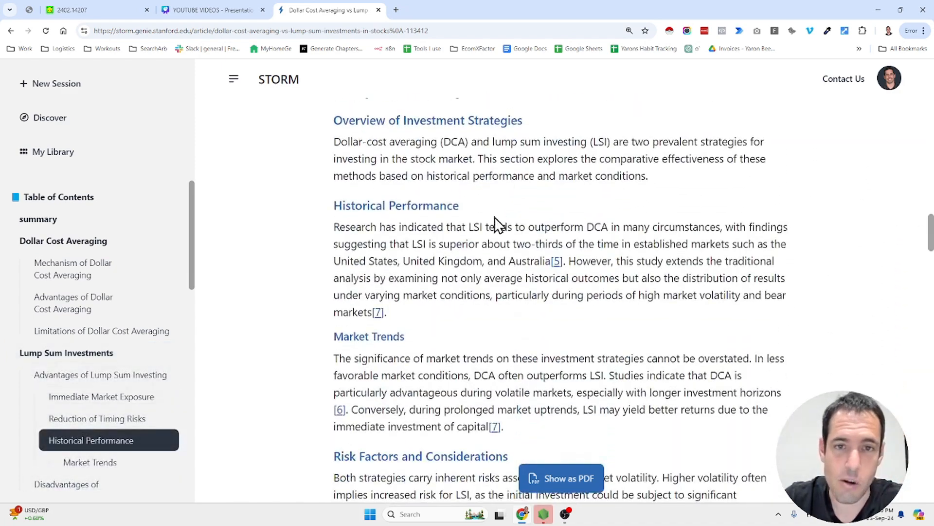
mouse_move(426, 147)
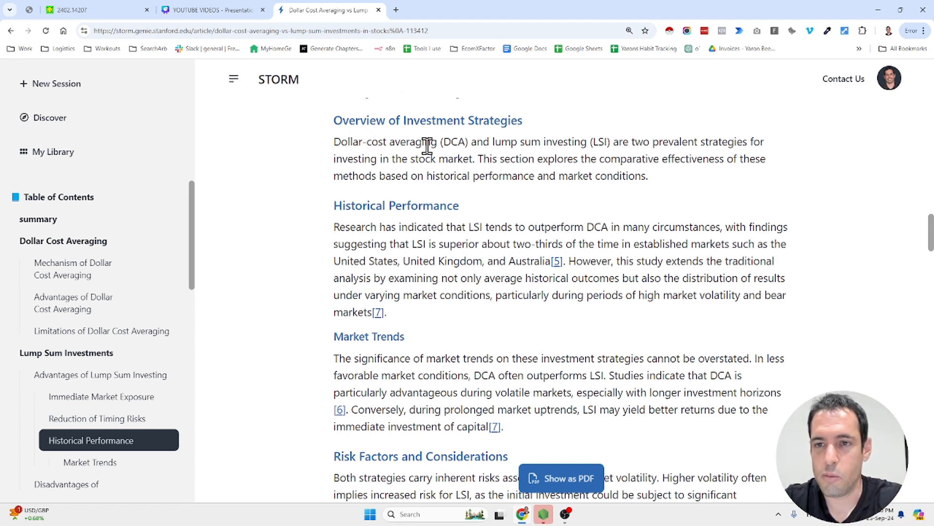
mouse_move(446, 161)
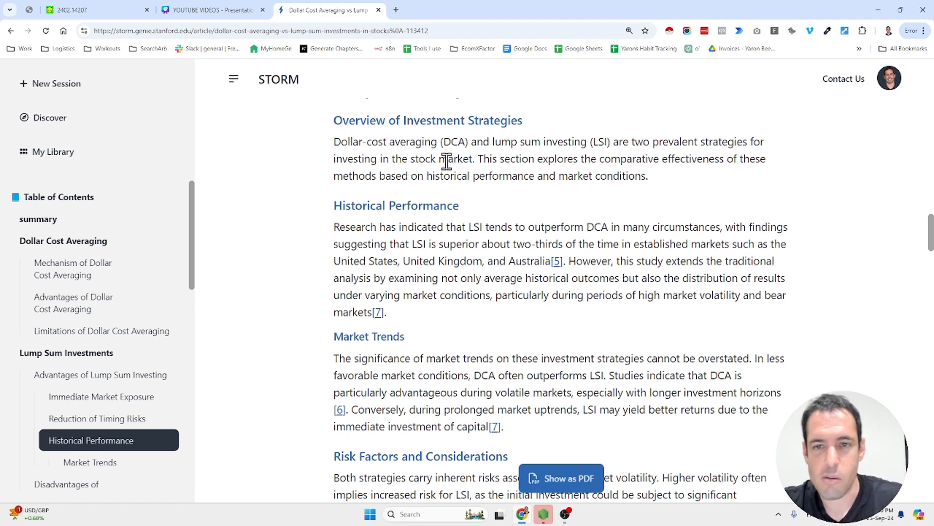
scroll(down, 3)
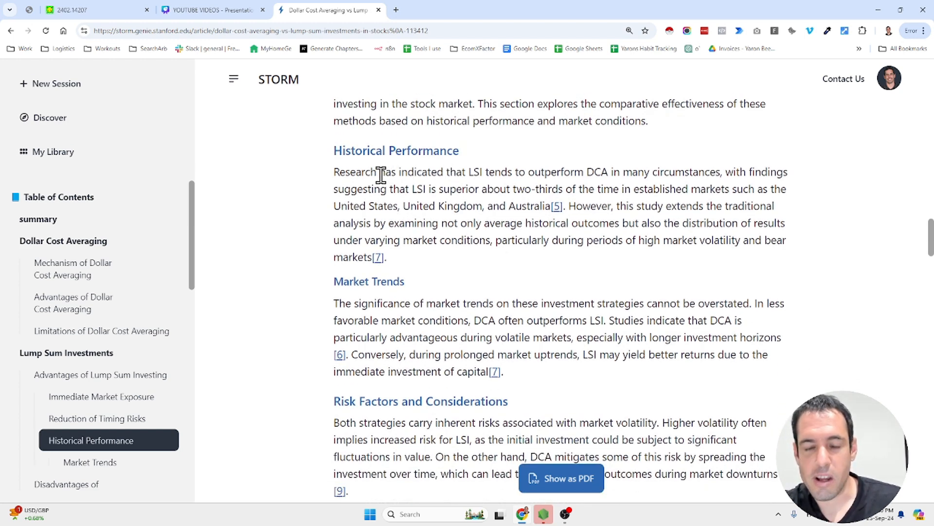
mouse_move(413, 177)
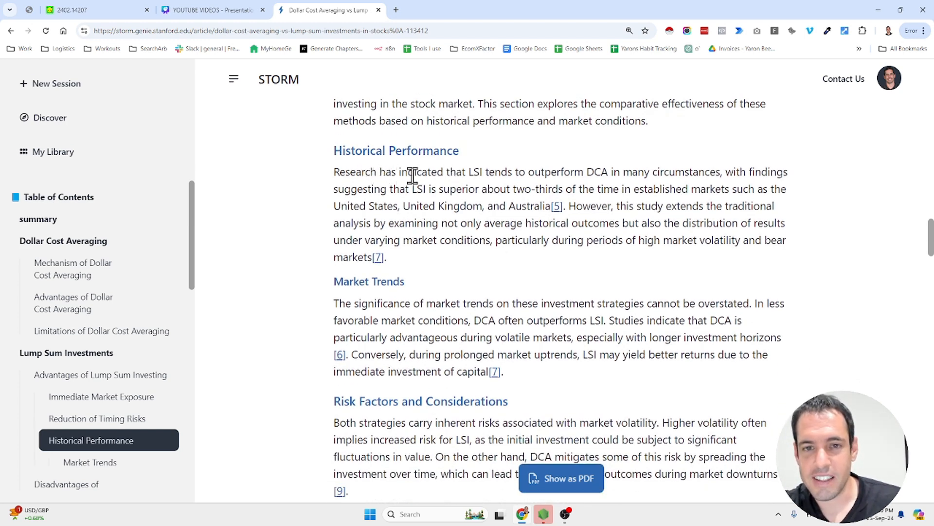
mouse_move(525, 172)
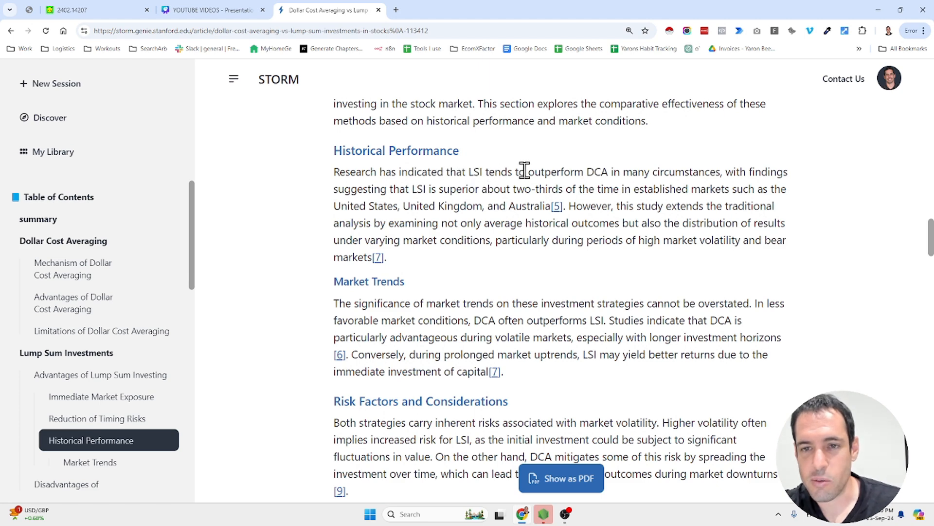
mouse_move(619, 174)
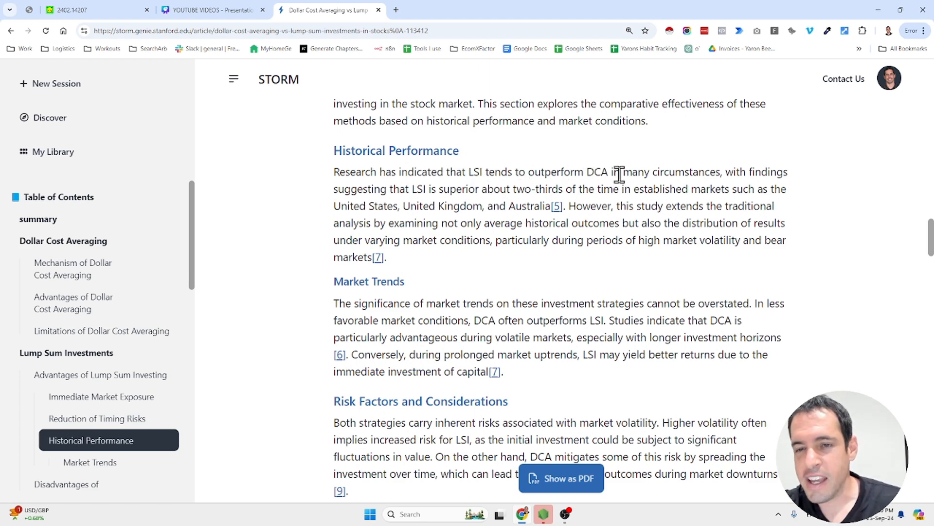
mouse_move(725, 178)
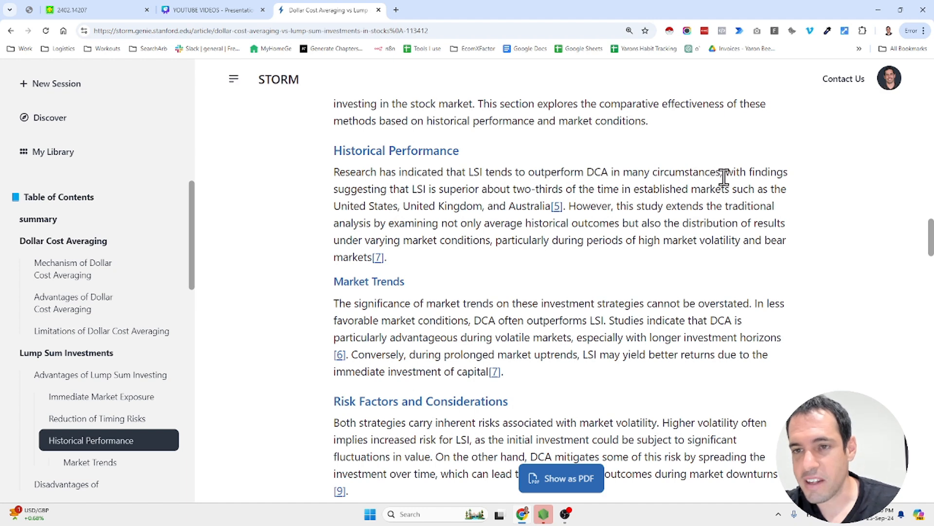
mouse_move(395, 192)
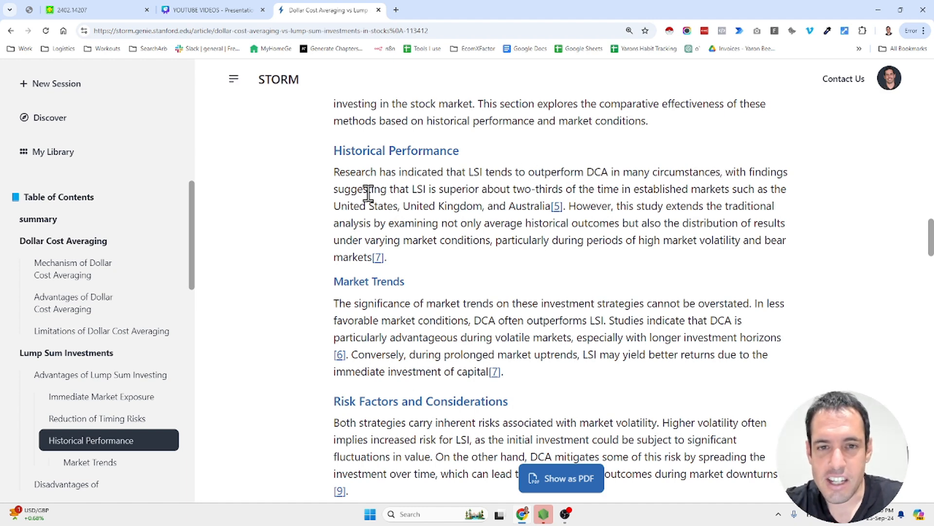
mouse_move(514, 189)
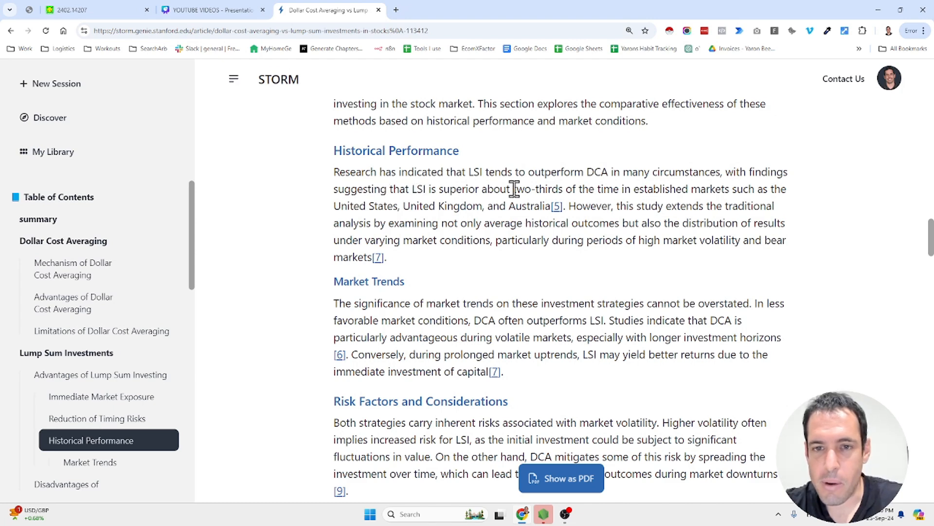
mouse_move(651, 189)
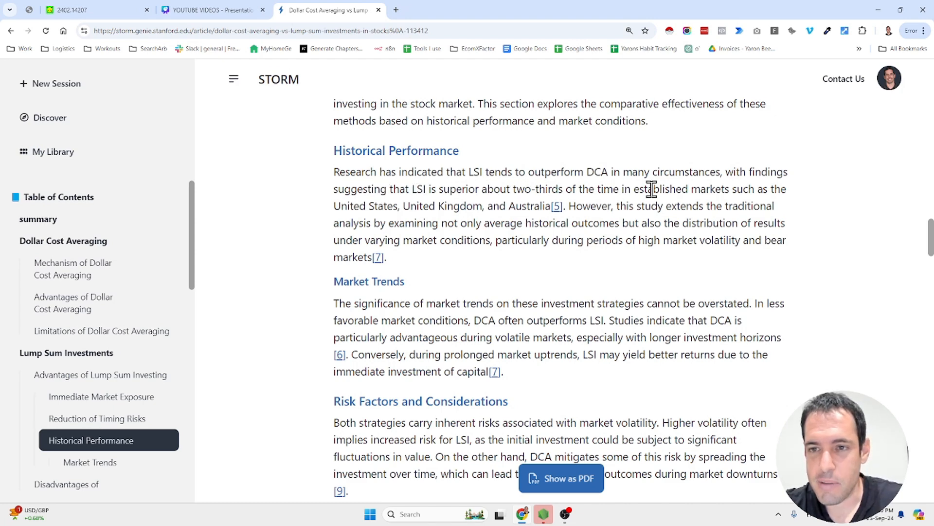
mouse_move(454, 210)
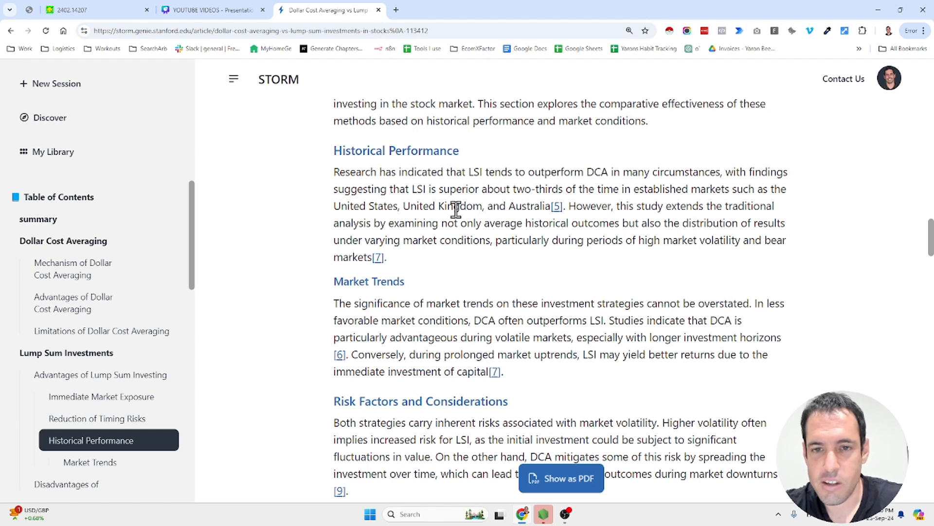
mouse_move(626, 208)
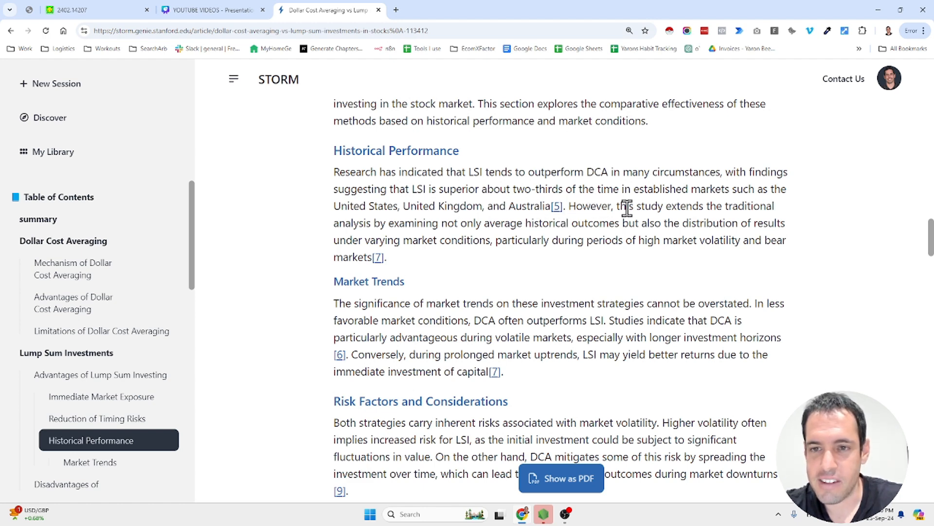
mouse_move(418, 226)
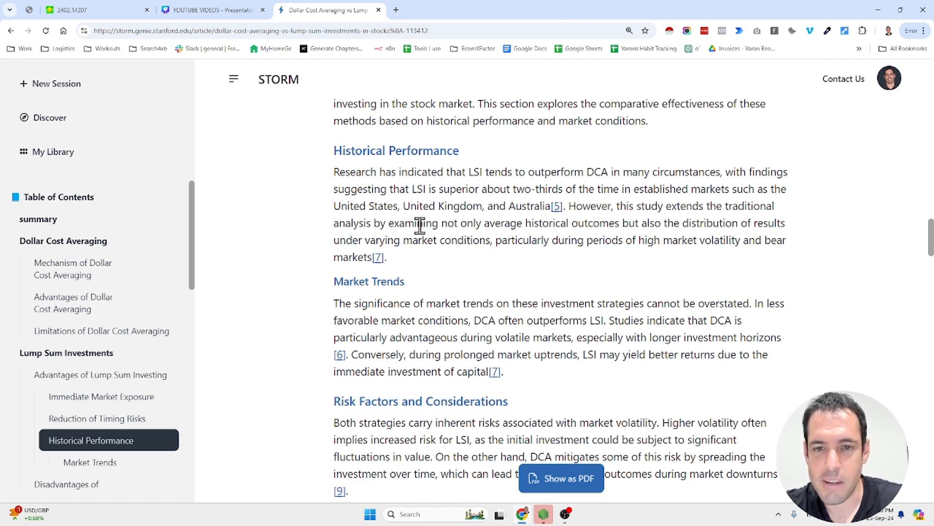
mouse_move(586, 223)
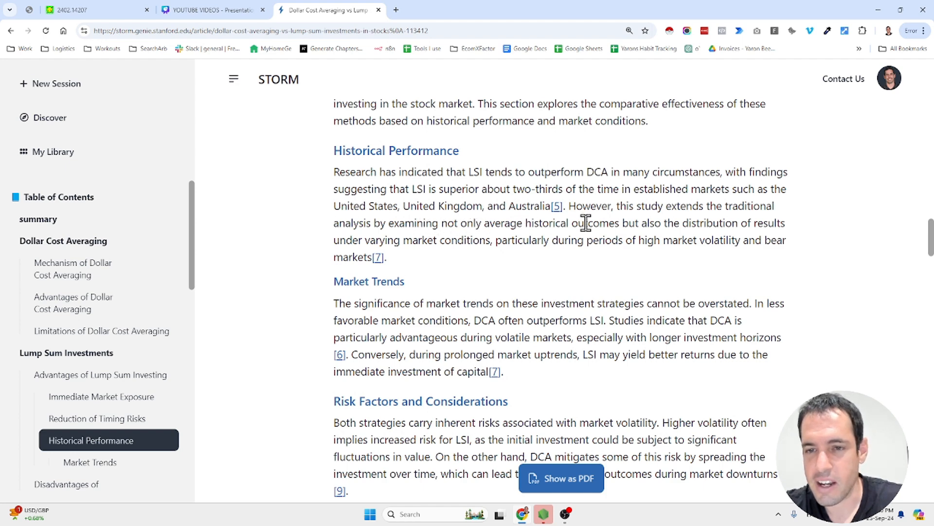
mouse_move(712, 223)
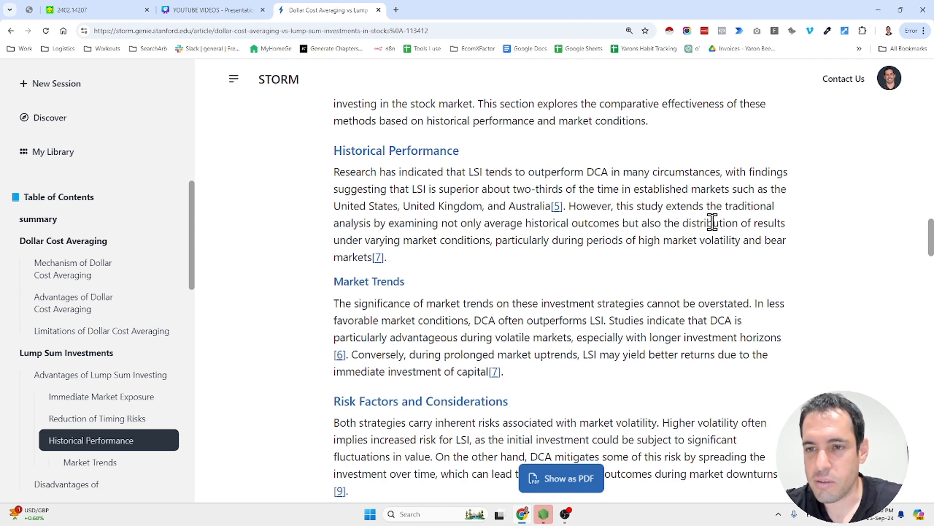
mouse_move(465, 264)
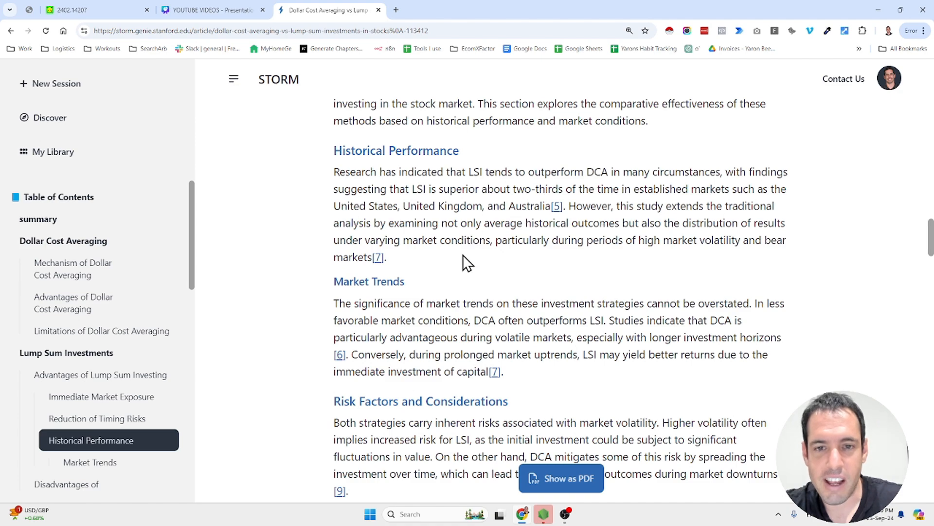
scroll(down, 3)
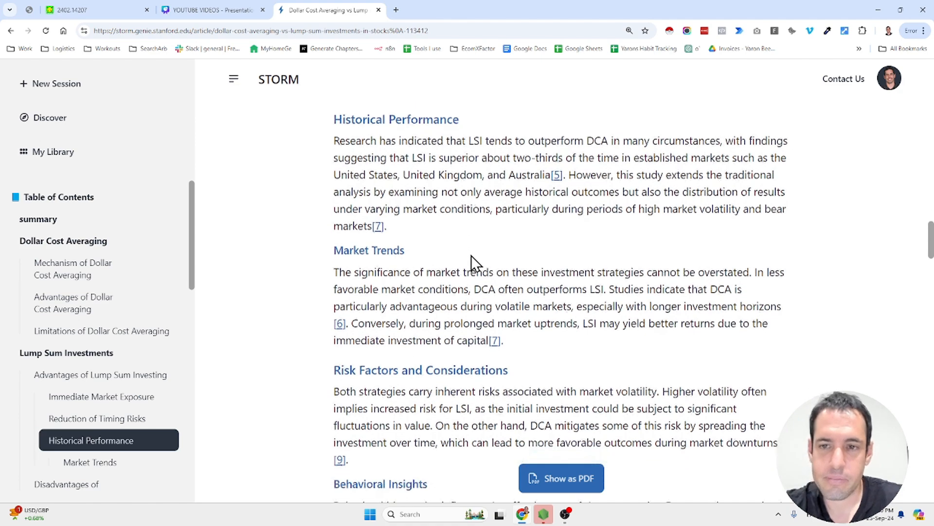
scroll(down, 3)
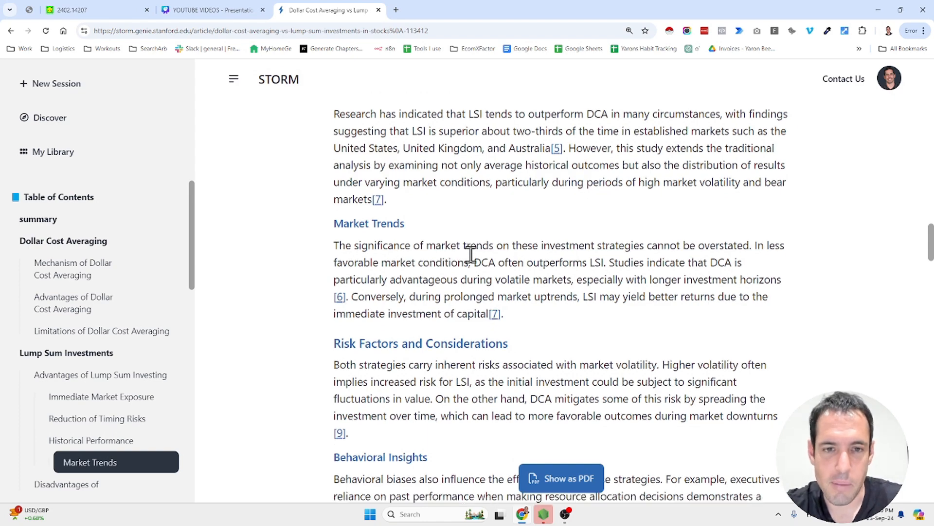
scroll(down, 3)
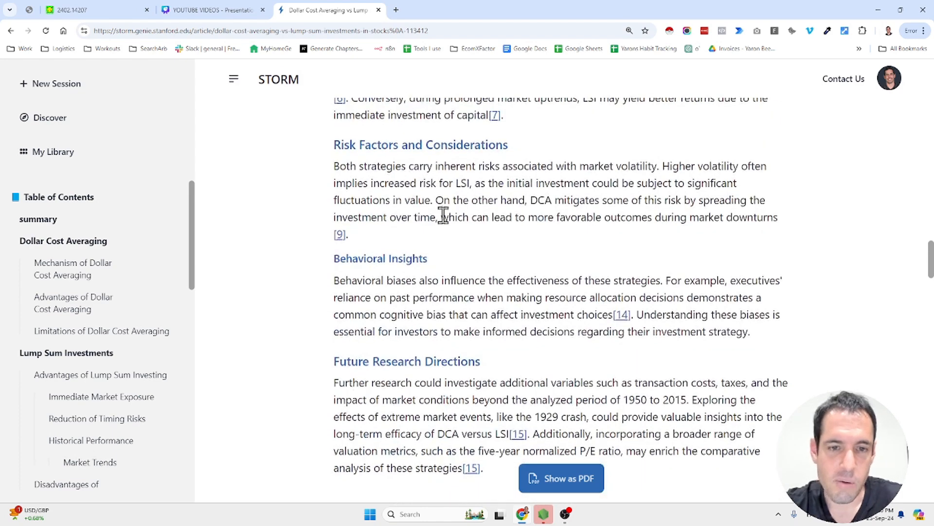
scroll(down, 3)
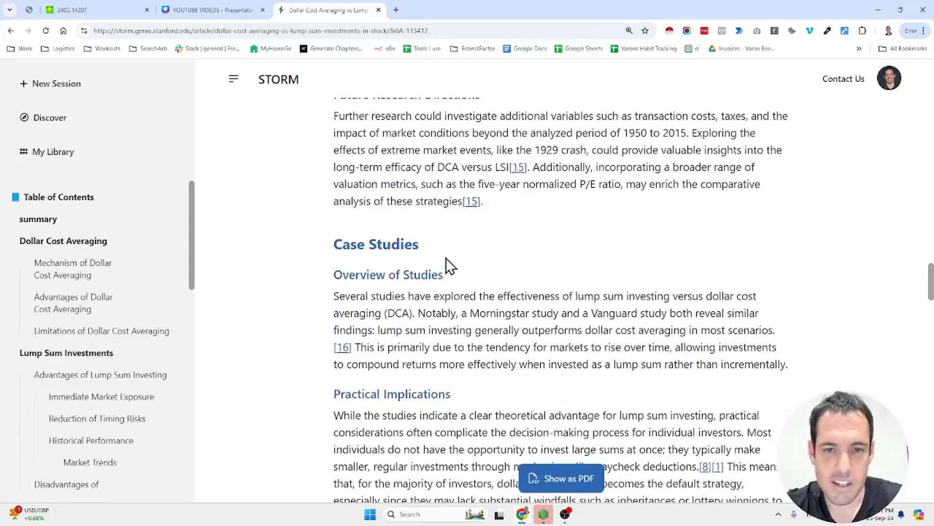
scroll(down, 3)
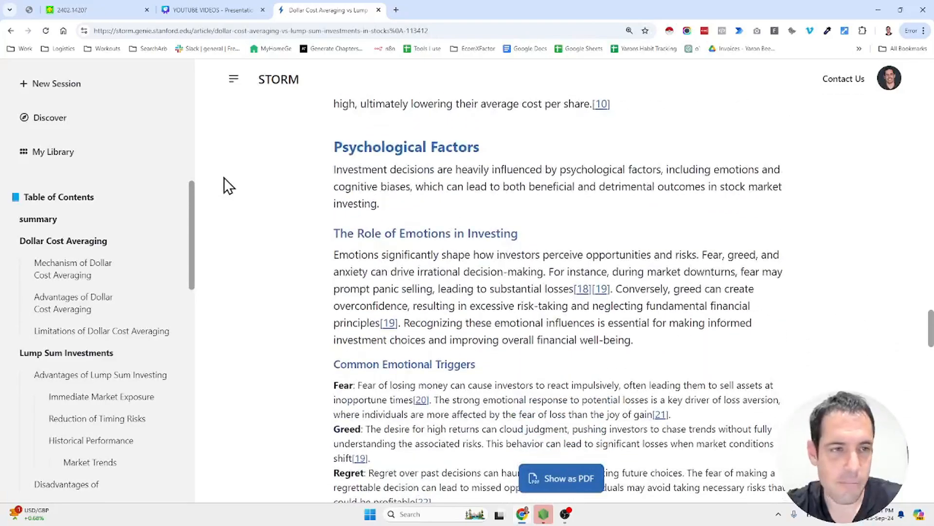
- Open 'Best methods to learn coding.' from My Library and scroll to Self-Directed Learning
click(53, 151)
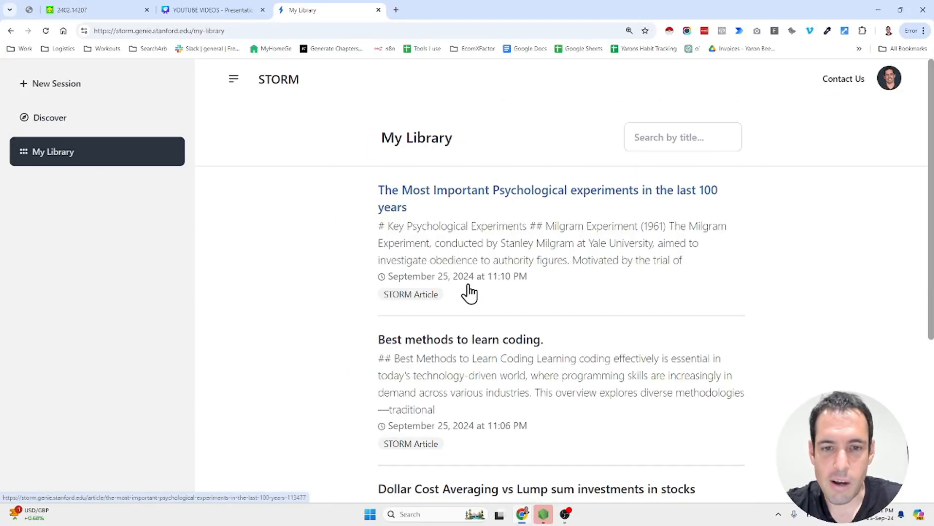
mouse_move(509, 347)
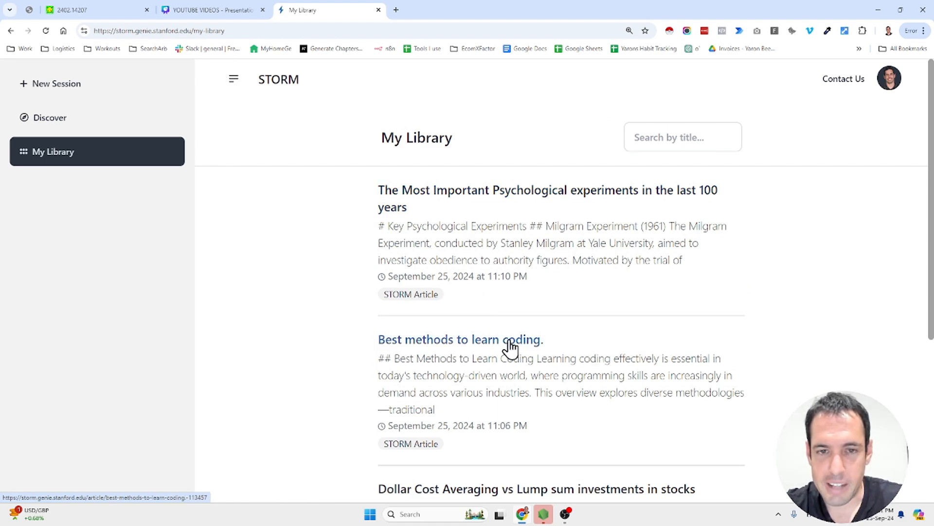
click(460, 339)
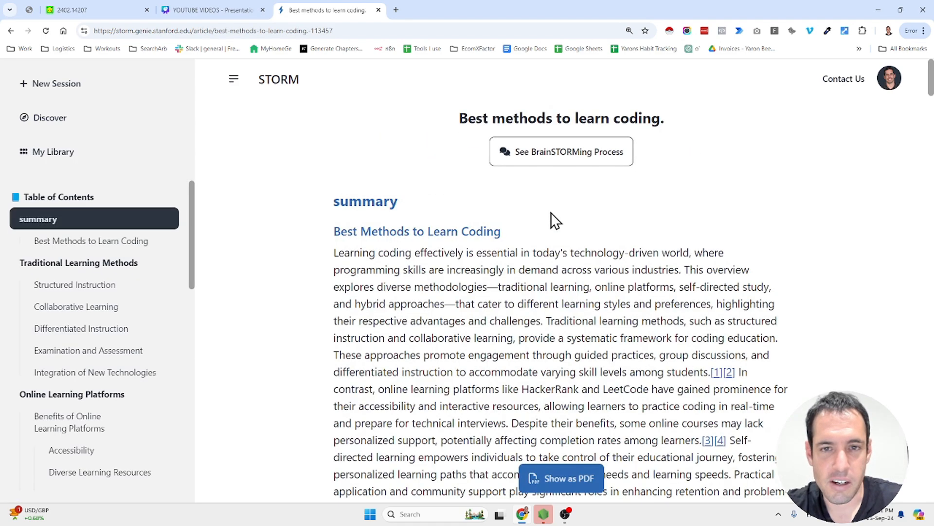
scroll(down, 3)
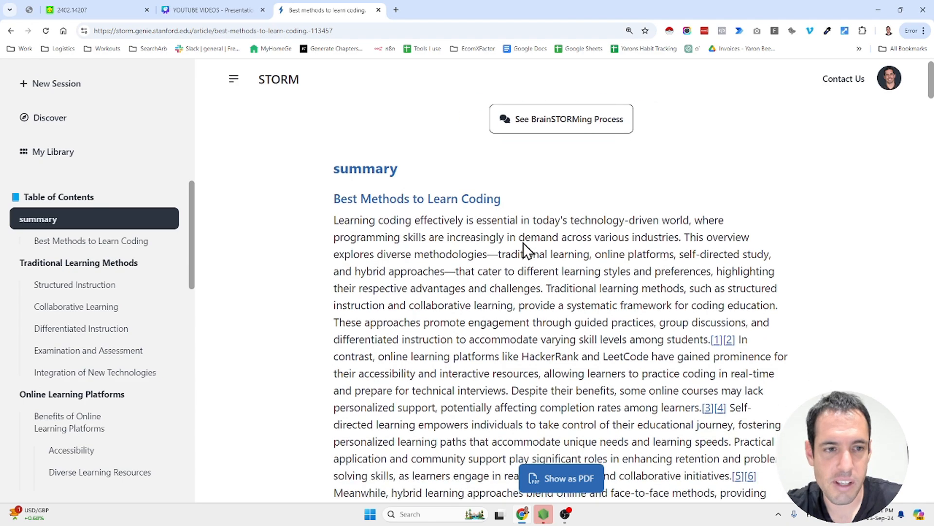
scroll(down, 3)
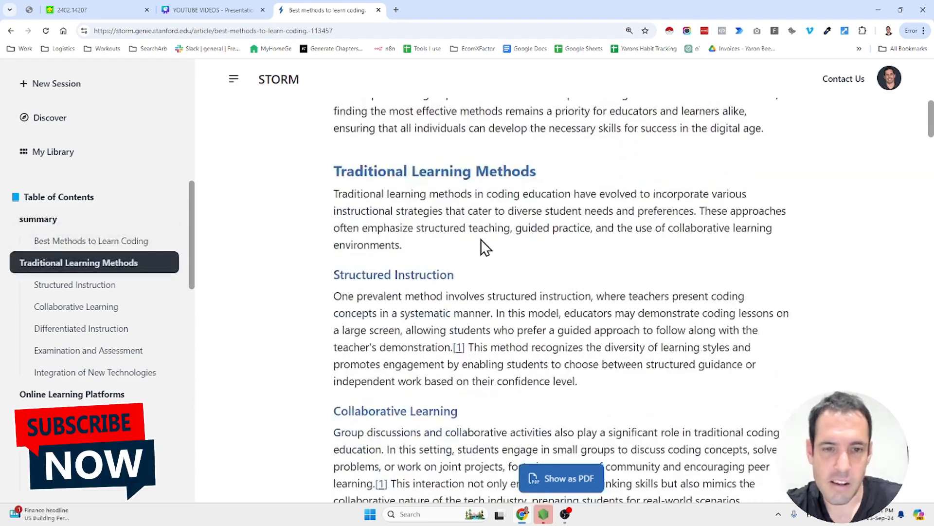
scroll(down, 3)
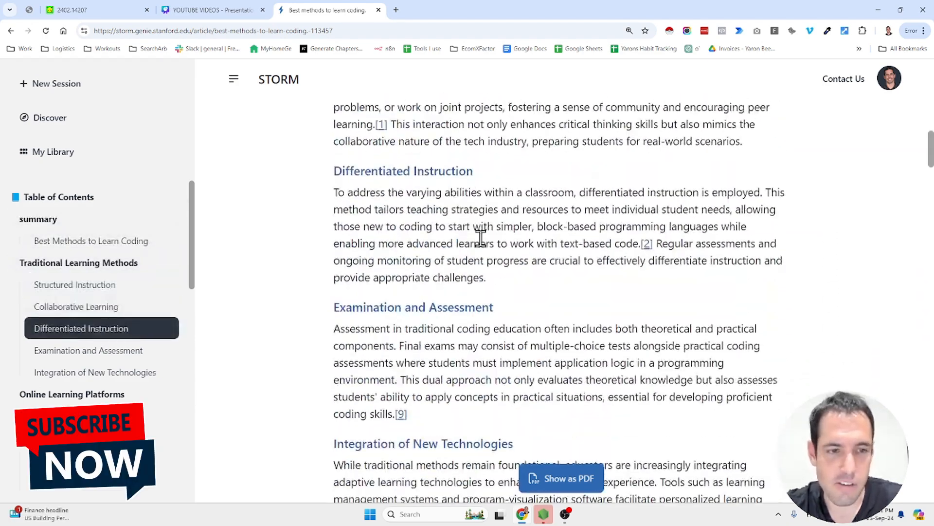
scroll(down, 3)
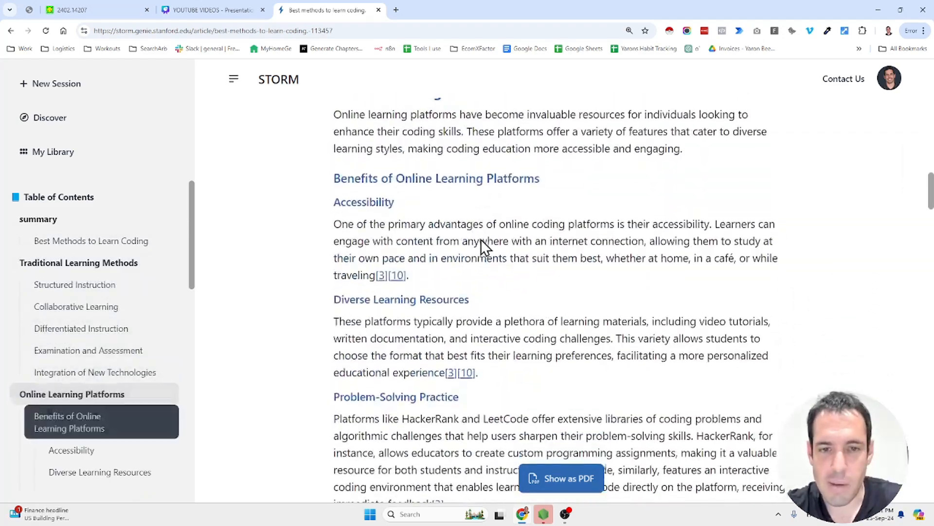
scroll(down, 3)
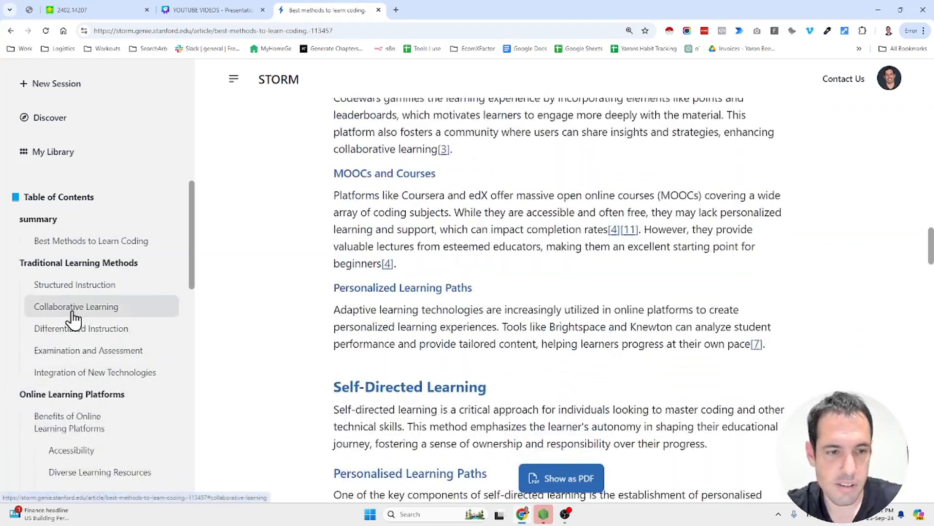
scroll(down, 3)
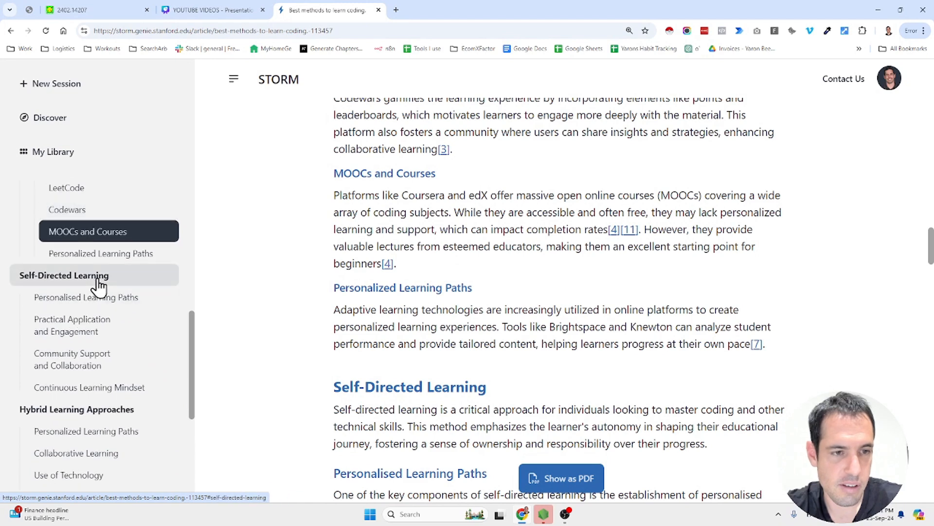
mouse_move(113, 324)
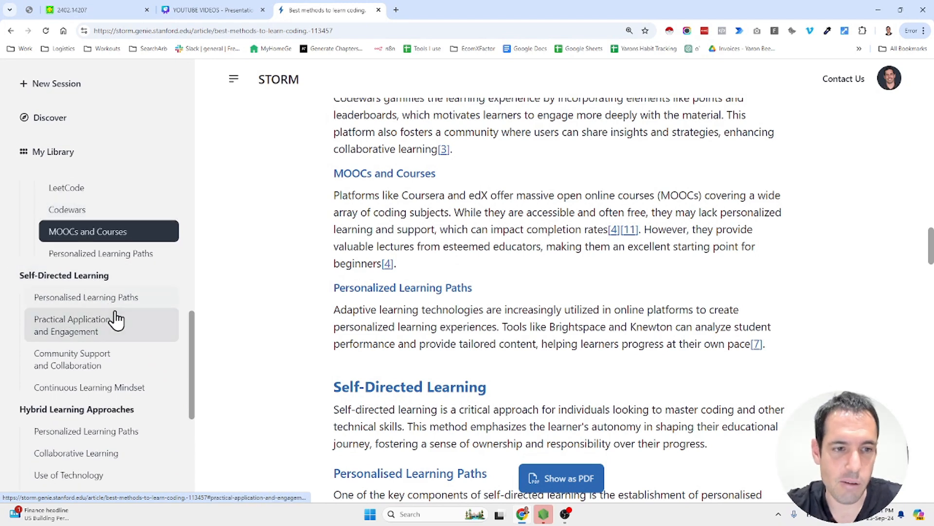
mouse_move(122, 385)
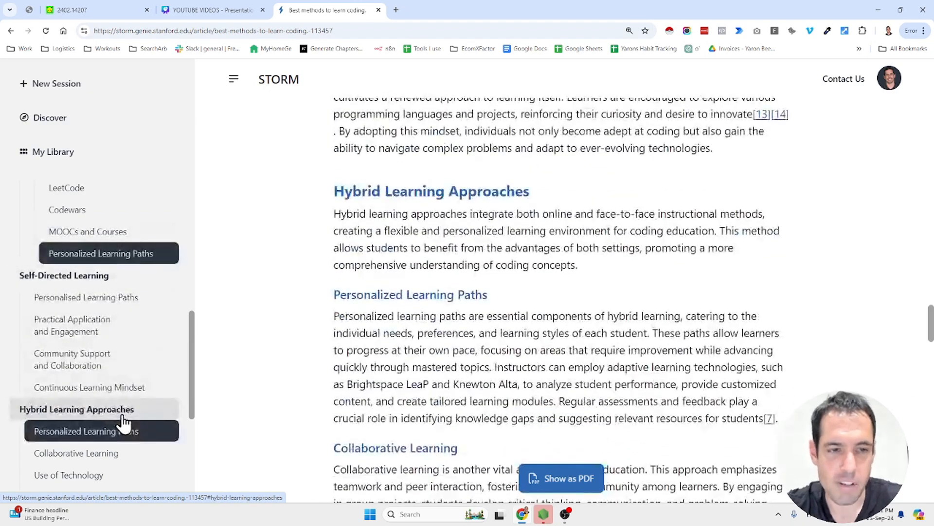
click(53, 151)
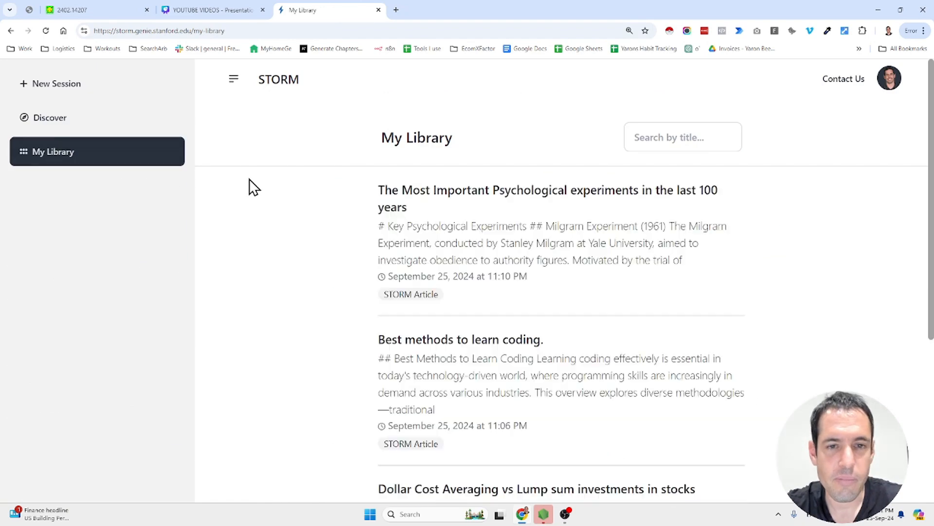
mouse_move(653, 198)
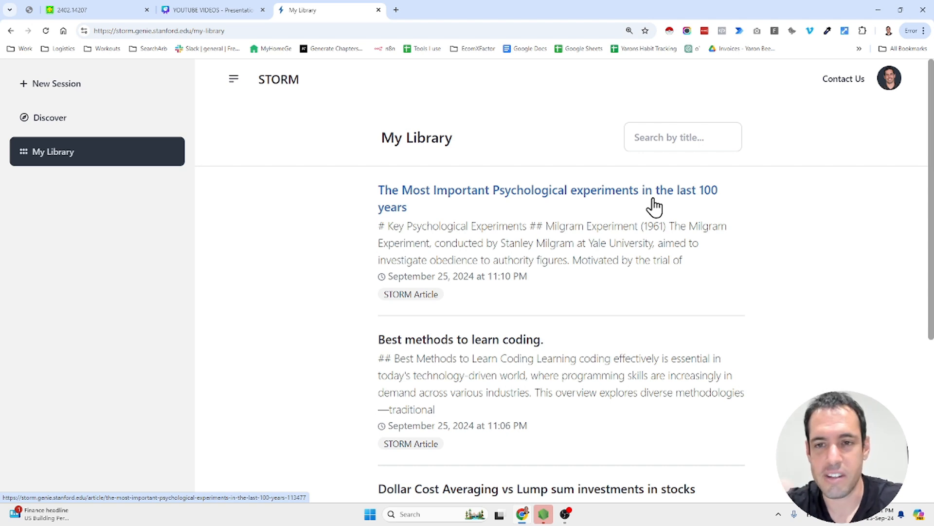
mouse_move(658, 205)
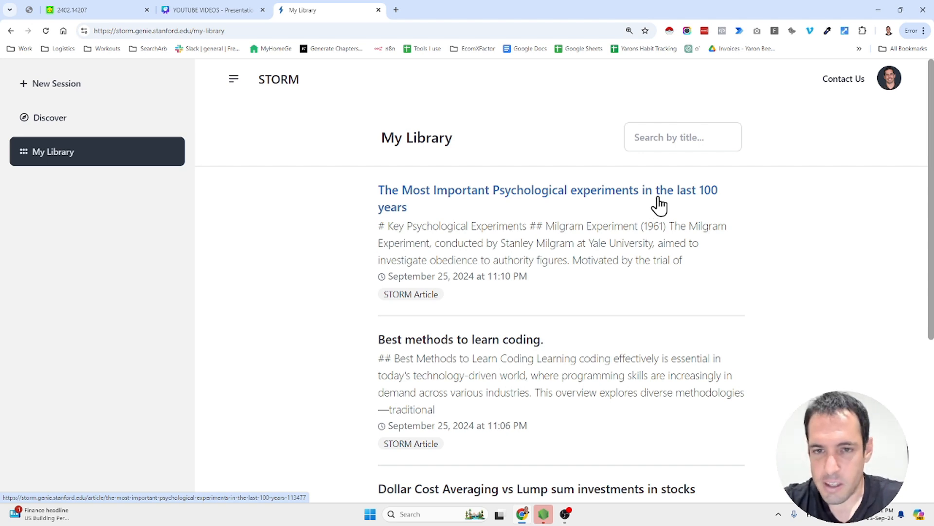
mouse_move(672, 202)
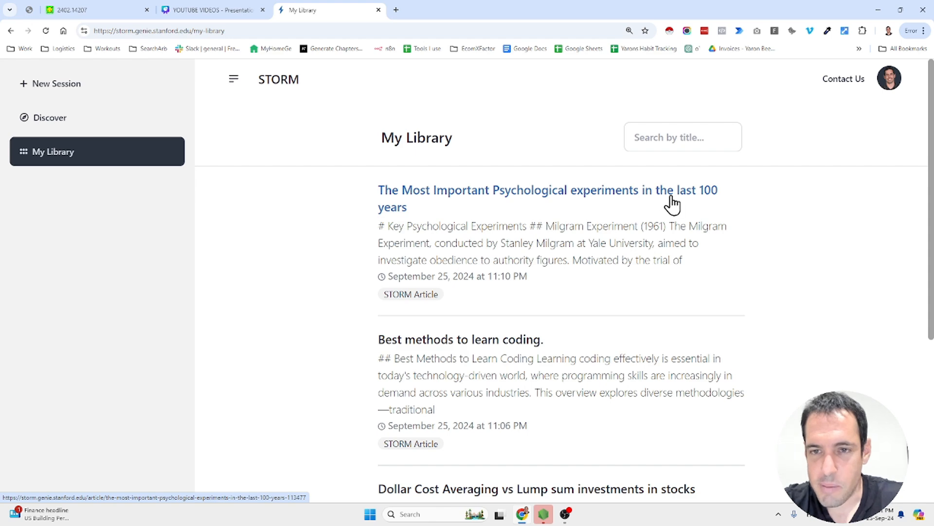
click(547, 198)
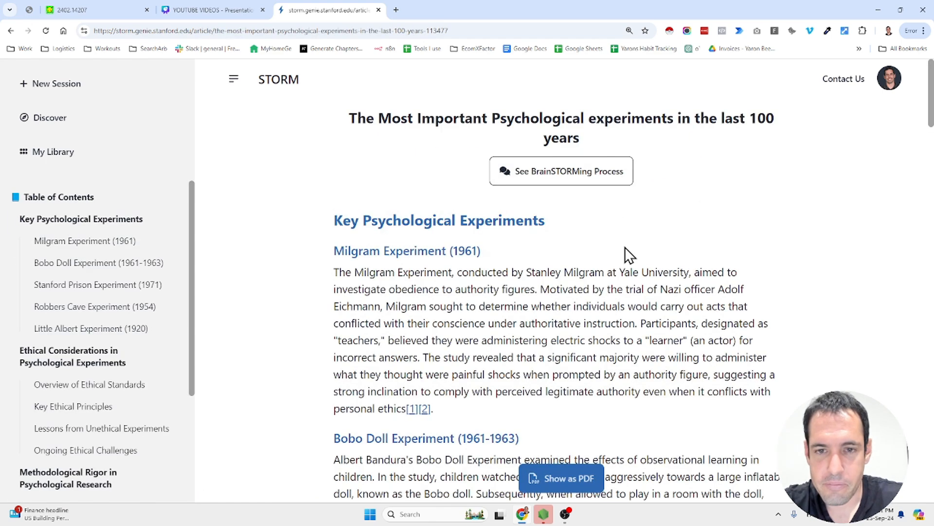
click(80, 219)
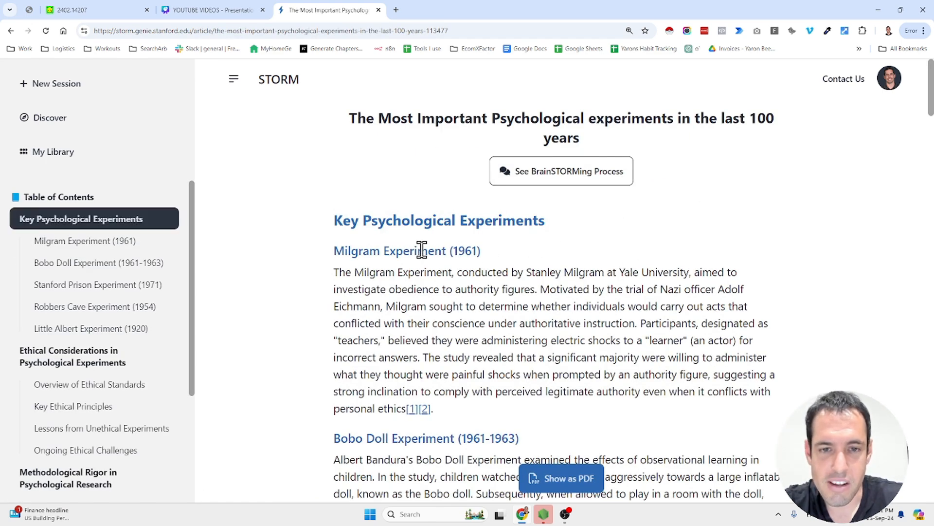
scroll(down, 3)
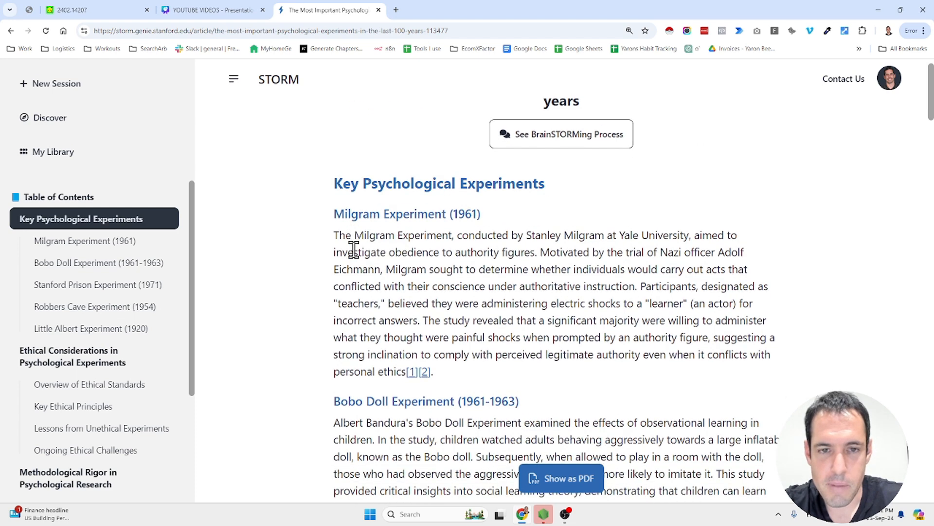
scroll(down, 3)
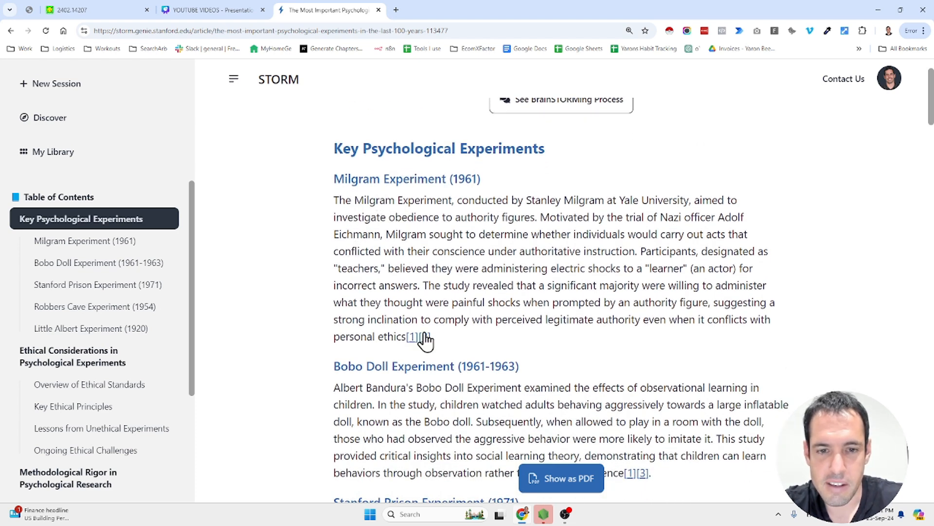
scroll(down, 3)
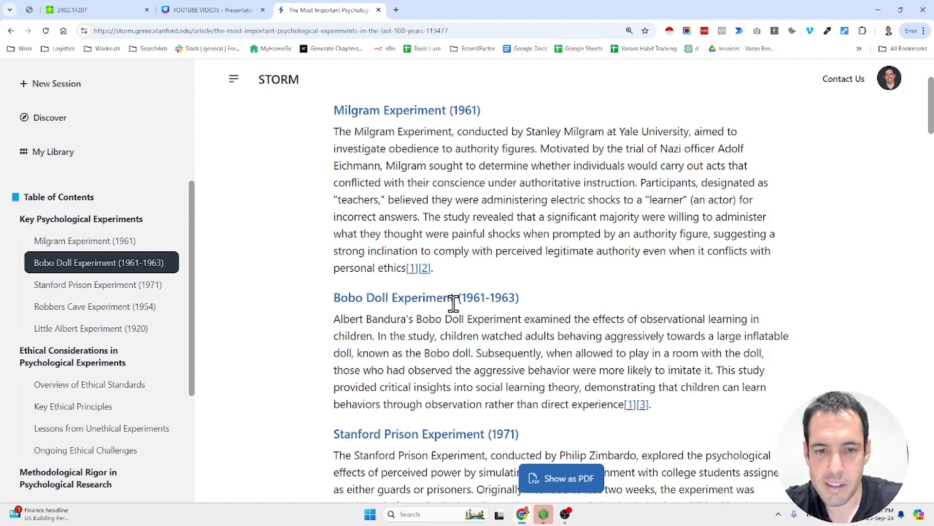
scroll(down, 3)
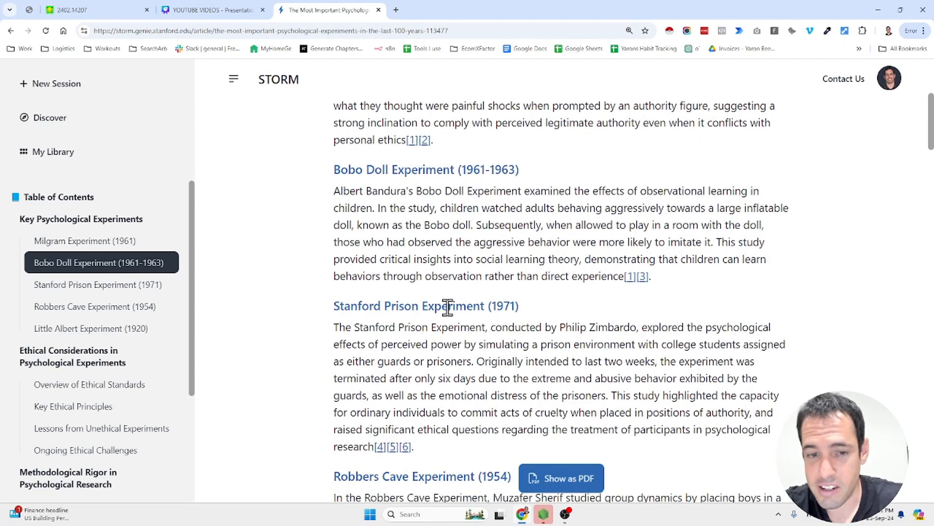
scroll(down, 3)
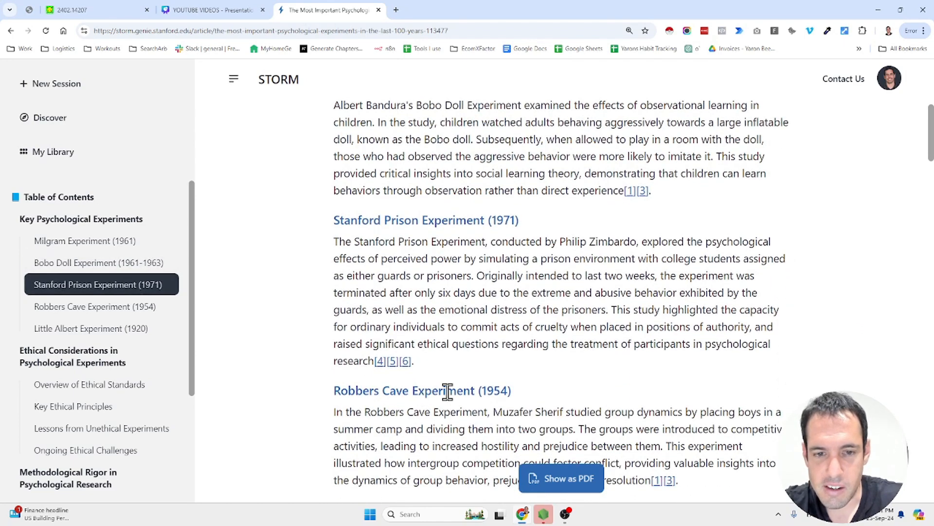
scroll(down, 3)
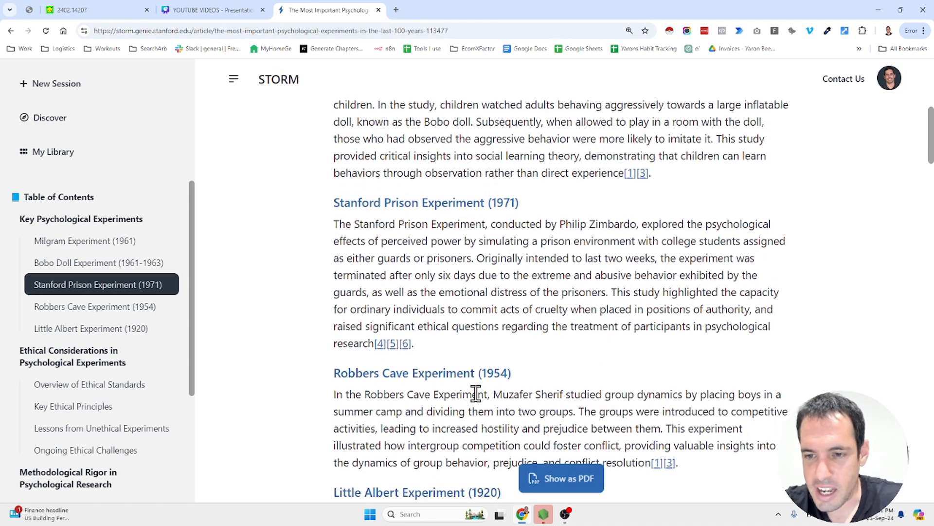
scroll(down, 3)
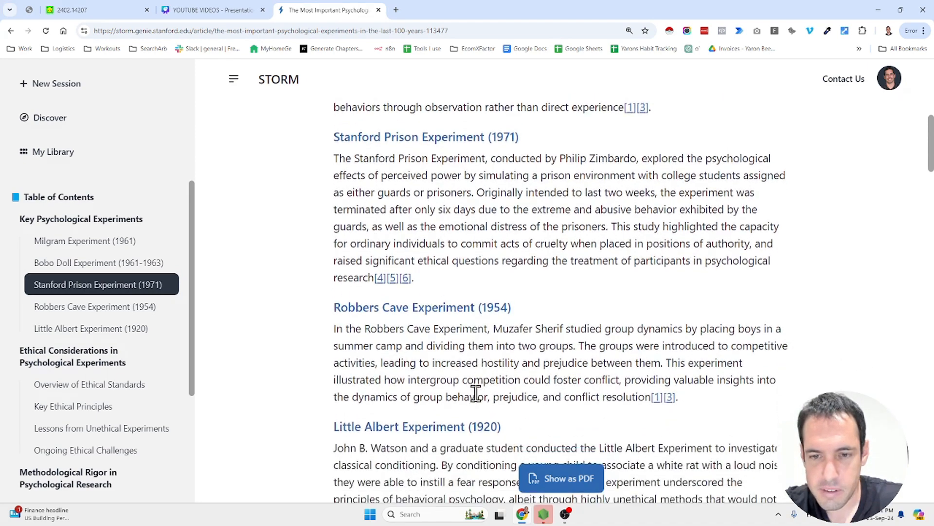
scroll(down, 3)
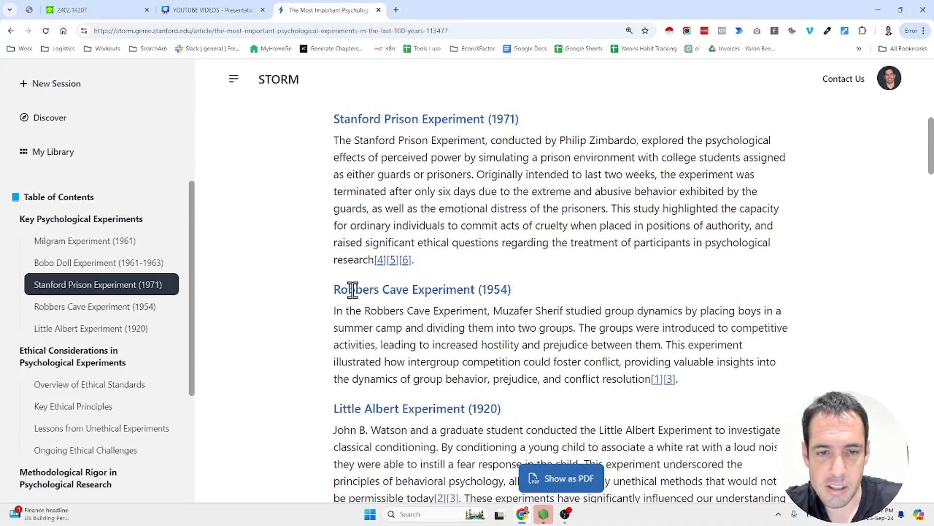
scroll(down, 3)
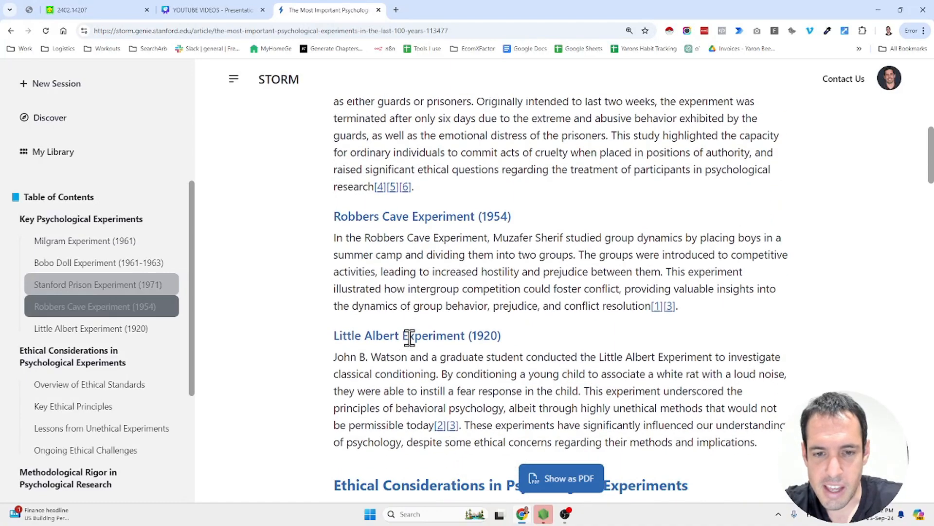
scroll(down, 3)
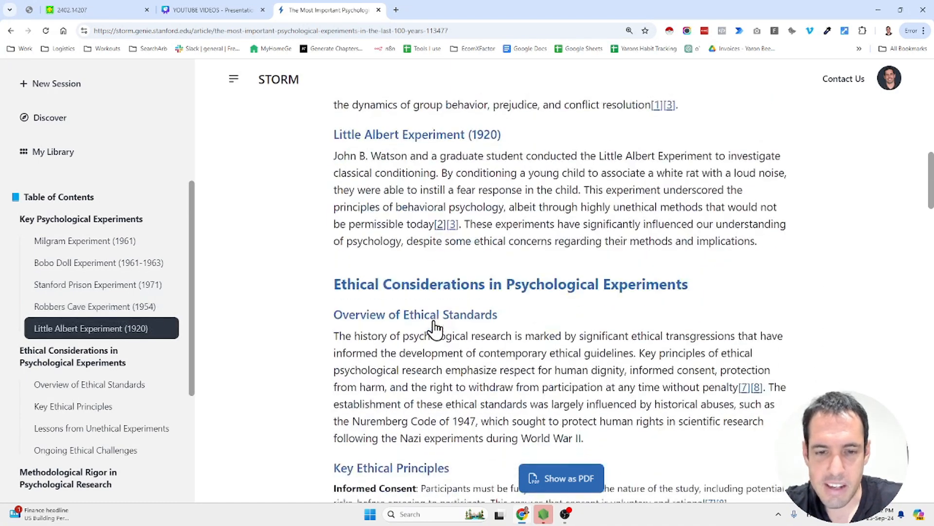
scroll(down, 3)
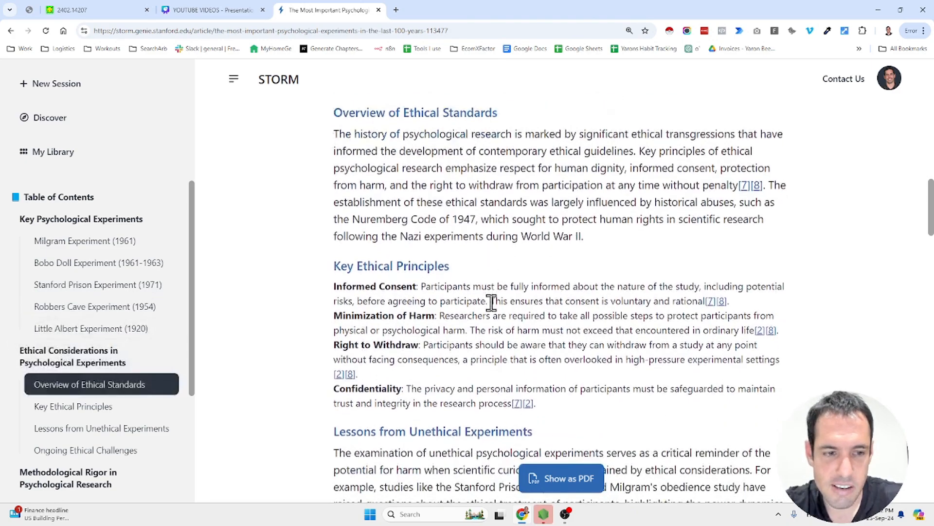
scroll(down, 3)
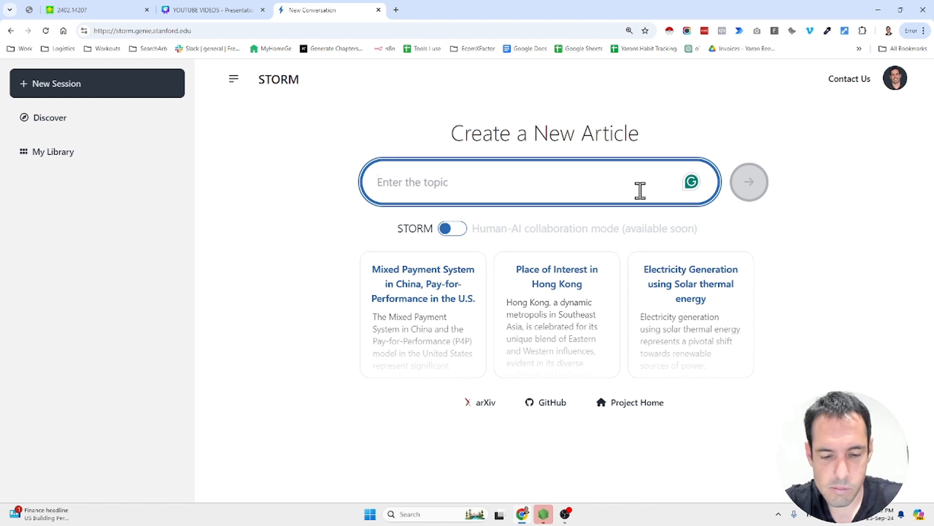
- Enter the topic 'Commonalities between stoic philosophy and Buddhism' for the new article
text(Commona)
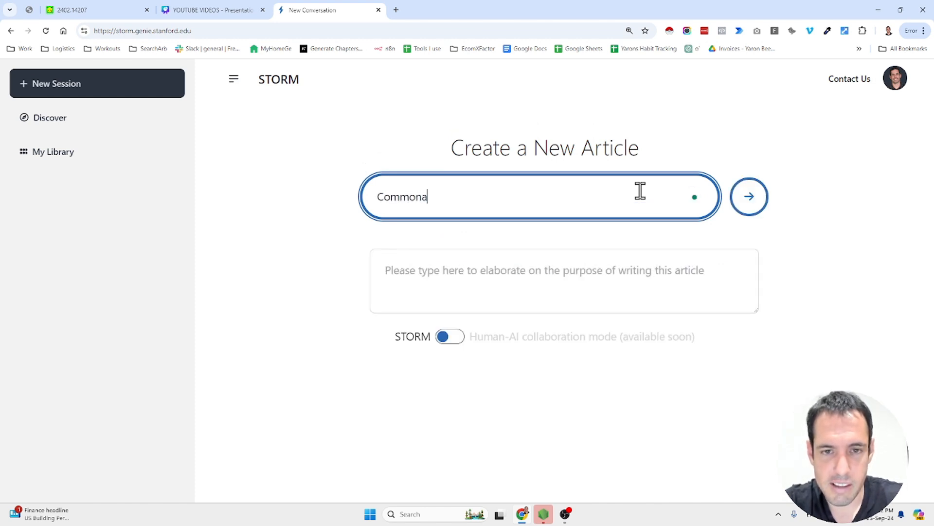
text(lities)
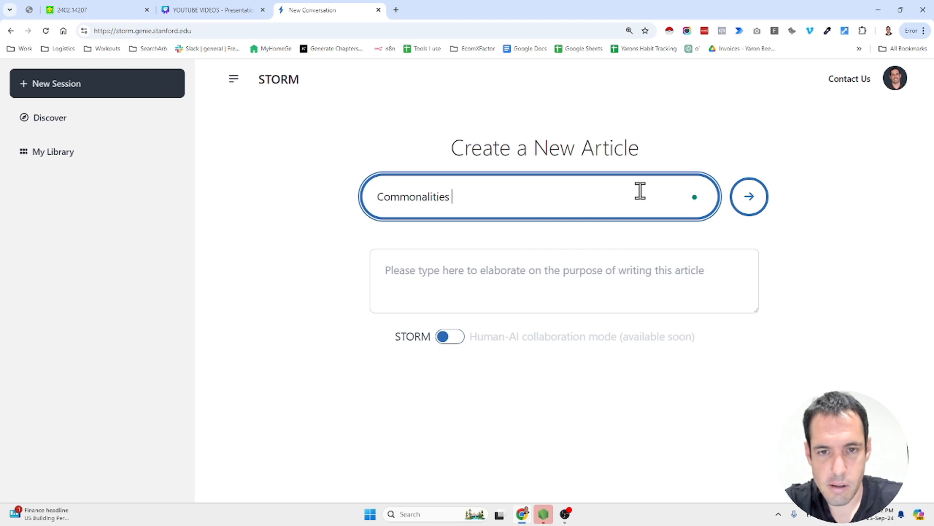
text(between stoc)
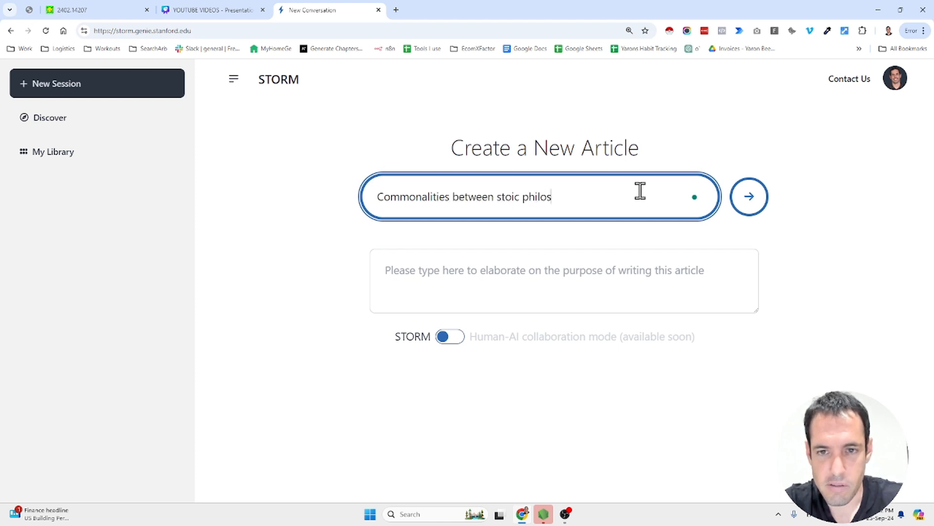
text(o)
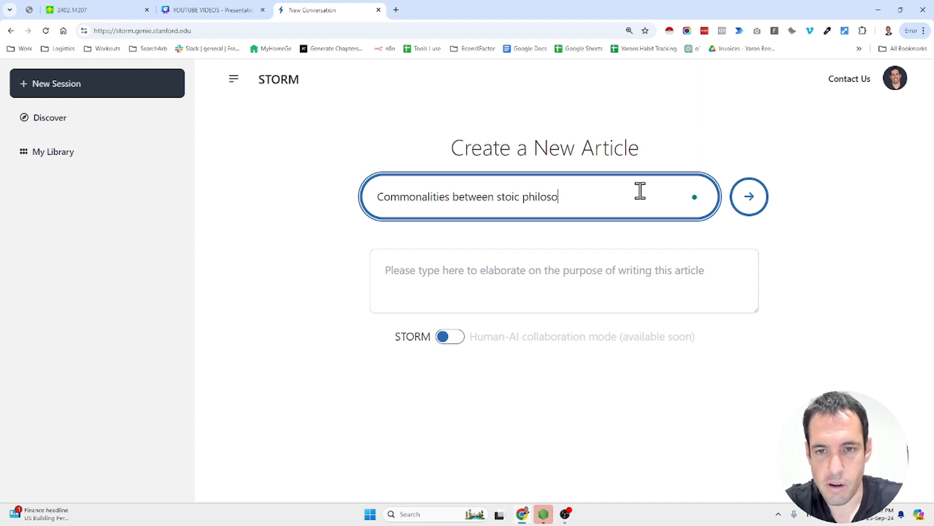
text(phy and)
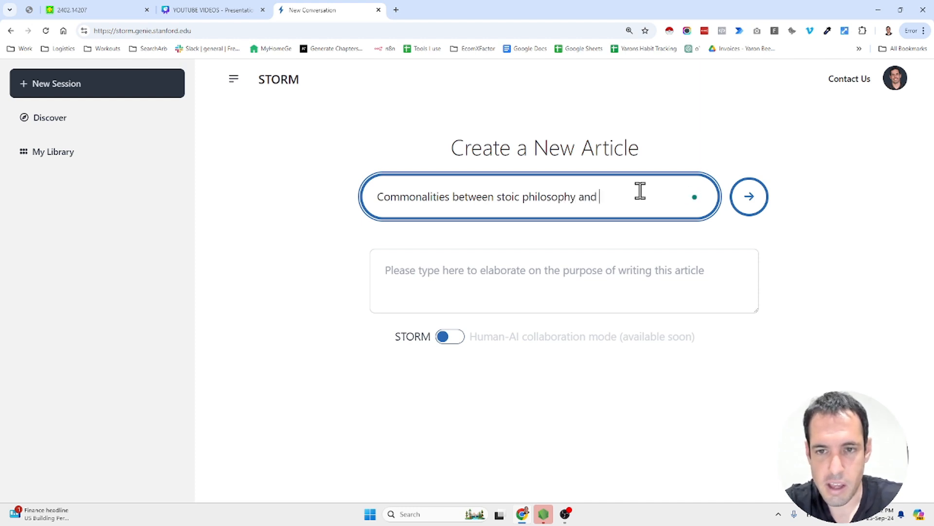
text(Bu)
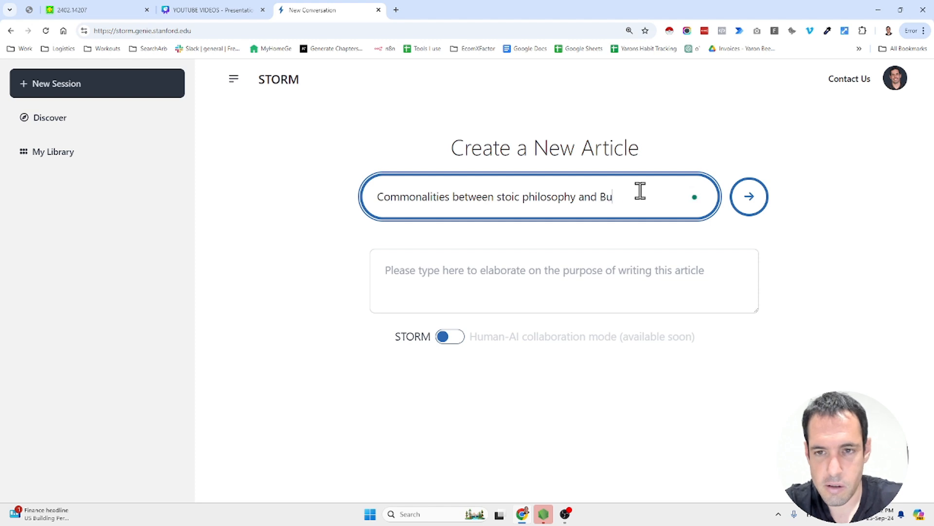
text(ddhism)
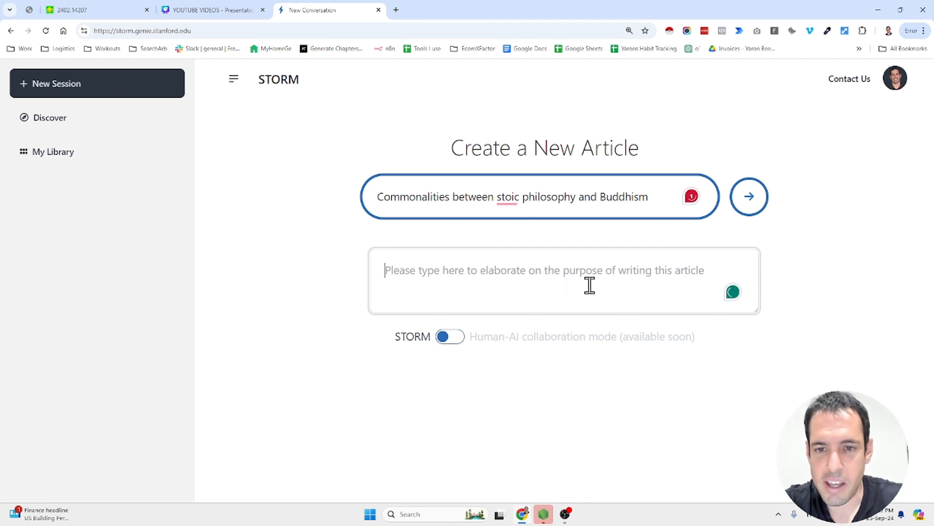
mouse_move(702, 268)
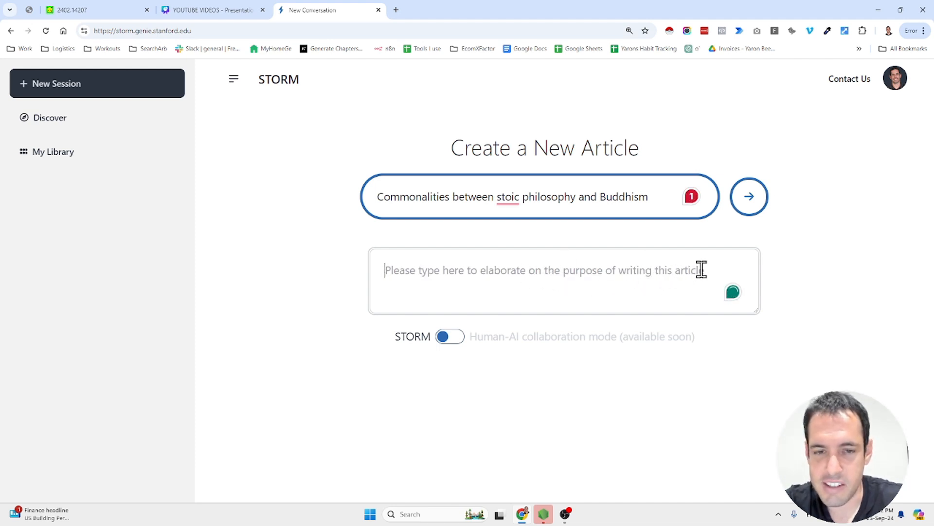
- Enter the purpose: an educational article targeting high school students
text(This is)
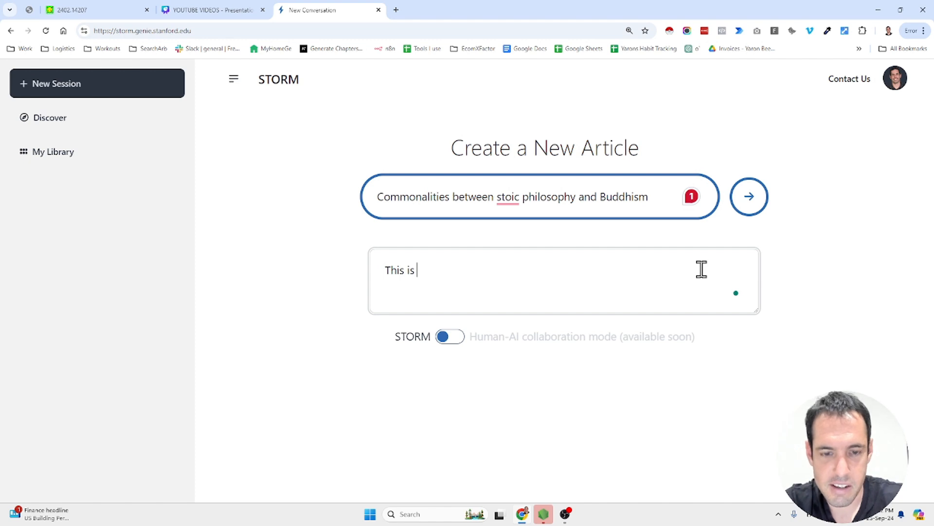
text(suppose)
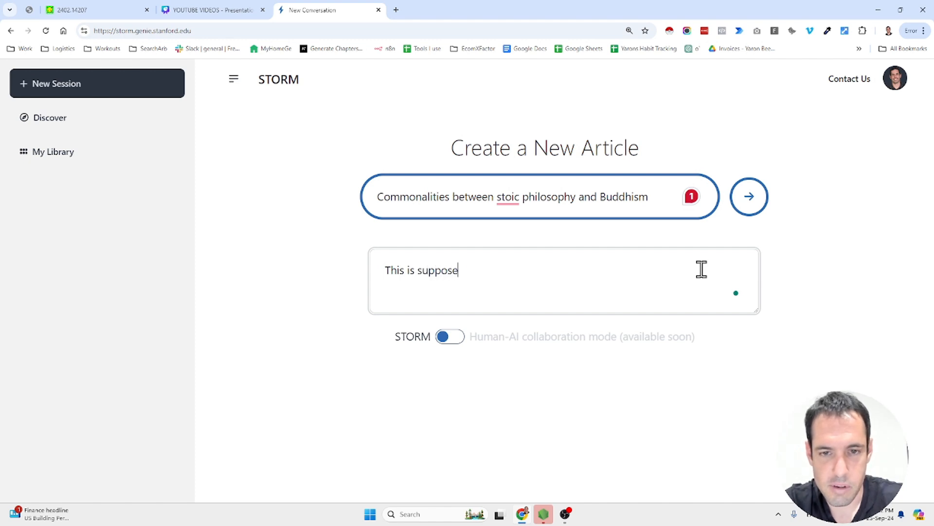
text(d to be an)
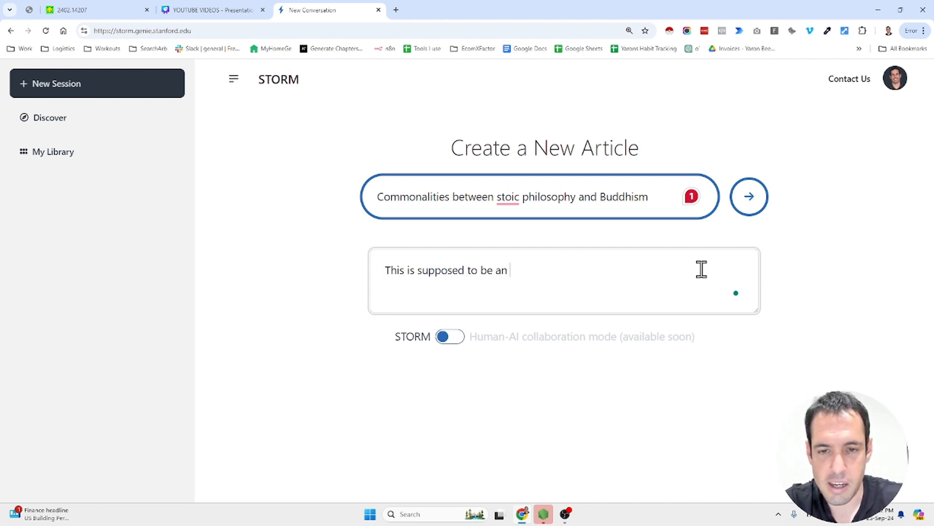
text(educational and fun)
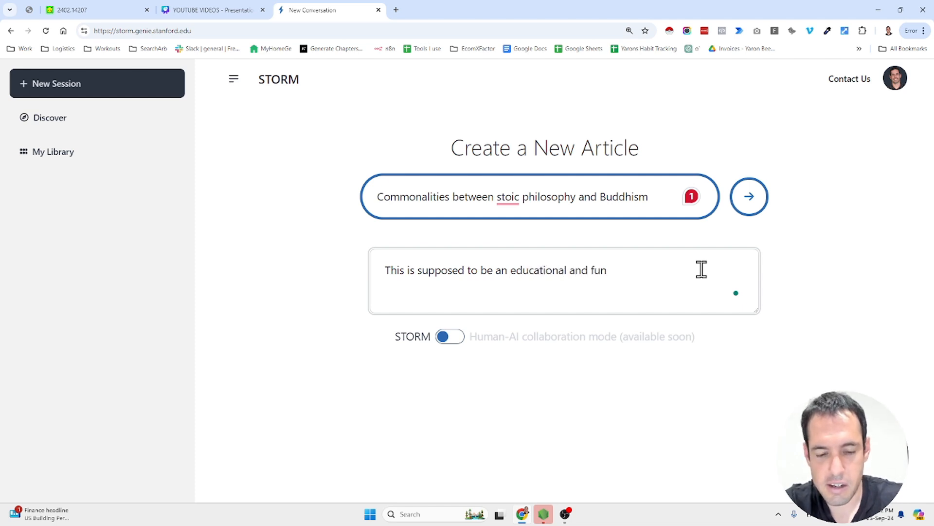
text(art)
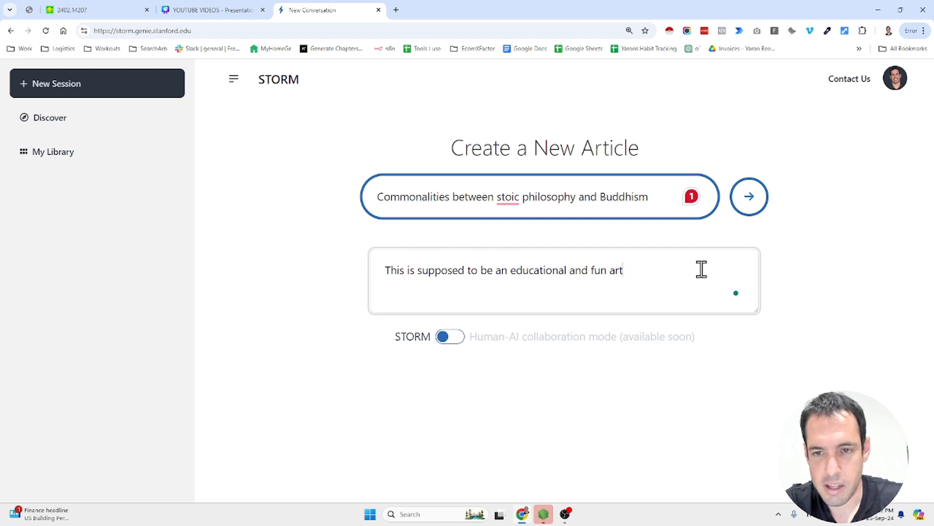
text(icle target)
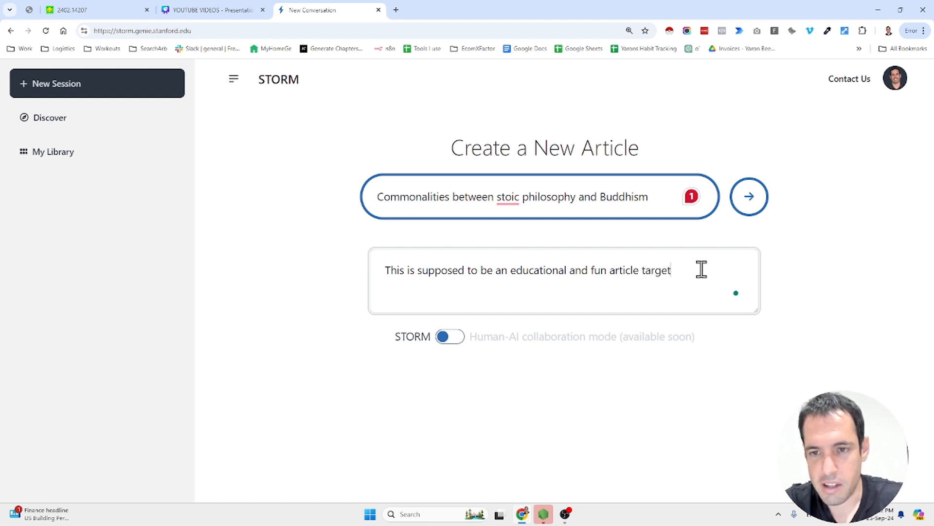
text(ing high sch)
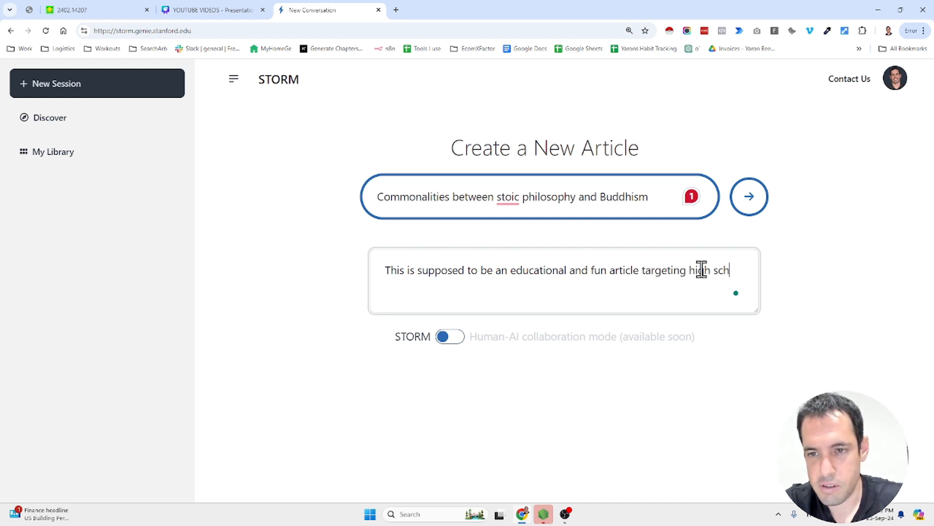
text(ool students)
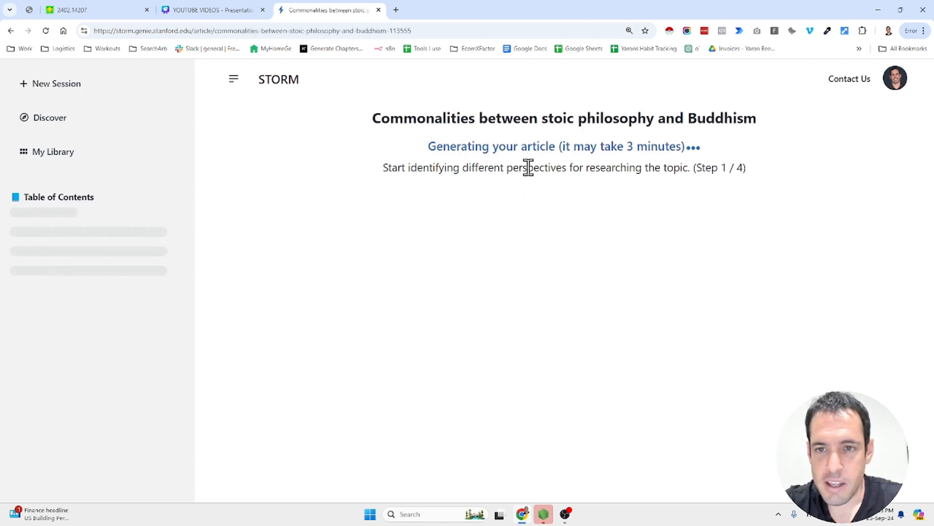
mouse_move(636, 146)
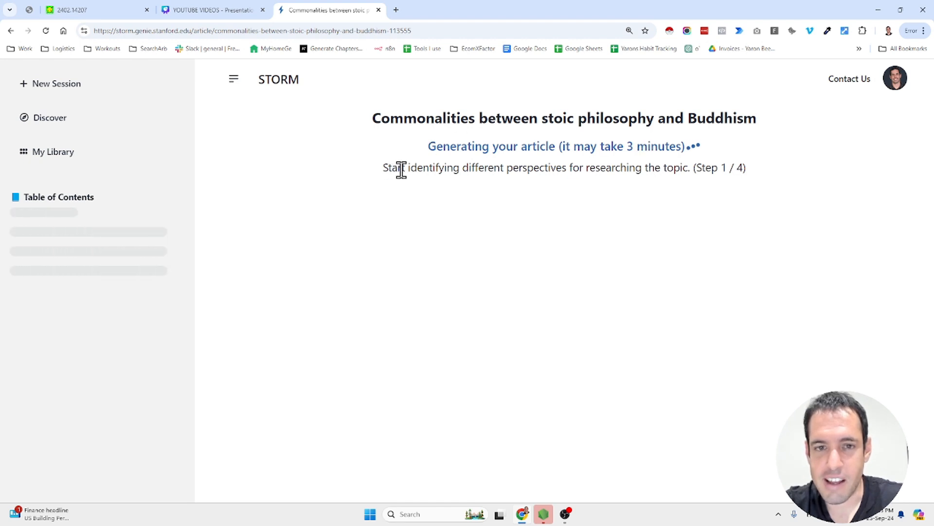
mouse_move(554, 167)
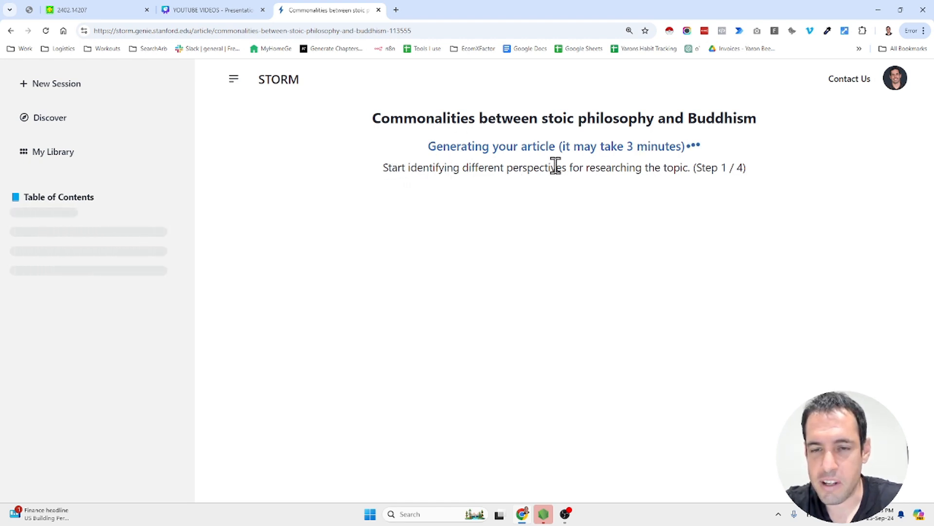
mouse_move(664, 167)
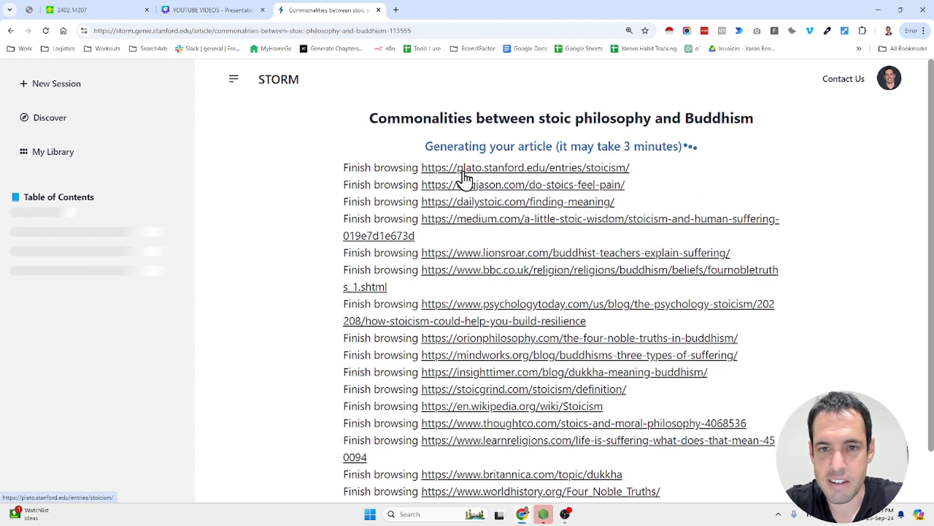
- Scroll the browsing list as STORM gathers sources for the Stoicism and Buddhism article
scroll(down, 3)
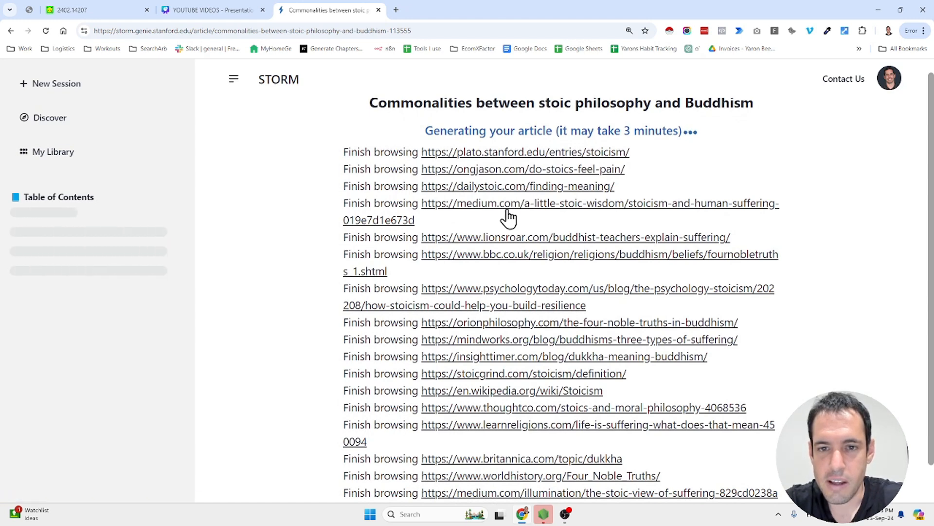
mouse_move(489, 256)
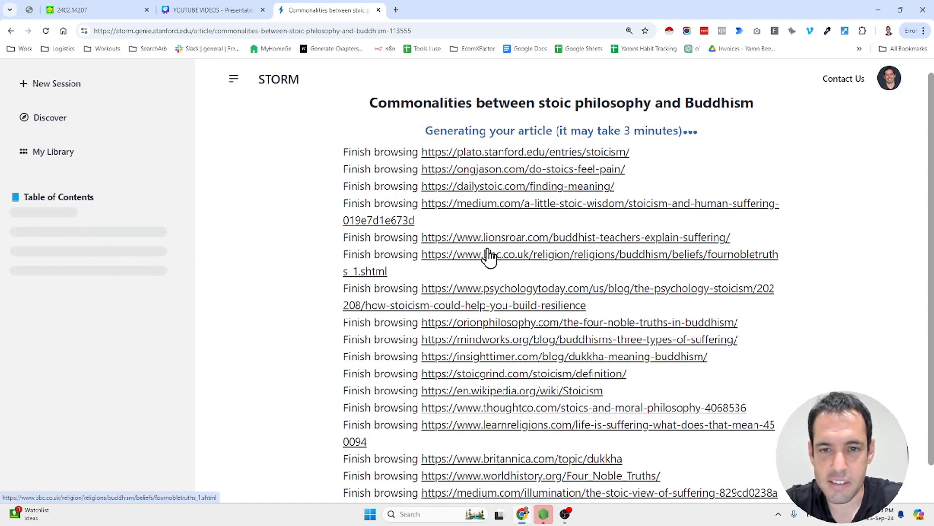
mouse_move(547, 296)
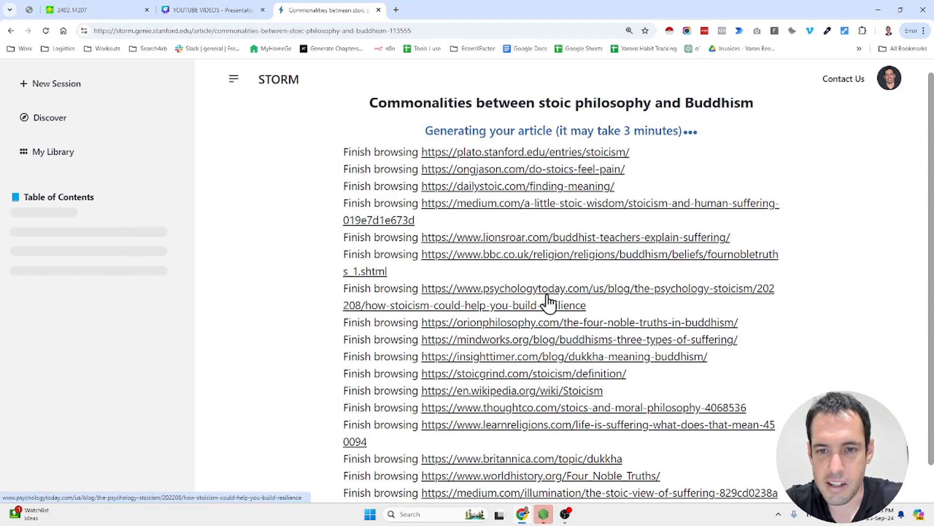
scroll(down, 3)
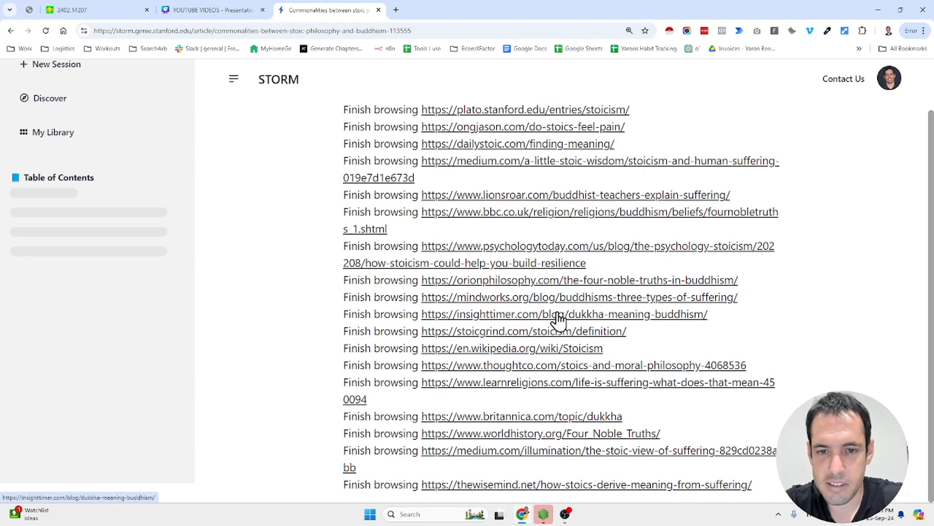
mouse_move(530, 348)
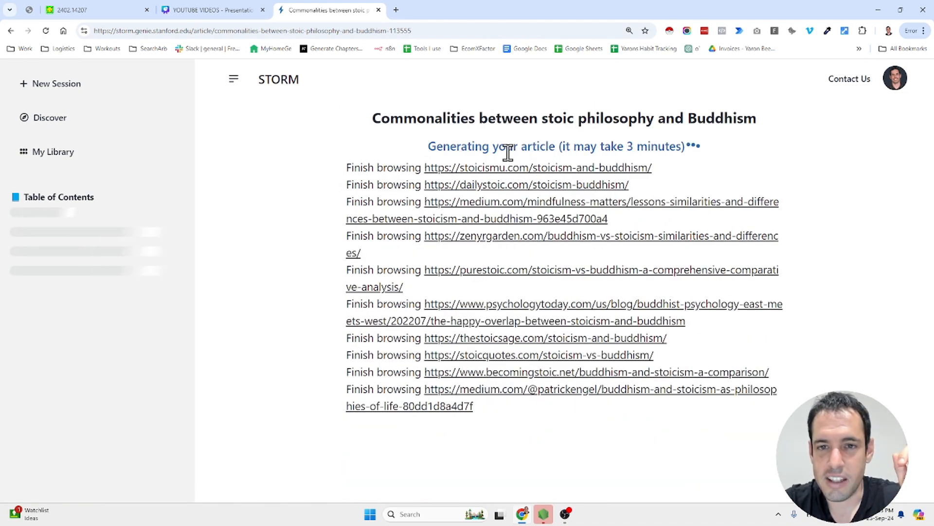
mouse_move(396, 172)
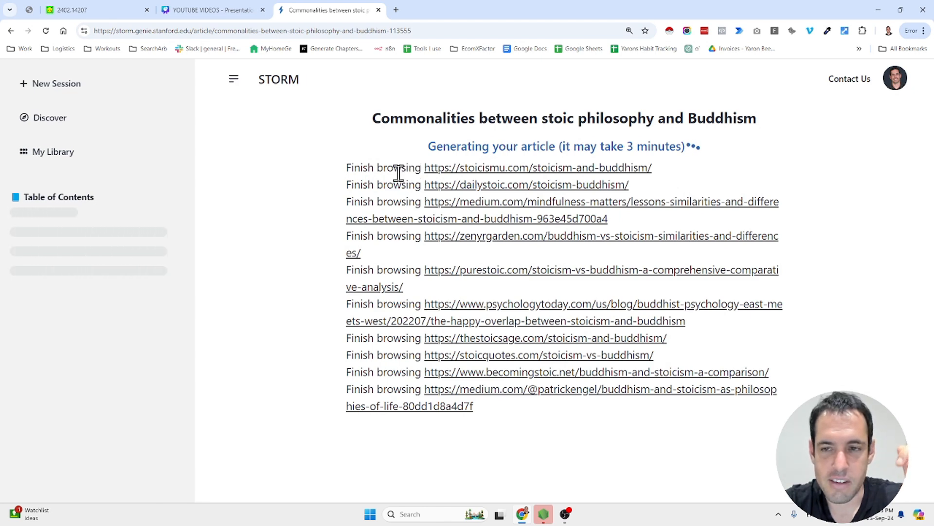
mouse_move(466, 392)
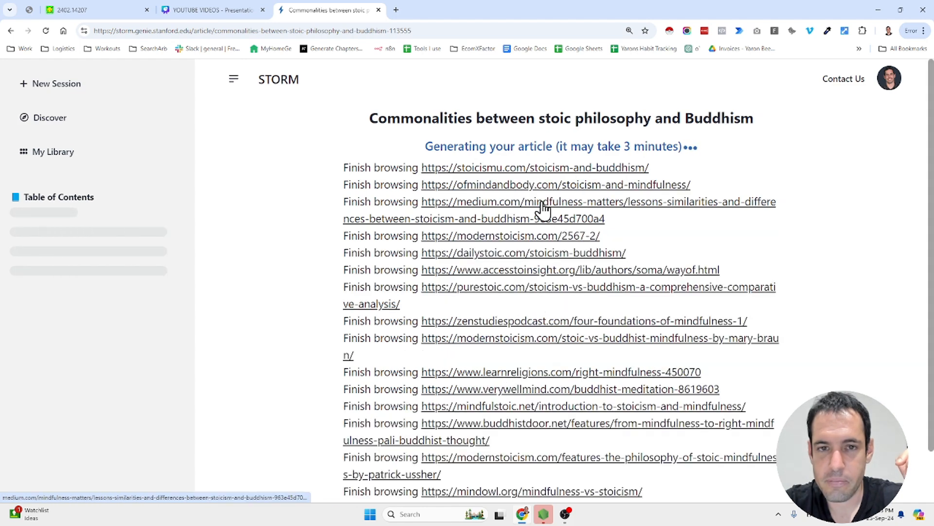
mouse_move(554, 164)
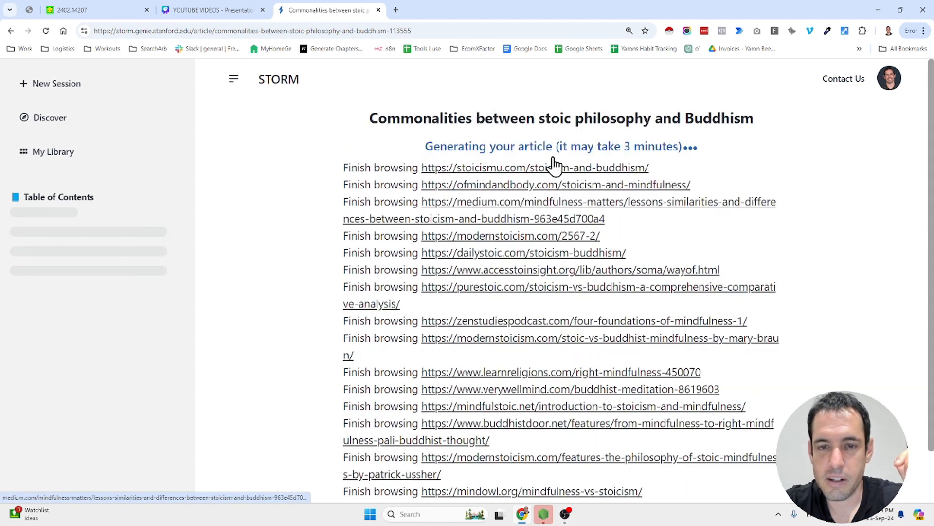
mouse_move(555, 167)
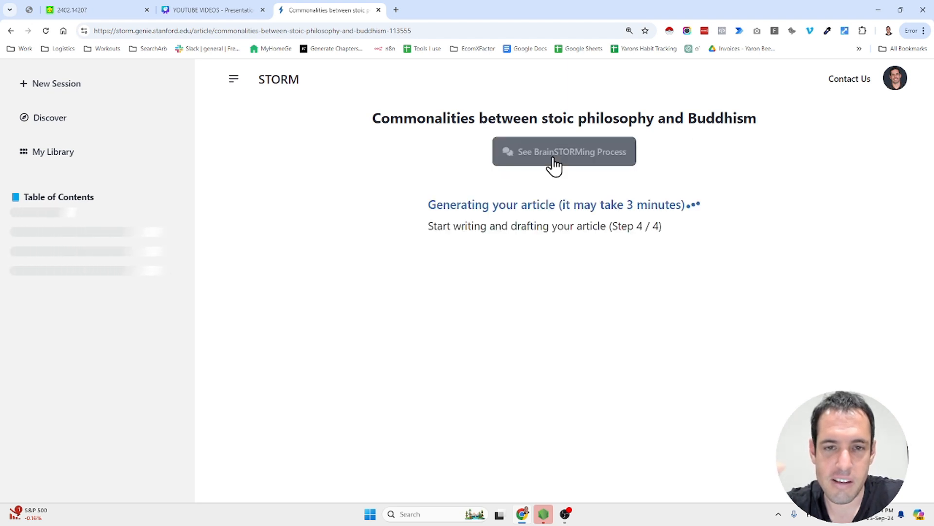
mouse_move(470, 226)
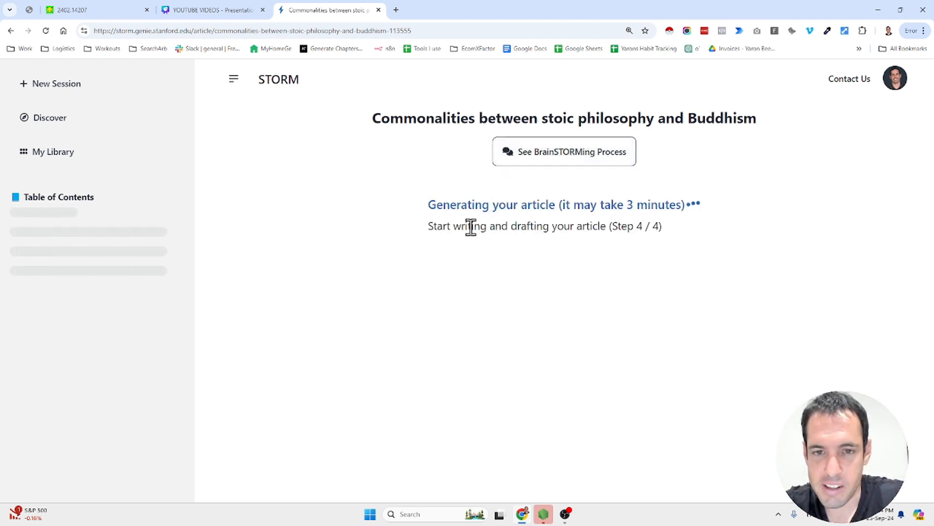
mouse_move(532, 228)
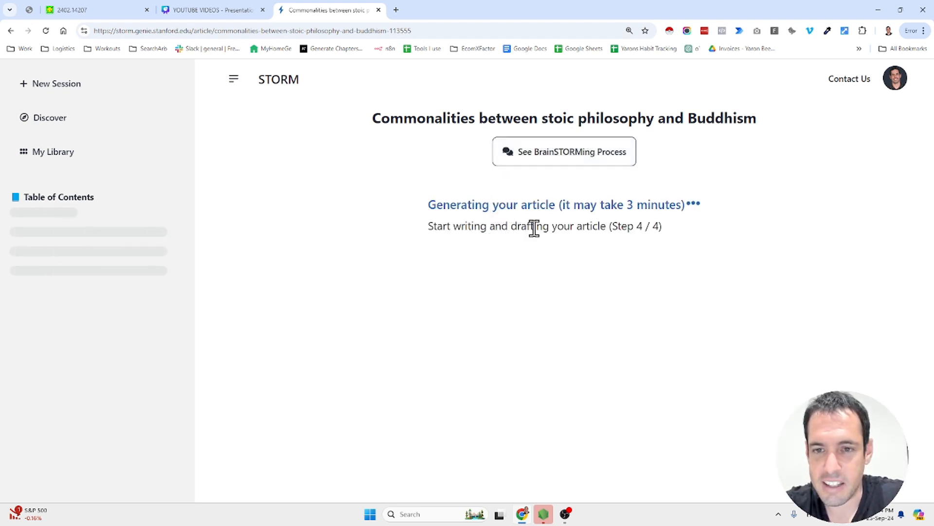
mouse_move(651, 225)
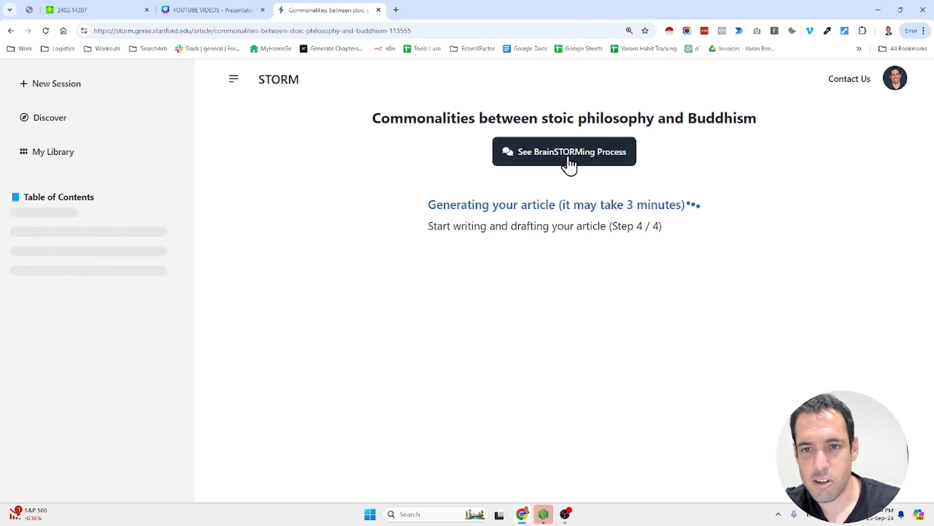
- Interact with the generation page while STORM drafts the article at step 4 of 4
click(564, 152)
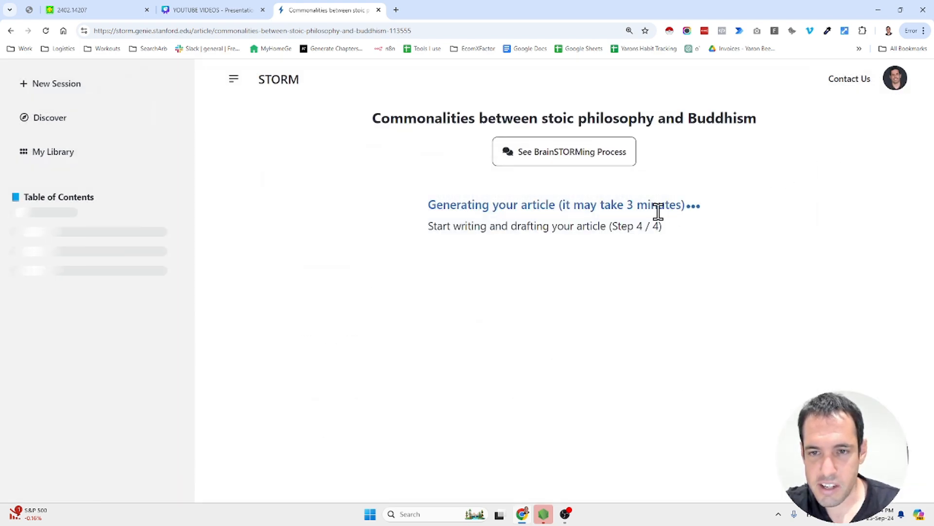
mouse_move(624, 225)
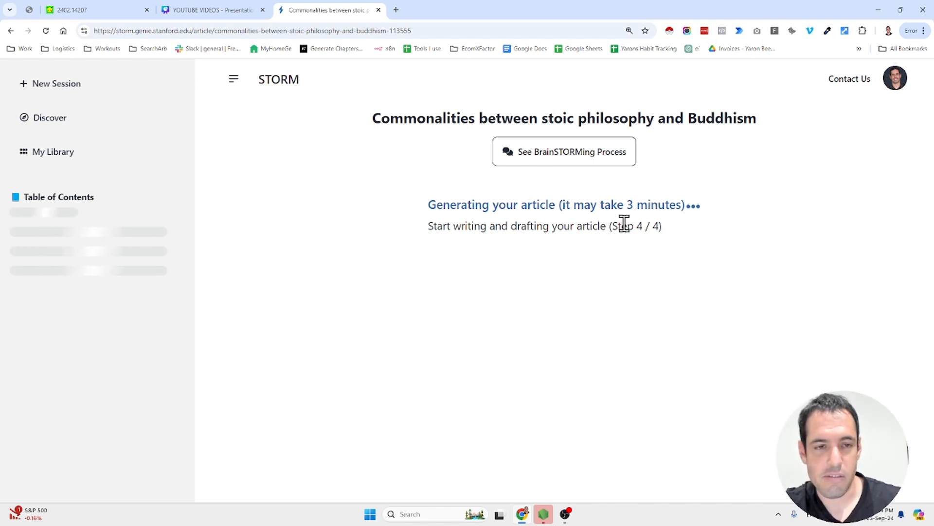
mouse_move(621, 191)
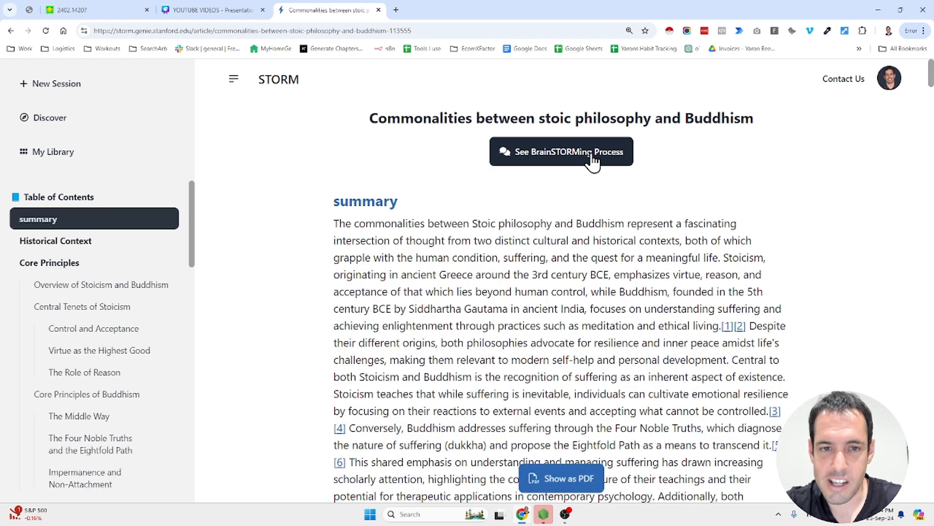
- Open the BrainSTORMing Process, read the Psychologist's dialogue, then switch to the Stoic Philosopher editor
click(561, 151)
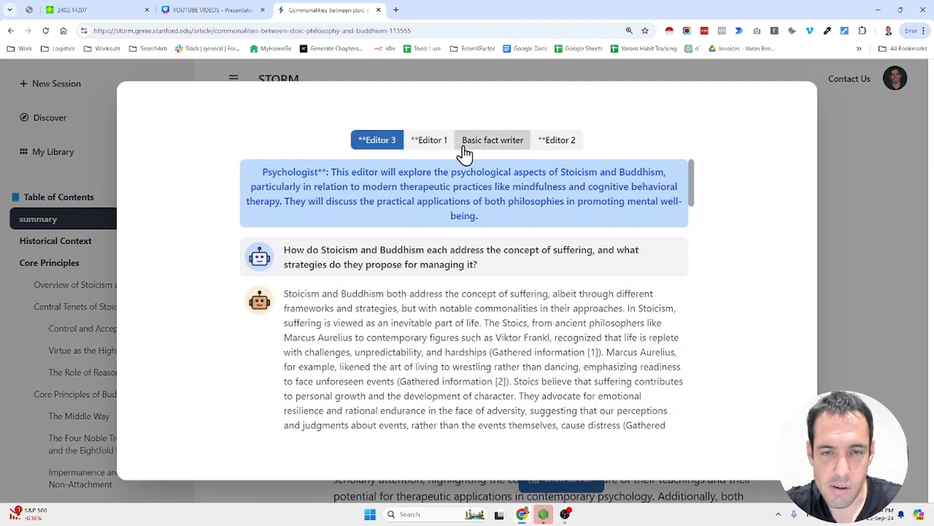
mouse_move(364, 206)
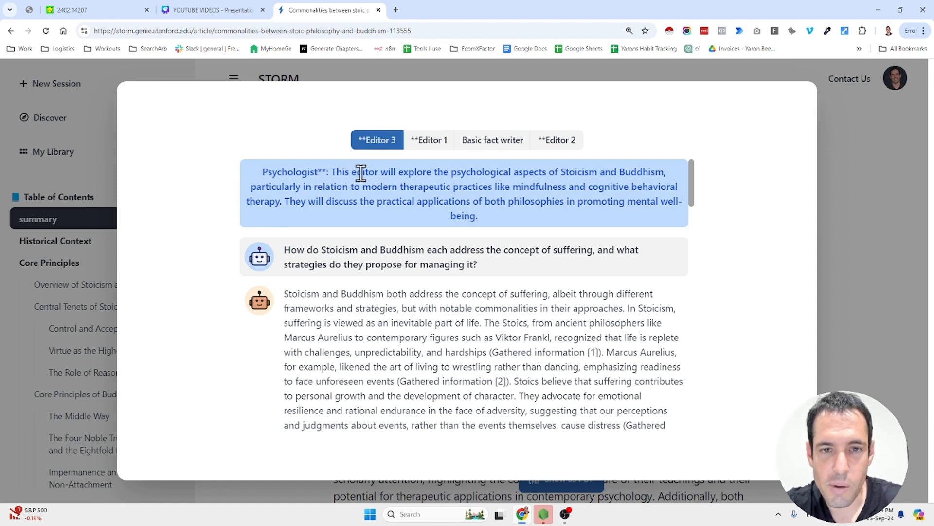
mouse_move(611, 172)
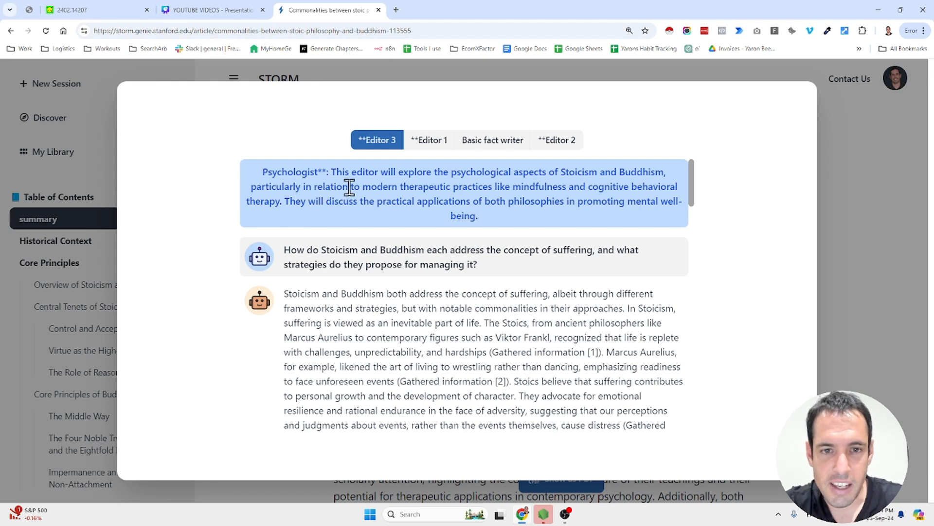
mouse_move(544, 189)
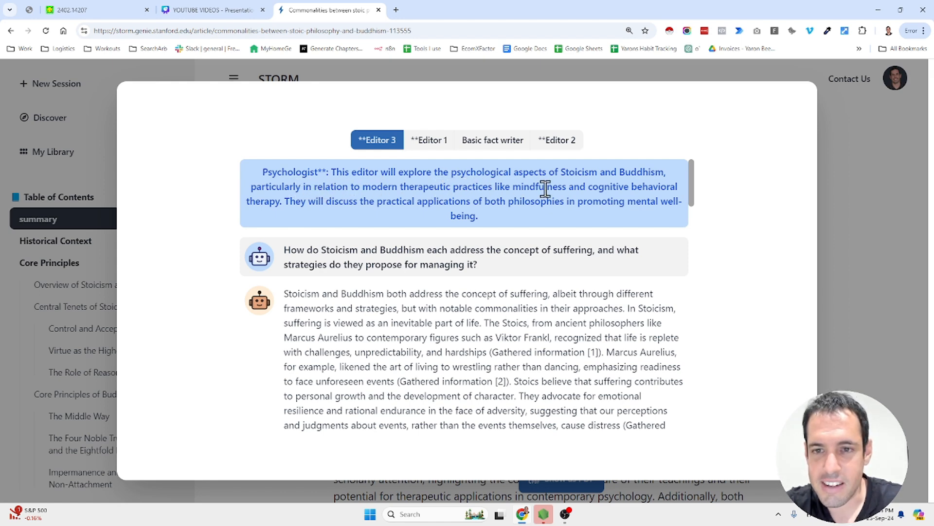
mouse_move(331, 219)
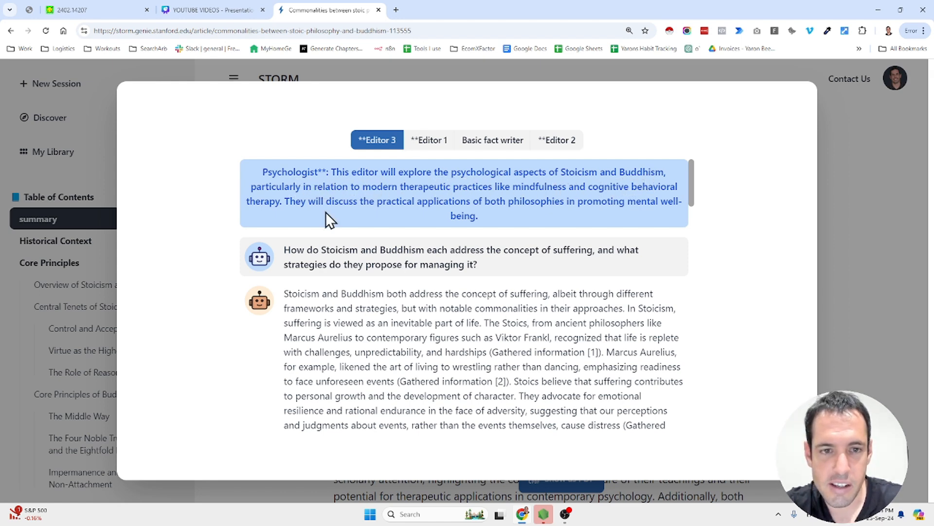
mouse_move(547, 220)
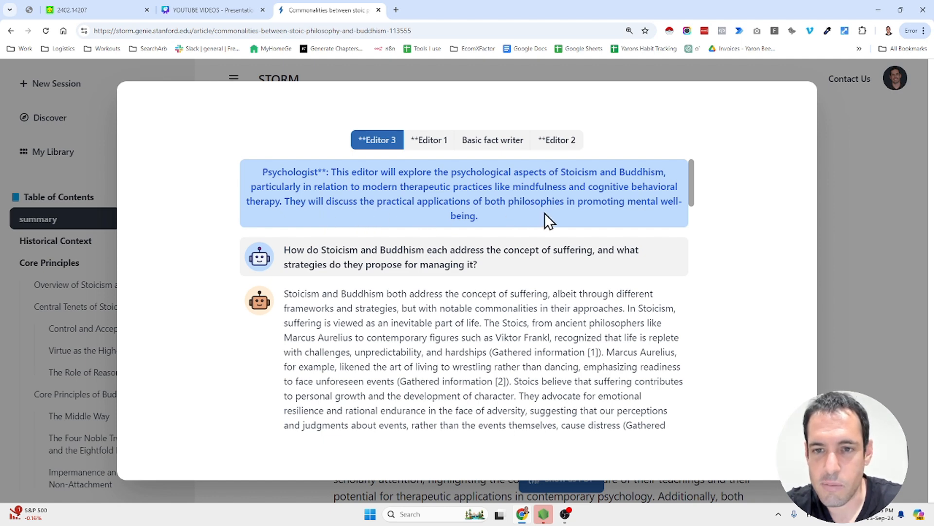
mouse_move(388, 244)
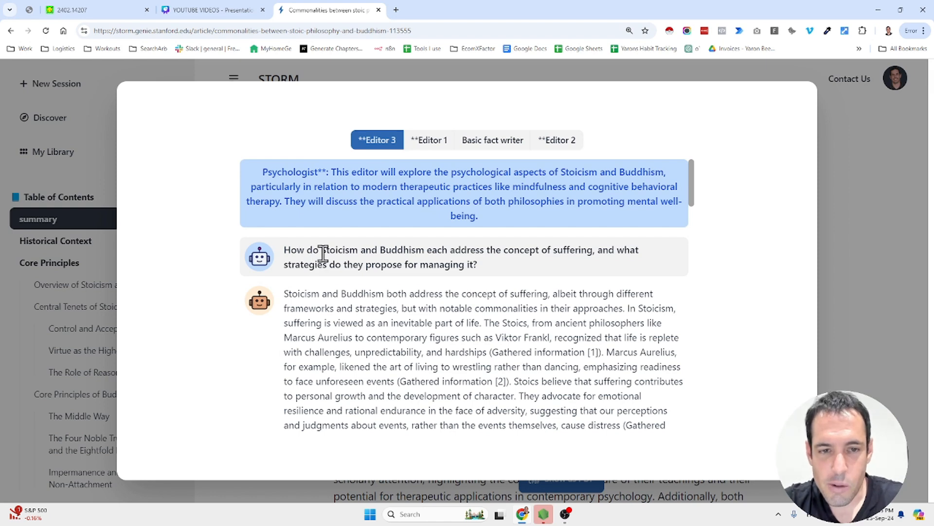
mouse_move(372, 250)
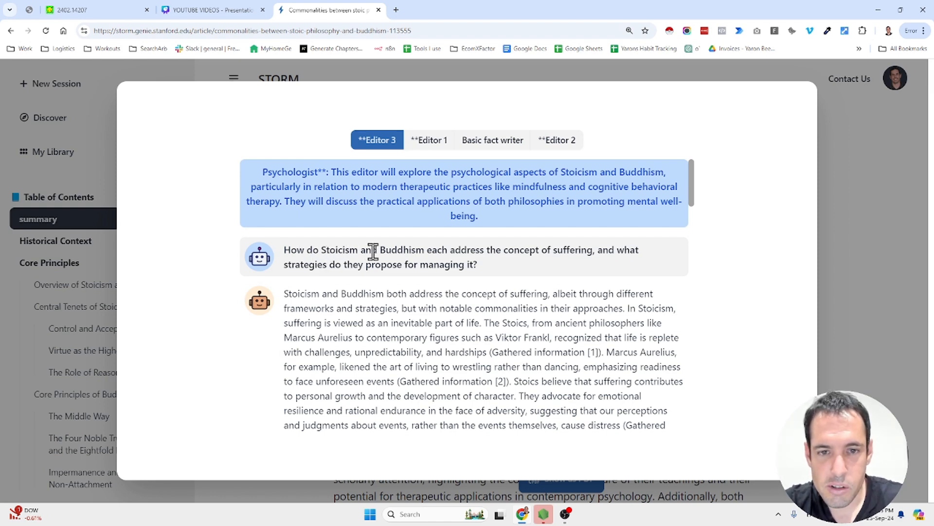
mouse_move(511, 271)
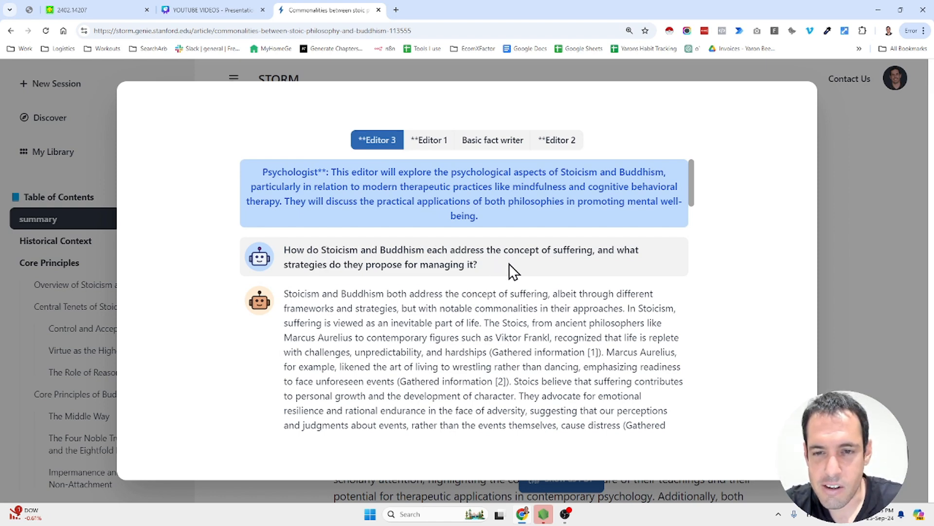
mouse_move(528, 271)
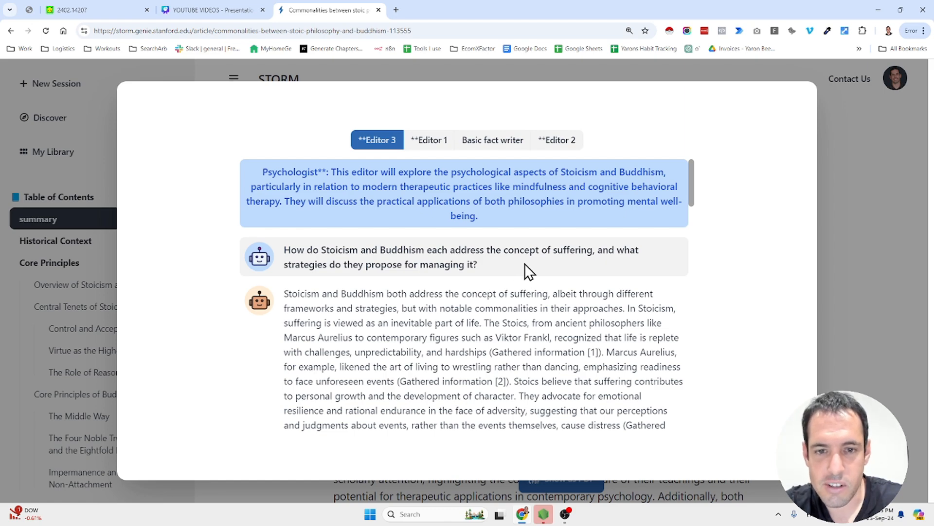
scroll(down, 3)
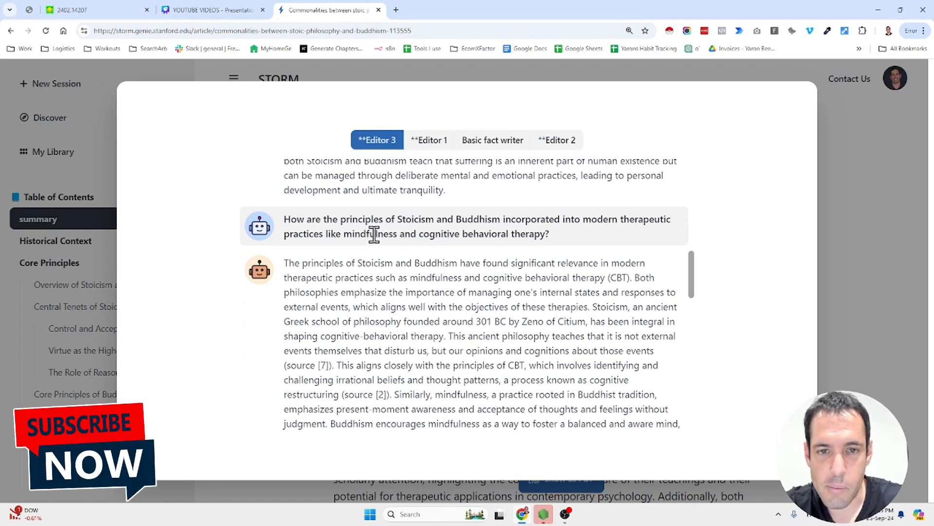
mouse_move(574, 243)
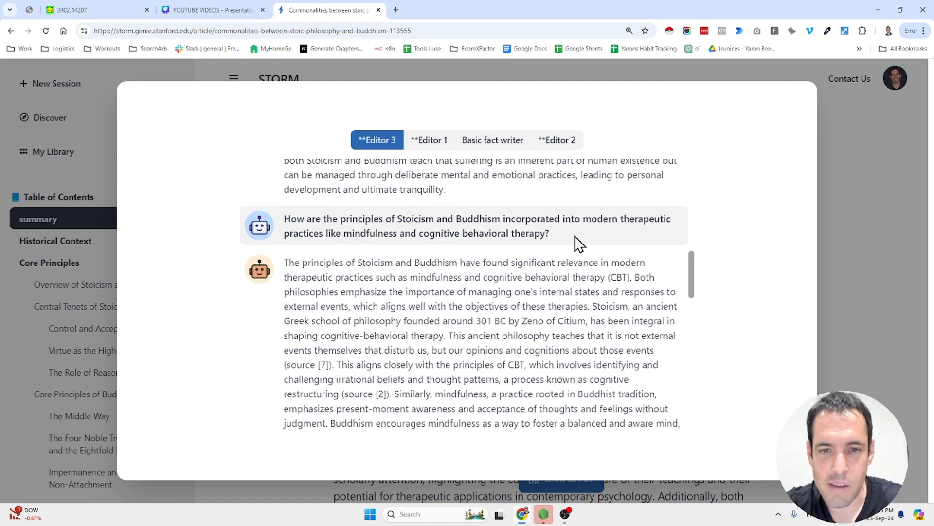
scroll(down, 3)
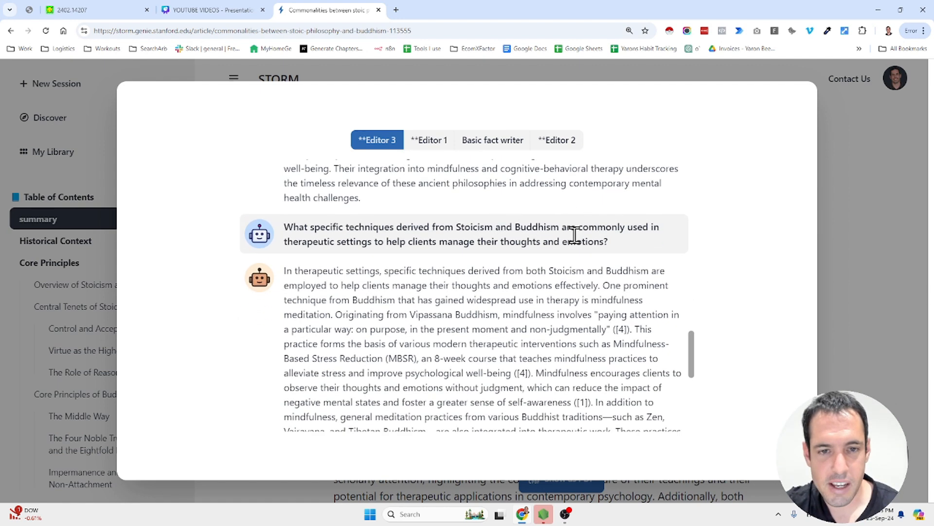
mouse_move(576, 217)
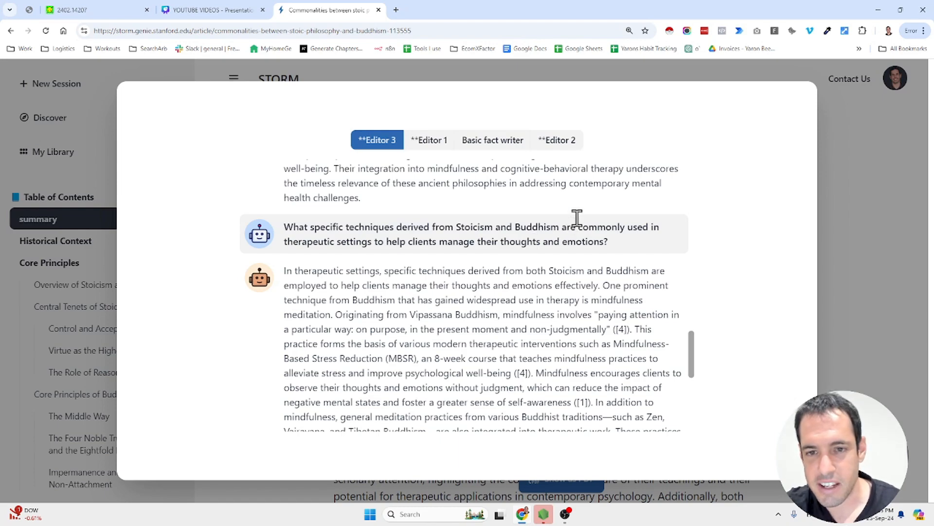
scroll(down, 3)
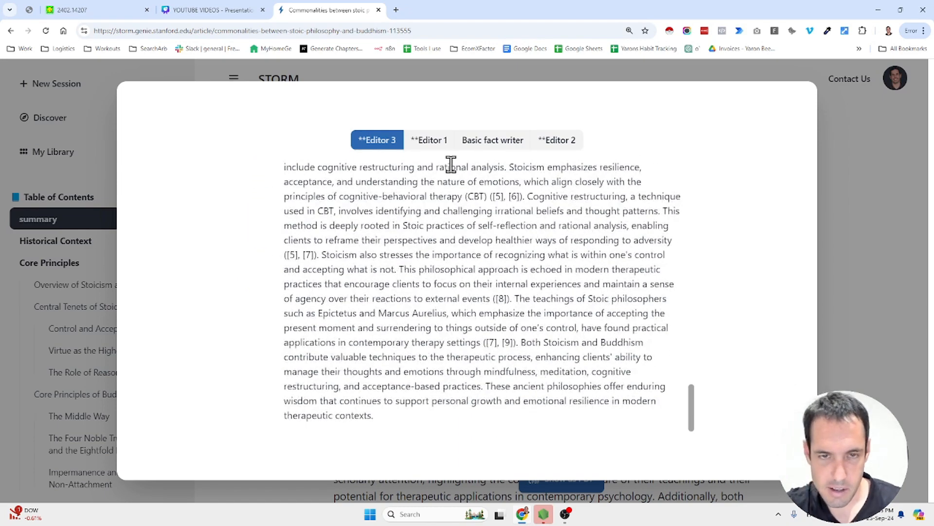
click(428, 140)
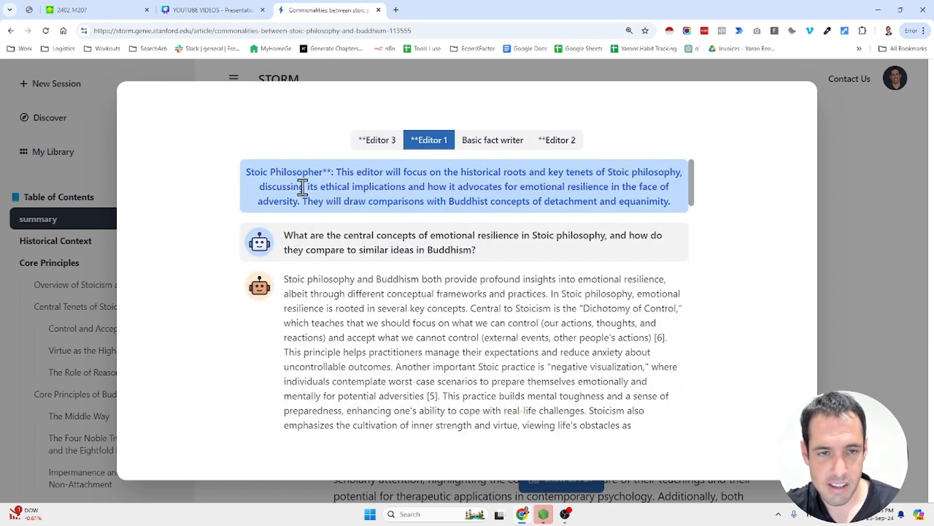
mouse_move(324, 167)
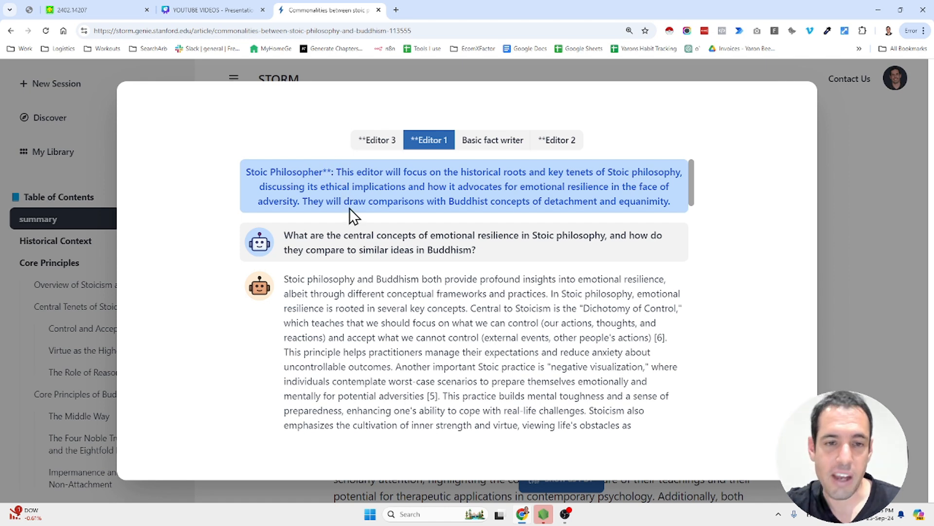
mouse_move(288, 236)
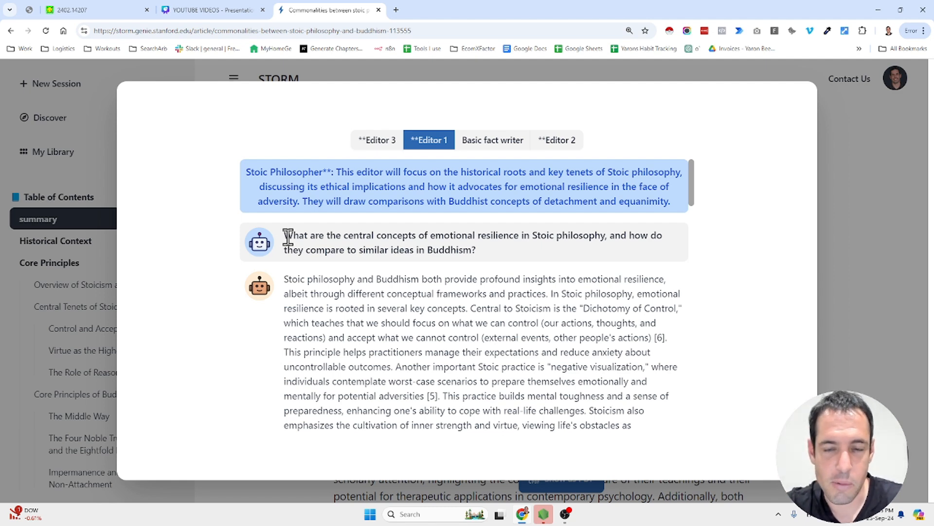
mouse_move(350, 239)
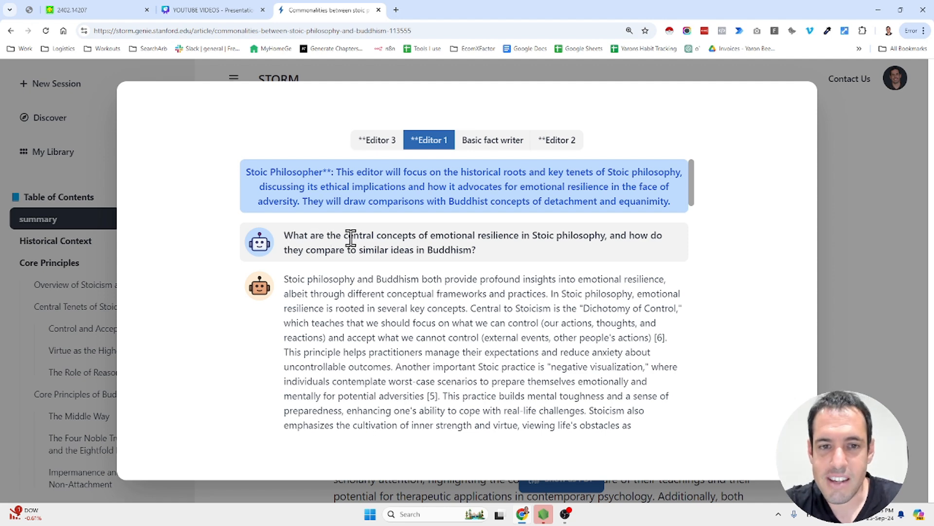
mouse_move(530, 249)
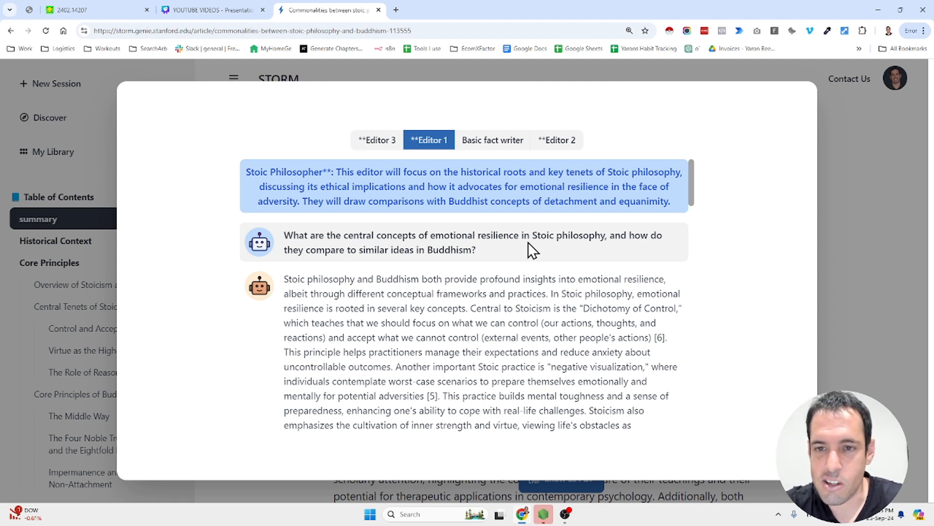
mouse_move(511, 257)
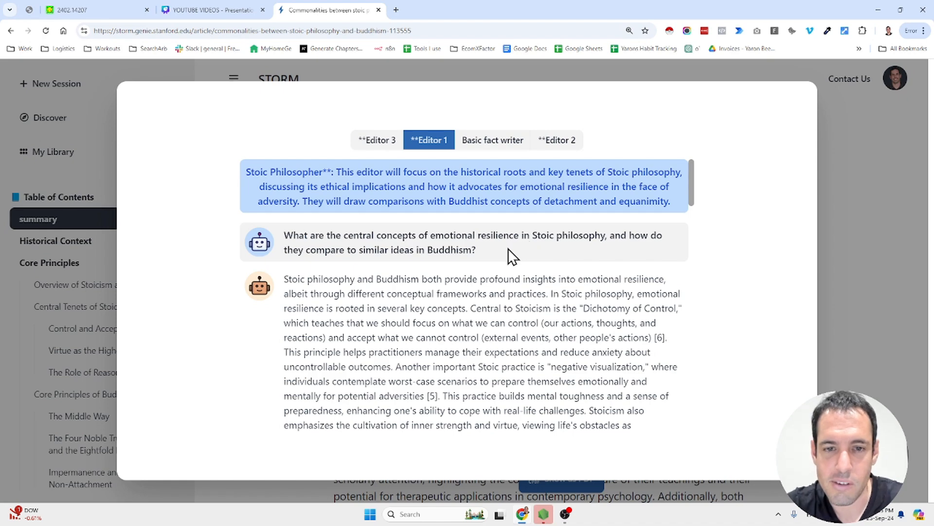
- Switch to the Editor 2 tab to view its mindfulness-versus-Stoic-reflection dialogue
scroll(down, 3)
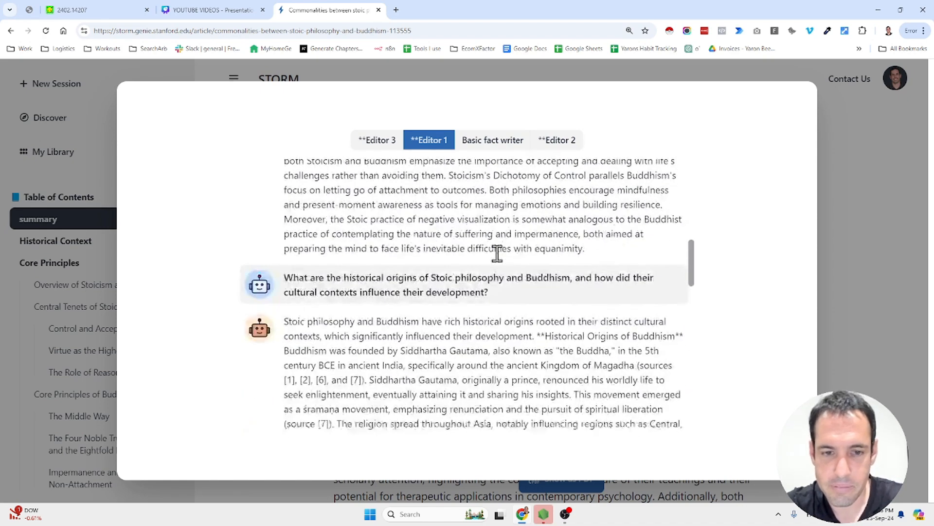
mouse_move(450, 274)
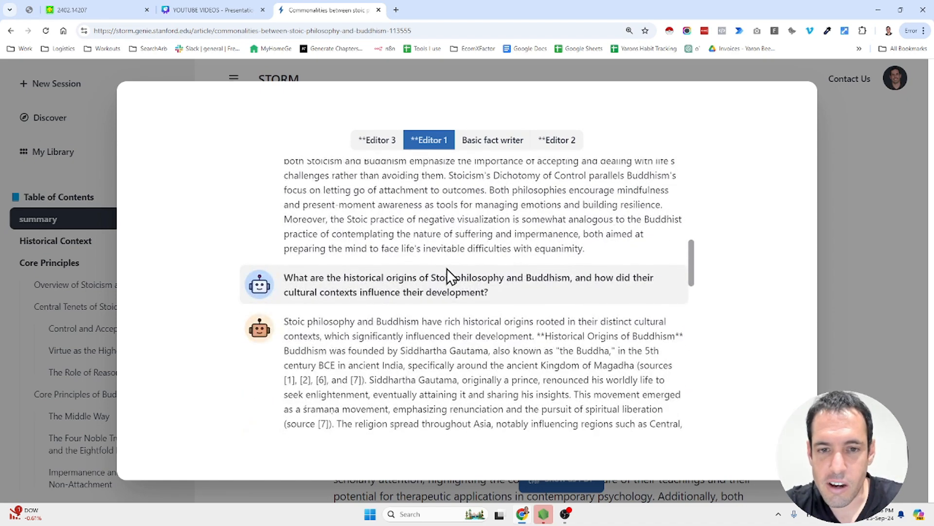
mouse_move(518, 298)
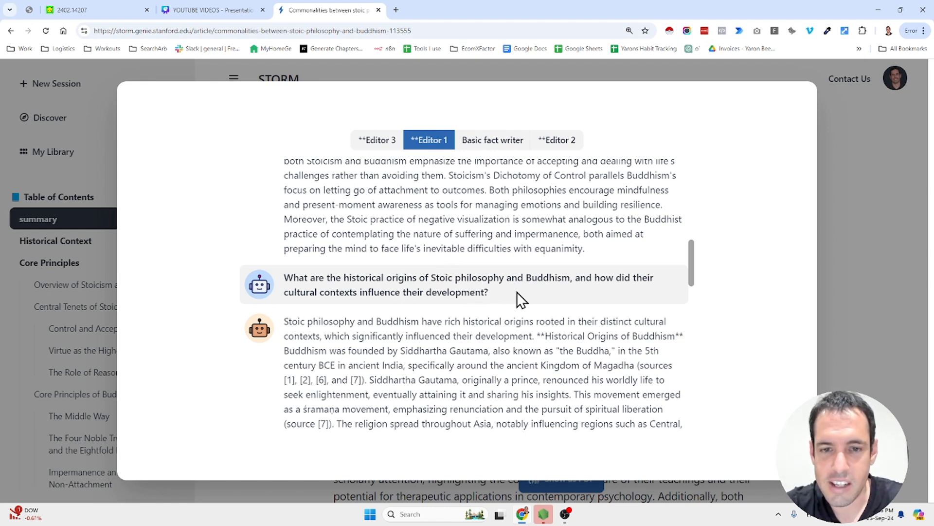
click(555, 140)
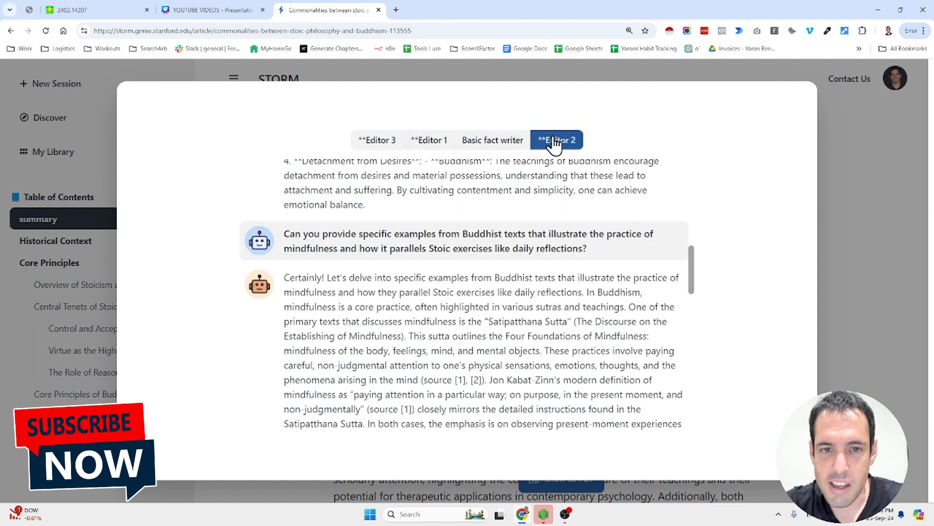
- Read the Basic fact writer's dialogue on Stoic tenets aligning with Buddhist teachings
click(555, 139)
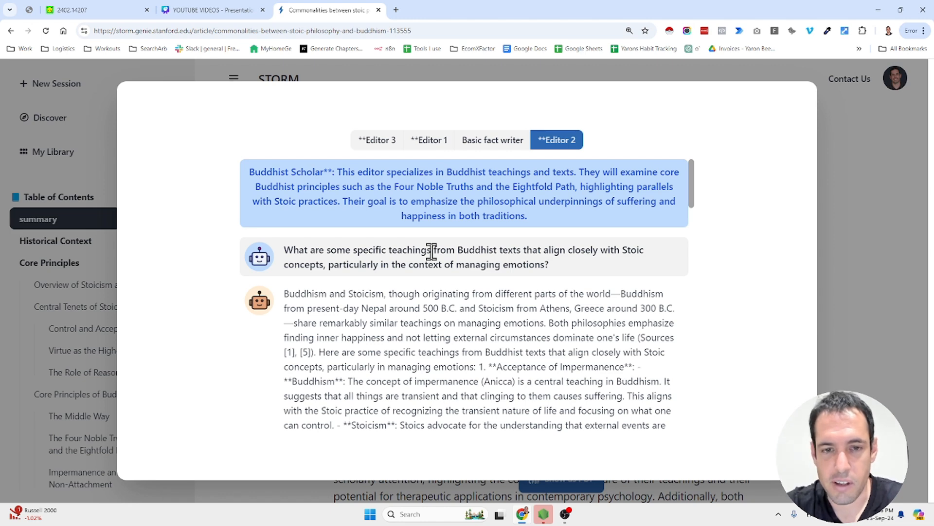
click(492, 139)
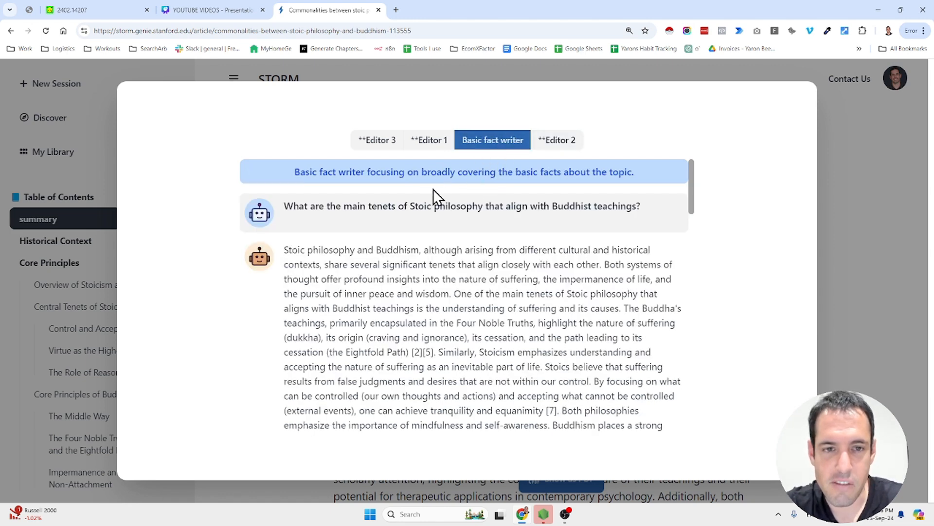
mouse_move(390, 191)
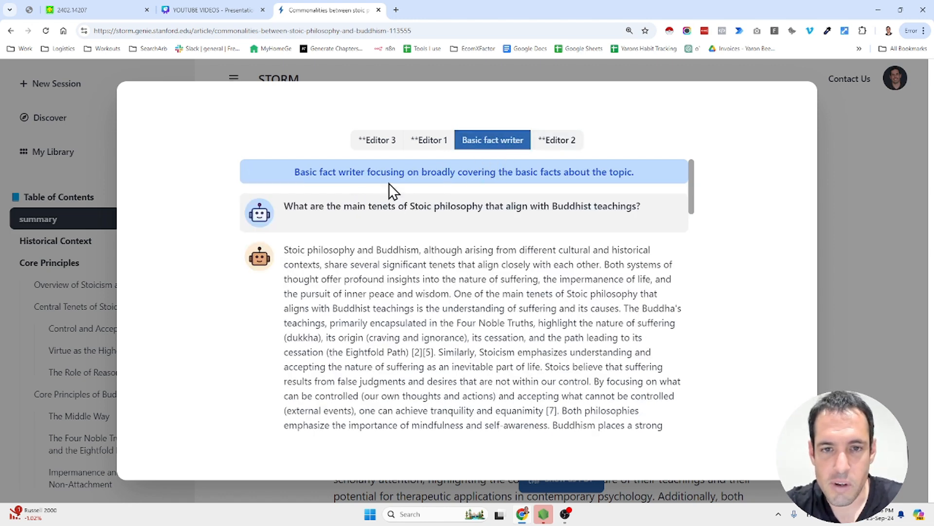
mouse_move(560, 185)
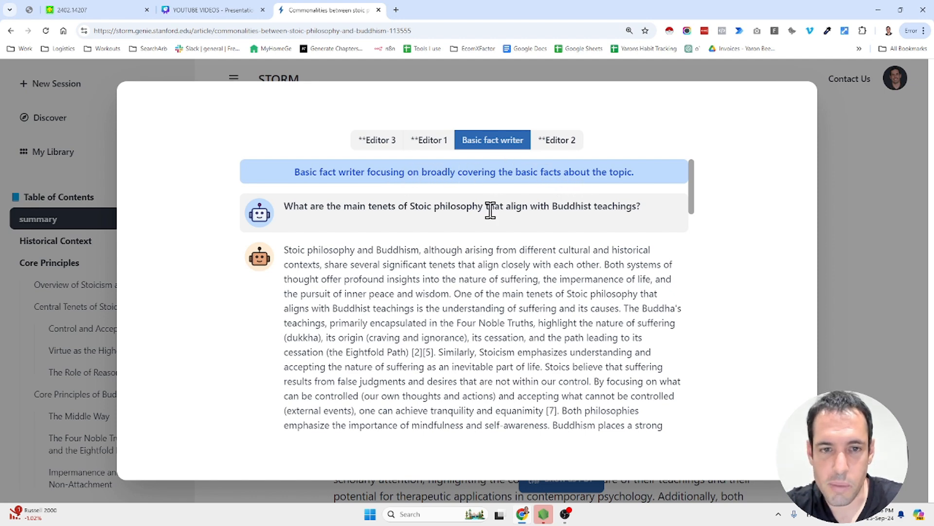
mouse_move(398, 229)
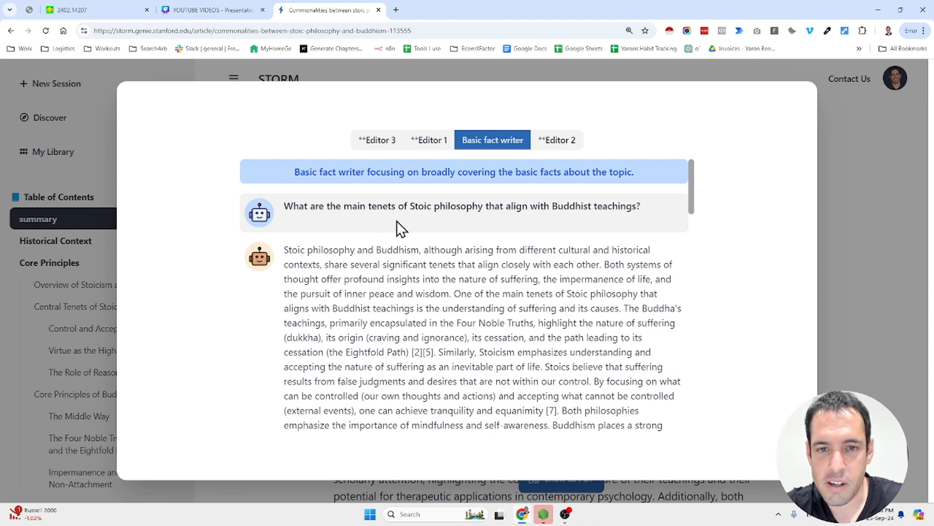
mouse_move(548, 223)
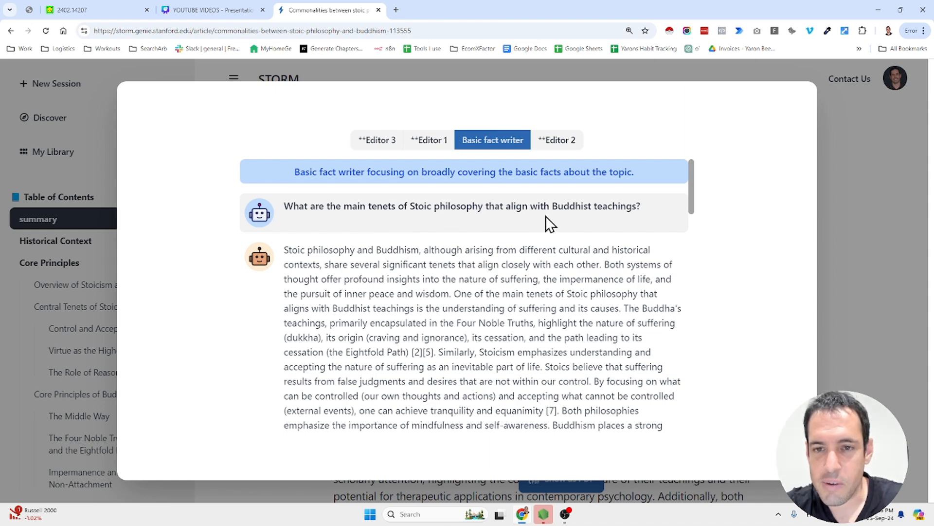
scroll(down, 3)
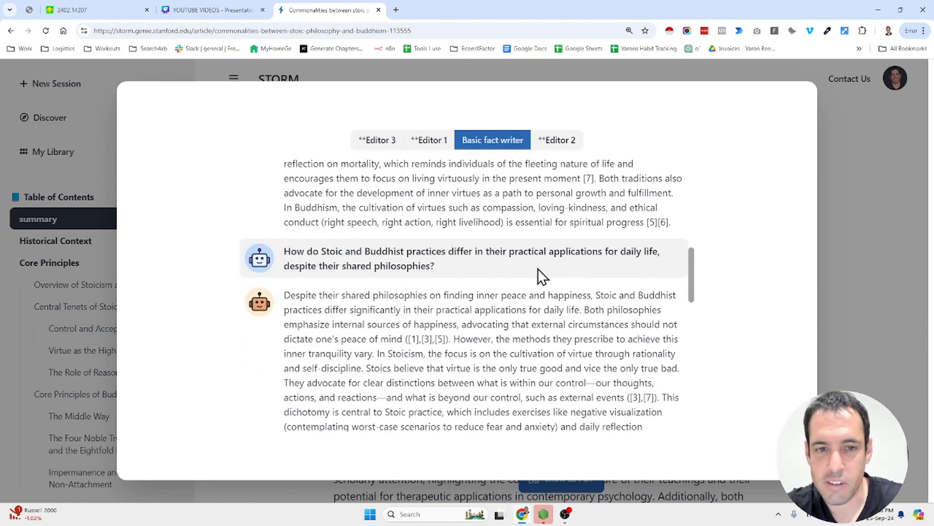
scroll(down, 3)
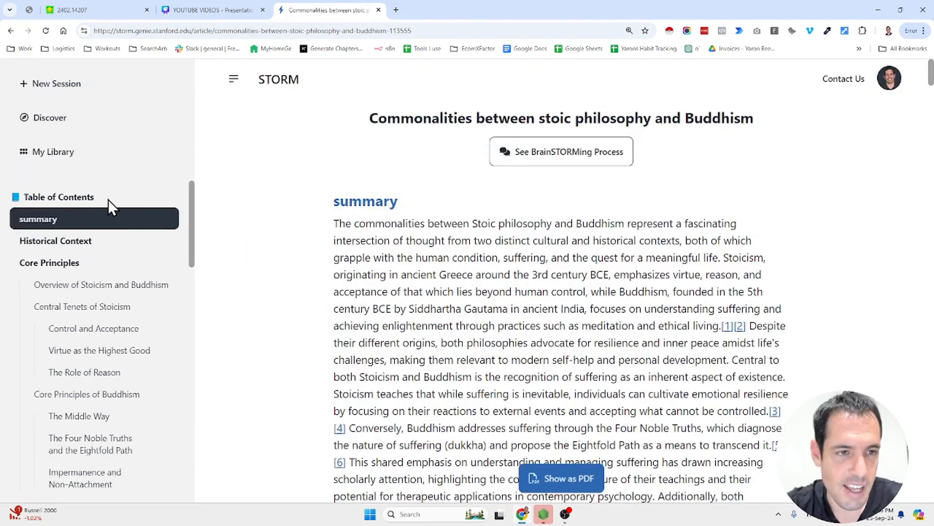
mouse_move(560, 478)
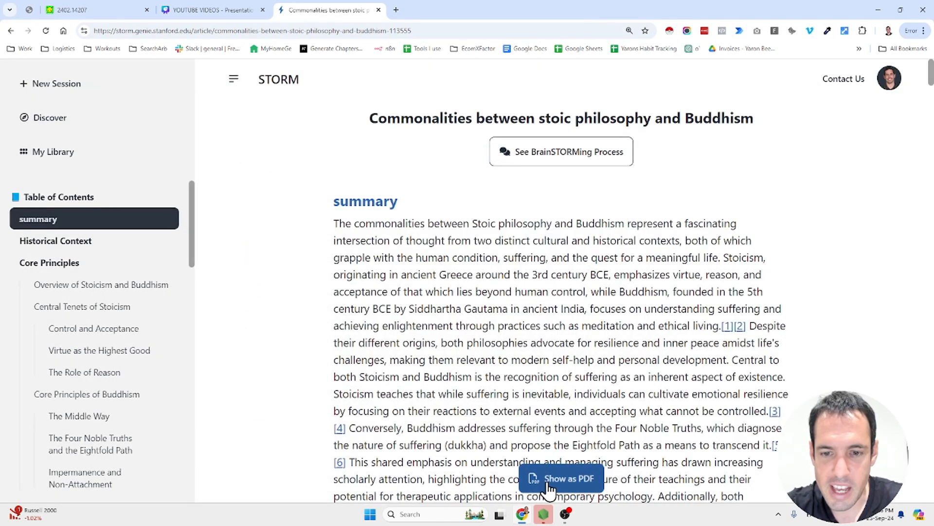
- Open the article as a PDF and scroll past the table of contents to the disclaimer and summary
click(561, 478)
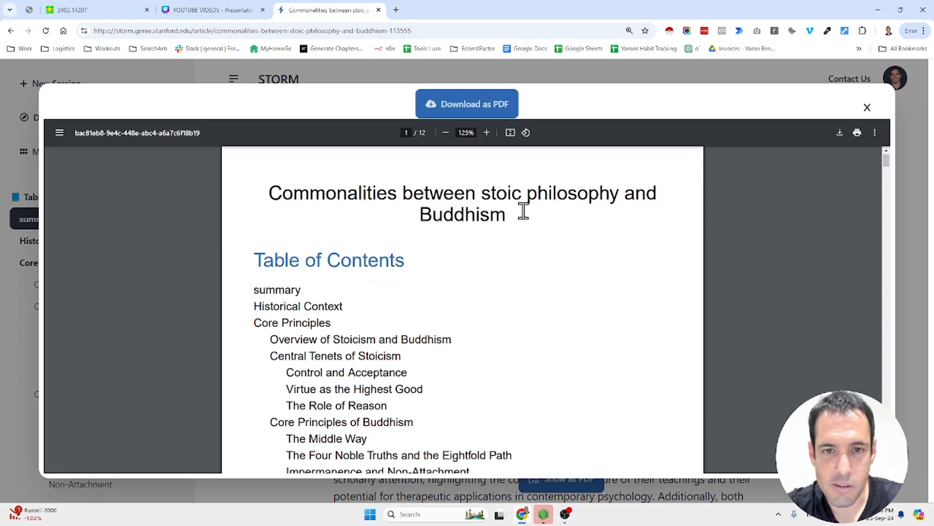
scroll(down, 3)
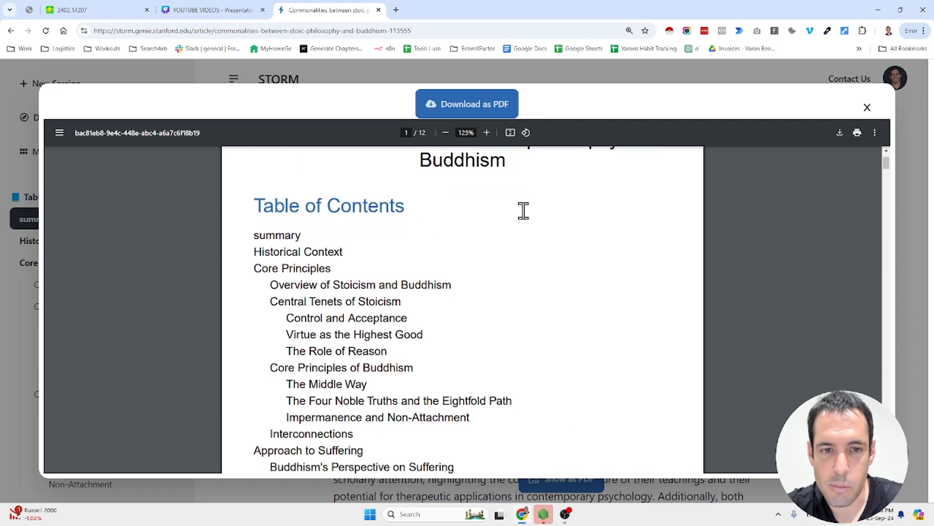
scroll(up, 3)
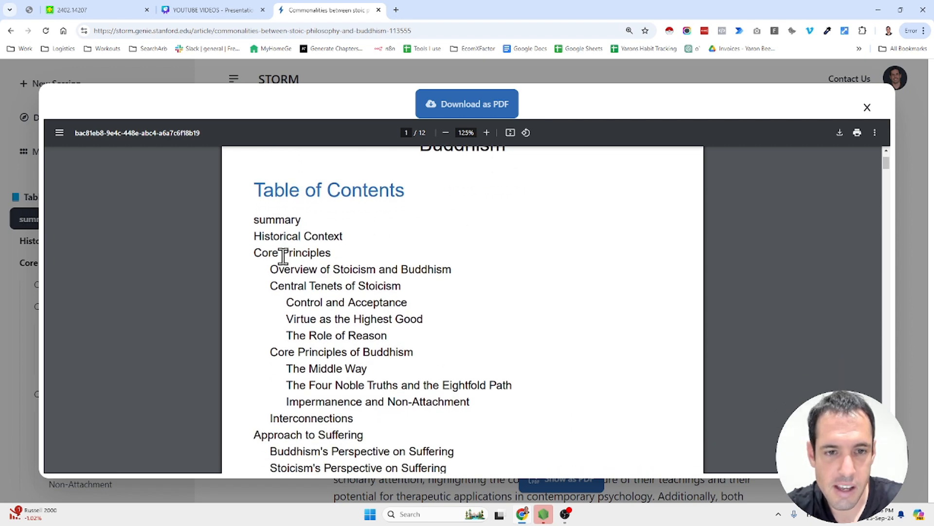
mouse_move(399, 268)
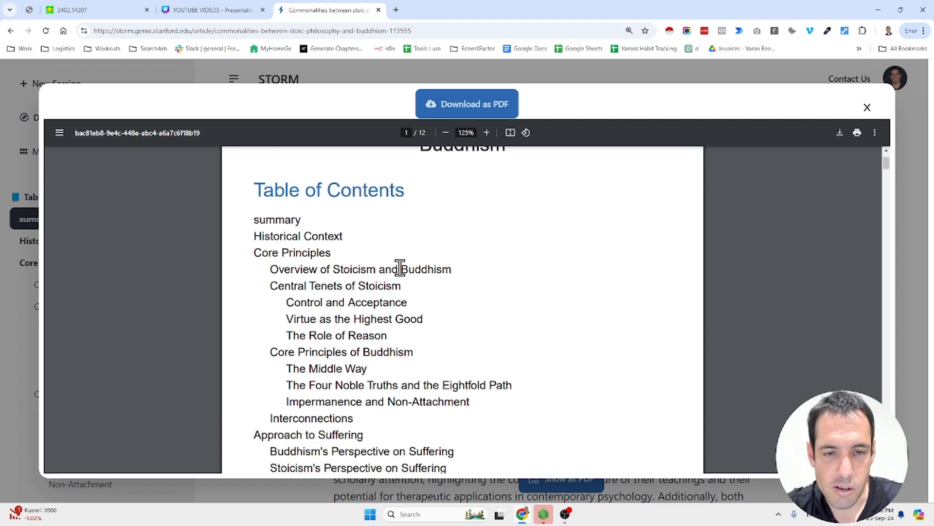
mouse_move(447, 294)
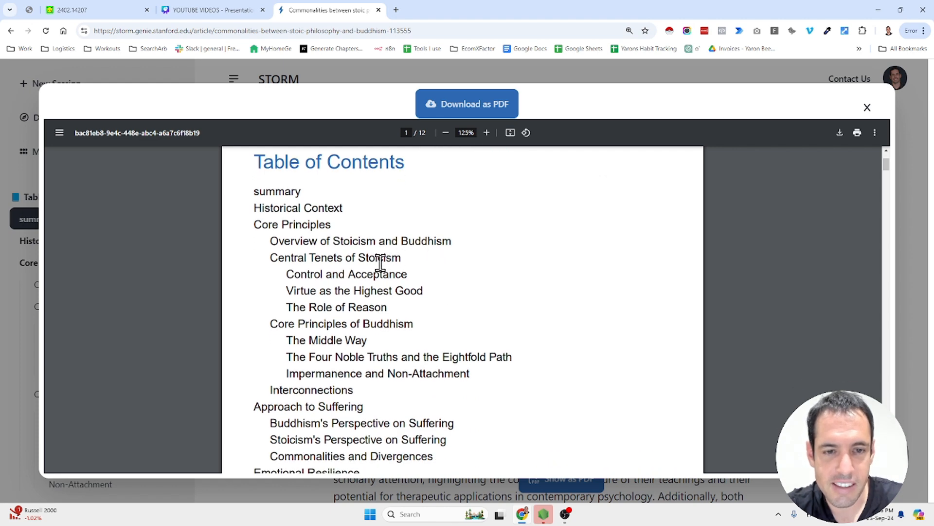
mouse_move(396, 265)
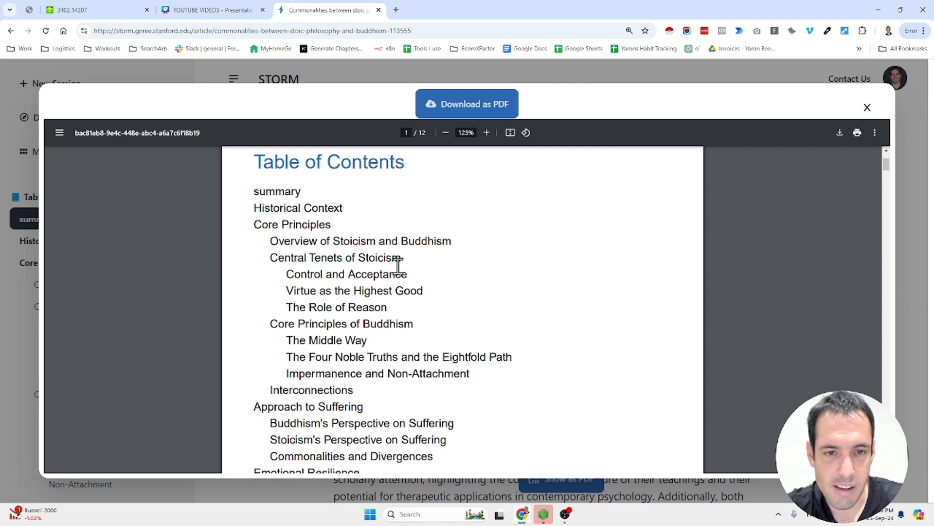
mouse_move(374, 290)
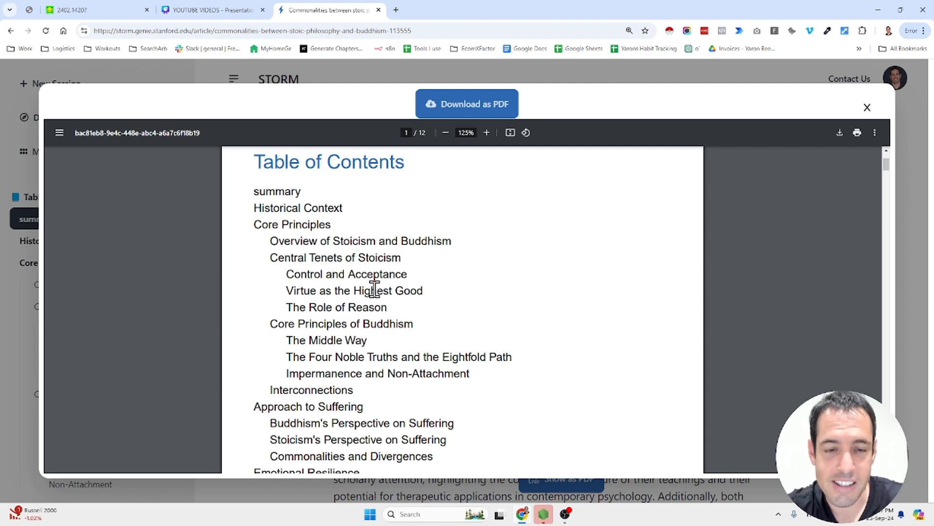
mouse_move(431, 314)
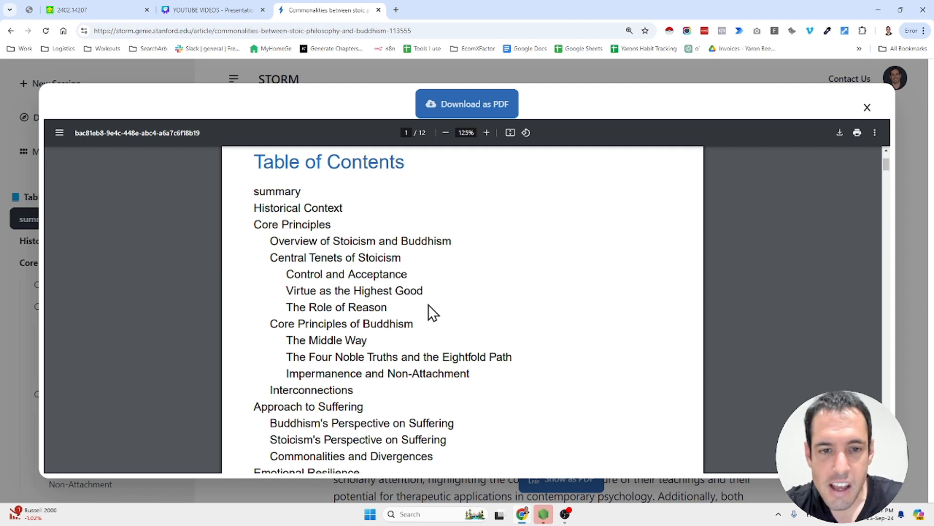
scroll(down, 3)
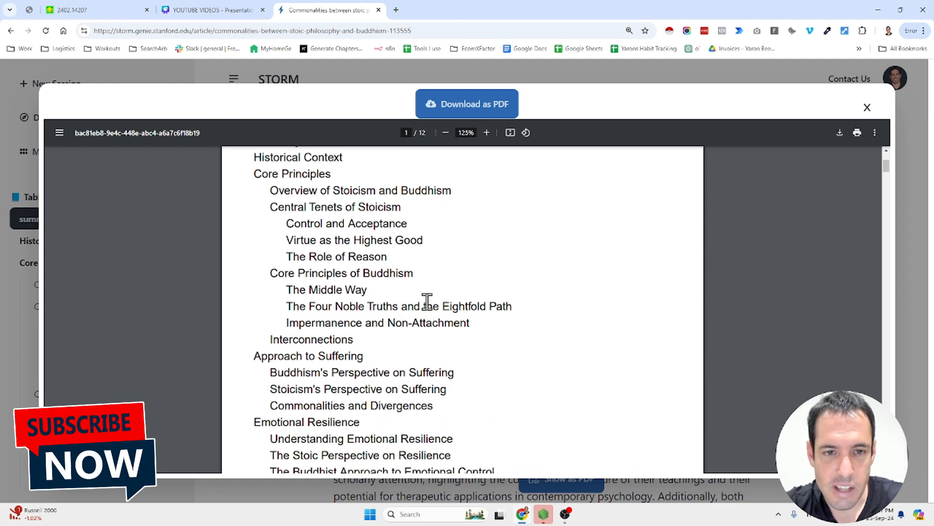
scroll(down, 3)
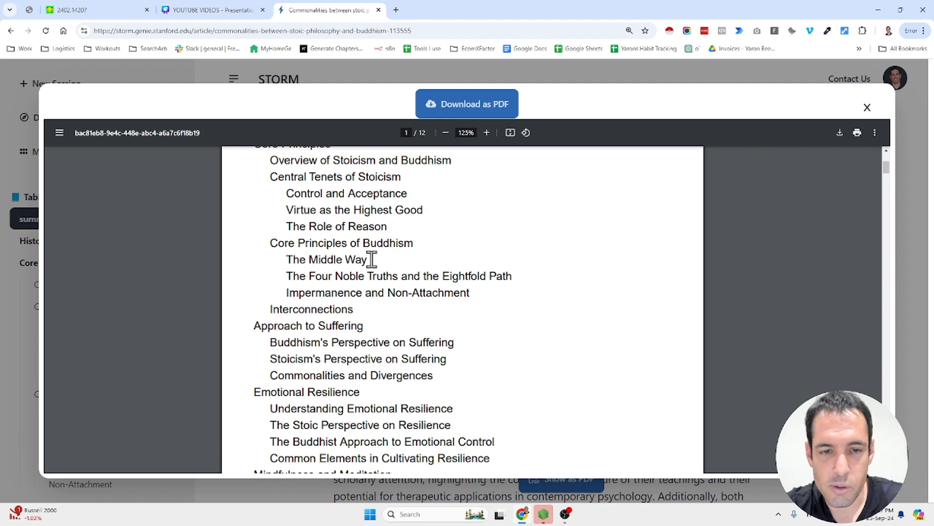
mouse_move(415, 288)
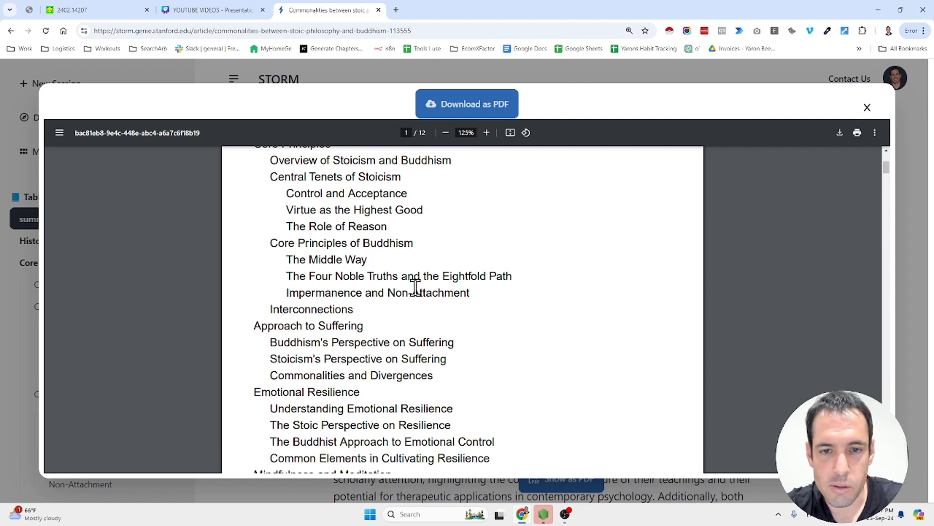
mouse_move(498, 301)
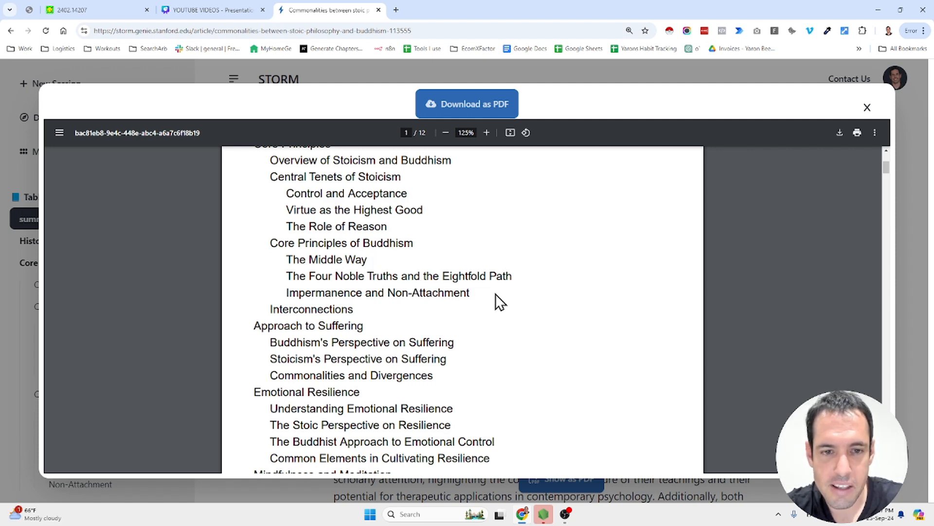
scroll(down, 3)
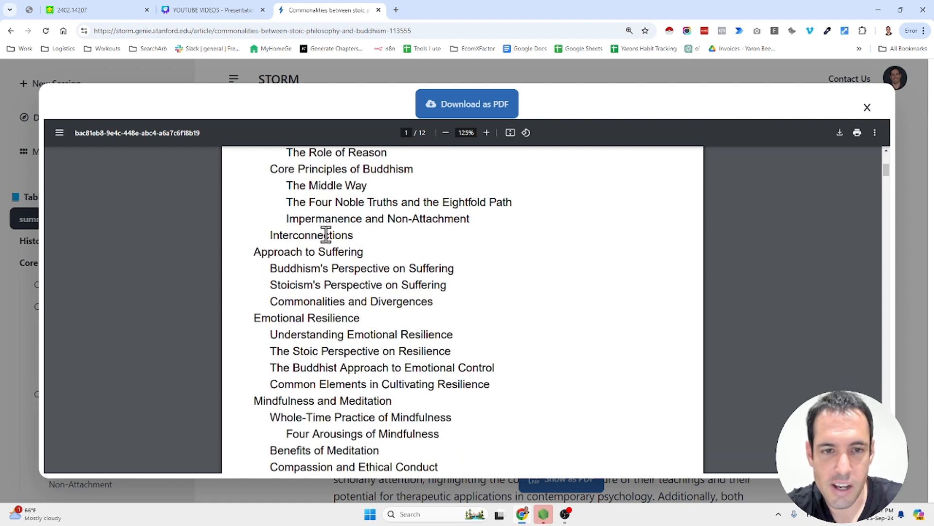
mouse_move(332, 310)
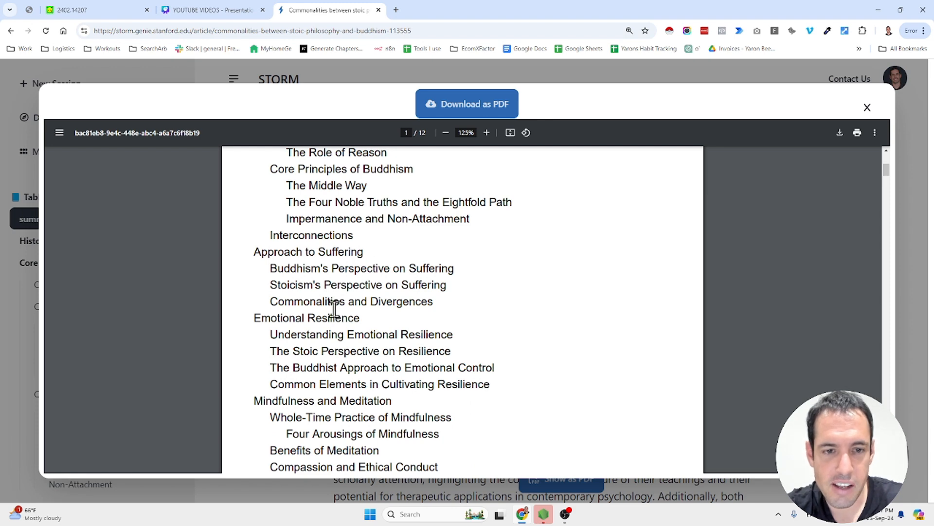
scroll(down, 3)
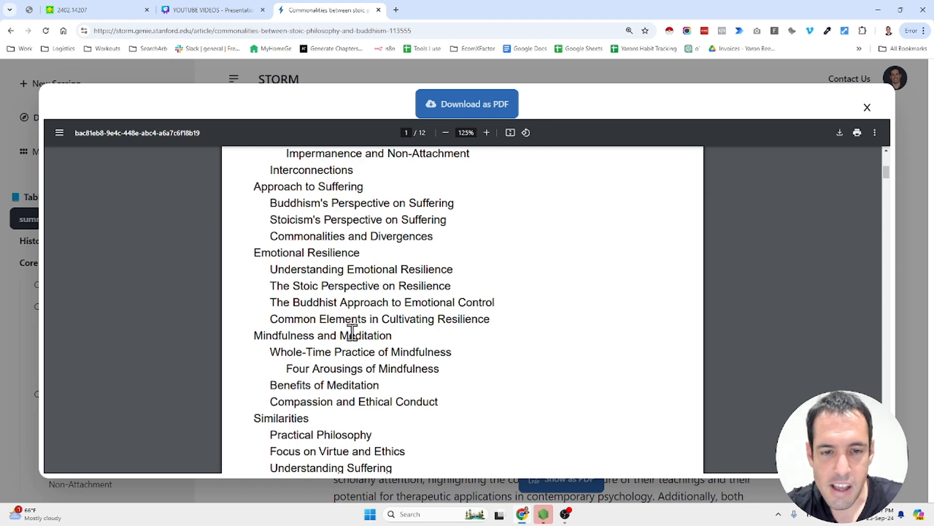
scroll(down, 3)
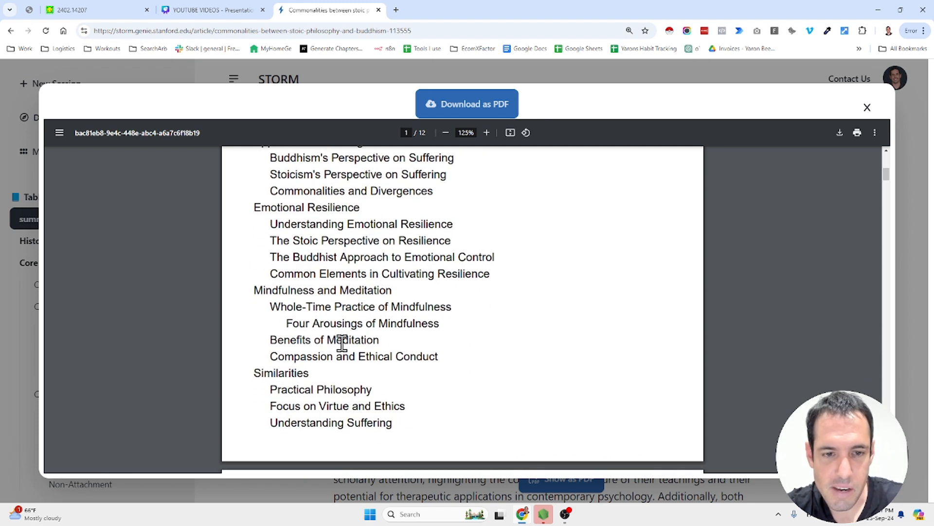
mouse_move(430, 355)
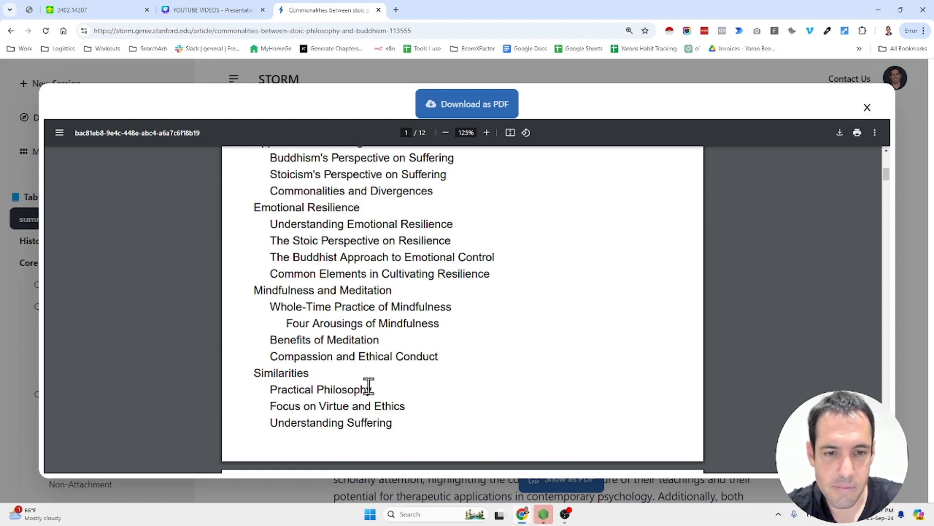
scroll(down, 3)
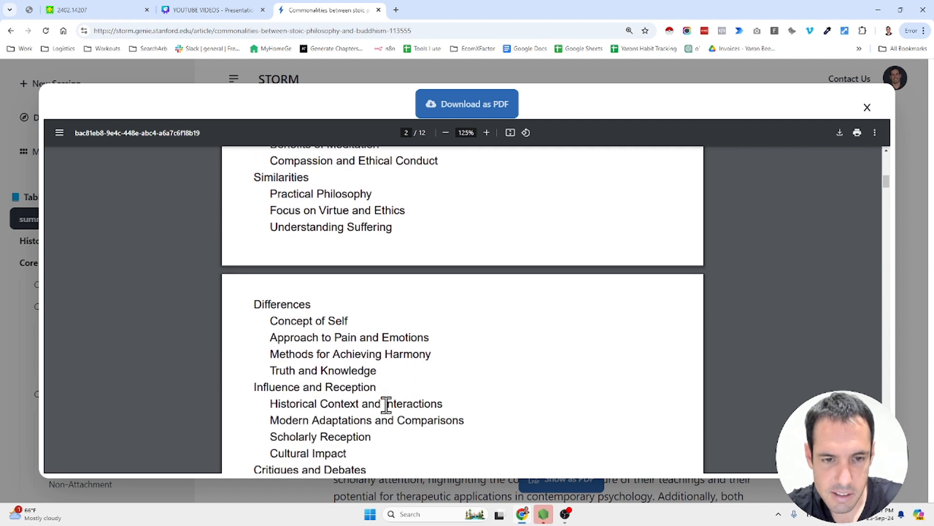
scroll(down, 3)
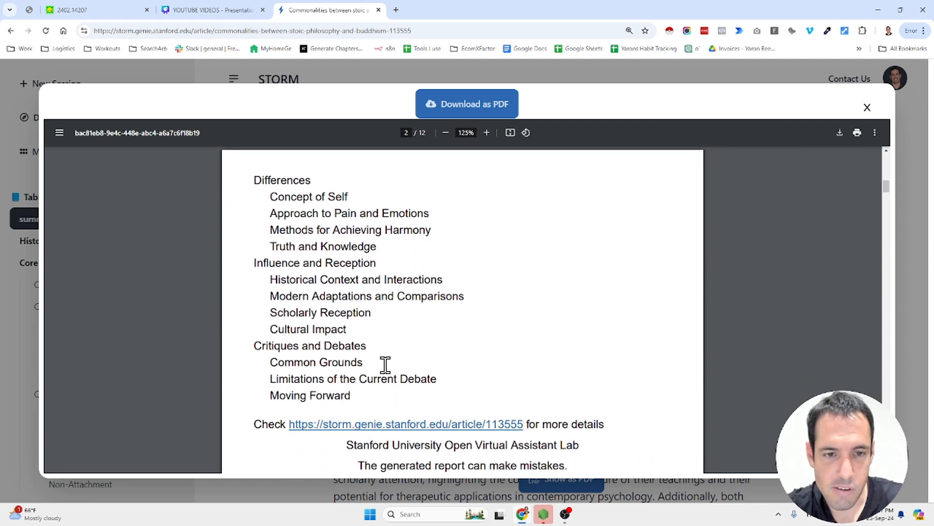
scroll(down, 3)
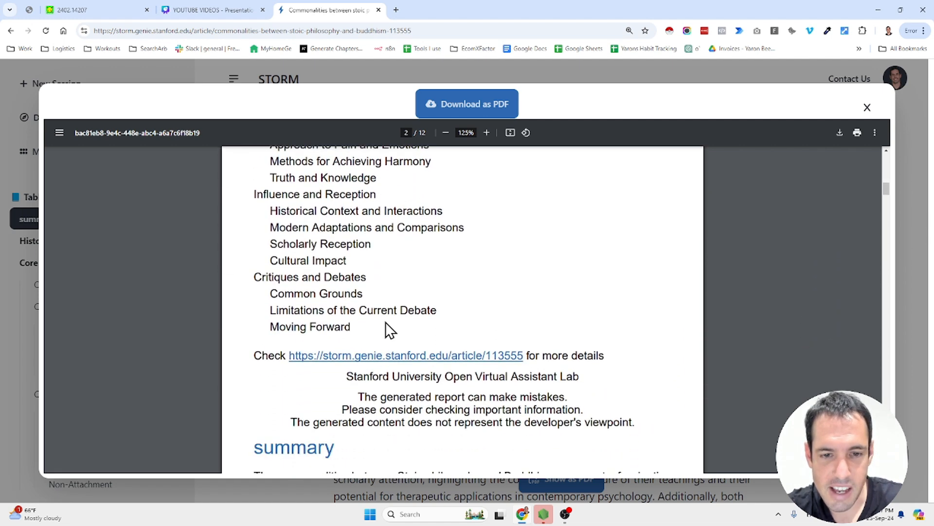
- Scroll the PDF down to the References on page 12, then back up to page 6
scroll(down, 3)
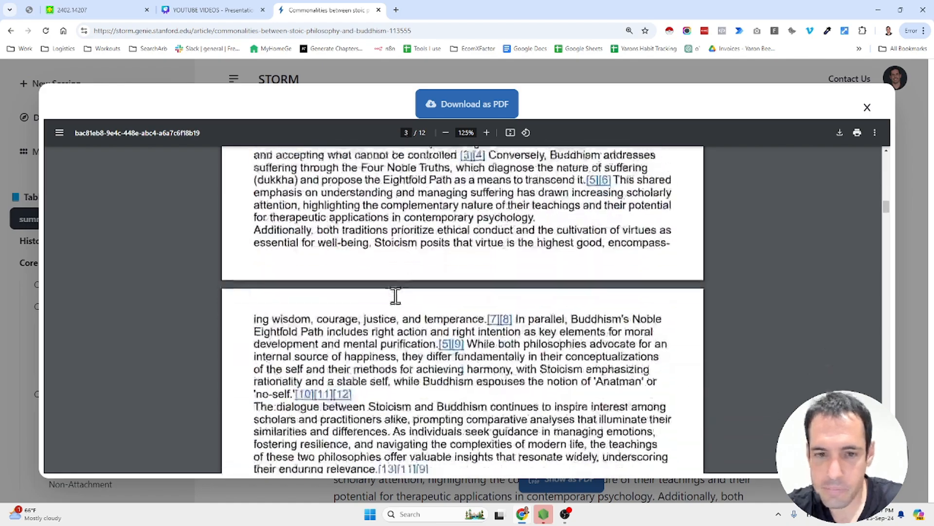
scroll(down, 3)
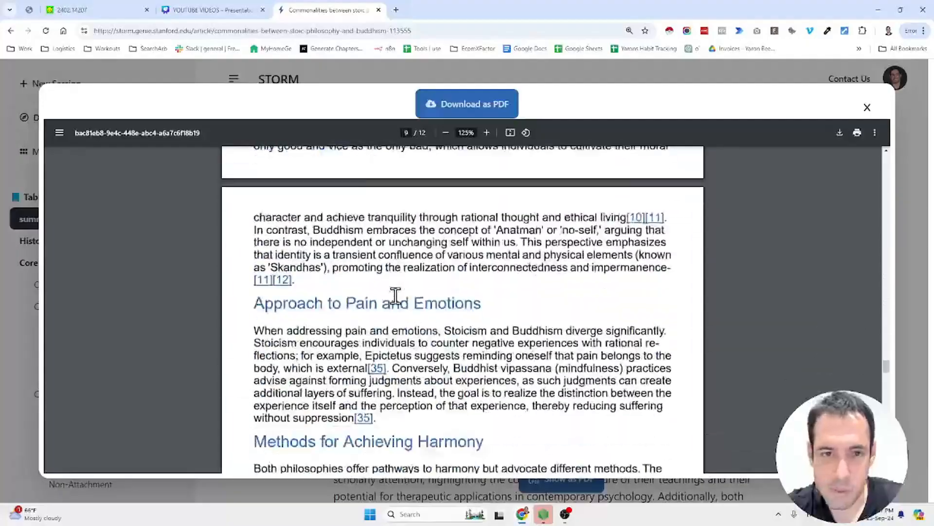
scroll(down, 3)
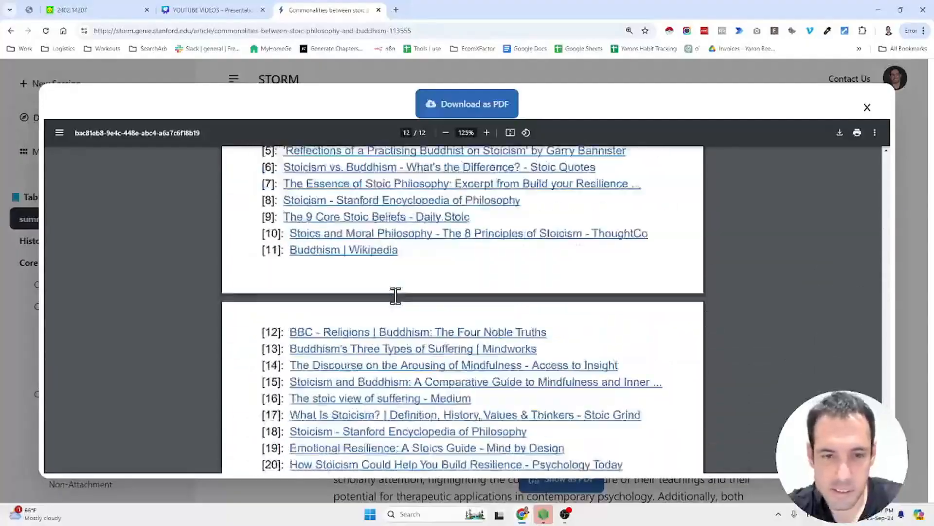
scroll(up, 3)
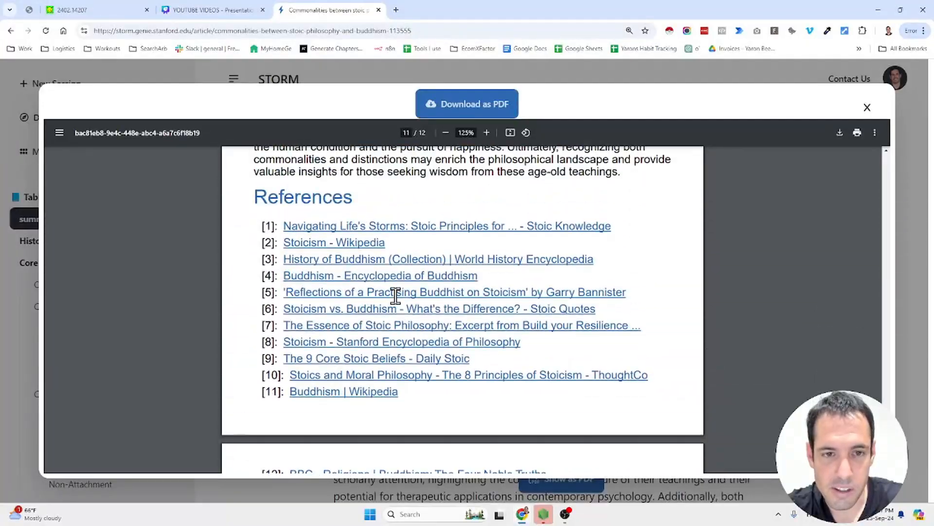
scroll(up, 3)
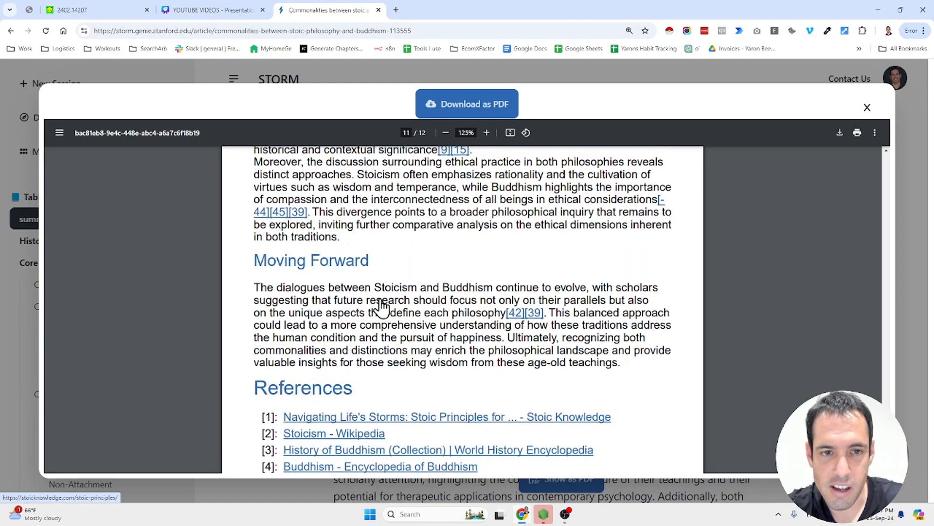
scroll(up, 3)
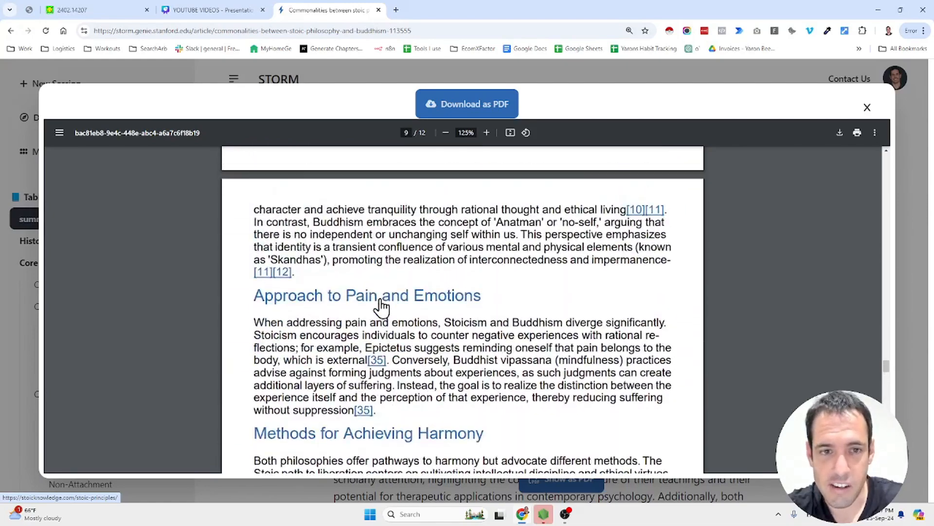
scroll(up, 3)
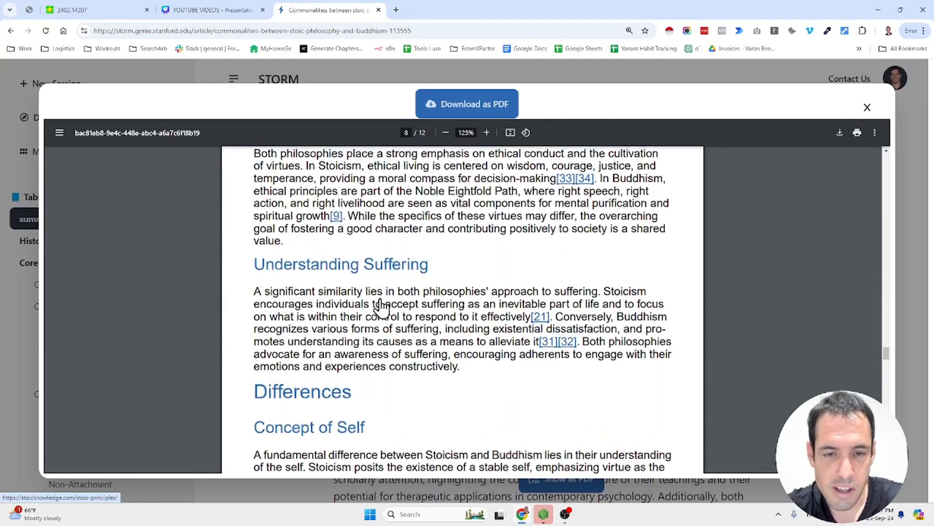
scroll(up, 3)
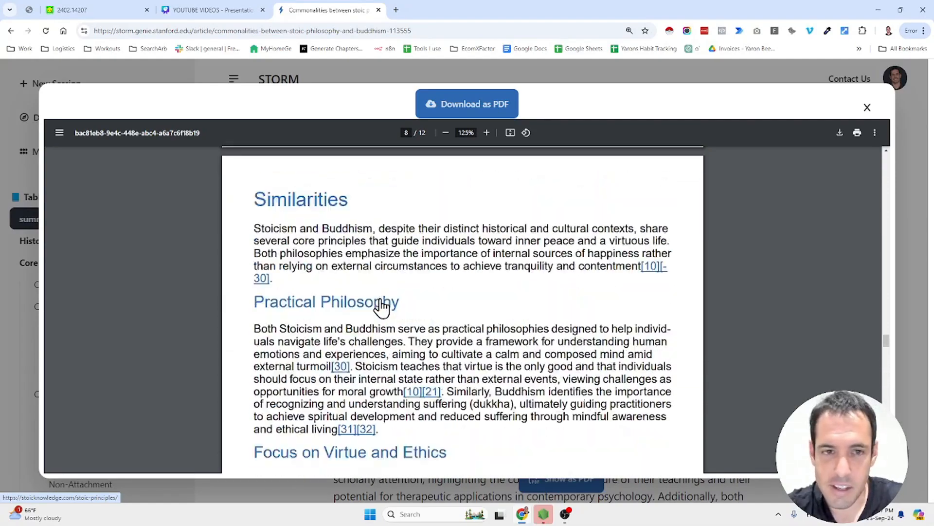
scroll(up, 3)
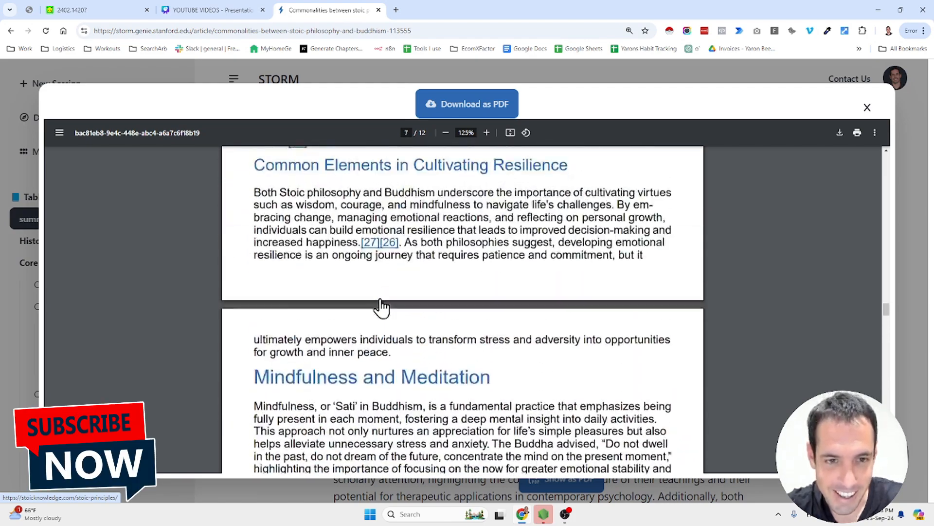
scroll(up, 3)
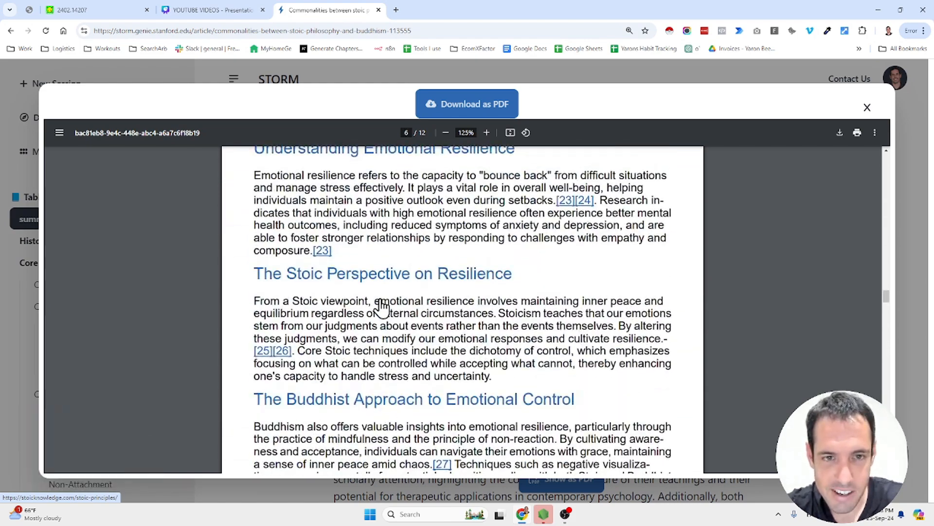
click(867, 108)
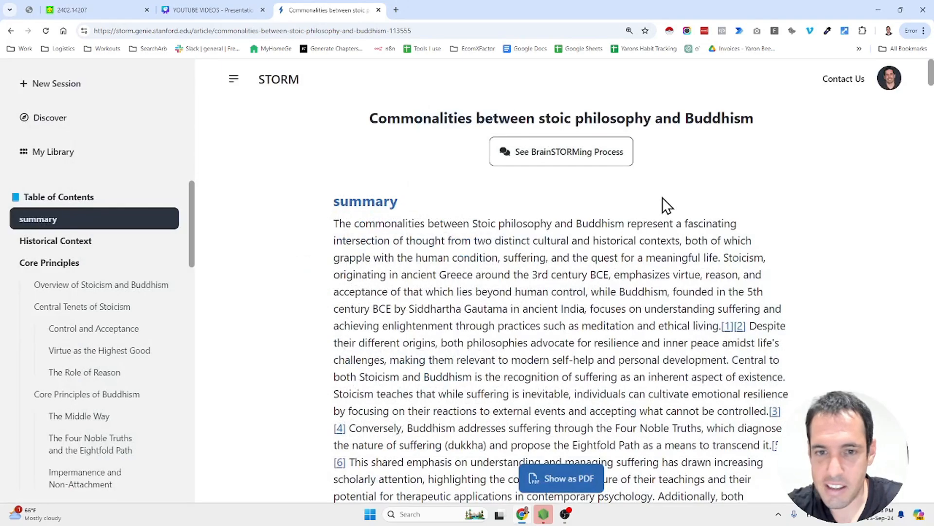
scroll(down, 3)
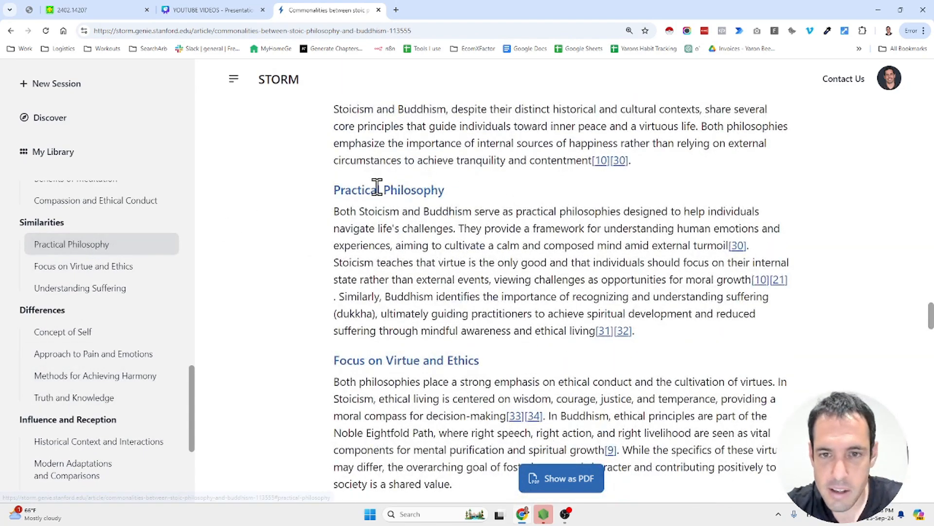
mouse_move(404, 216)
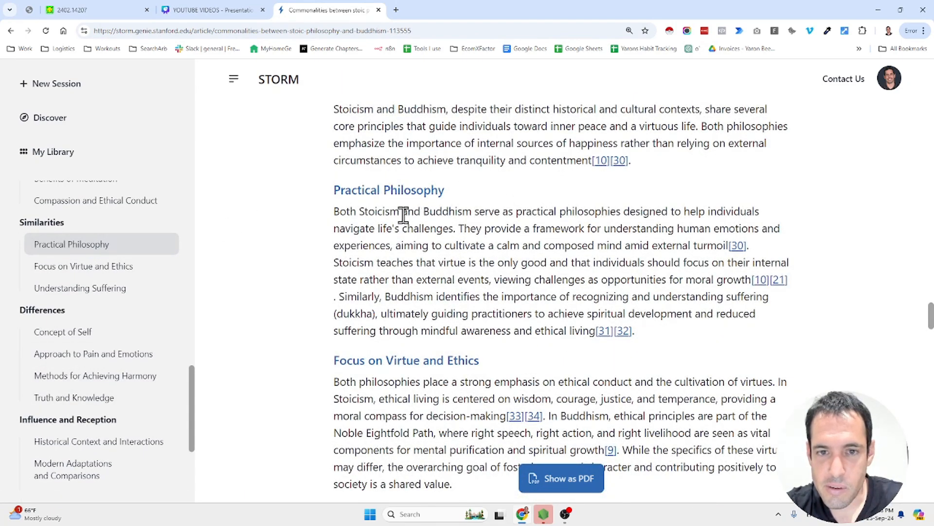
mouse_move(655, 210)
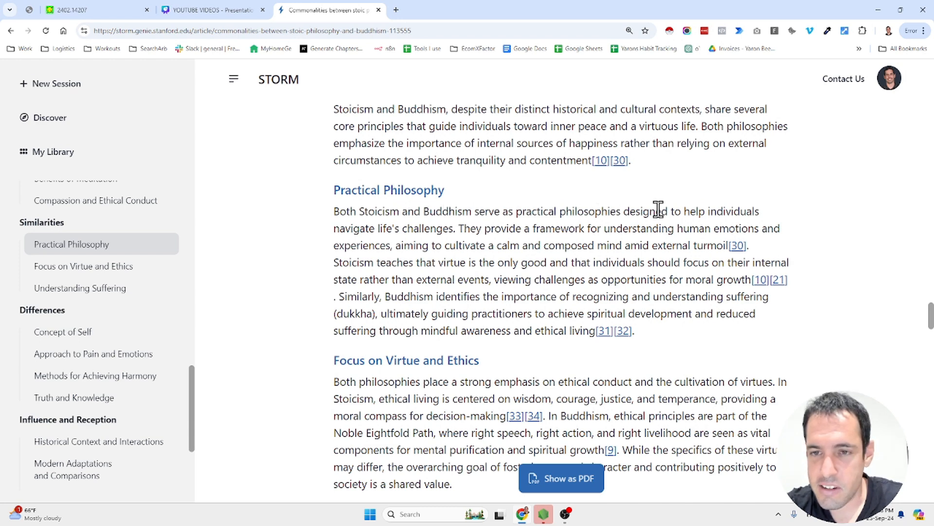
mouse_move(449, 228)
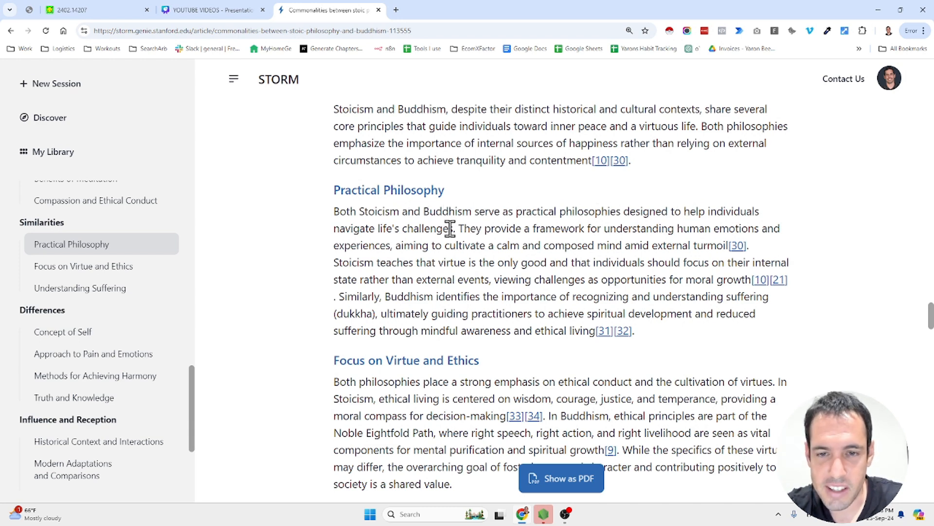
scroll(down, 3)
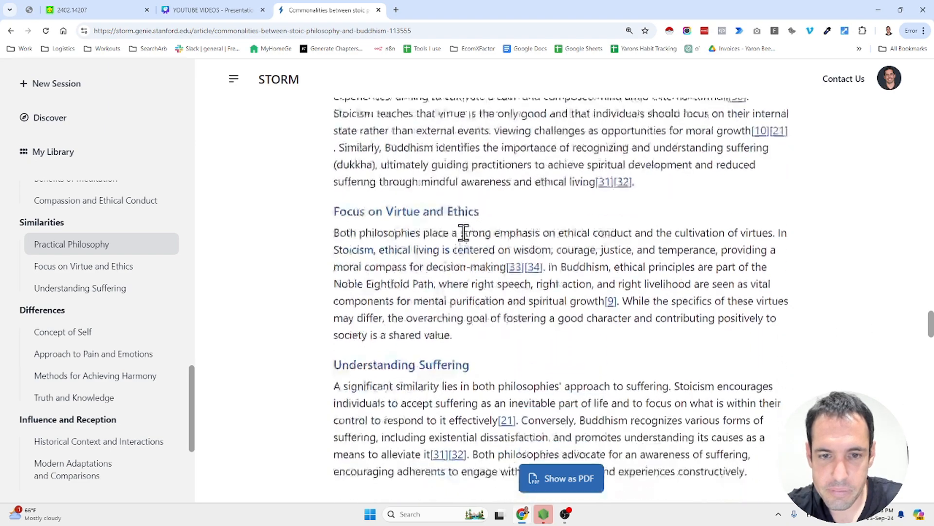
scroll(down, 3)
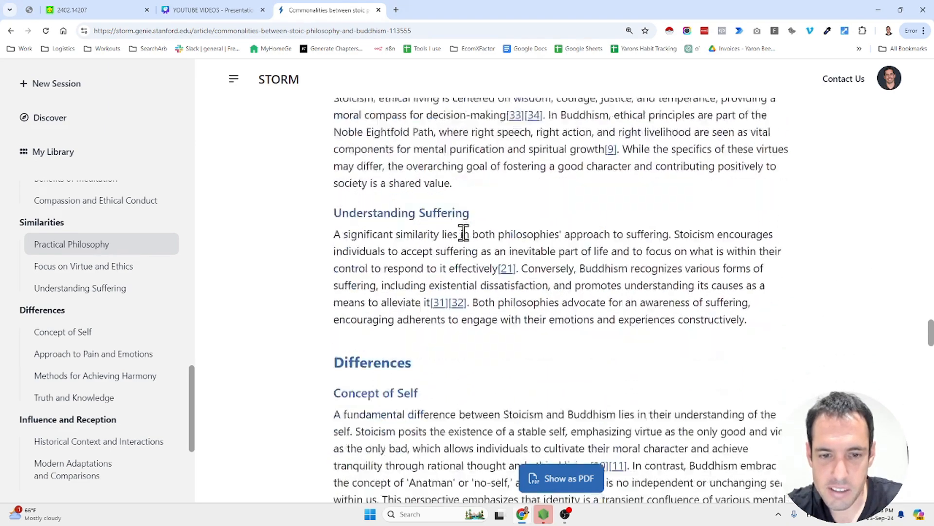
scroll(down, 3)
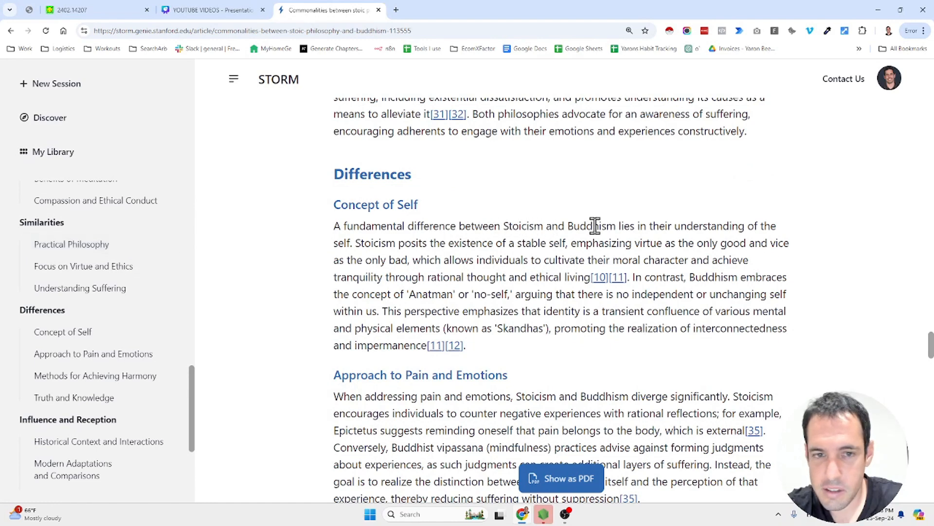
mouse_move(474, 243)
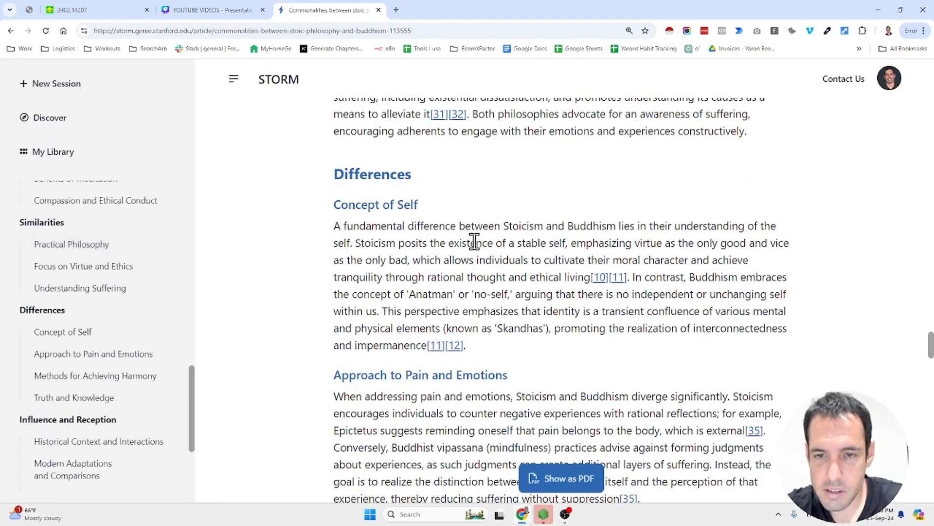
mouse_move(659, 259)
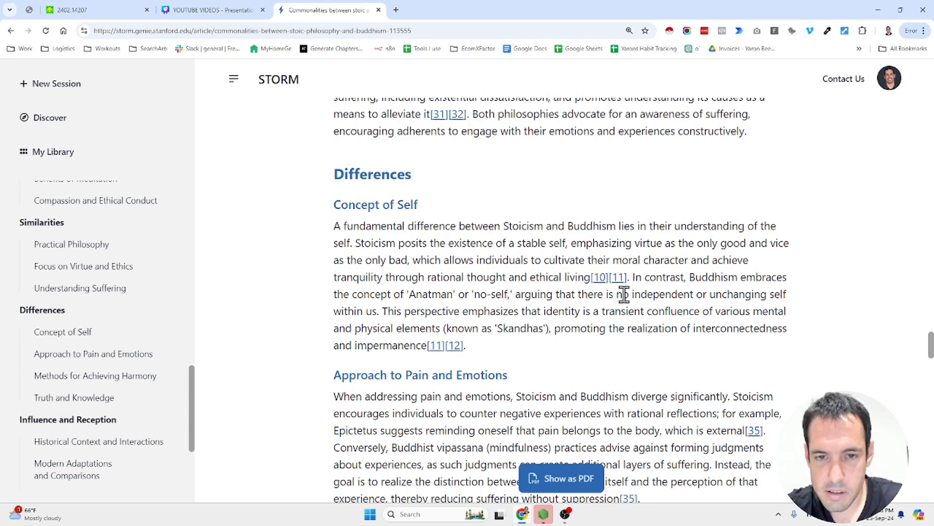
scroll(down, 3)
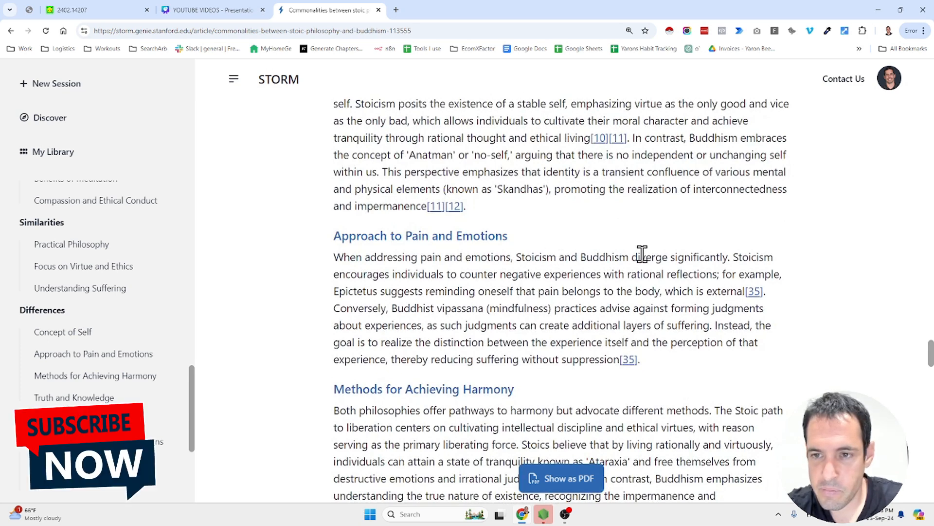
mouse_move(432, 257)
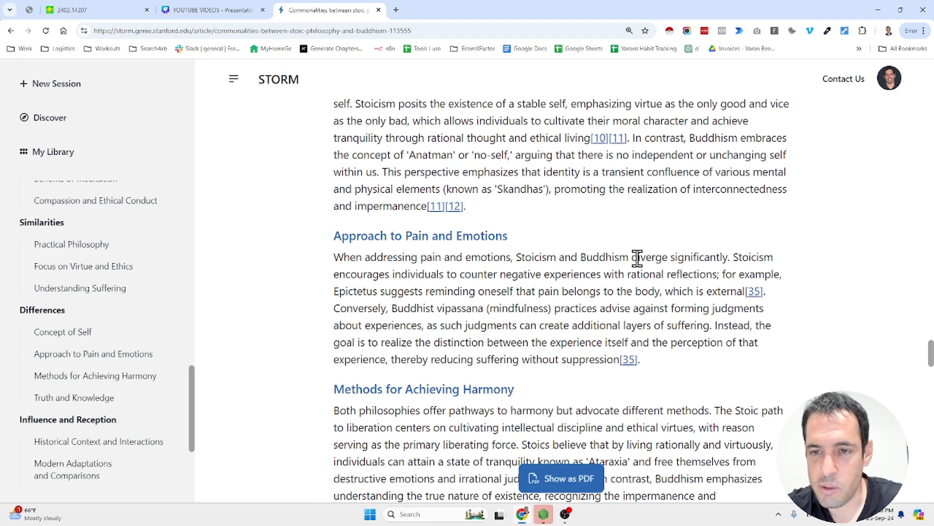
mouse_move(580, 266)
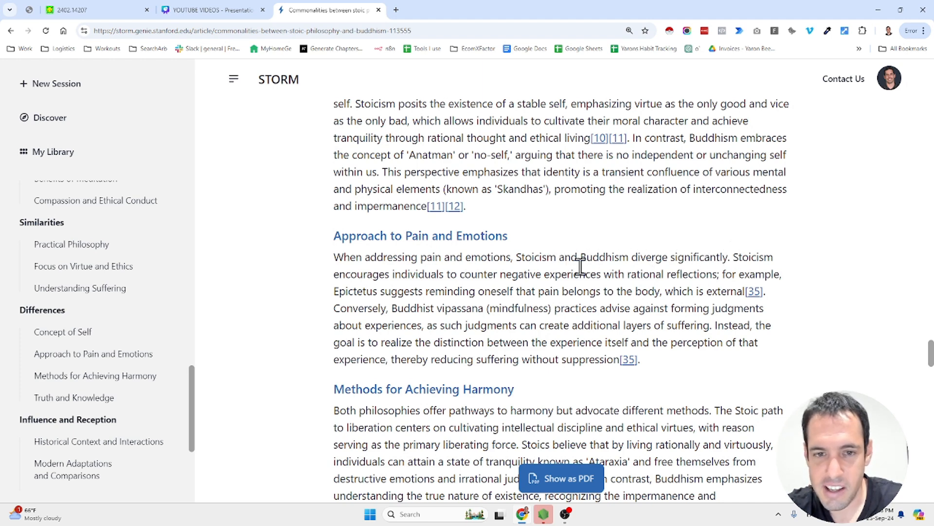
mouse_move(399, 274)
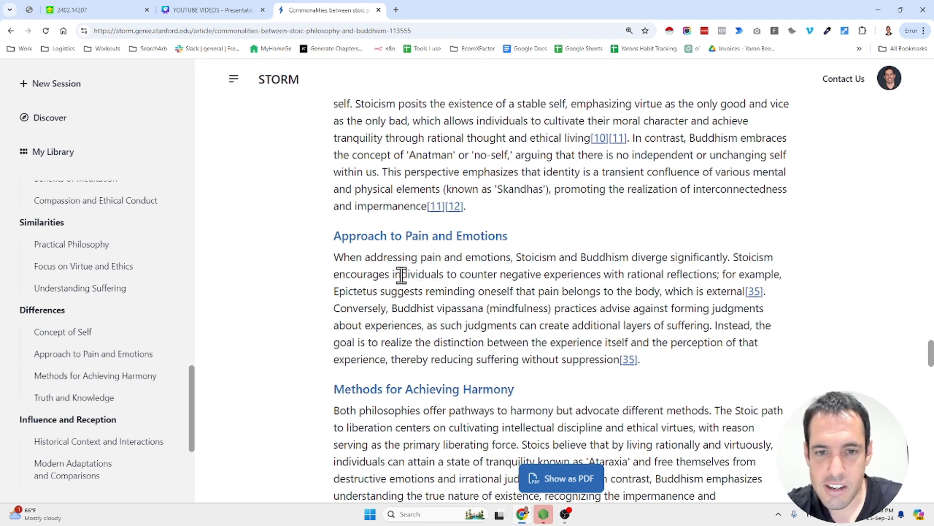
mouse_move(597, 271)
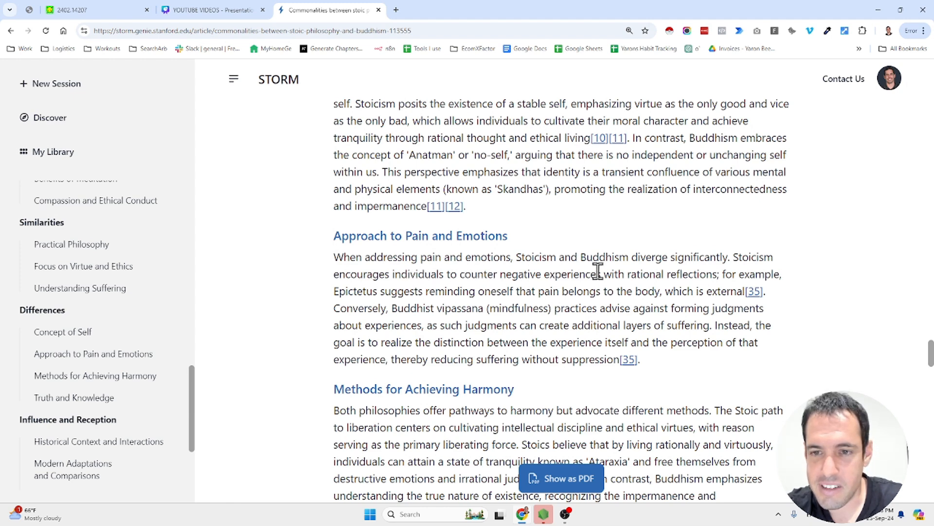
mouse_move(510, 262)
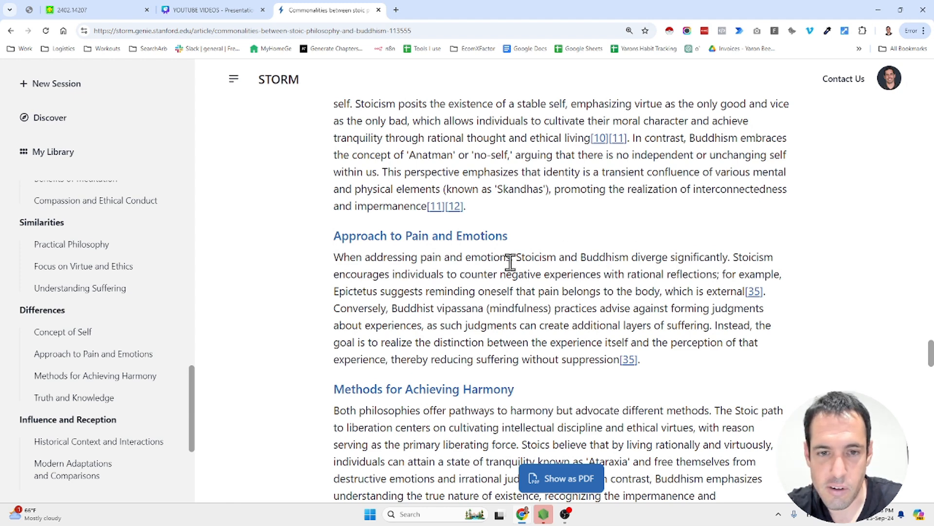
mouse_move(356, 291)
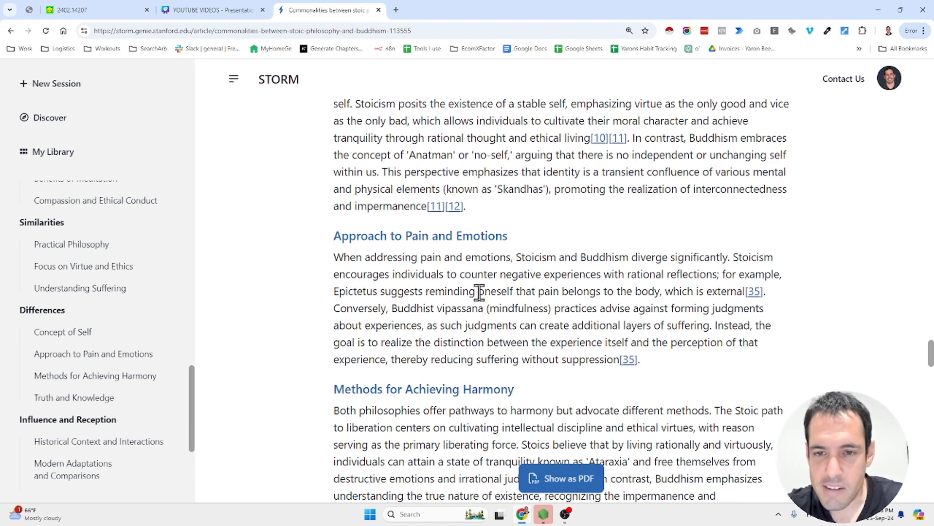
mouse_move(709, 289)
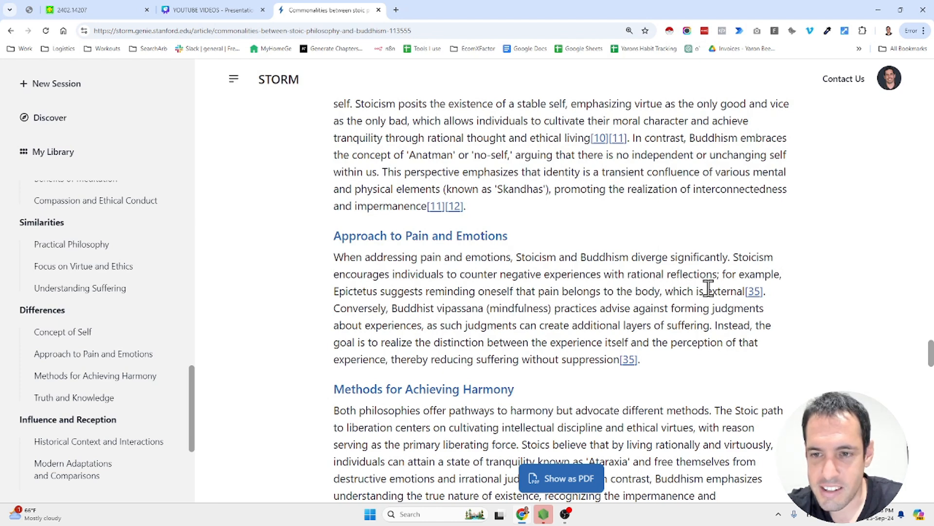
mouse_move(408, 308)
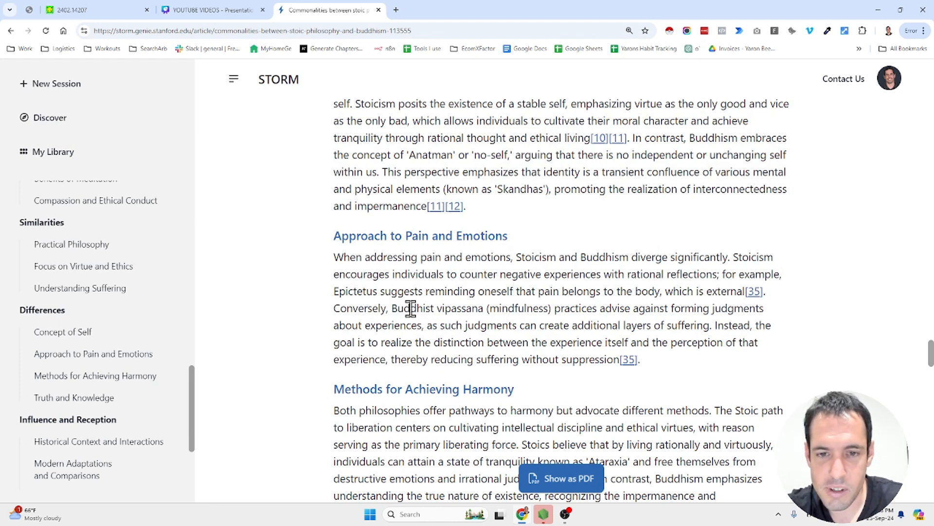
mouse_move(566, 308)
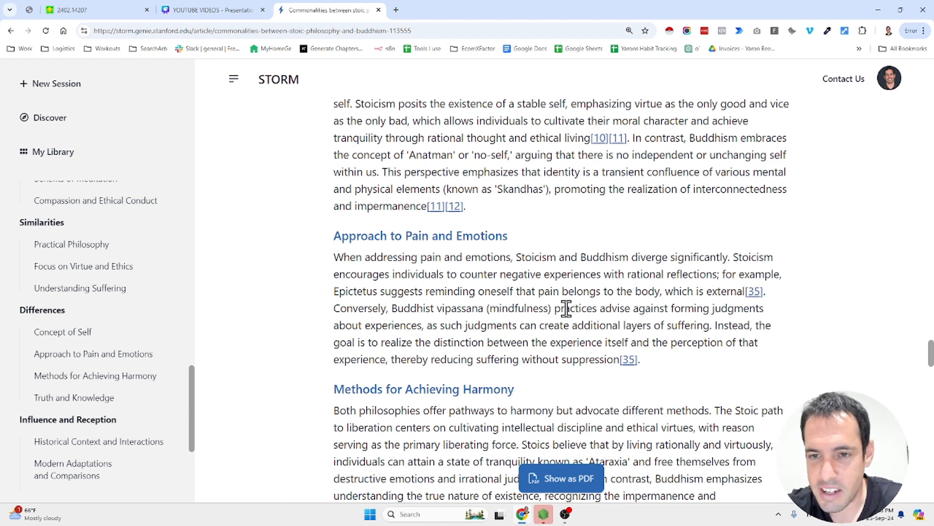
mouse_move(643, 309)
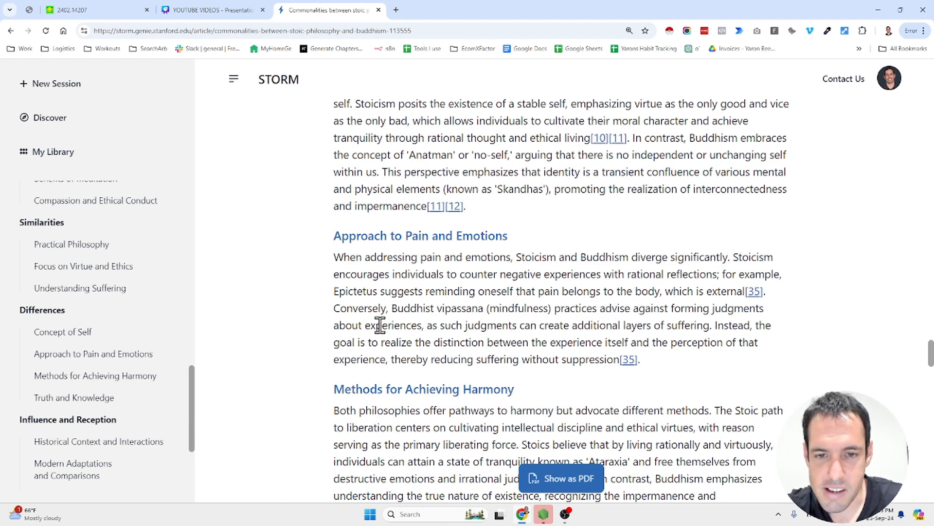
mouse_move(536, 324)
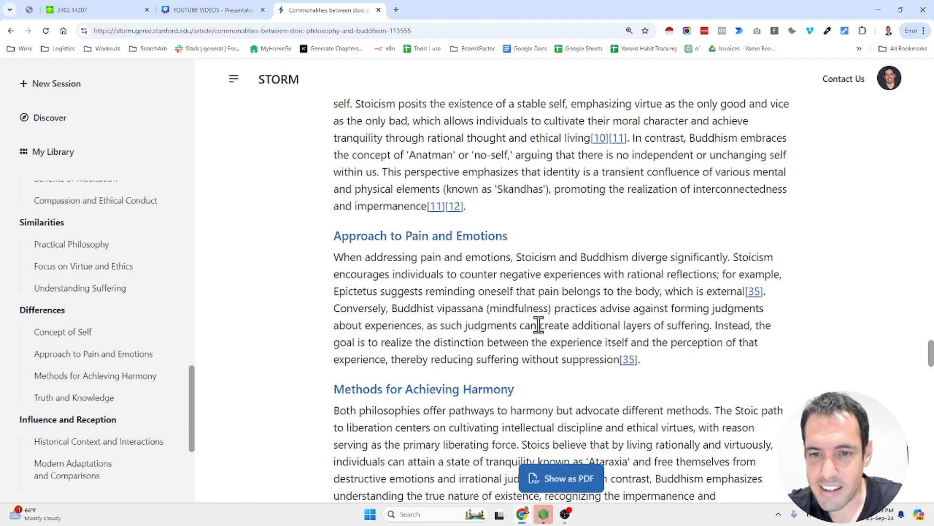
mouse_move(559, 324)
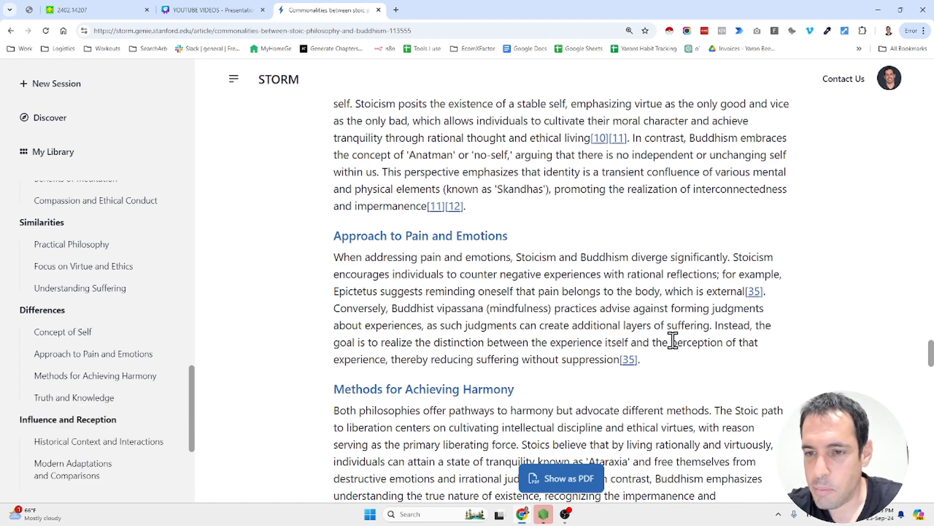
mouse_move(396, 364)
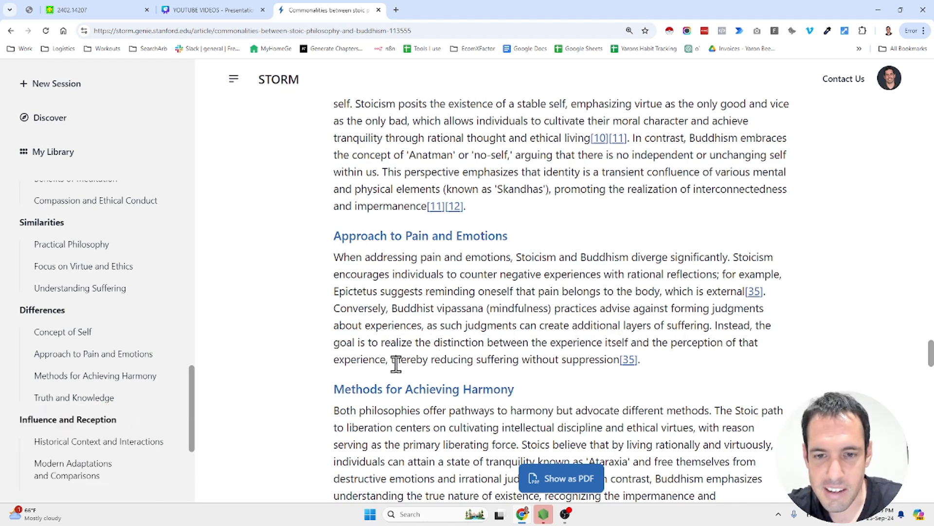
mouse_move(506, 356)
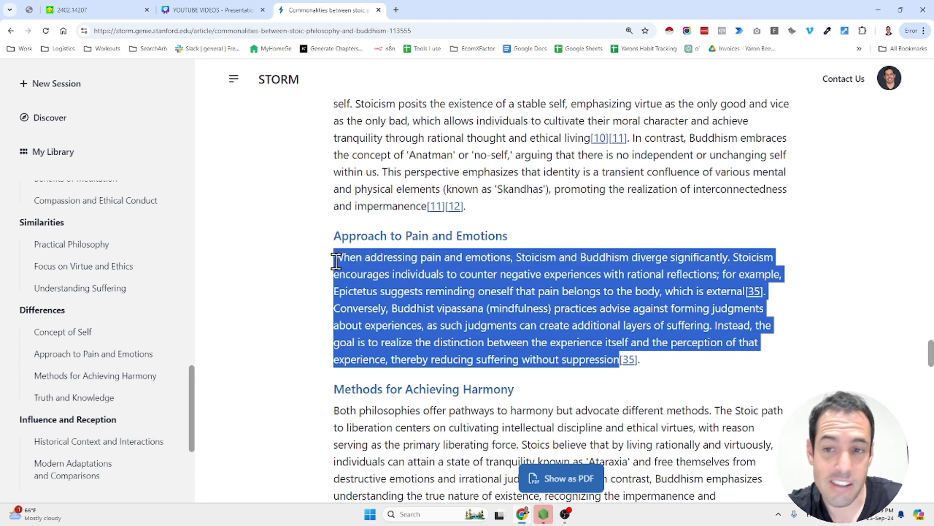
click(500, 292)
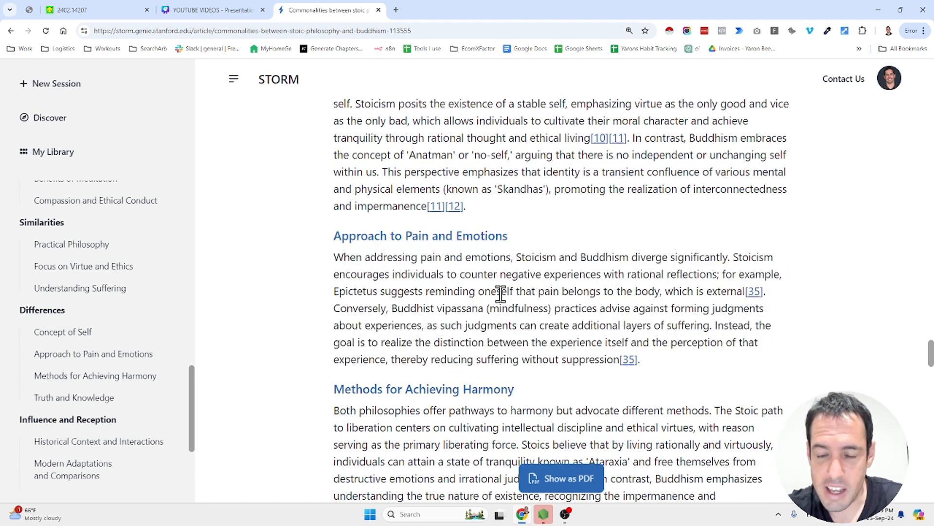
mouse_move(730, 256)
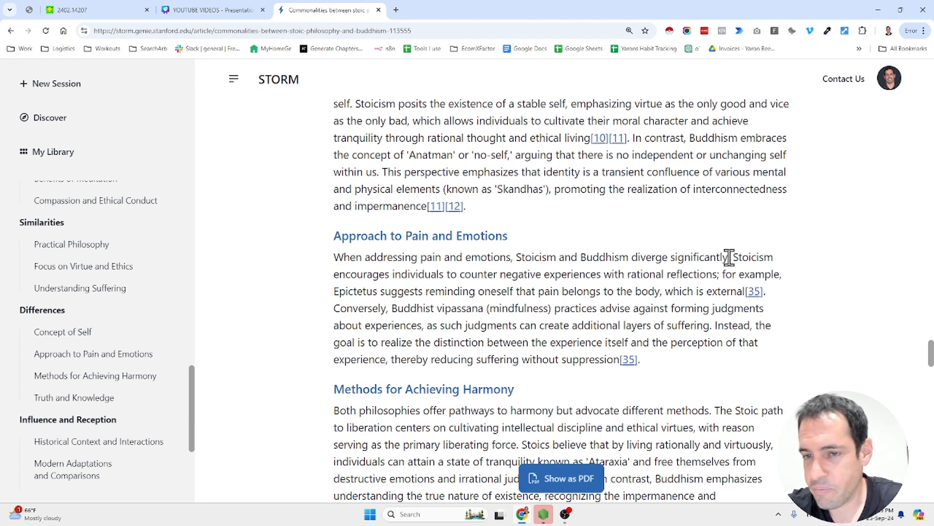
mouse_move(634, 297)
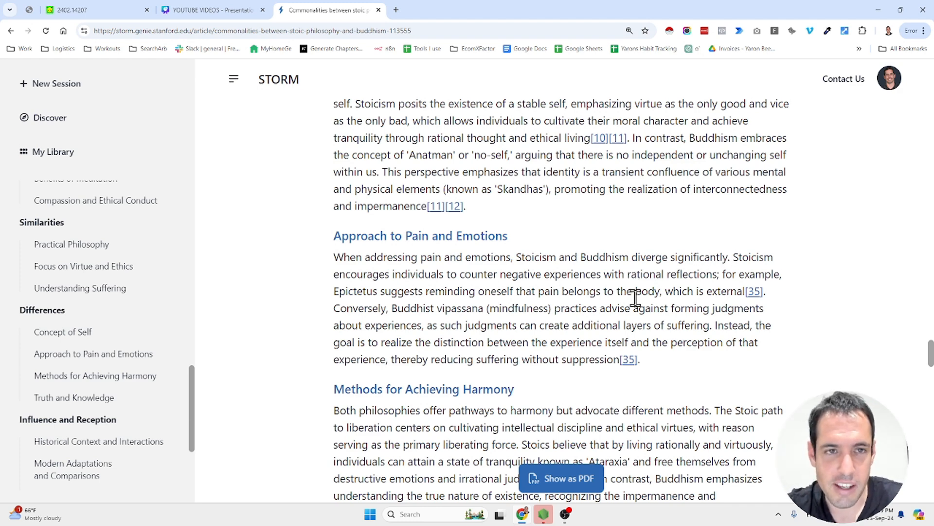
- Scroll the article back to the opening summary and the Historical Context section
scroll(down, 3)
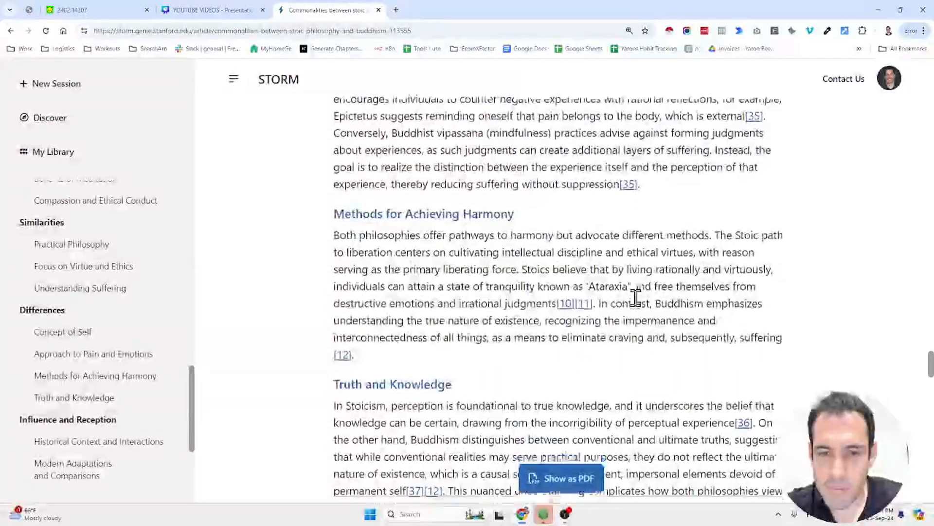
scroll(up, 3)
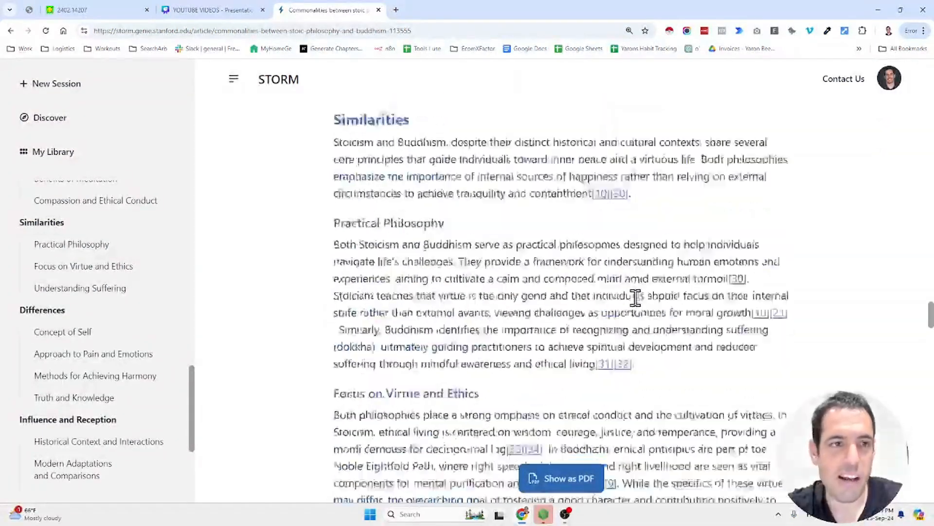
scroll(down, 3)
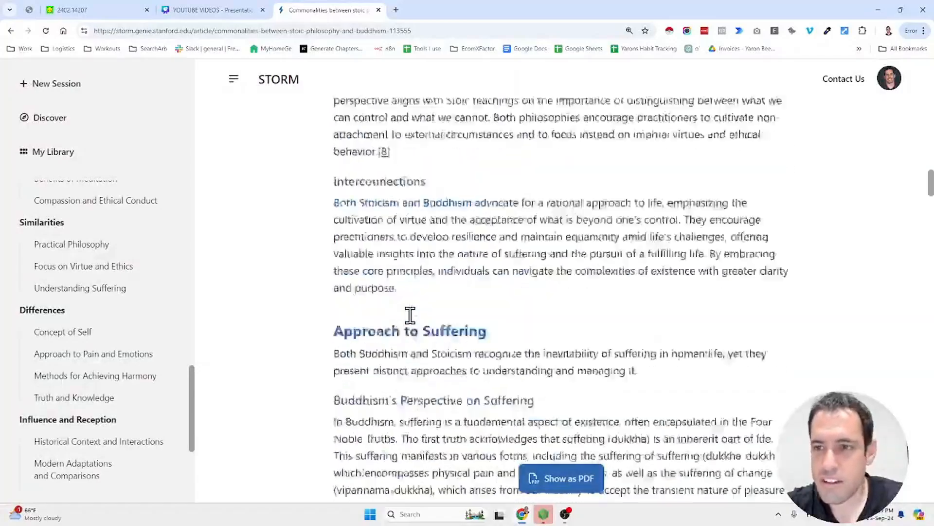
scroll(down, 3)
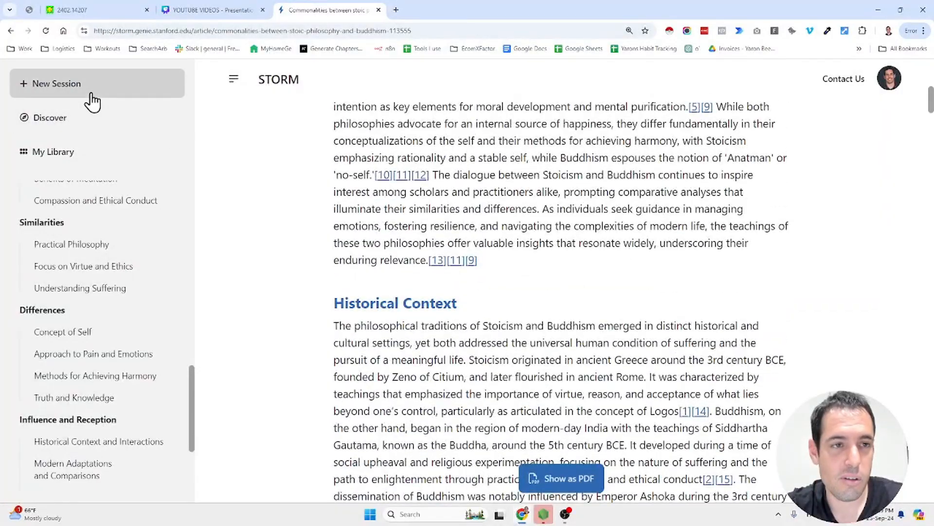
mouse_move(210, 93)
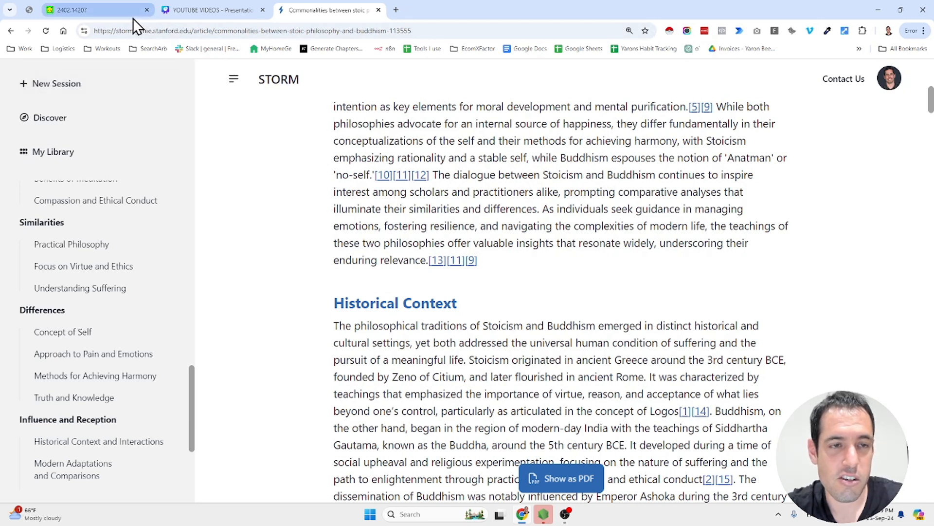
mouse_move(278, 78)
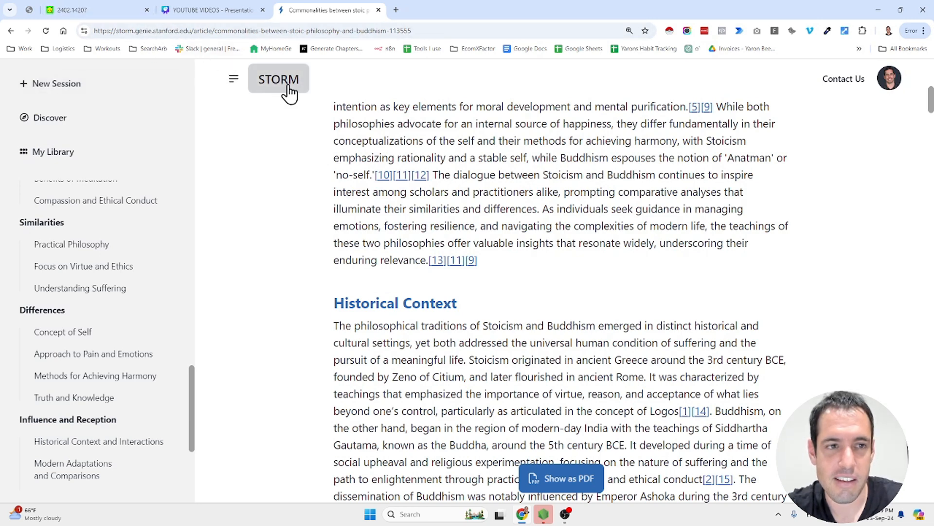
- Return to the STORM home page via the logo and select the page URL in the address bar
click(56, 83)
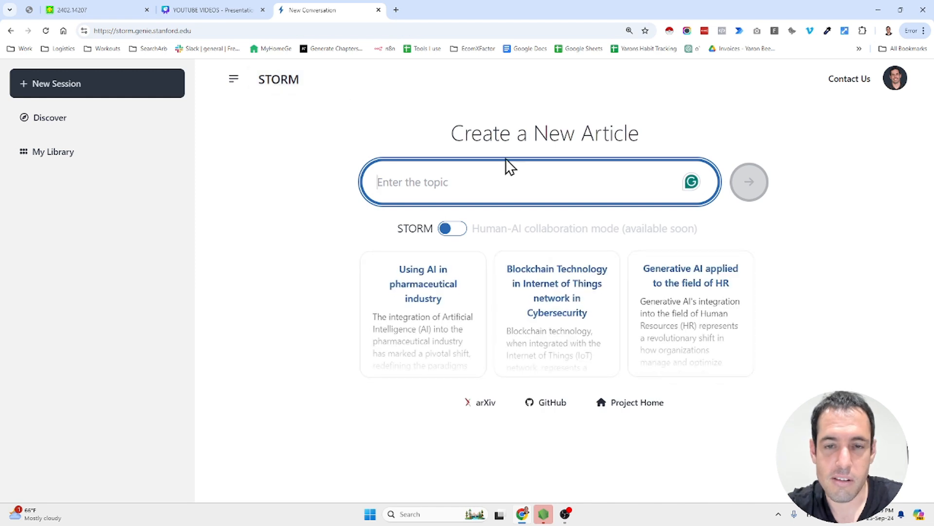
mouse_move(454, 136)
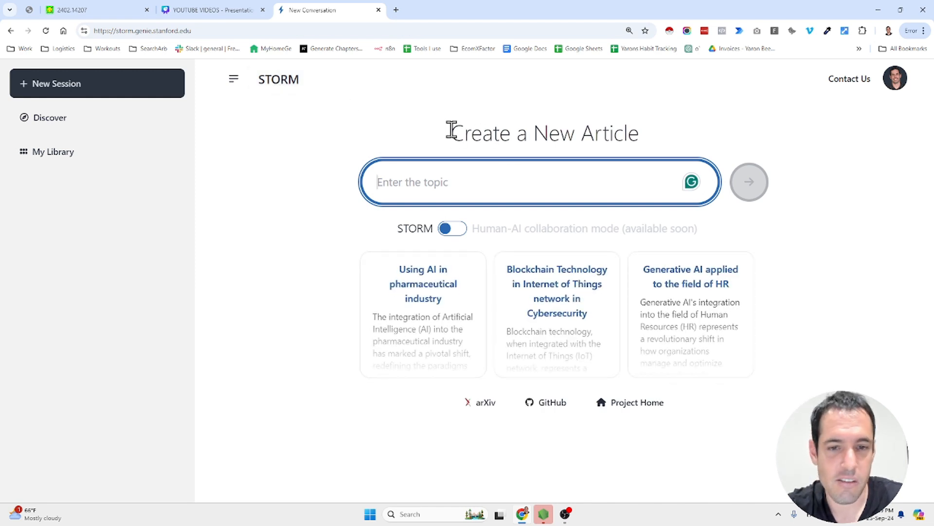
mouse_move(508, 298)
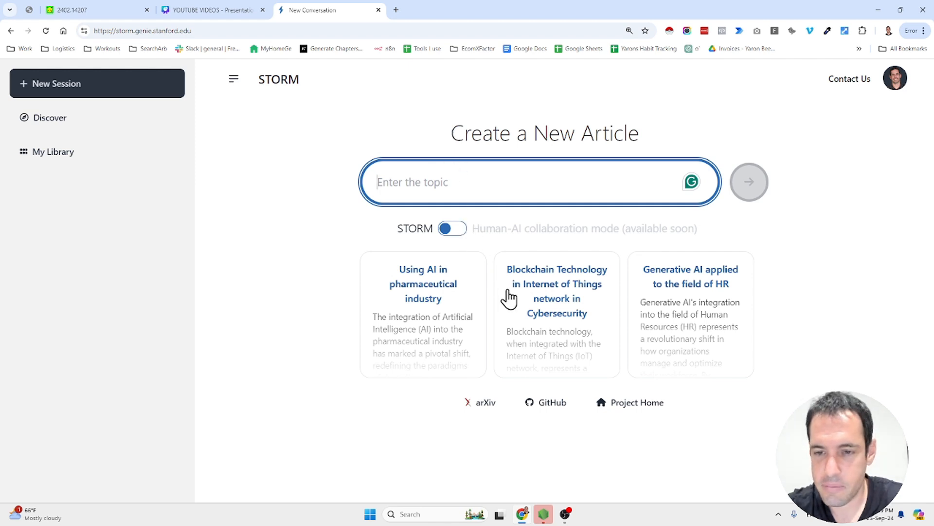
mouse_move(629, 402)
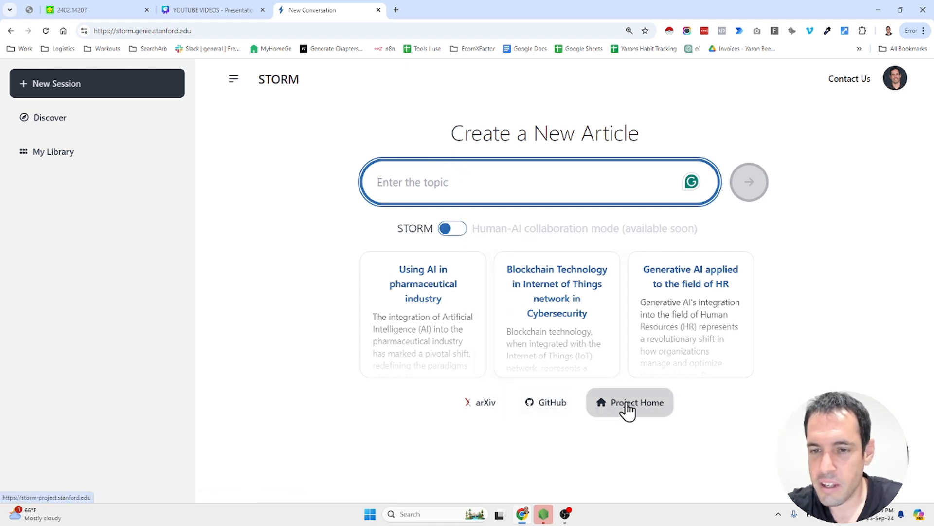
mouse_move(596, 409)
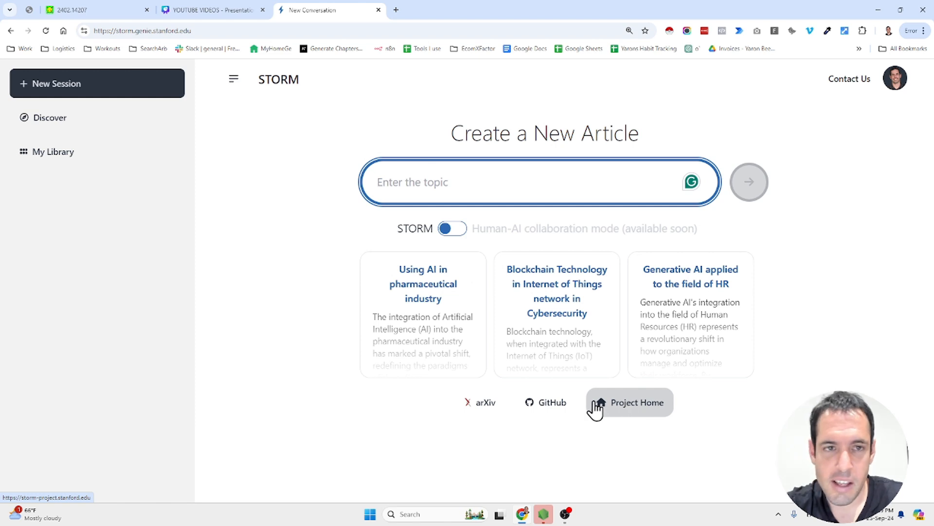
mouse_move(545, 401)
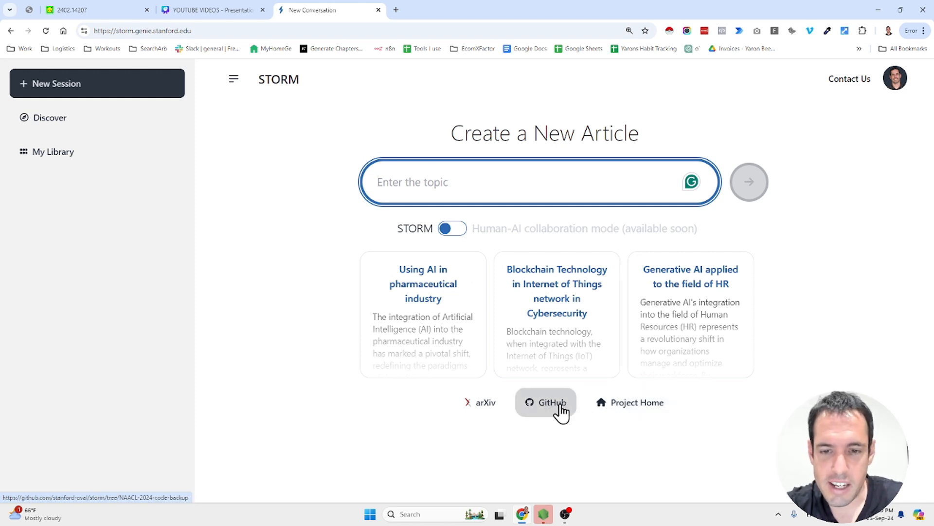
mouse_move(630, 403)
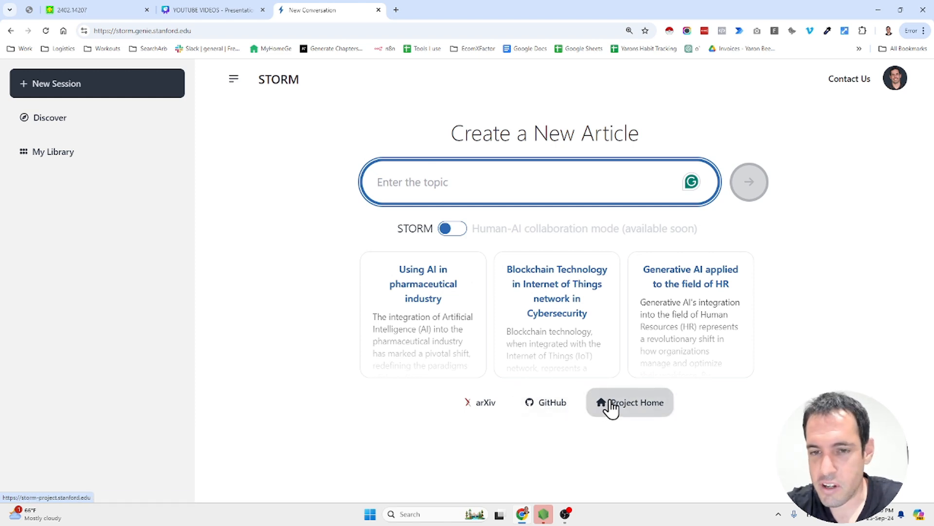
mouse_move(544, 402)
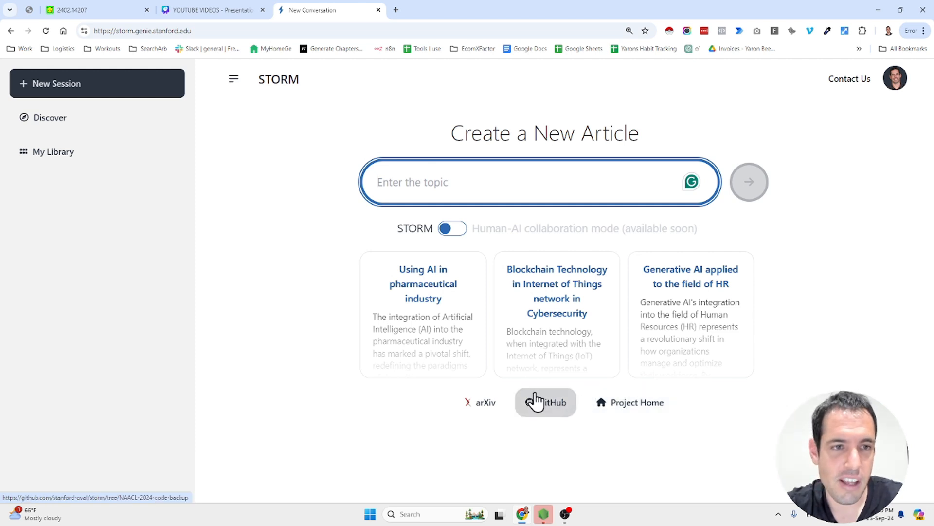
mouse_move(200, 226)
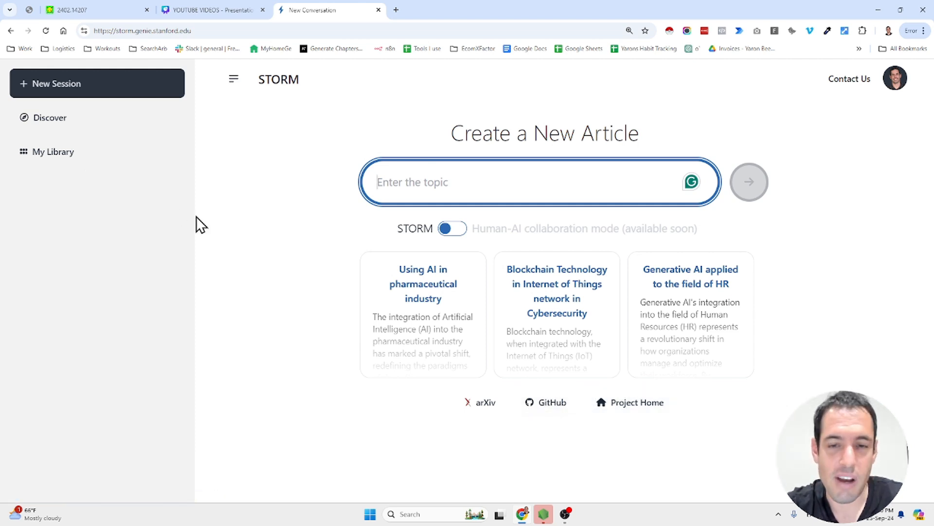
mouse_move(347, 256)
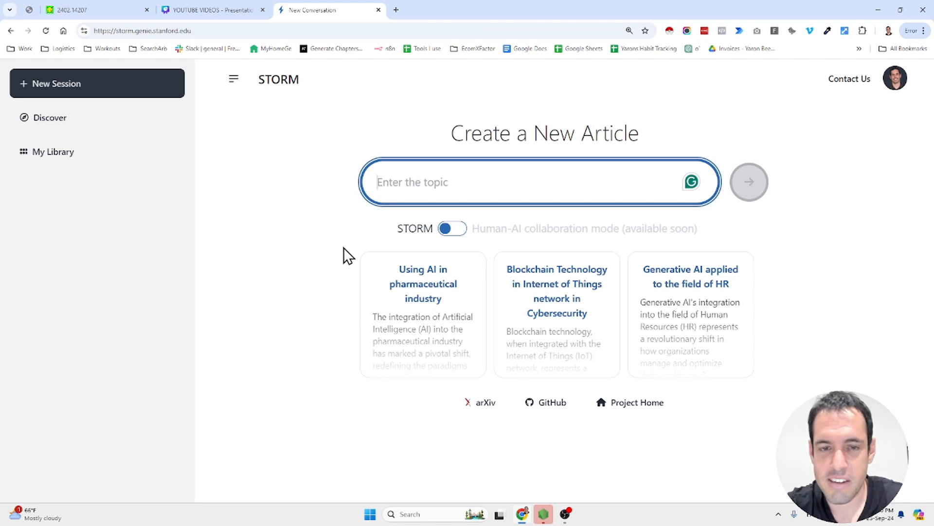
mouse_move(274, 141)
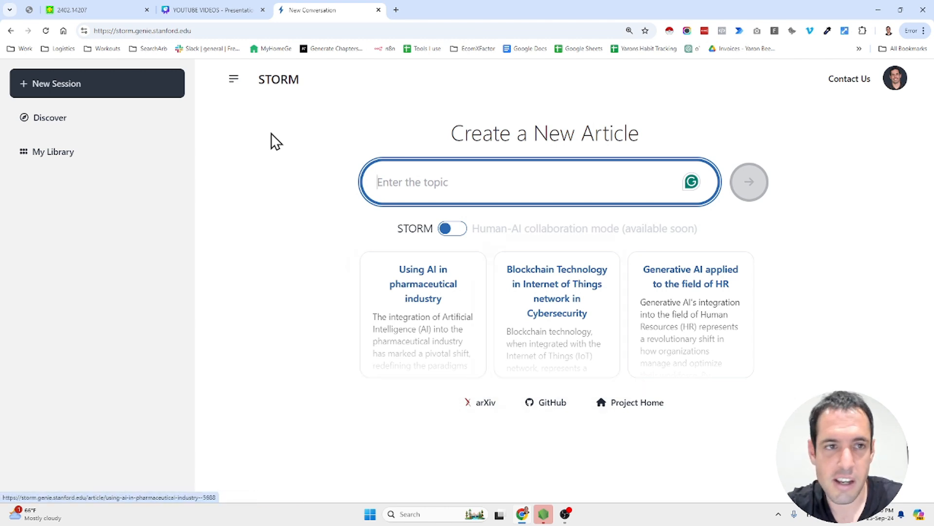
click(143, 30)
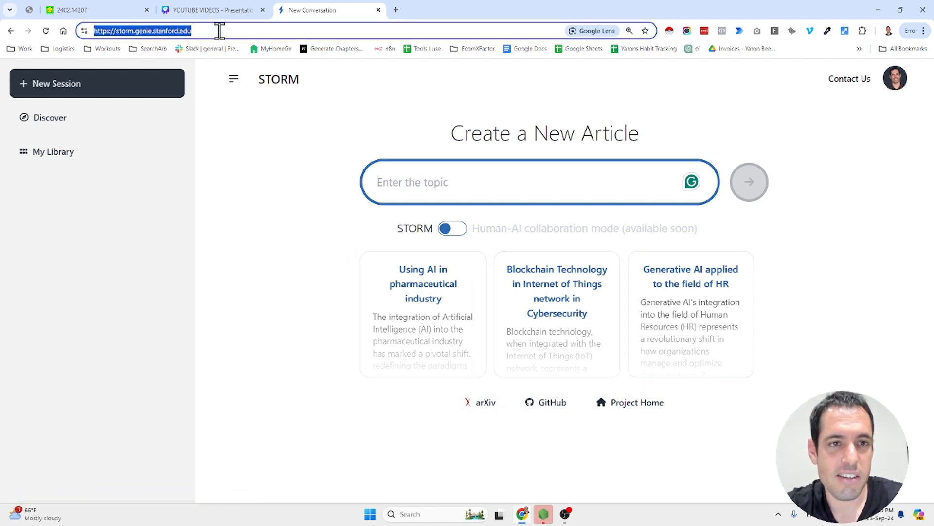
mouse_move(340, 224)
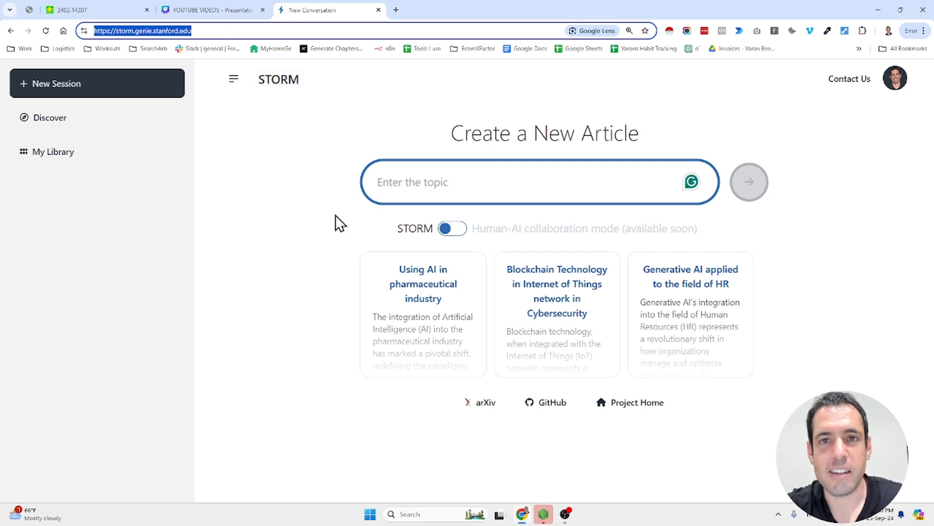